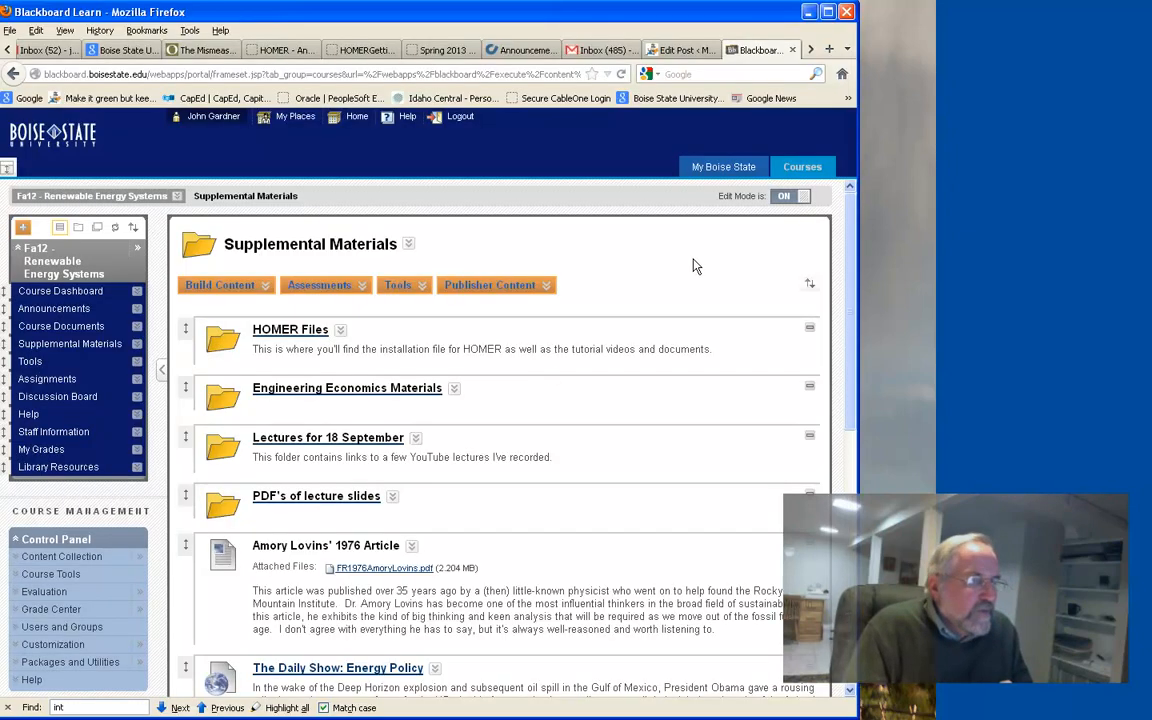
mouse_move(333, 337)
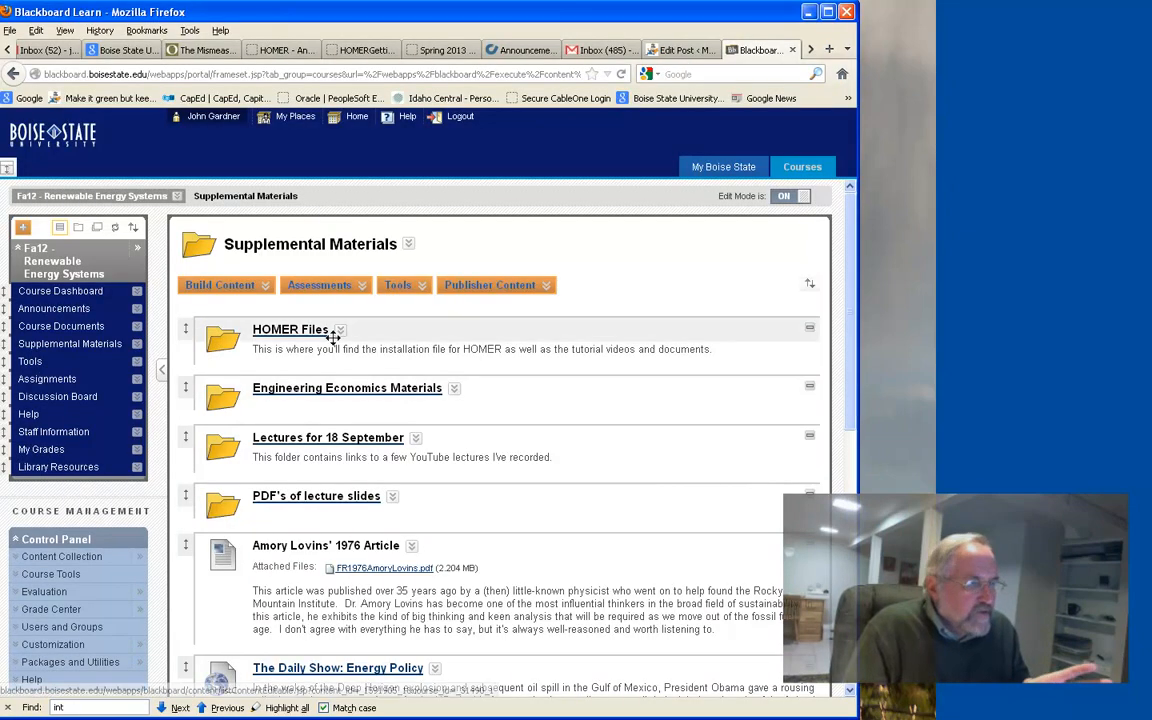
mouse_move(656, 116)
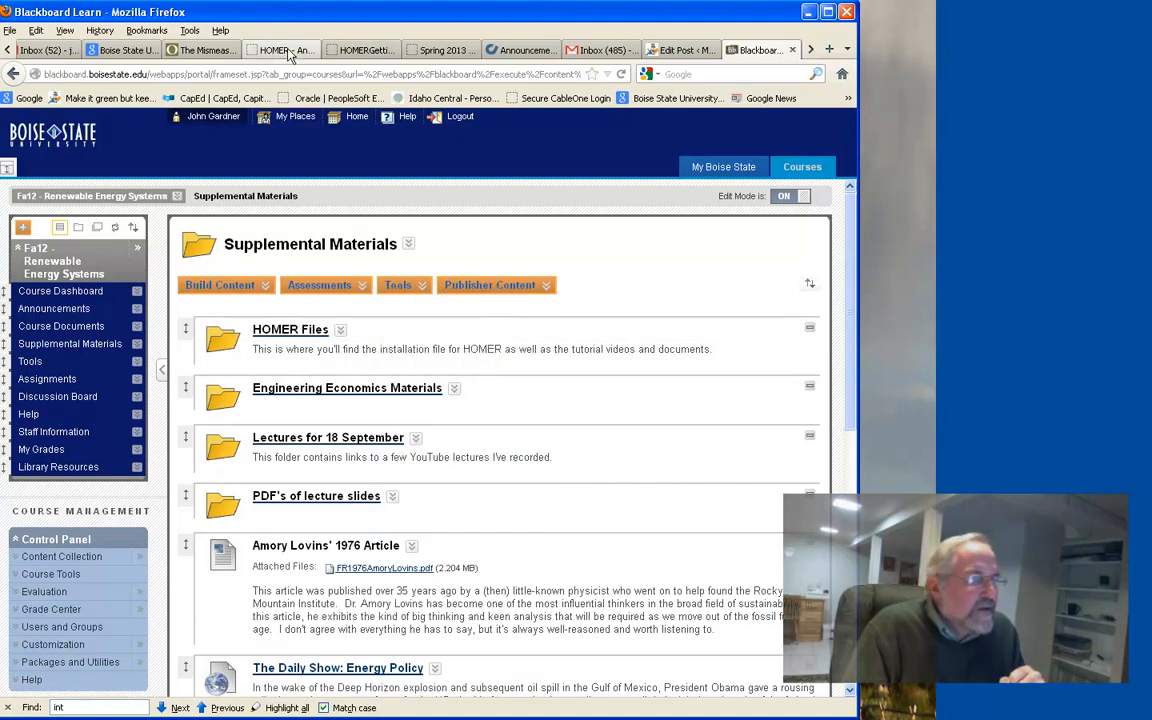
Switch to the NREL HOMER overview page tab in Firefox.
left_click(280, 50)
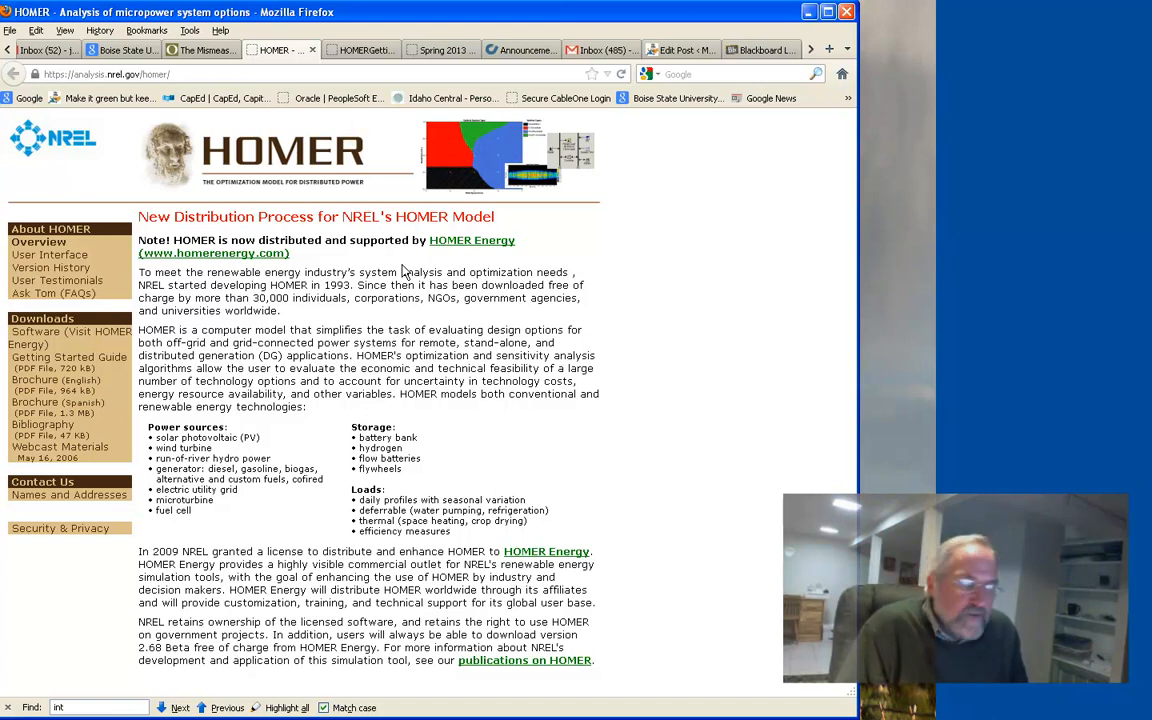
mouse_move(172, 140)
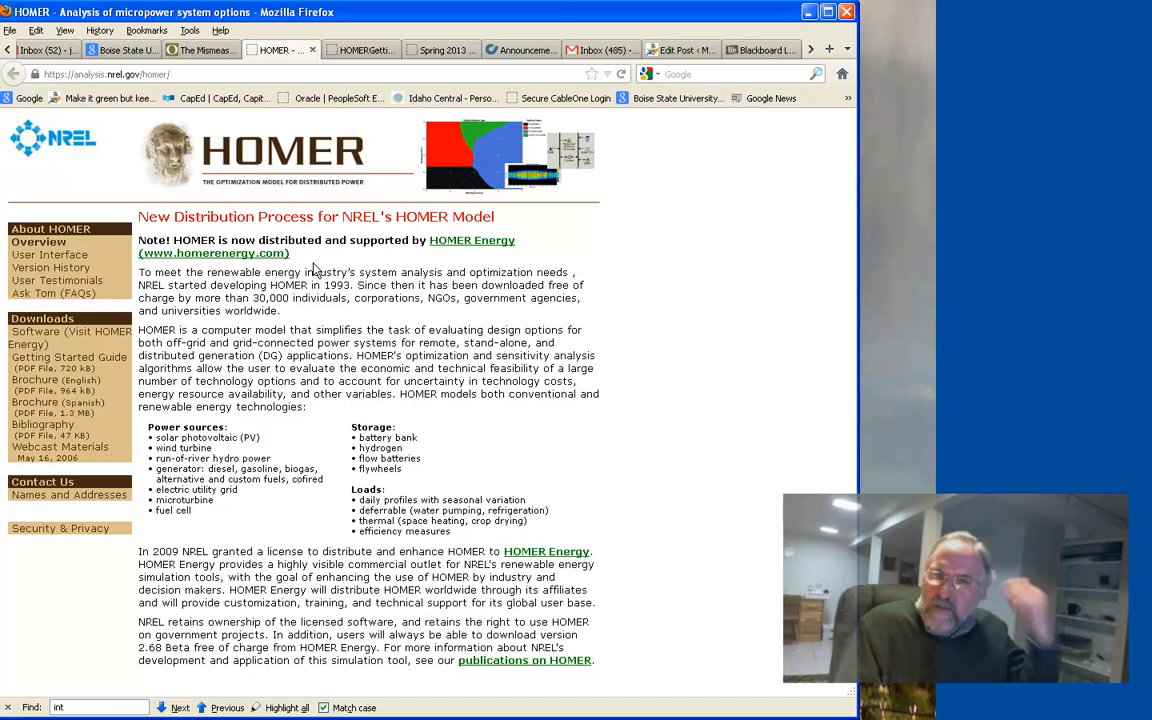
mouse_move(127, 357)
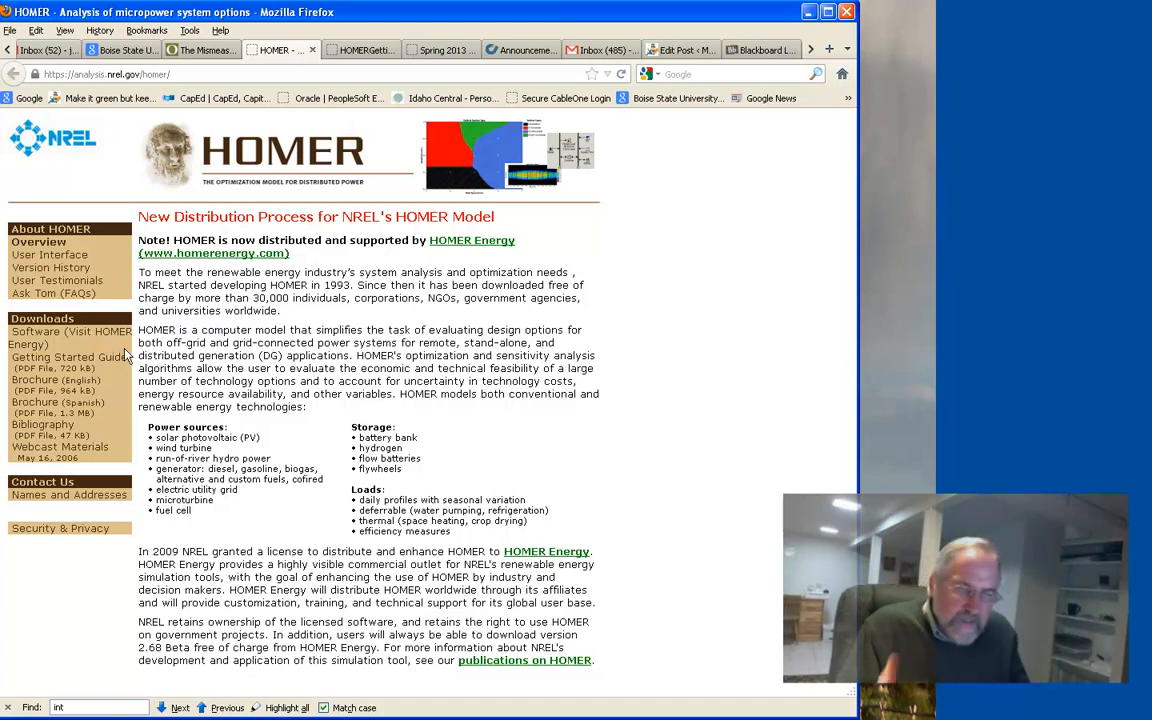
mouse_move(68, 357)
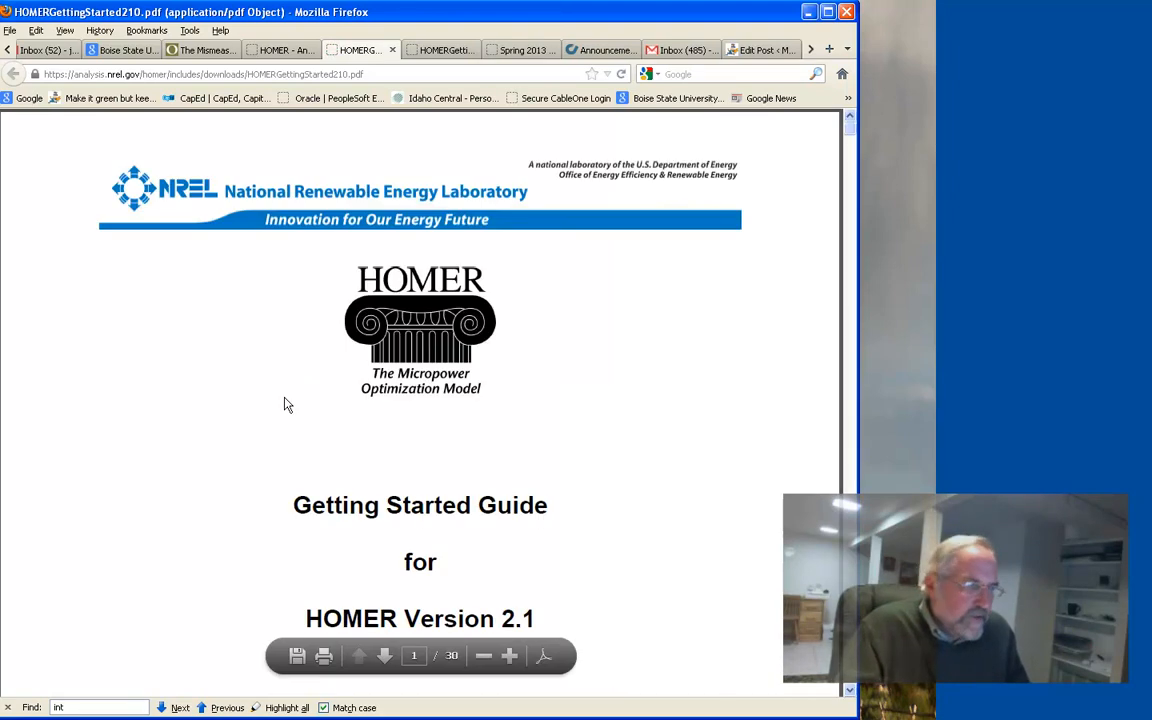
scroll("down", 3)
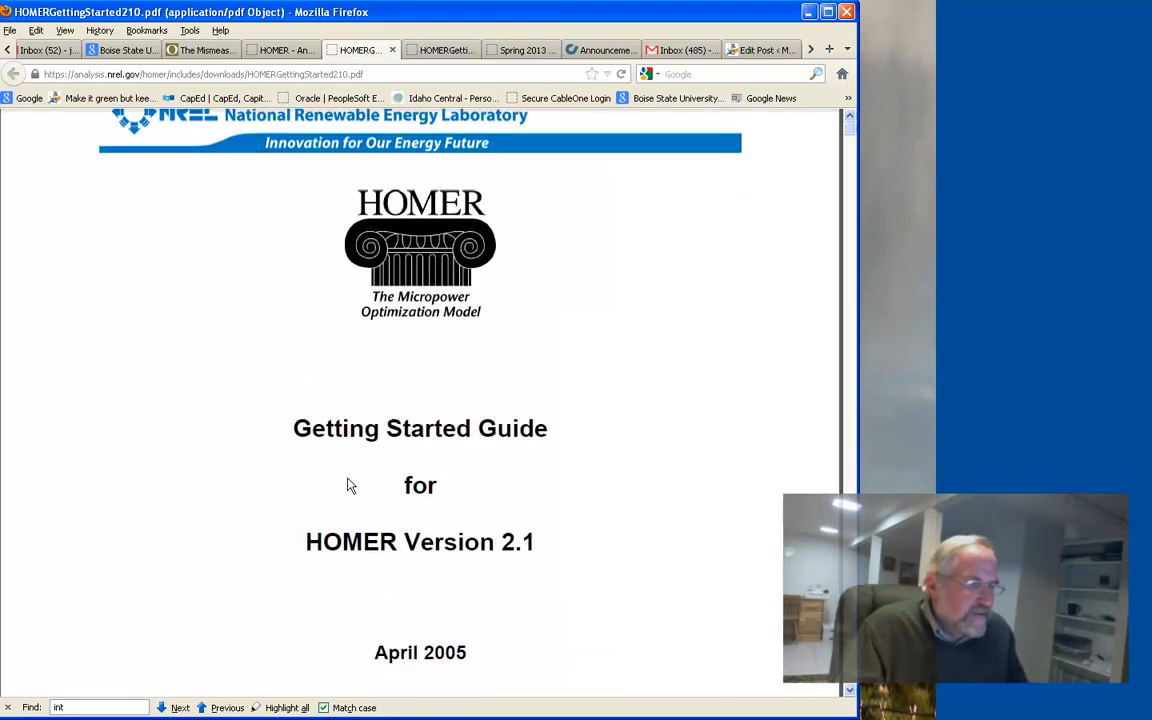
scroll("down", 3)
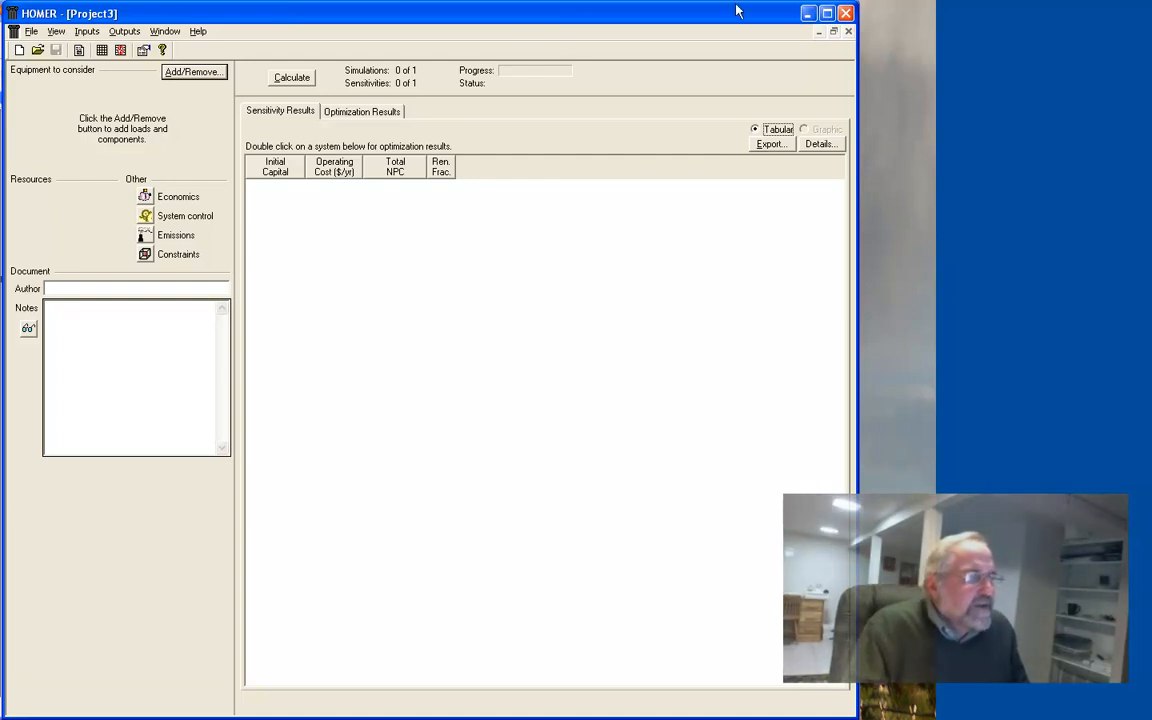
mouse_move(128, 74)
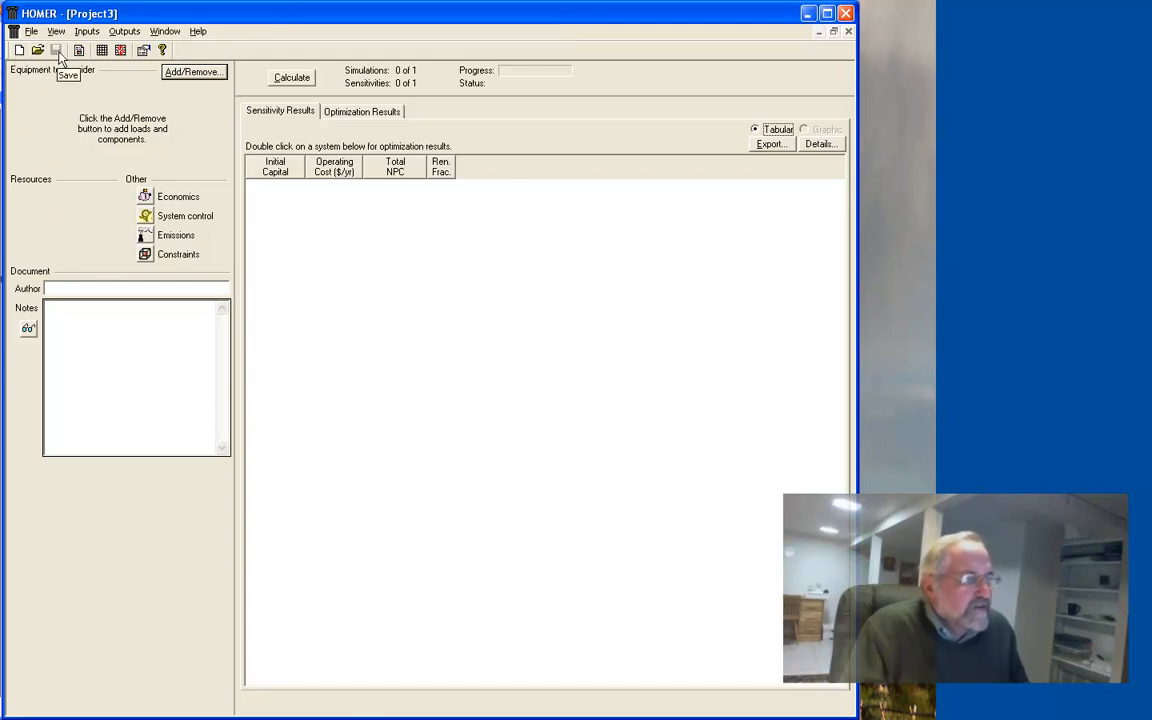
mouse_move(38, 50)
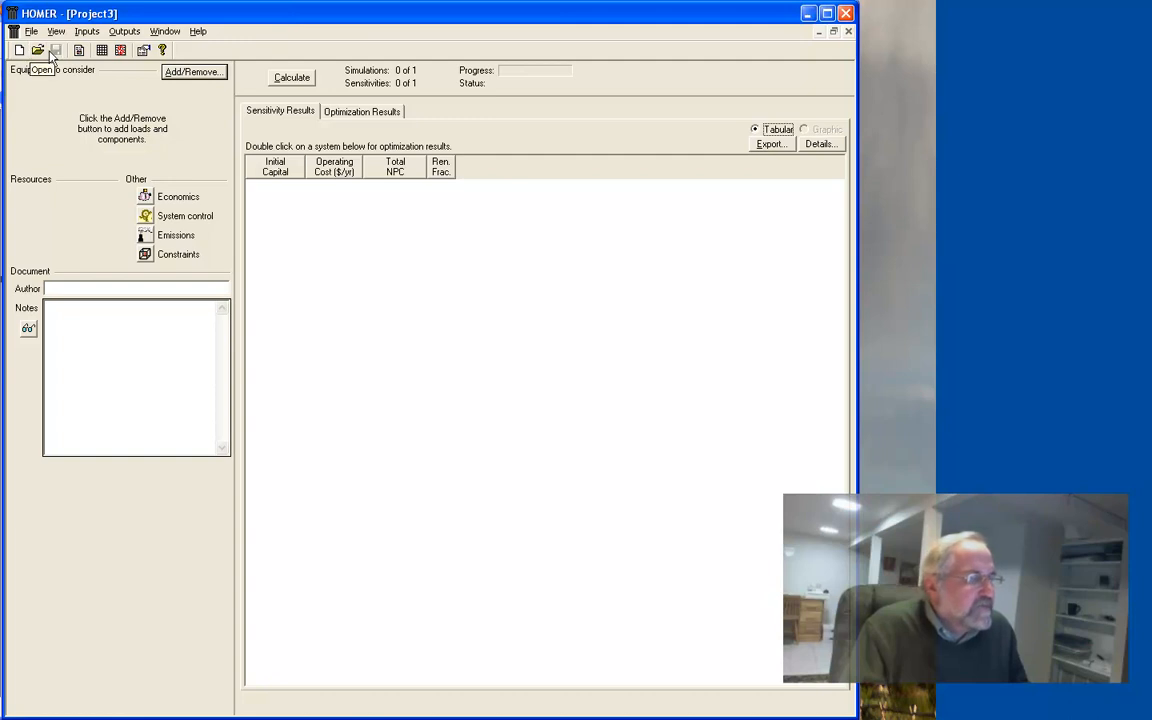
mouse_move(80, 50)
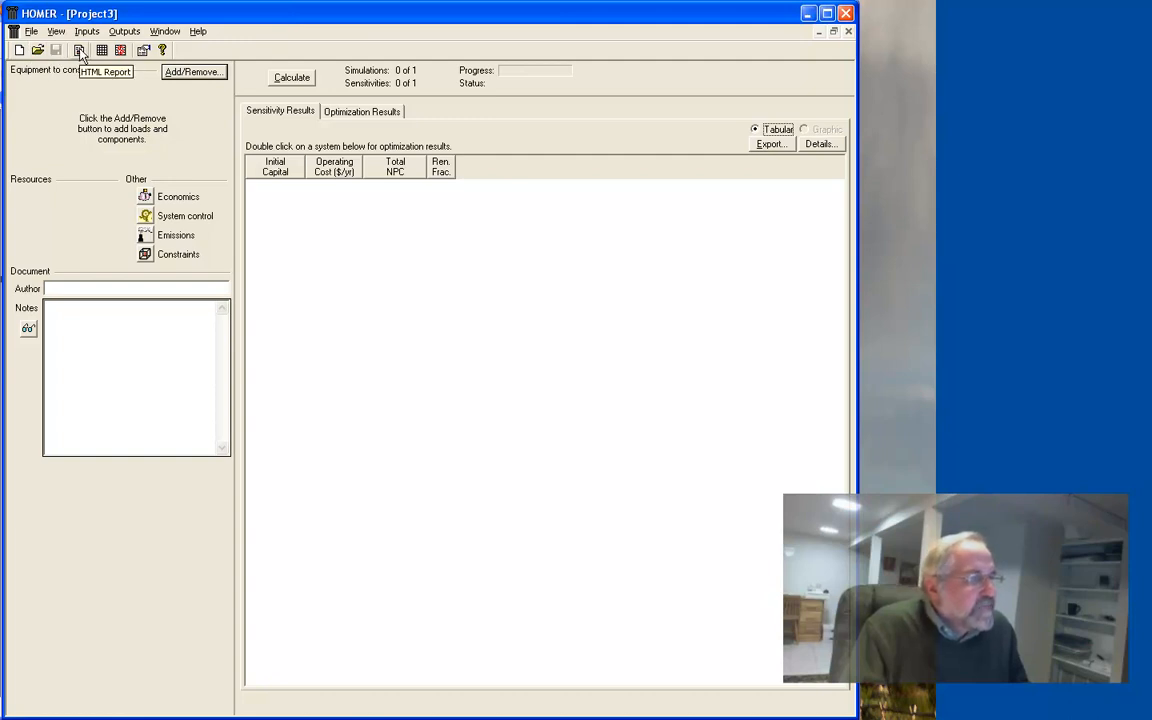
mouse_move(101, 50)
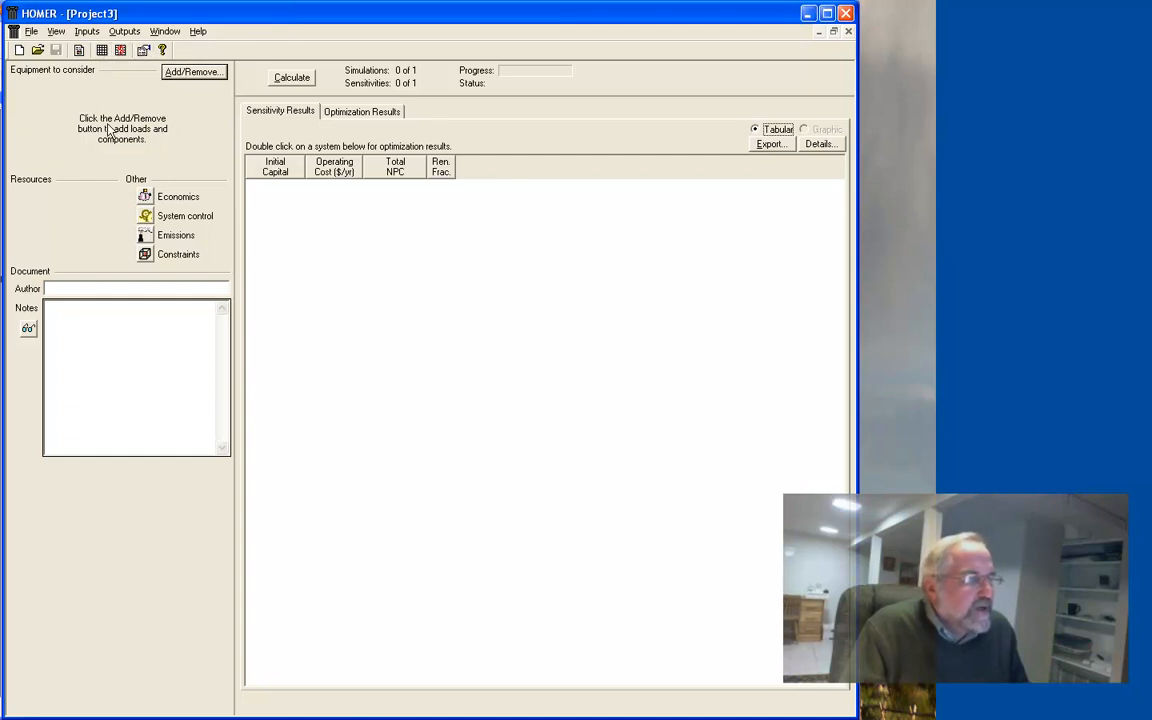
mouse_move(70, 256)
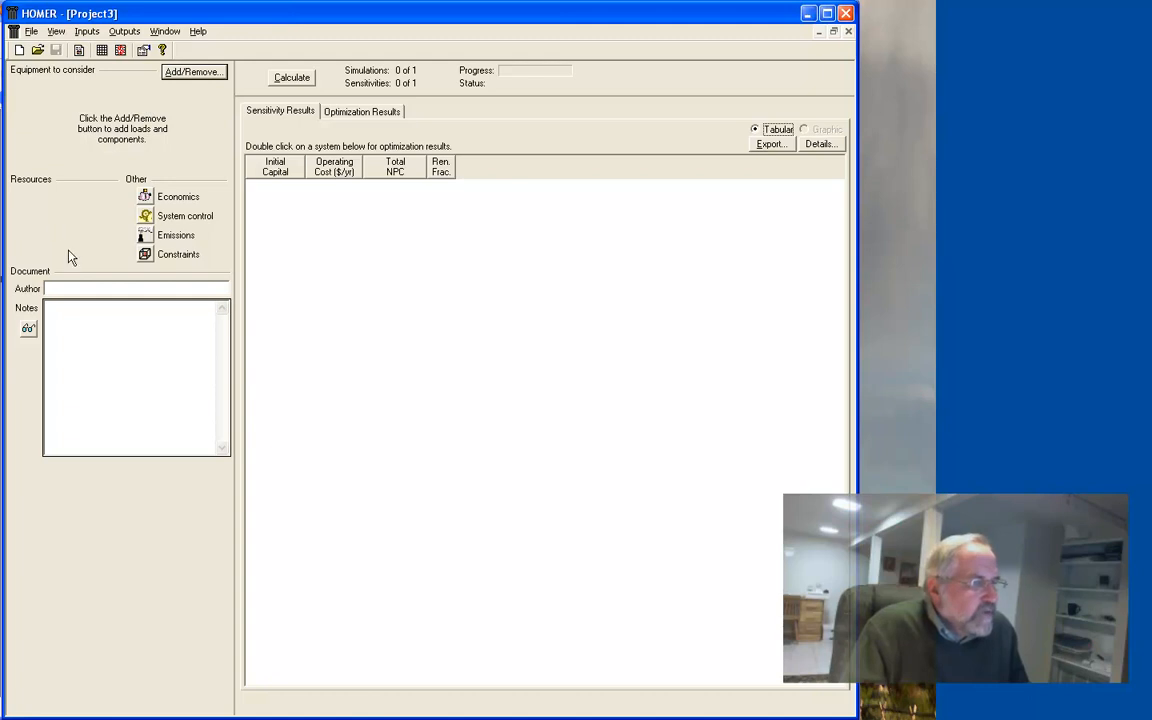
mouse_move(543, 270)
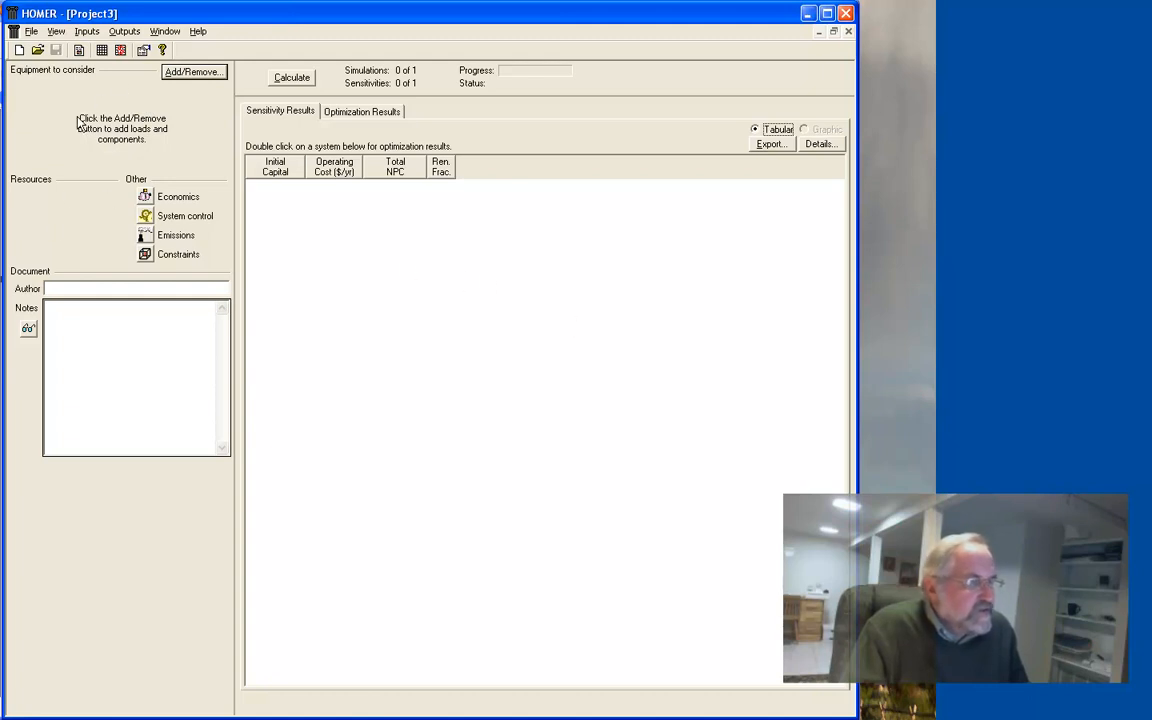
mouse_move(58, 125)
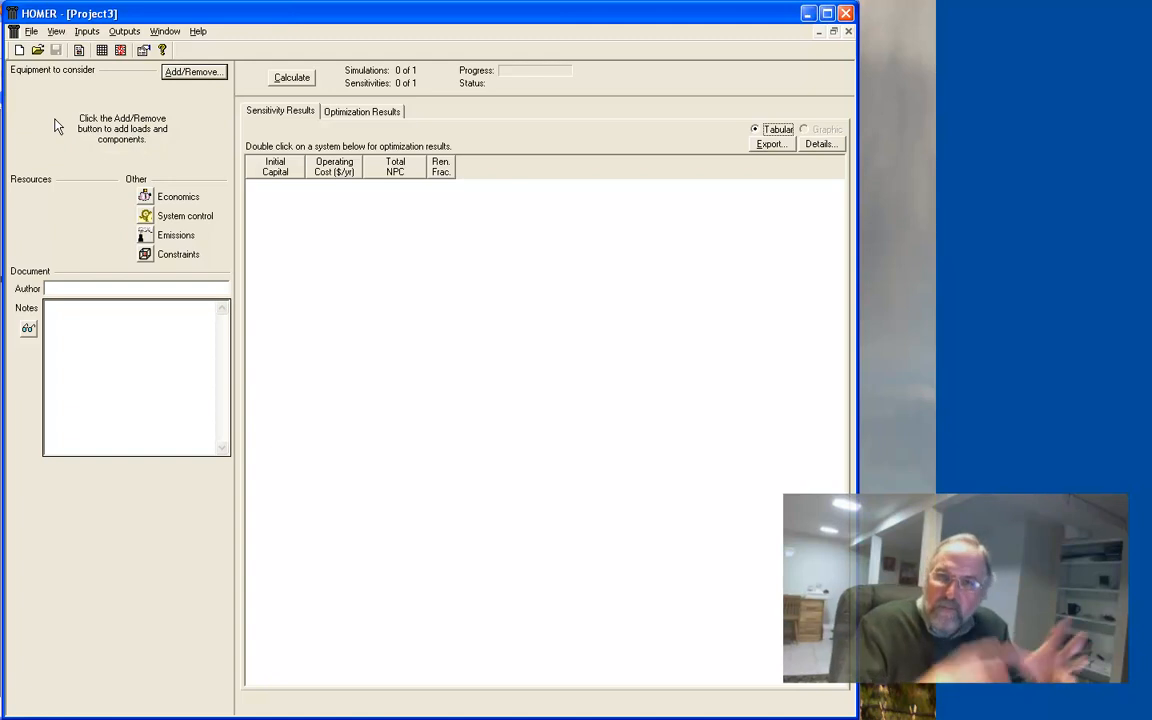
mouse_move(167, 165)
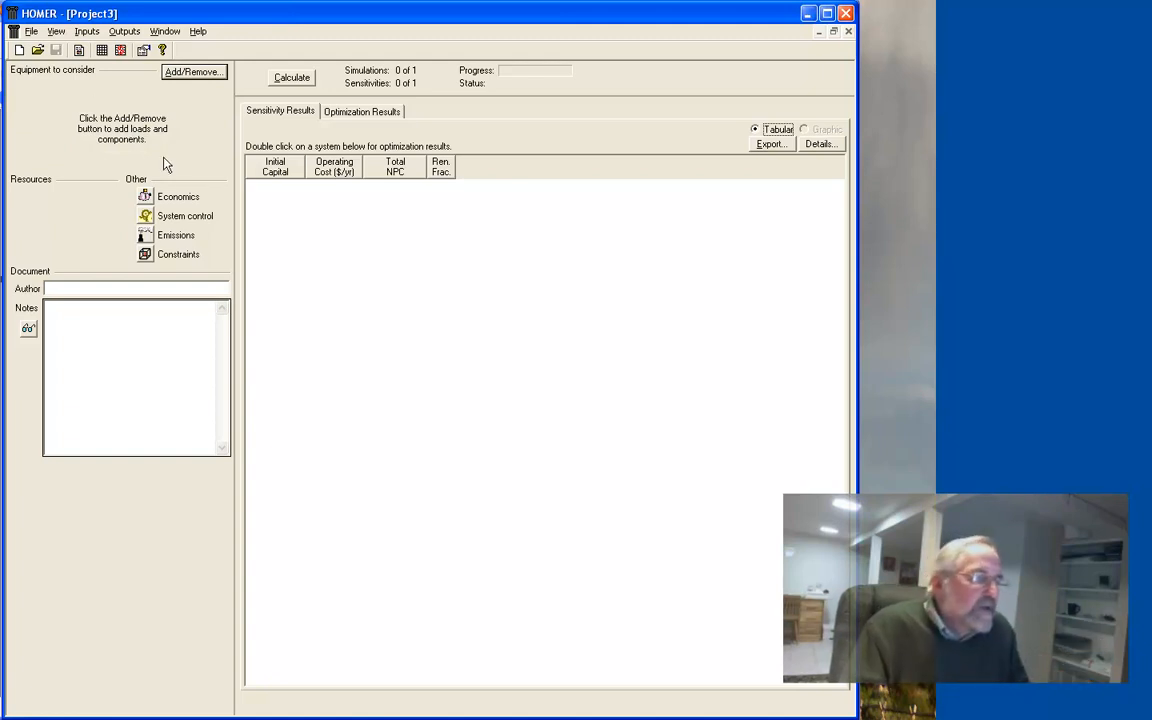
mouse_move(113, 227)
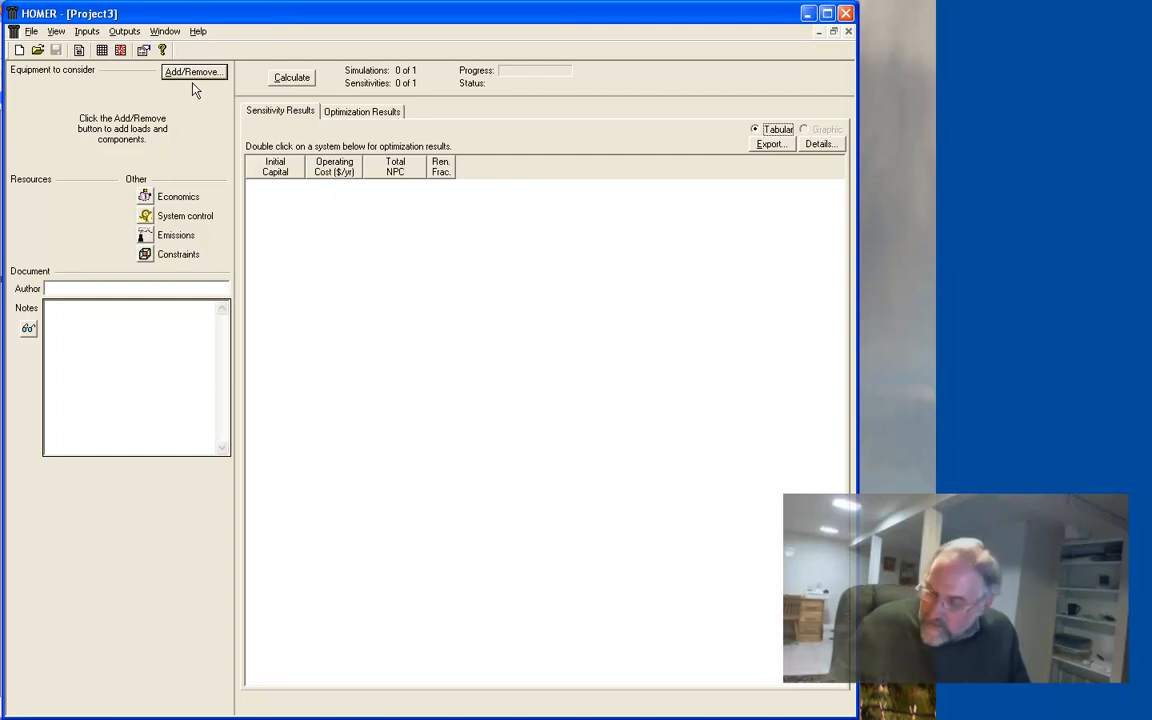
mouse_move(452, 152)
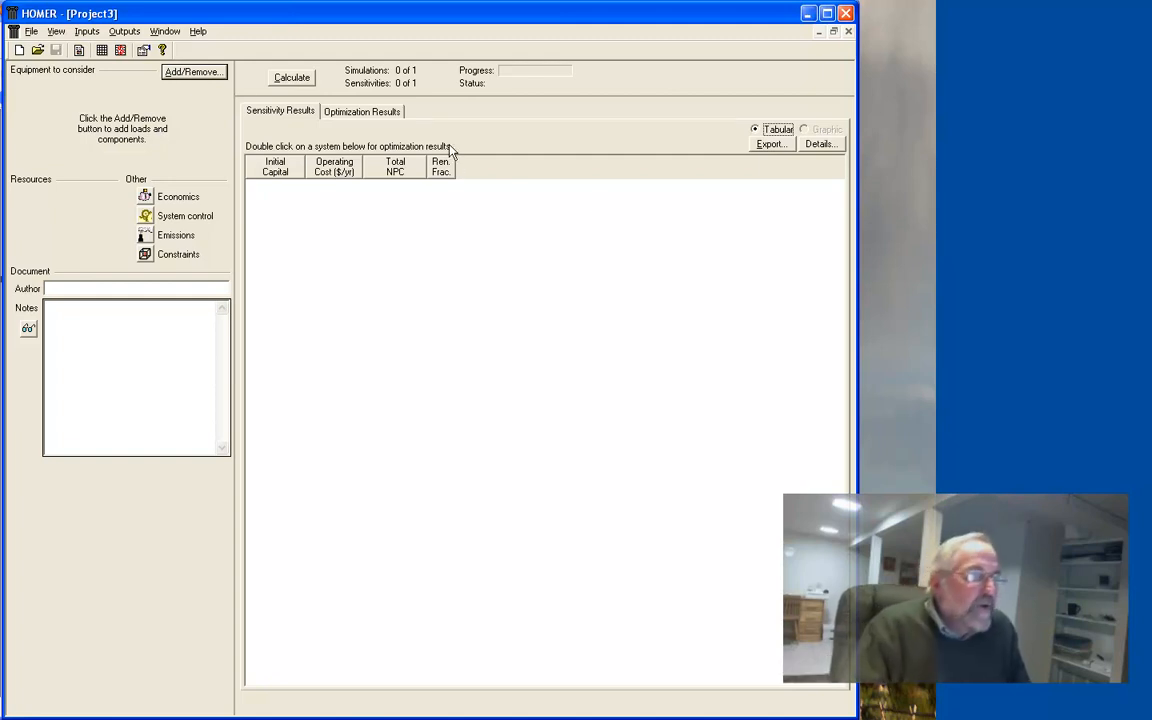
mouse_move(435, 83)
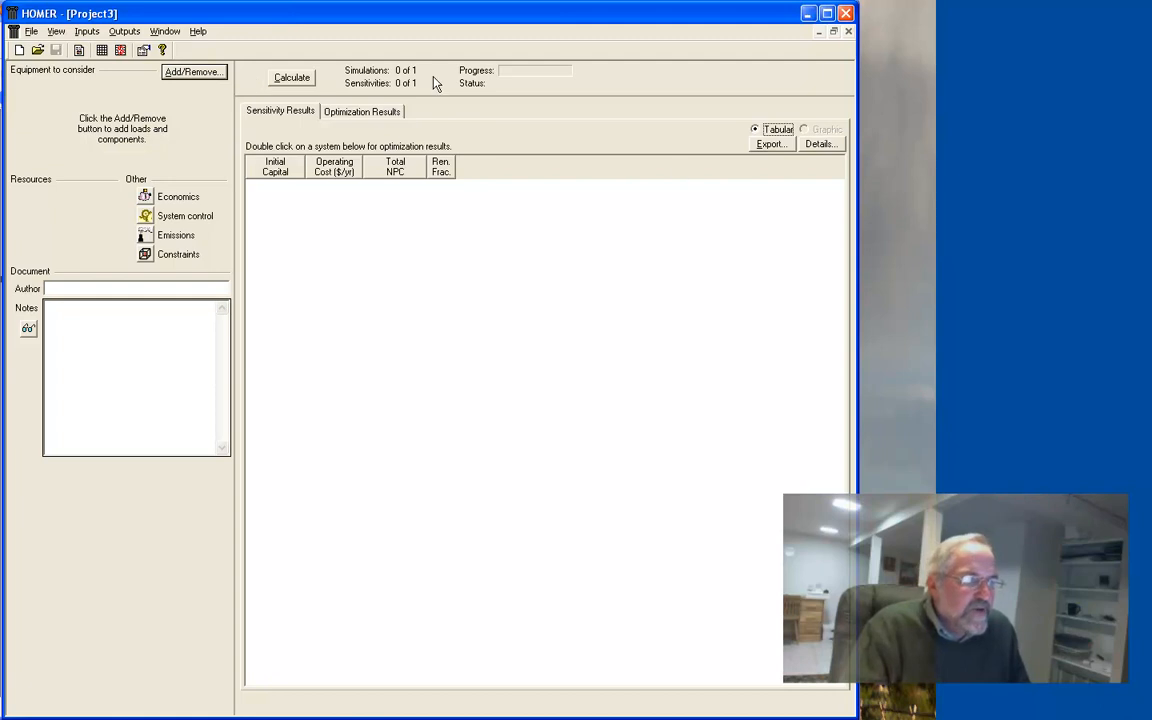
mouse_move(18, 50)
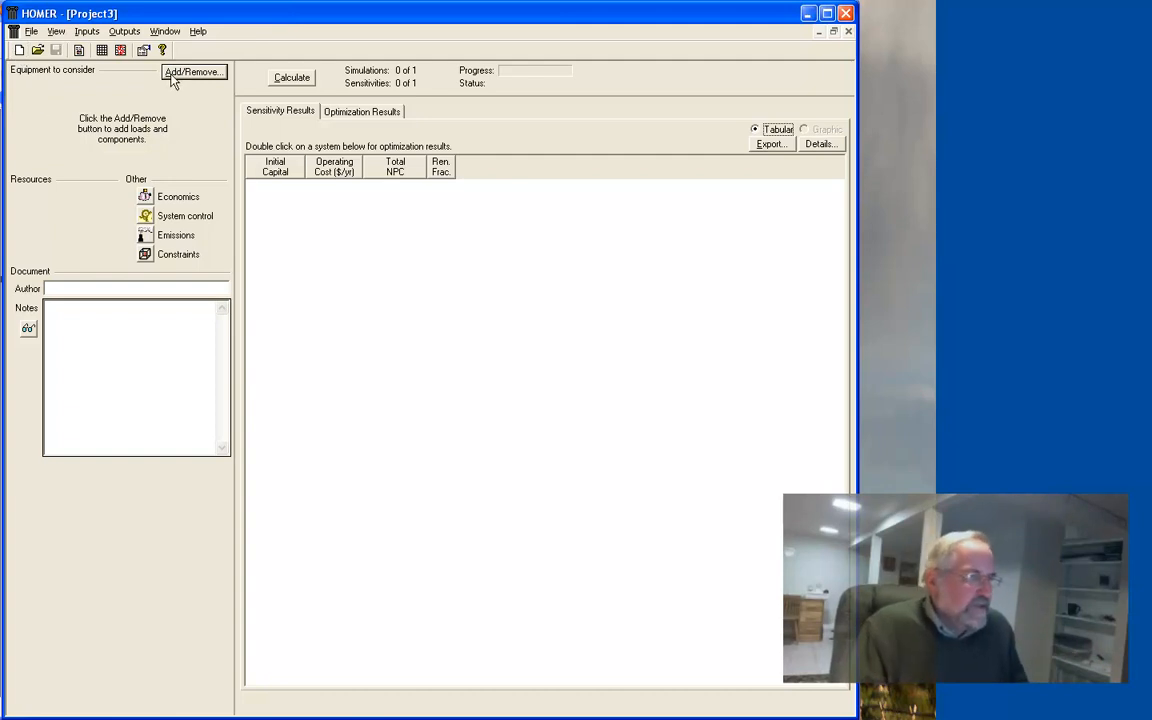
mouse_move(37, 72)
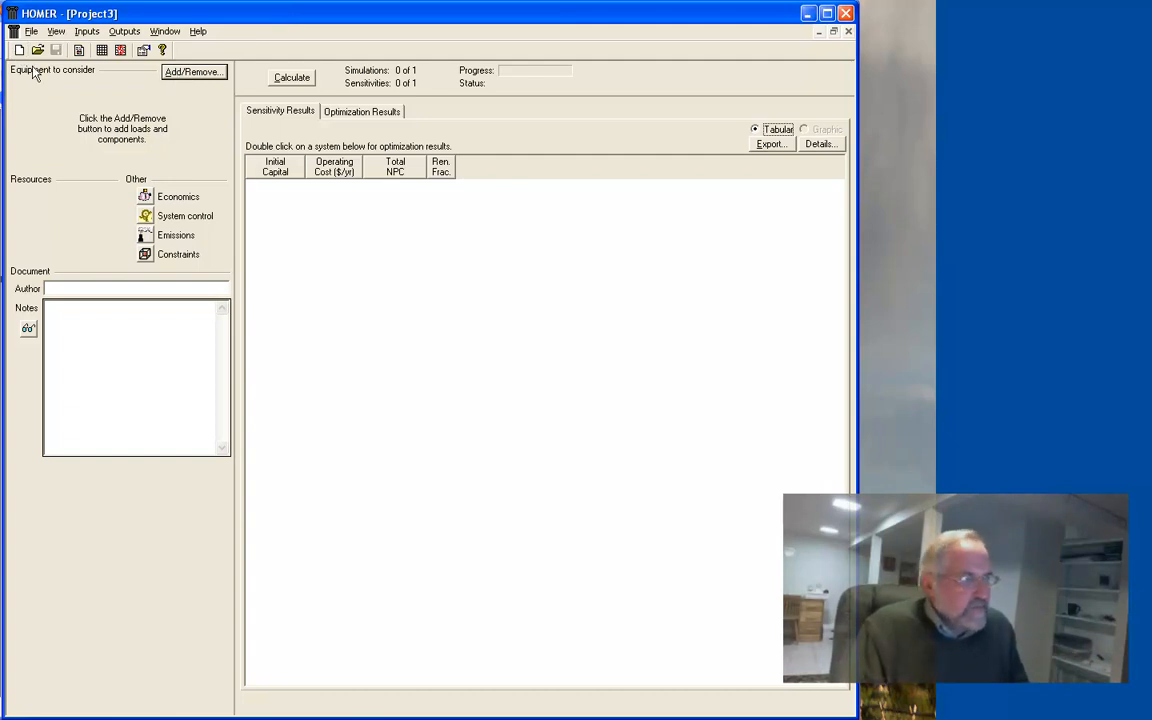
Add Primary Load 1 and Generator 1 via Add/Remove Equipment, keeping 'Do not model grid'.
left_click(194, 71)
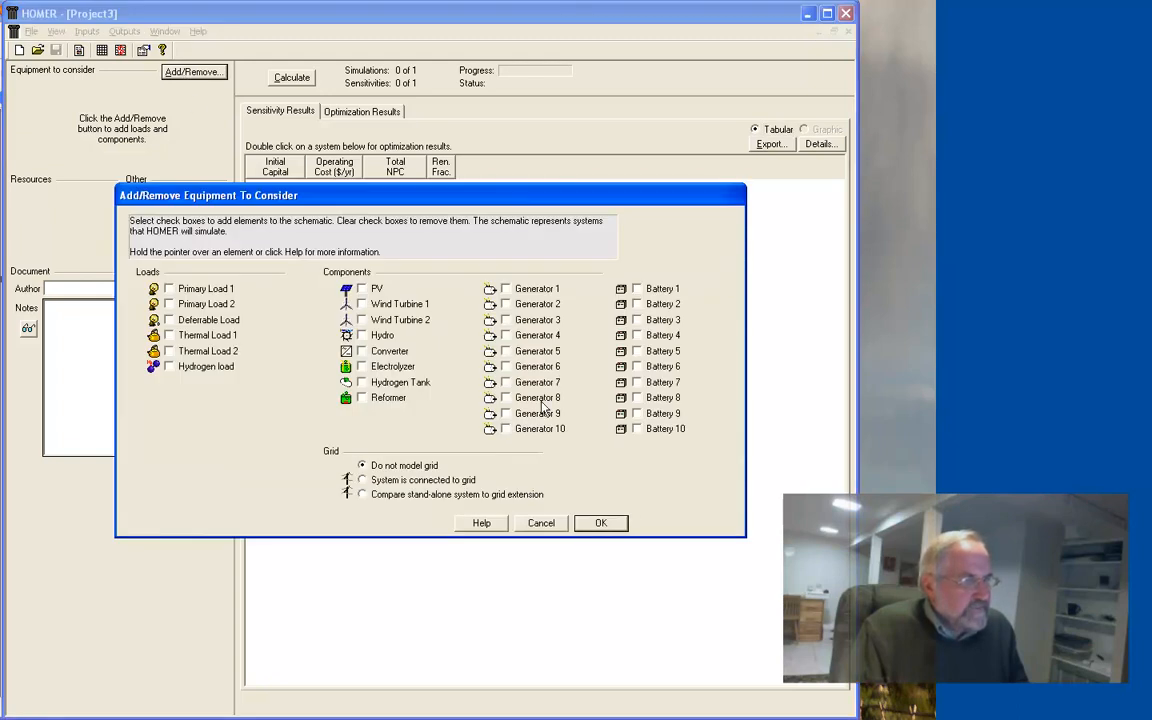
mouse_move(543, 494)
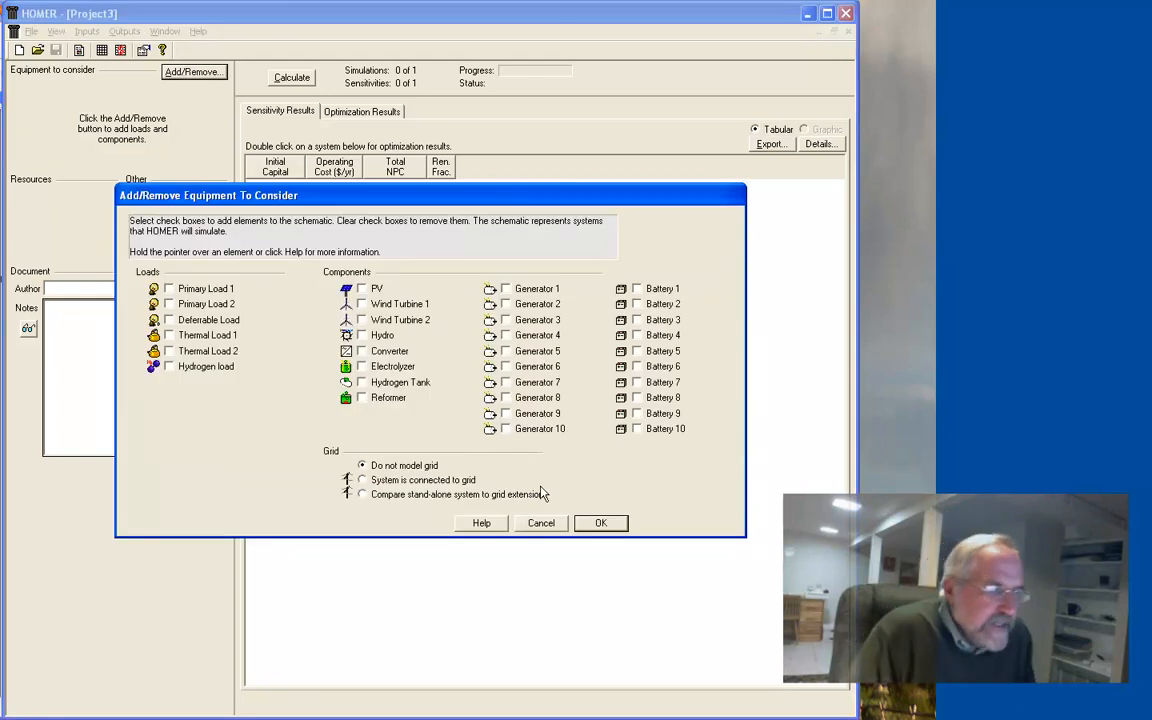
mouse_move(334, 430)
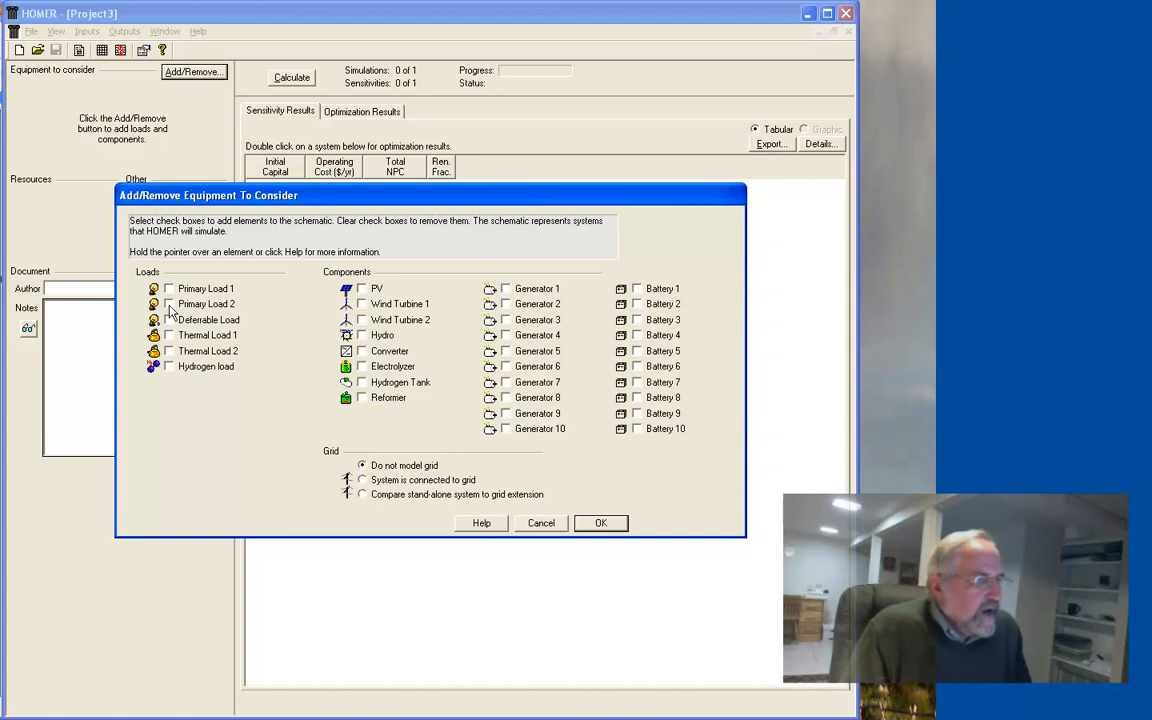
mouse_move(253, 356)
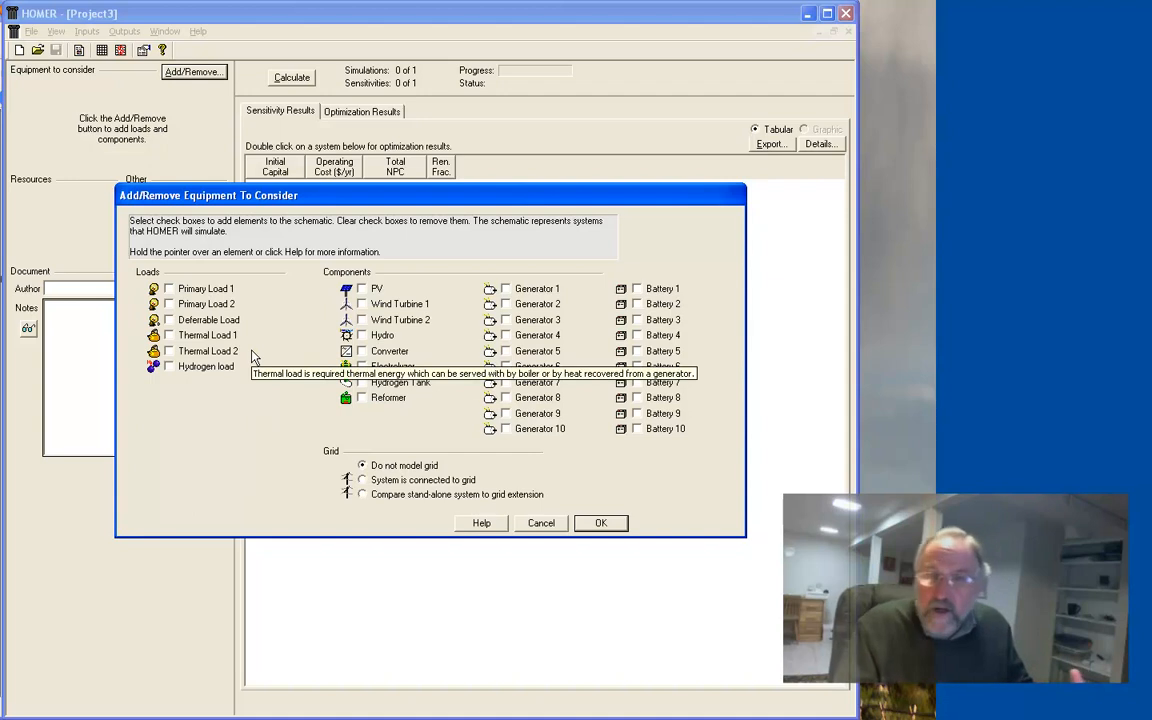
mouse_move(393, 294)
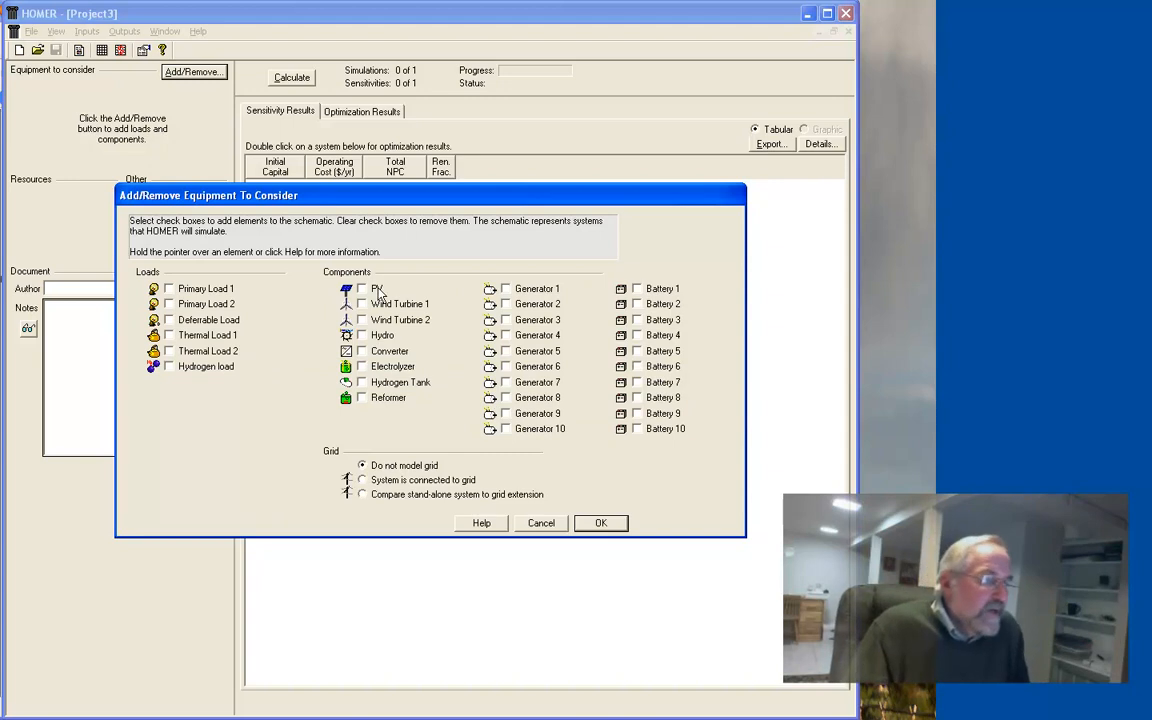
mouse_move(170, 288)
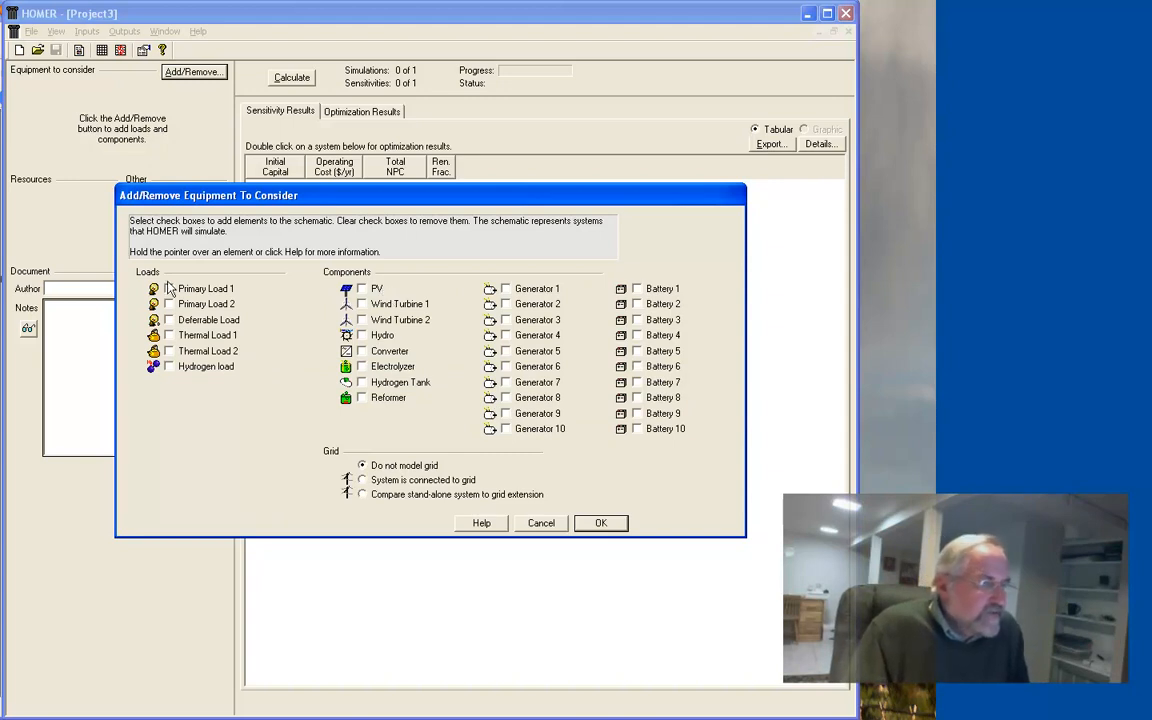
mouse_move(203, 335)
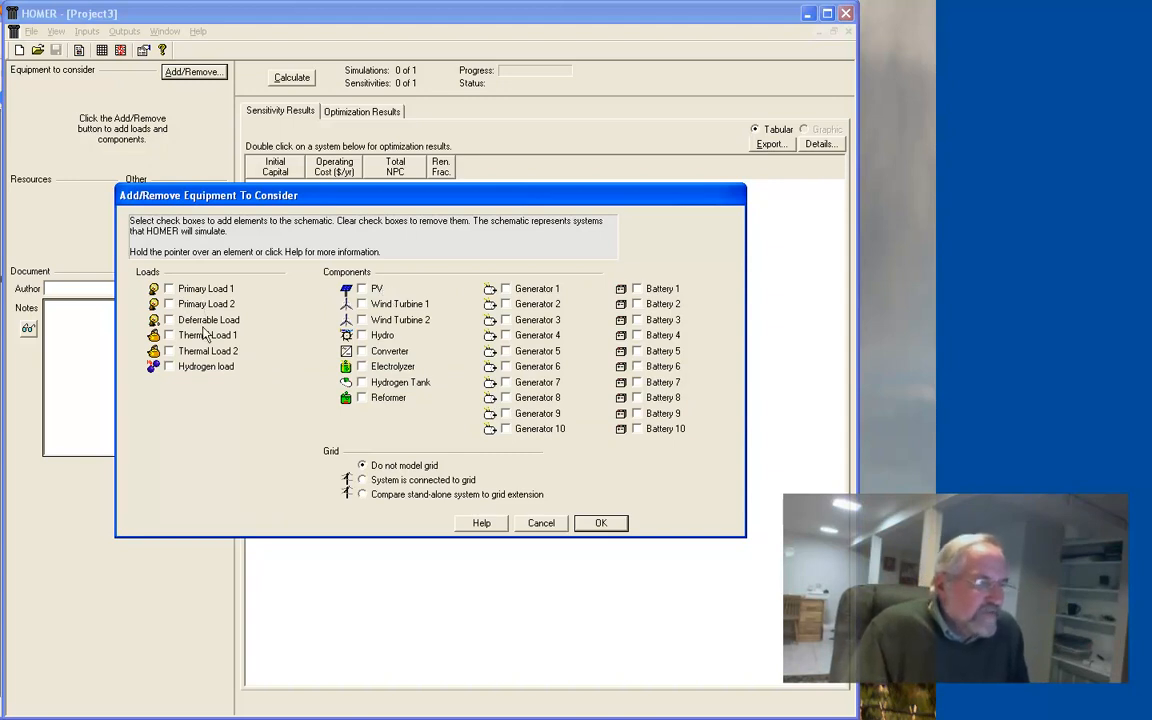
mouse_move(205, 338)
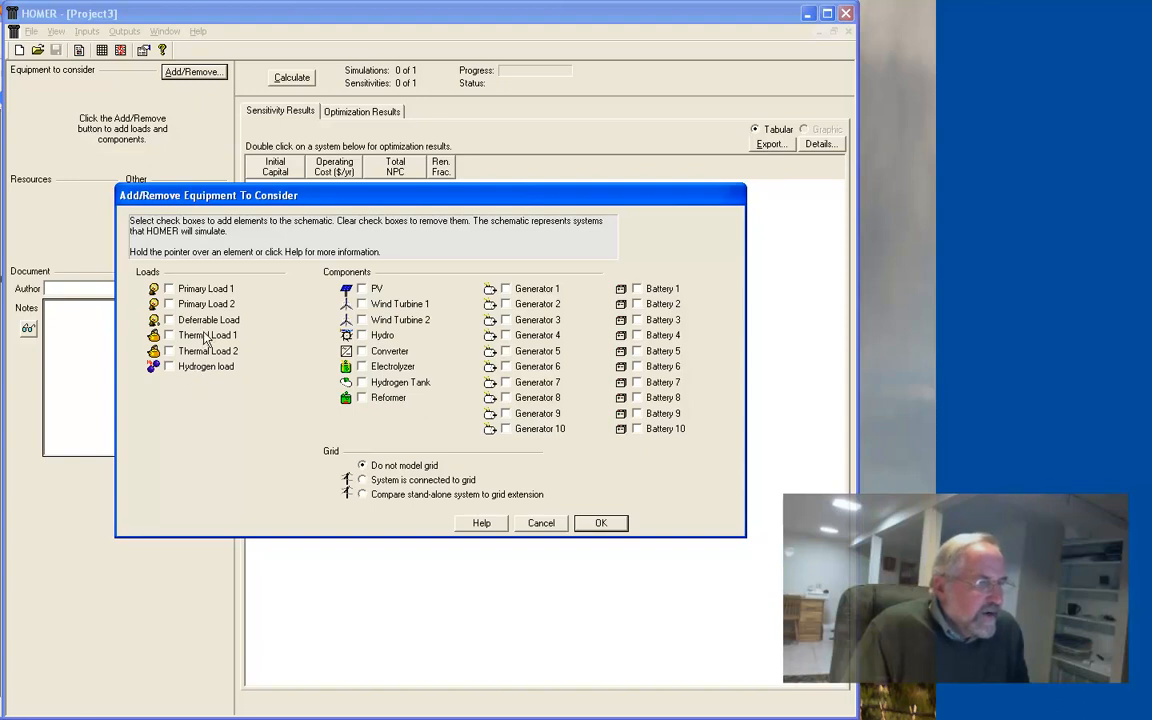
mouse_move(208, 378)
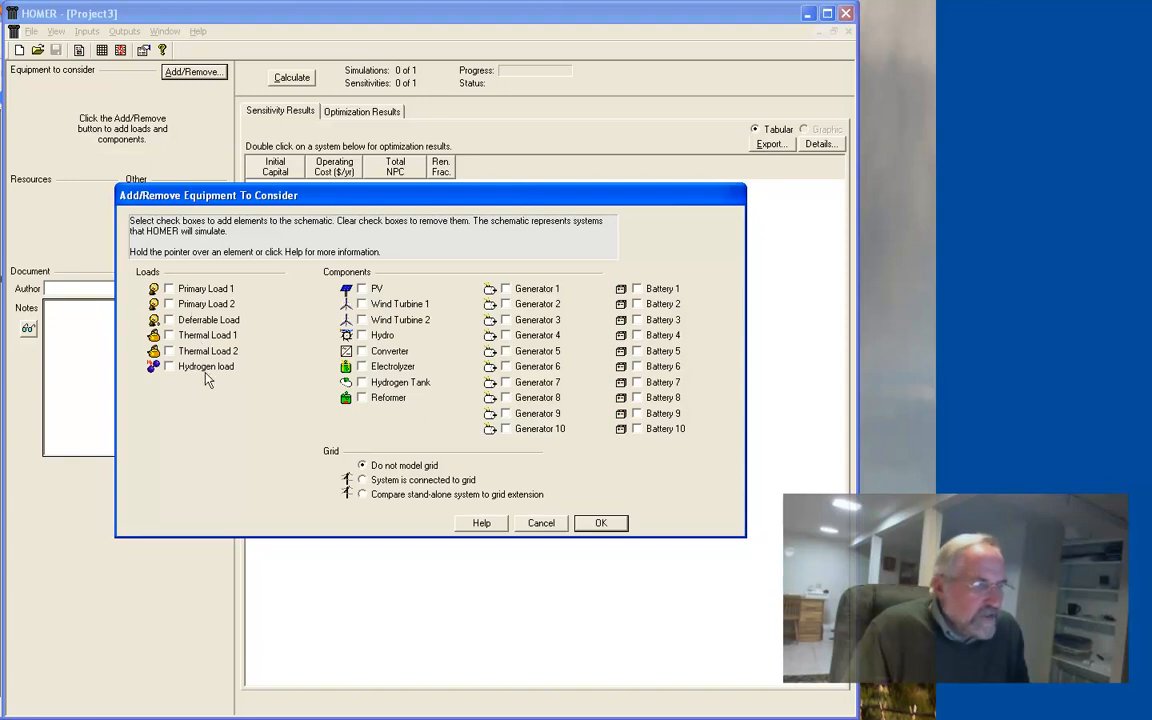
mouse_move(192, 402)
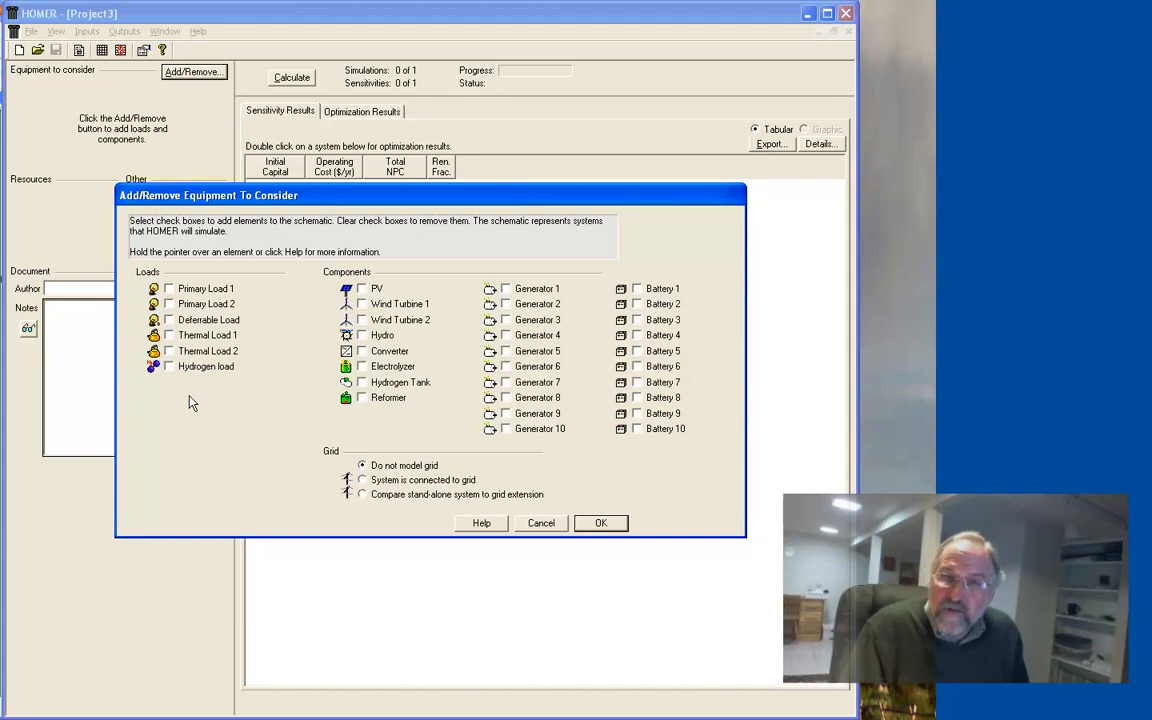
mouse_move(342, 396)
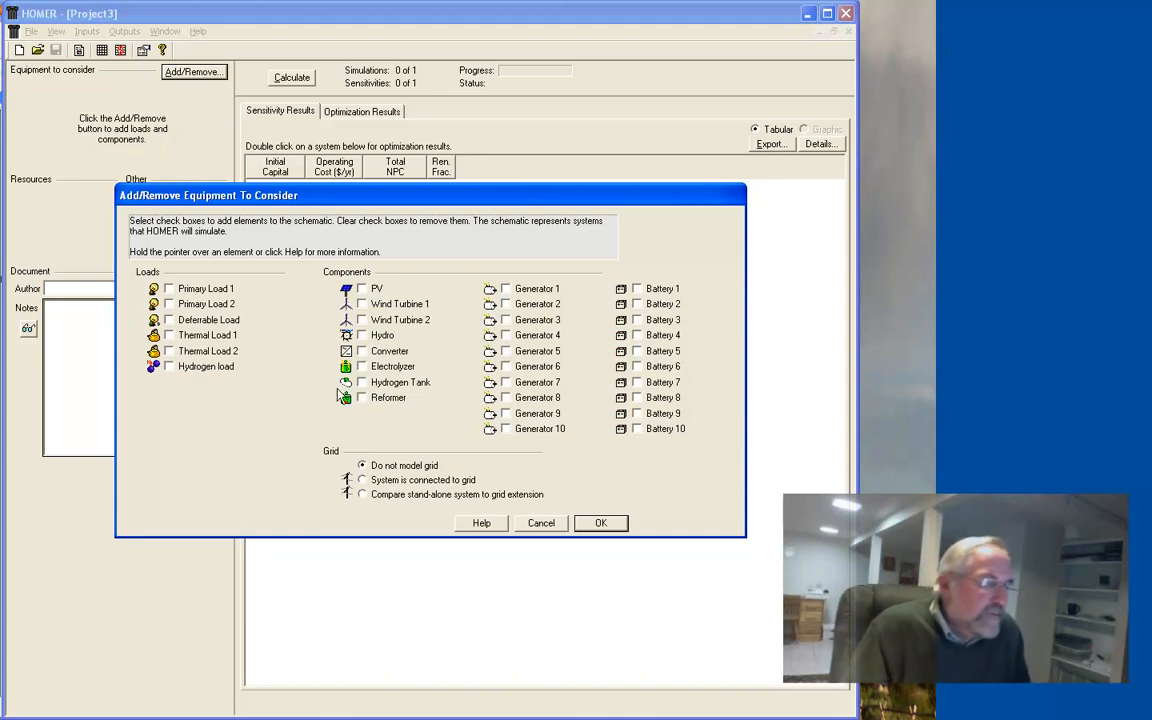
mouse_move(388, 296)
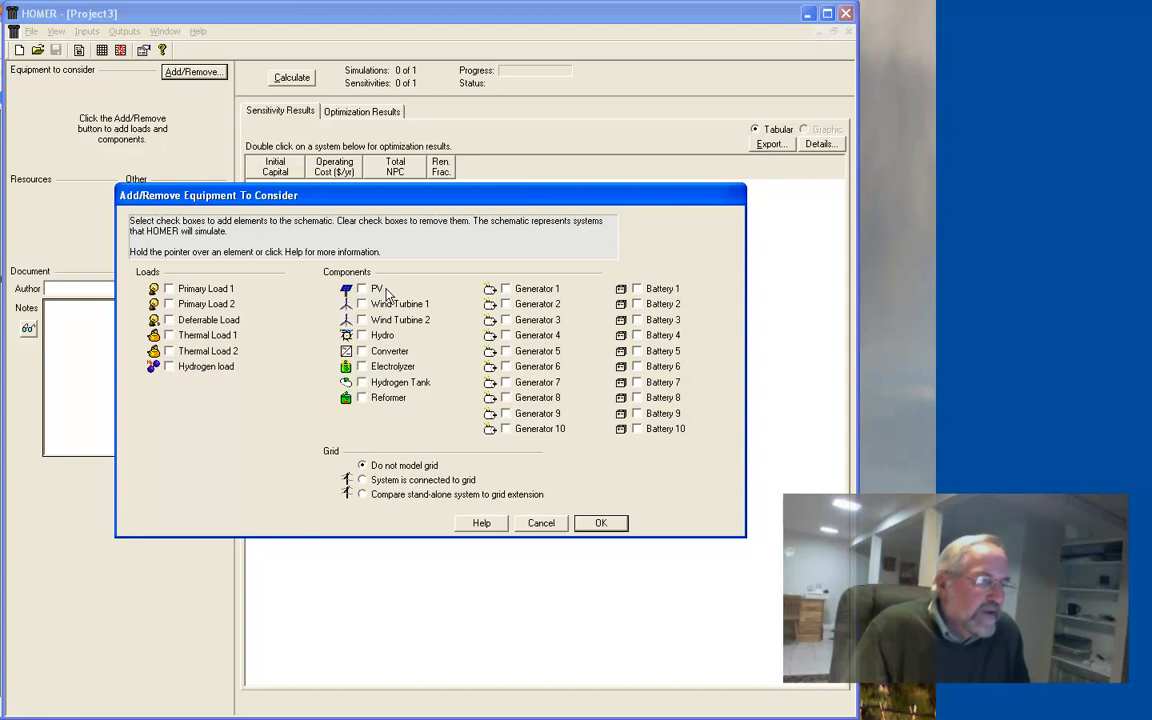
mouse_move(388, 293)
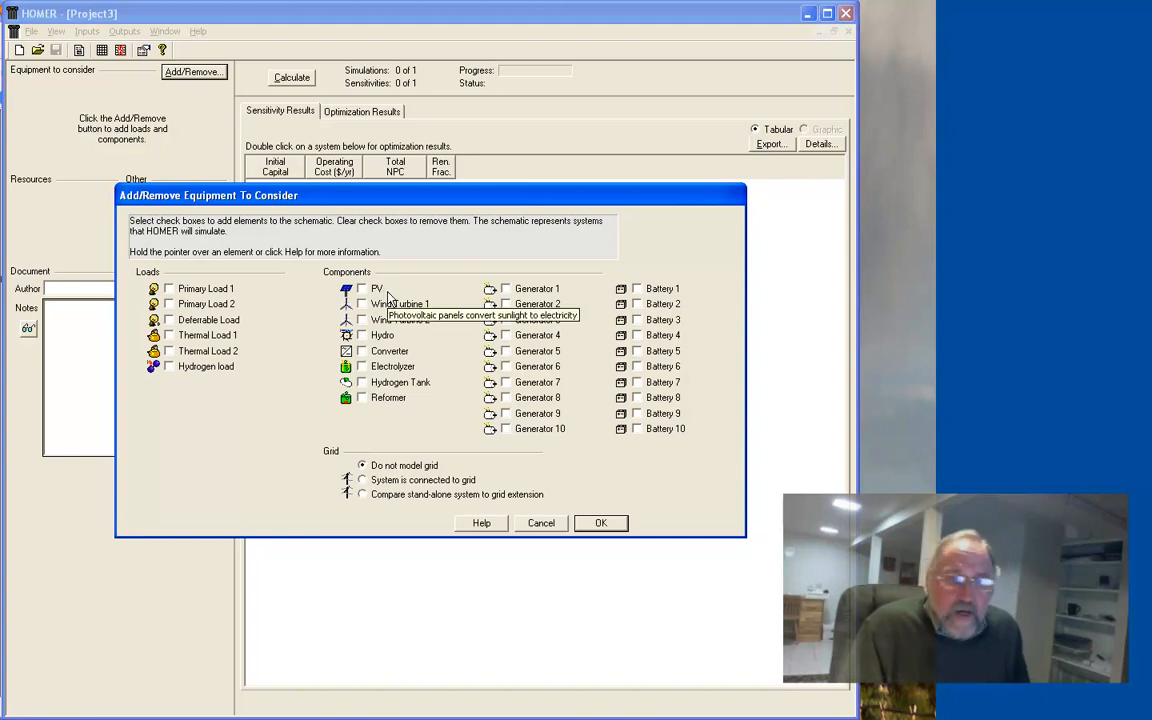
mouse_move(400, 310)
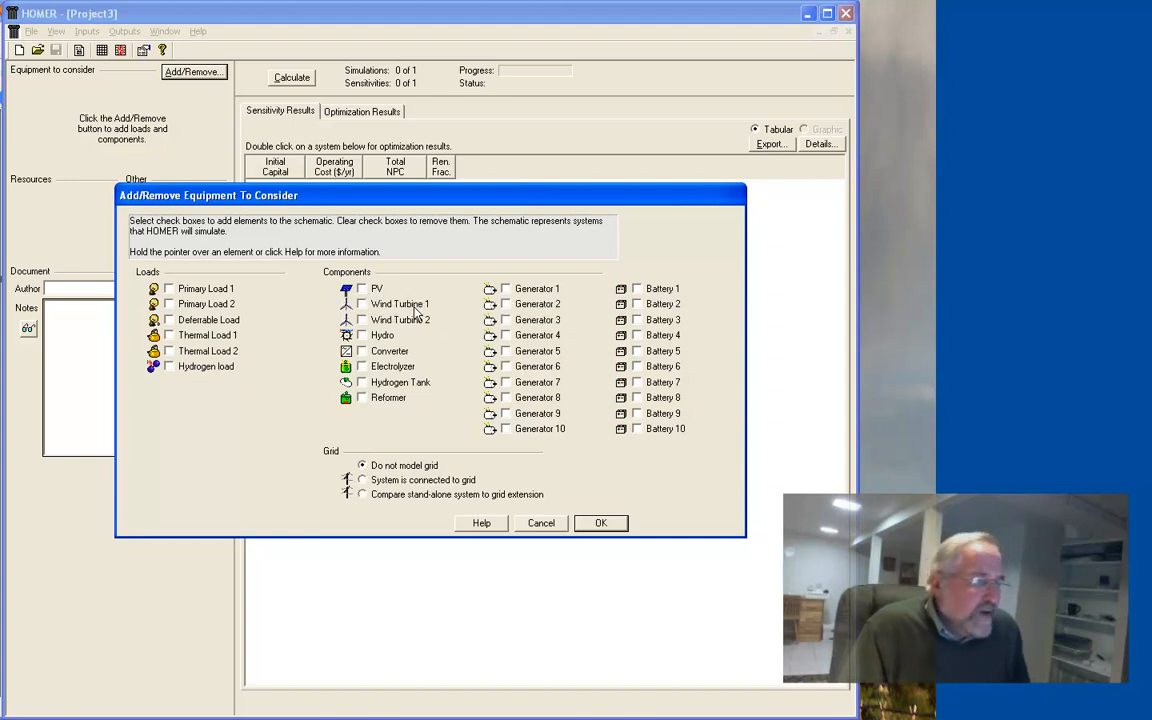
mouse_move(412, 348)
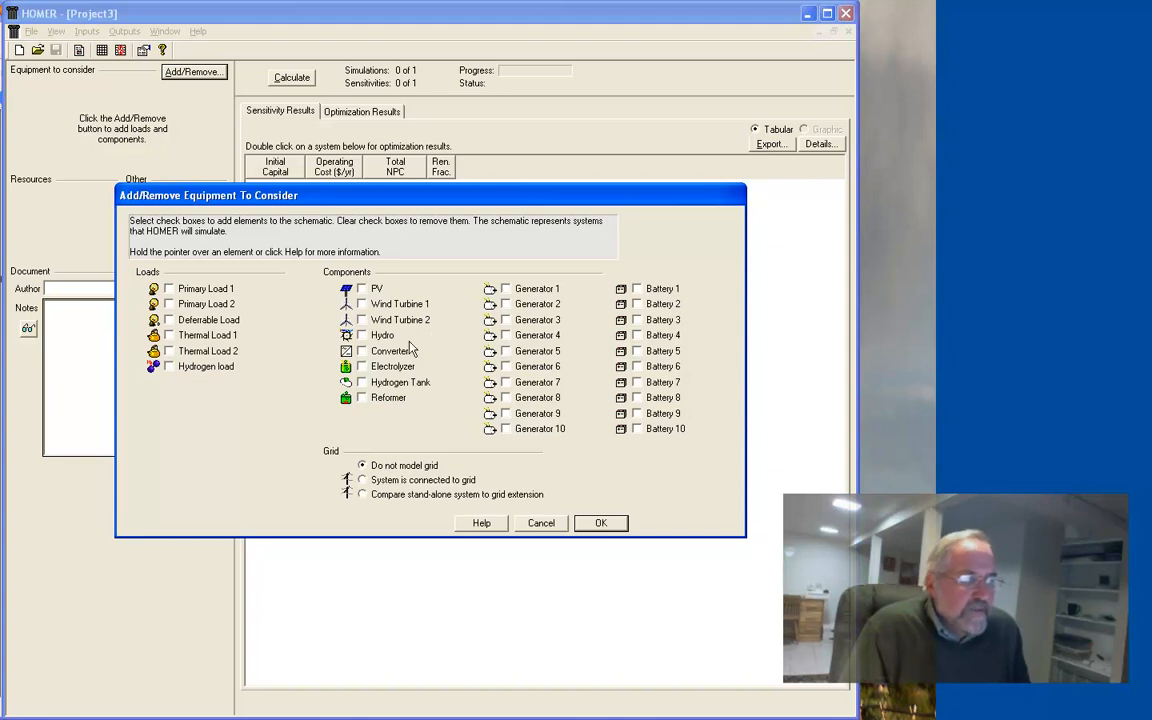
mouse_move(401, 365)
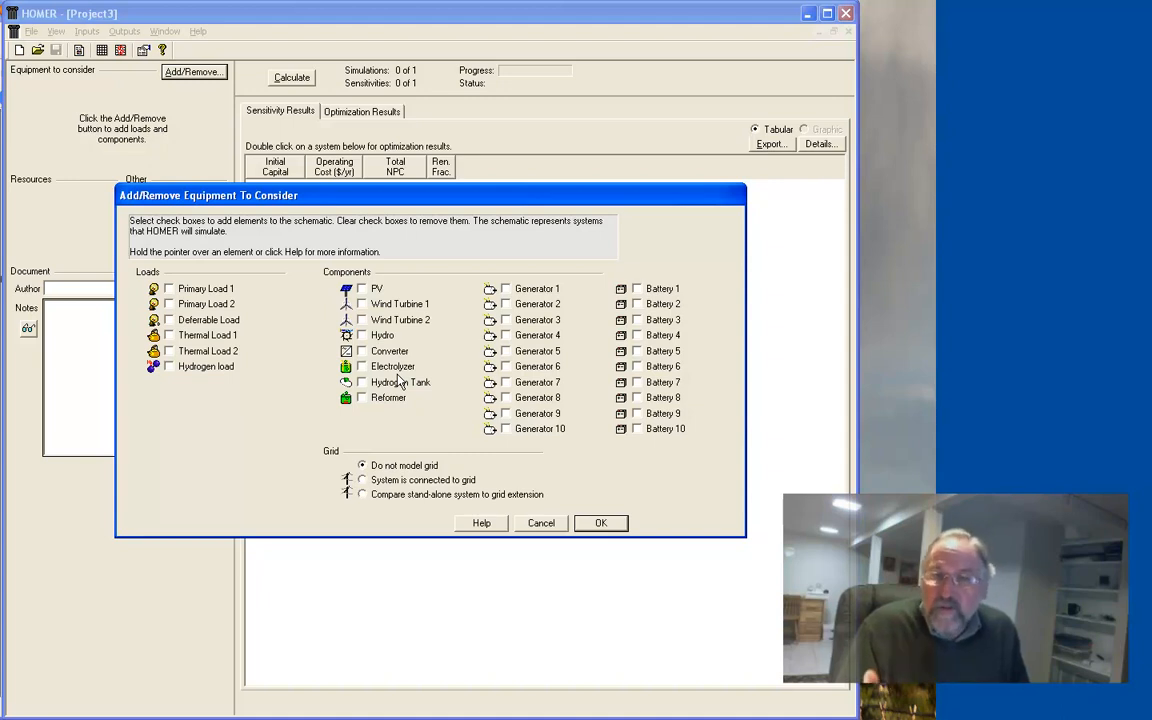
mouse_move(398, 410)
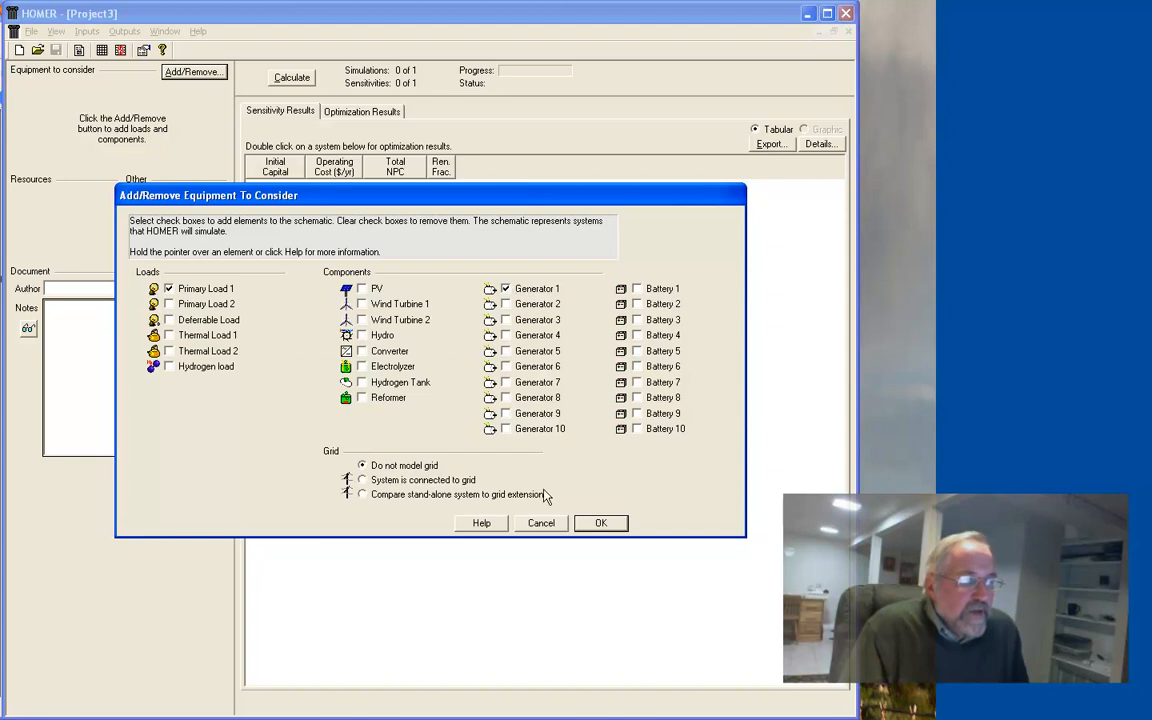
mouse_move(373, 481)
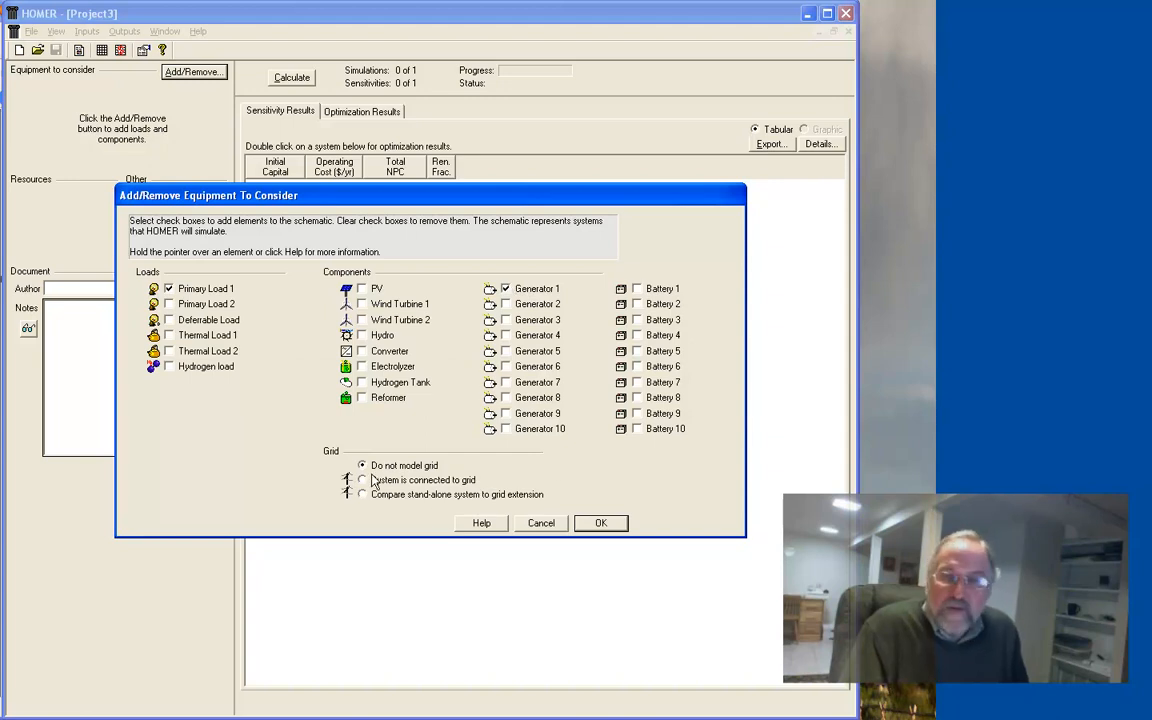
mouse_move(479, 525)
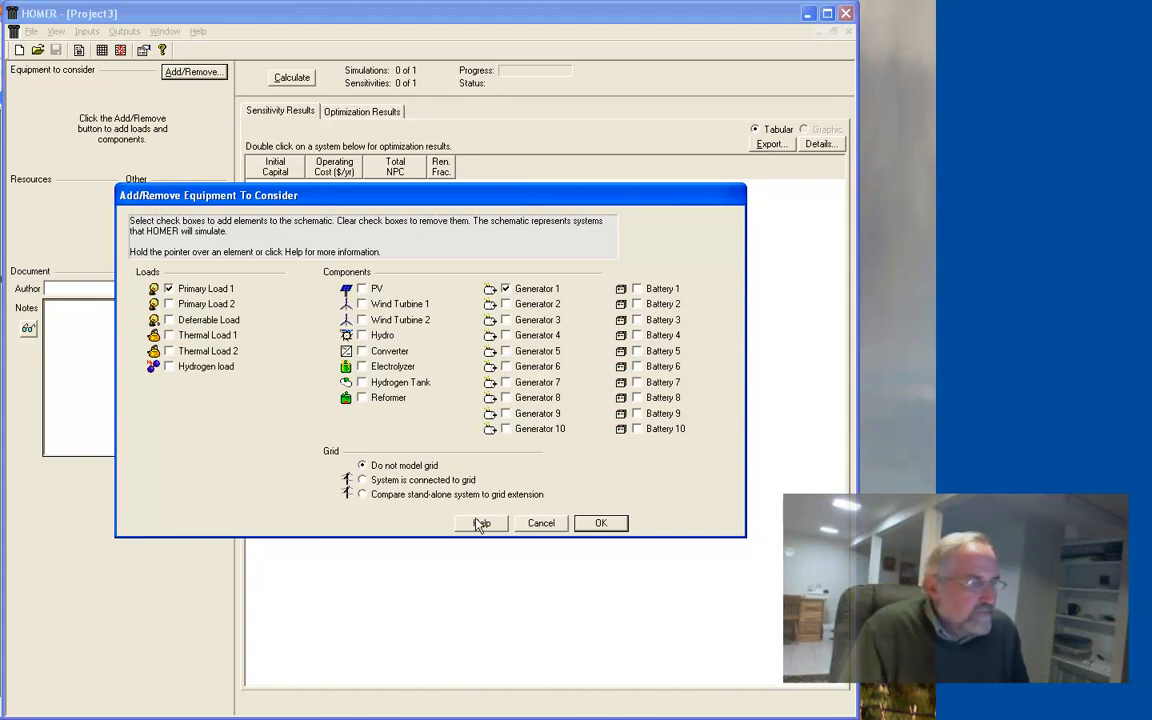
left_click(600, 523)
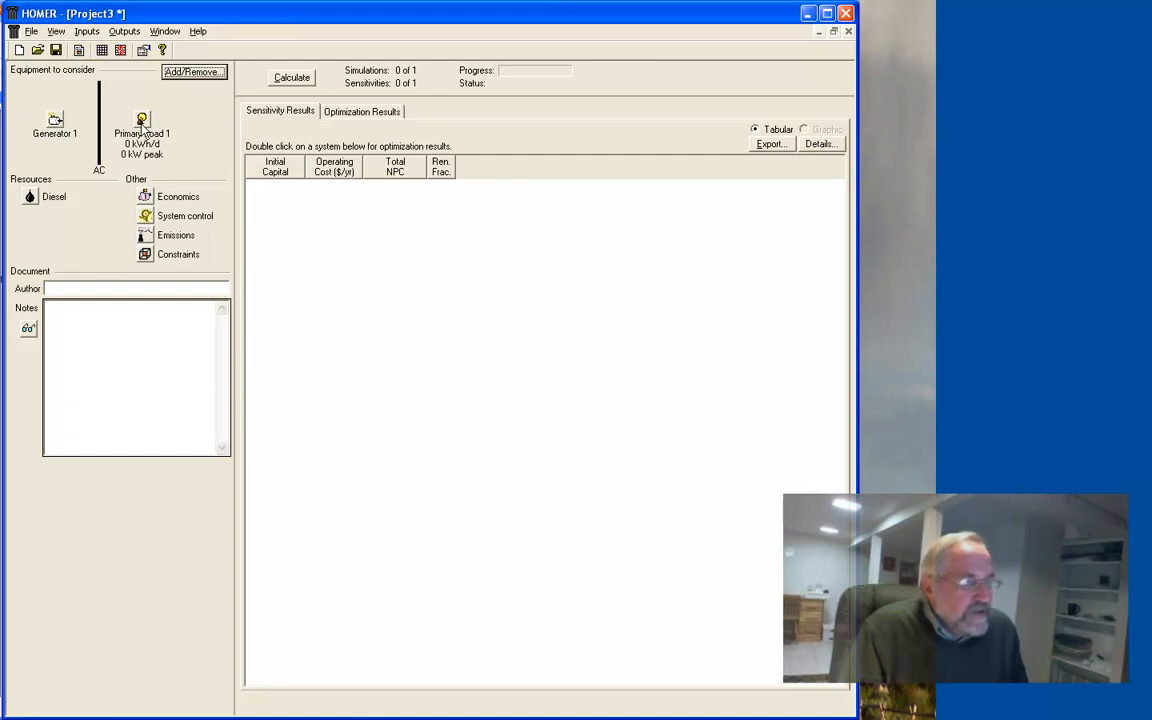
mouse_move(58, 124)
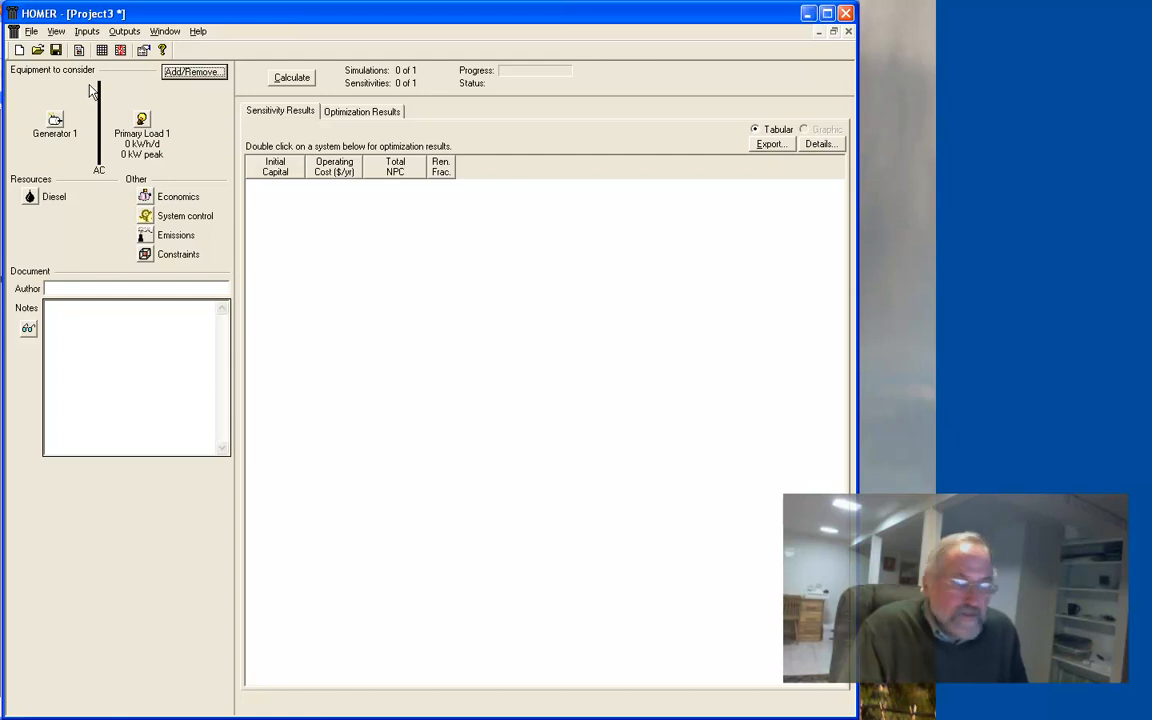
mouse_move(92, 229)
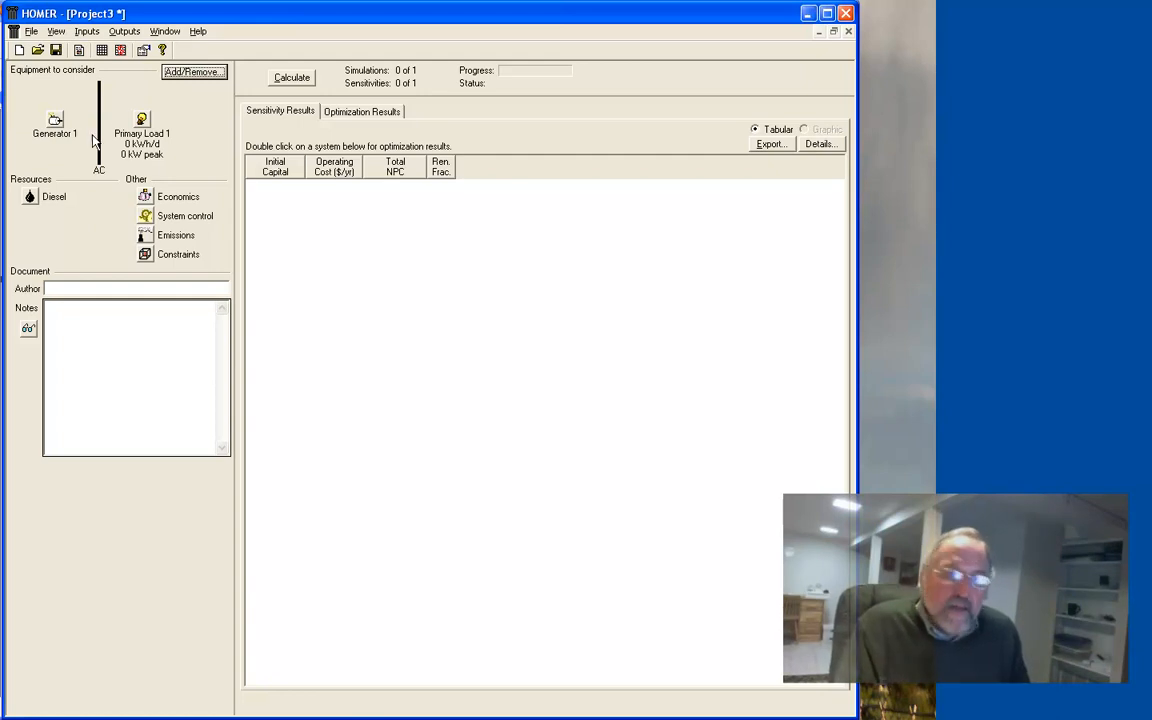
mouse_move(33, 192)
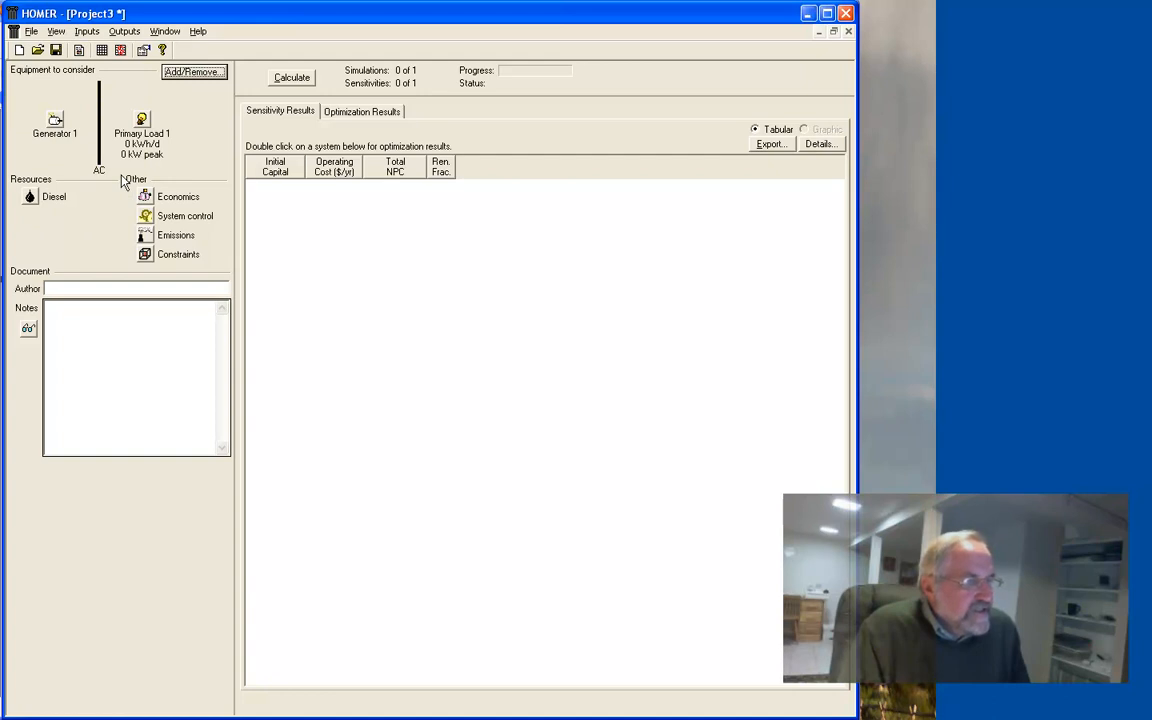
mouse_move(34, 219)
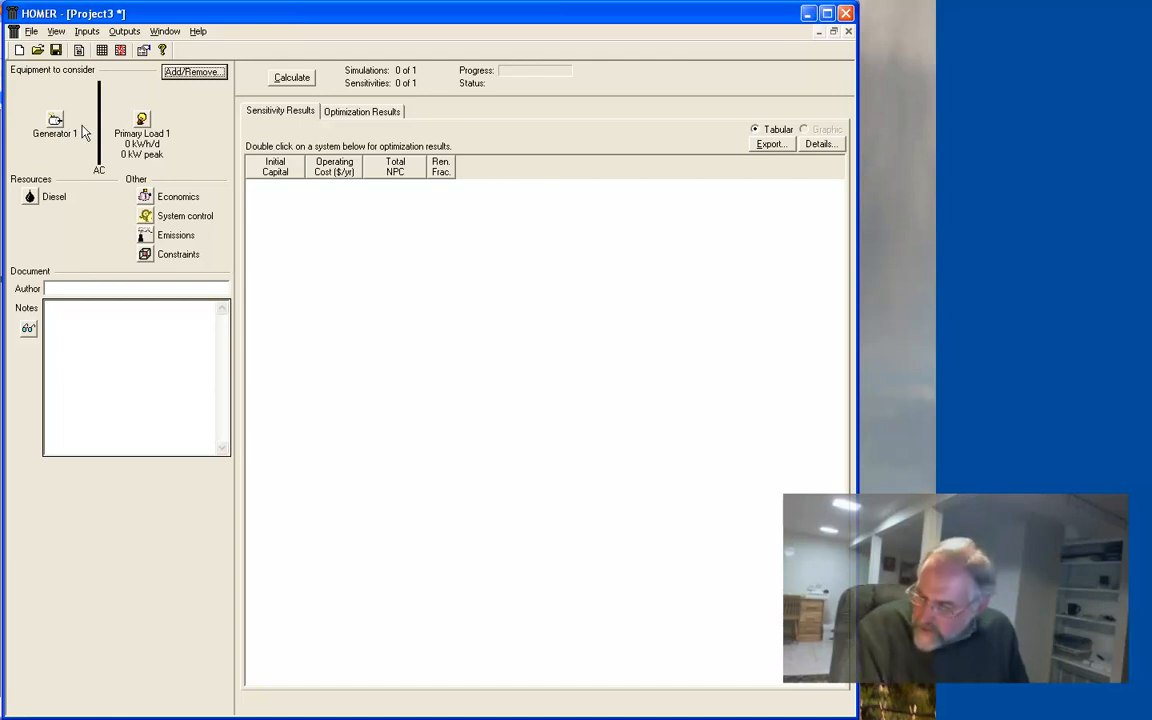
mouse_move(148, 123)
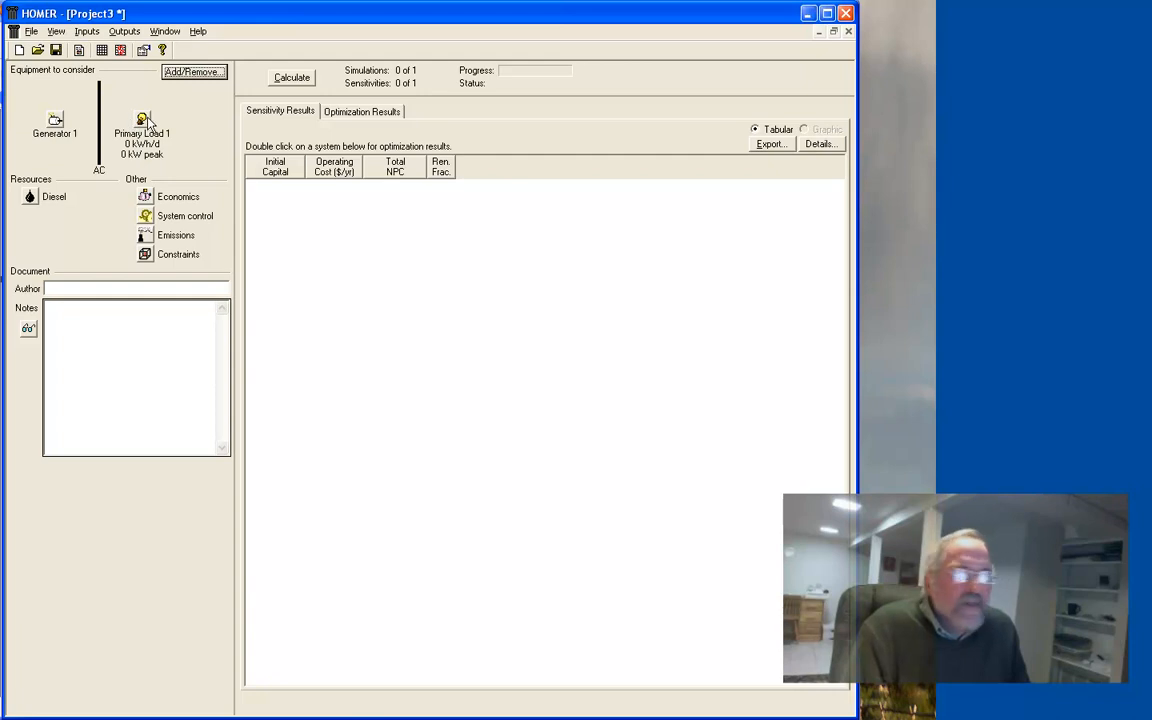
Set Primary Load 1's data source to 'Import time series data file'.
double_click(142, 120)
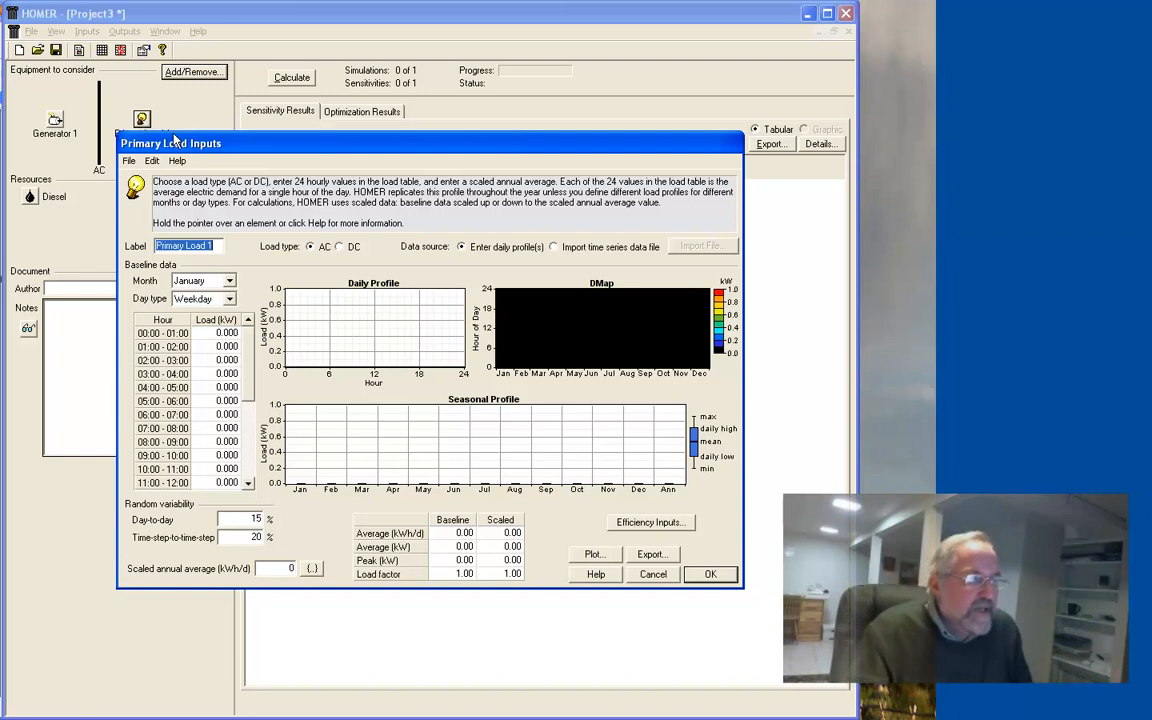
mouse_move(525, 185)
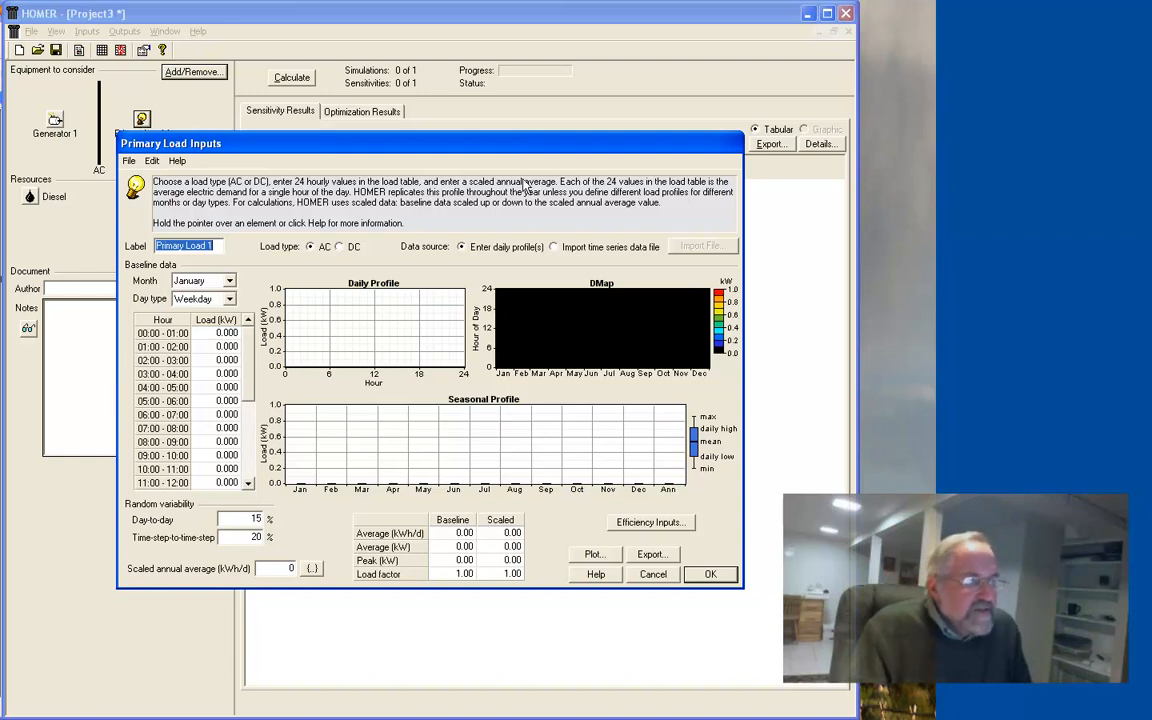
mouse_move(405, 193)
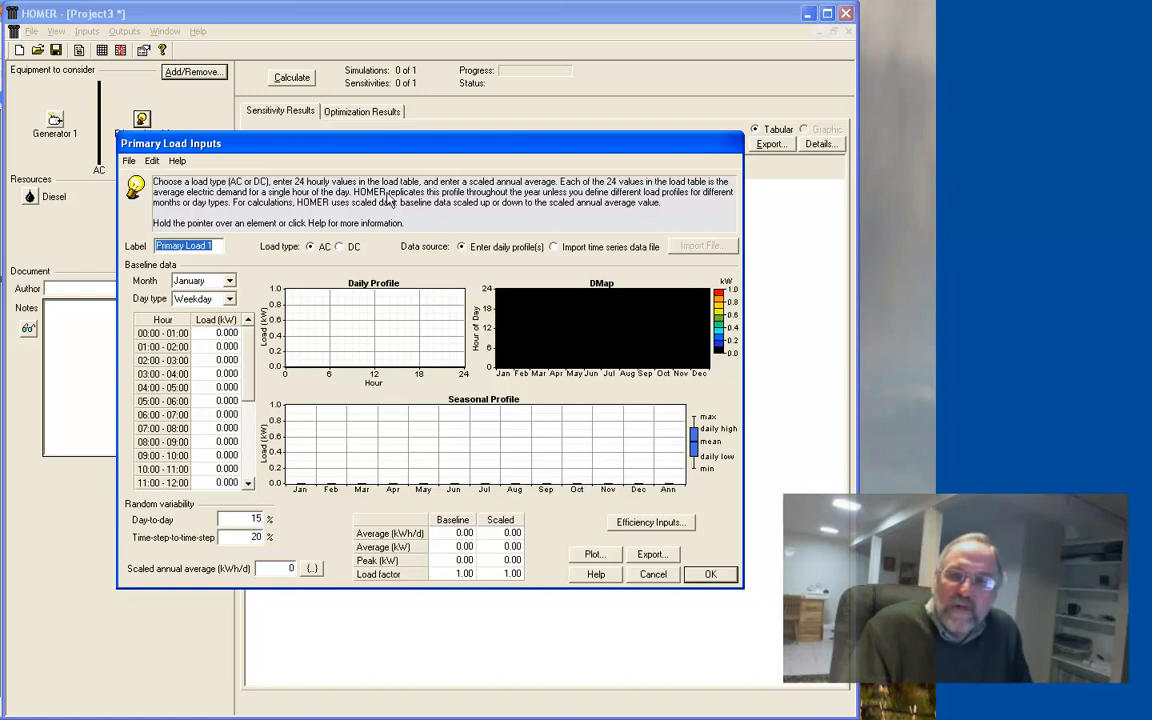
mouse_move(258, 360)
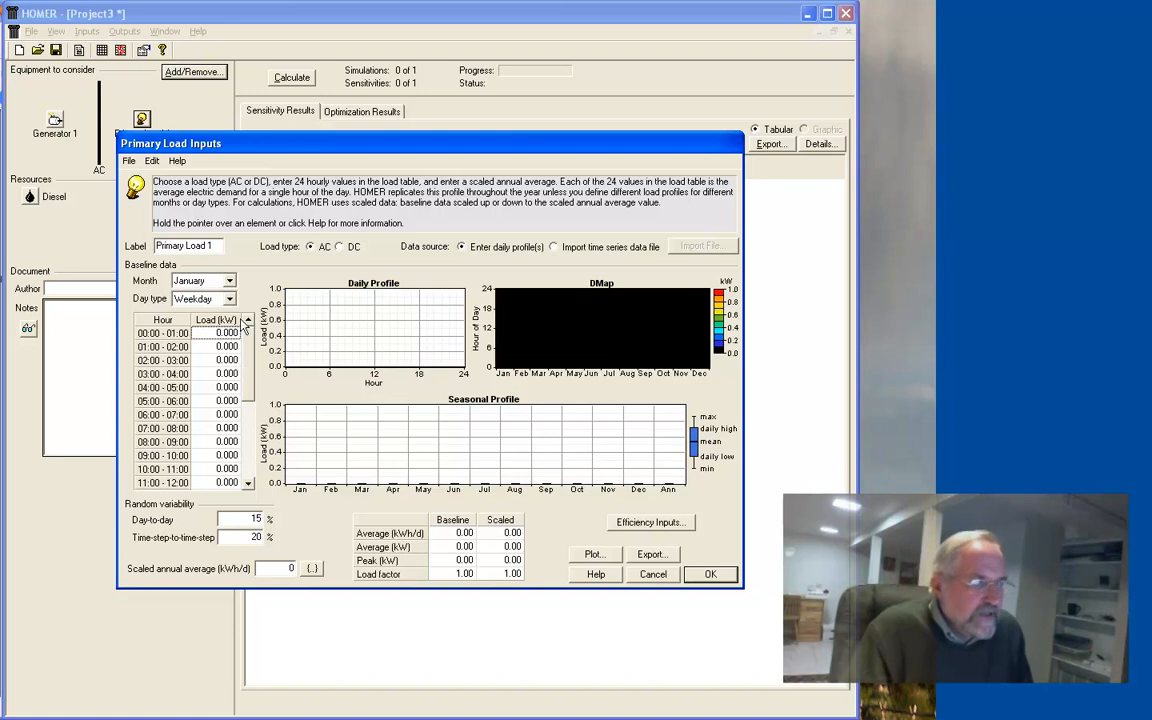
mouse_move(237, 253)
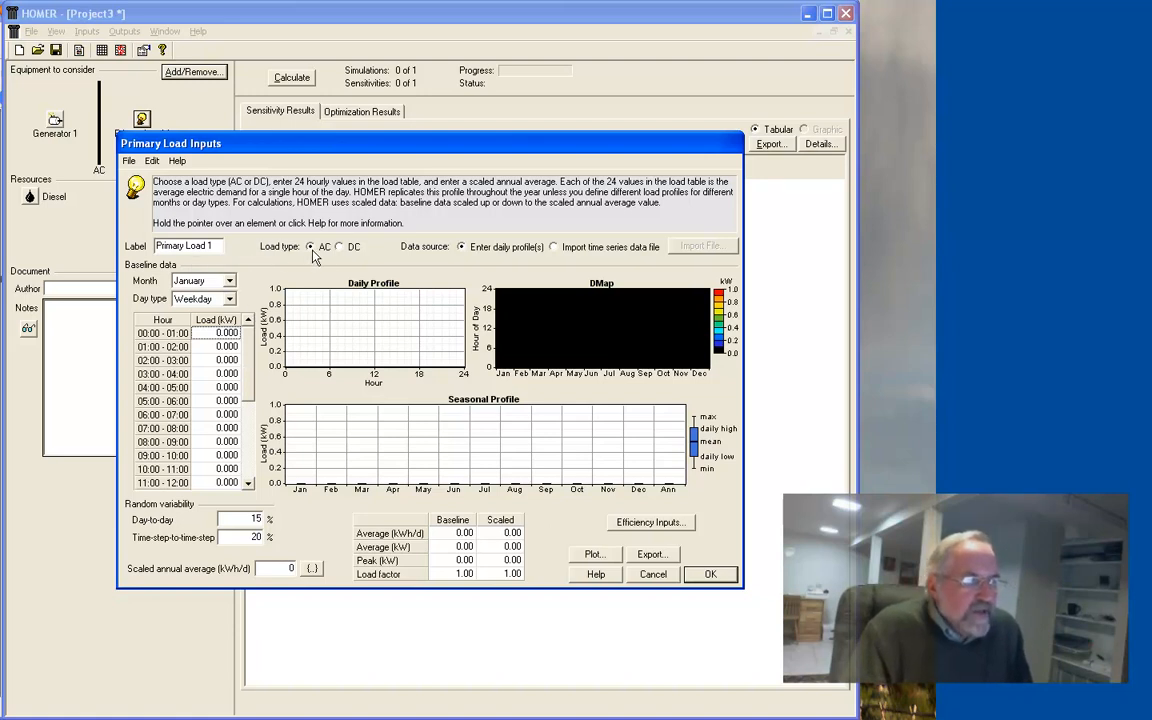
mouse_move(556, 250)
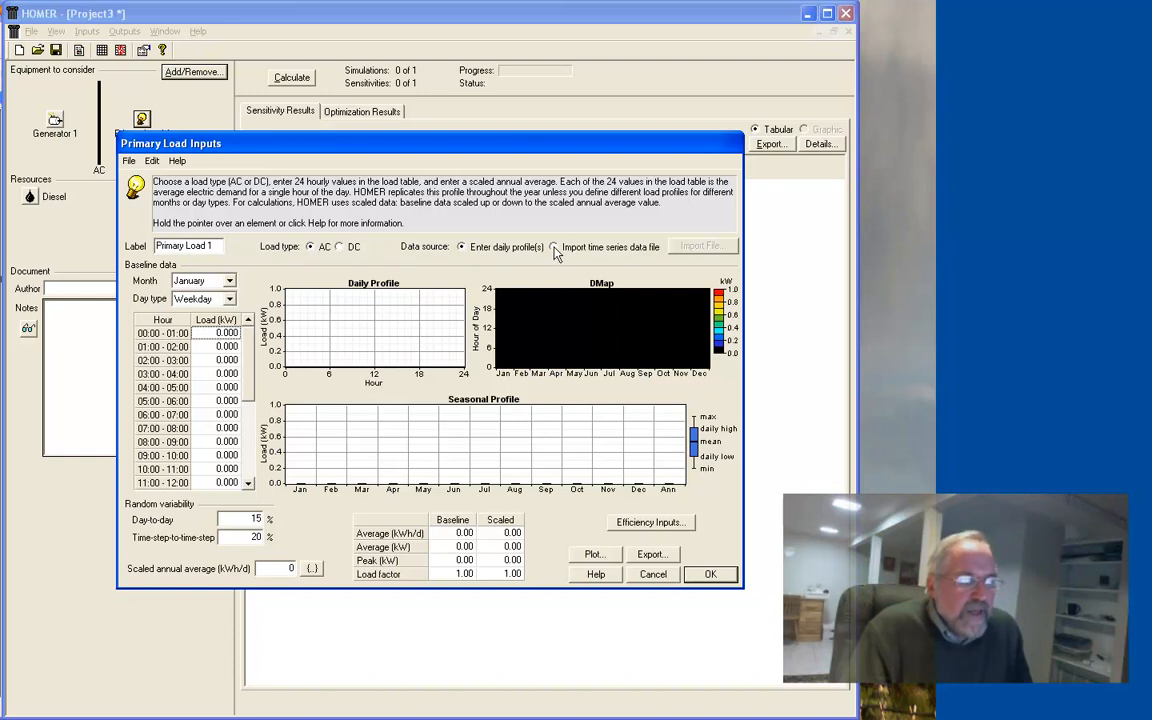
left_click(553, 246)
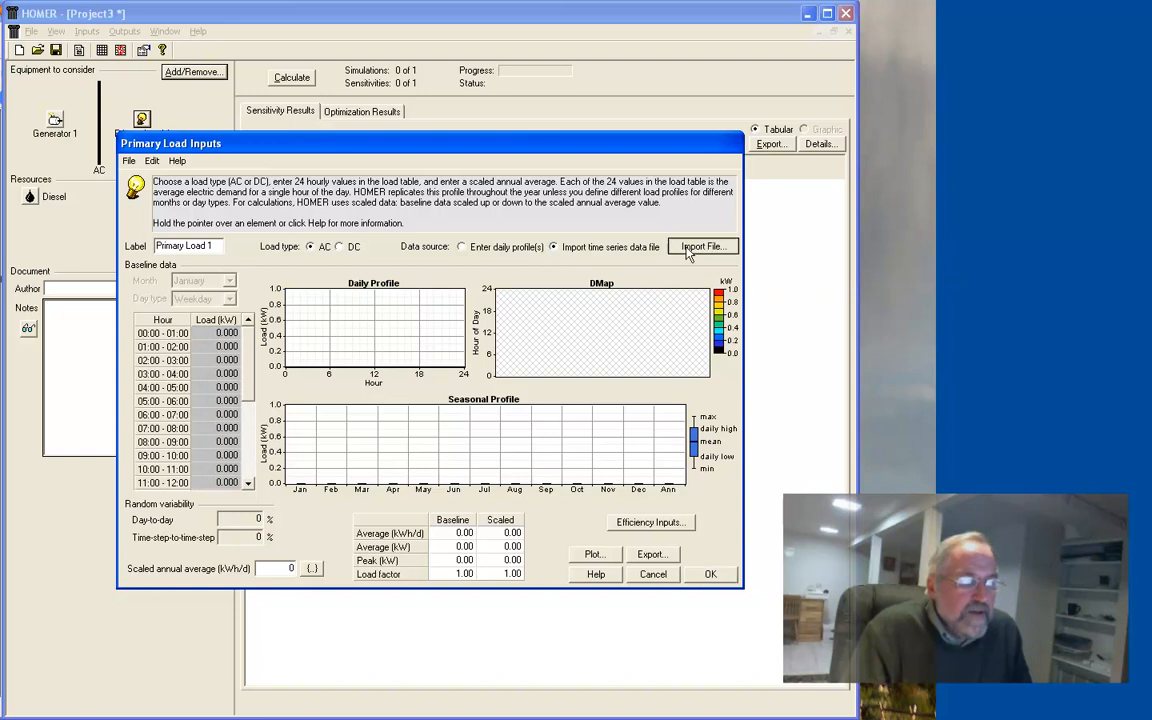
Bring up the Import File browser showing the HOMER Samples folder.
left_click(703, 246)
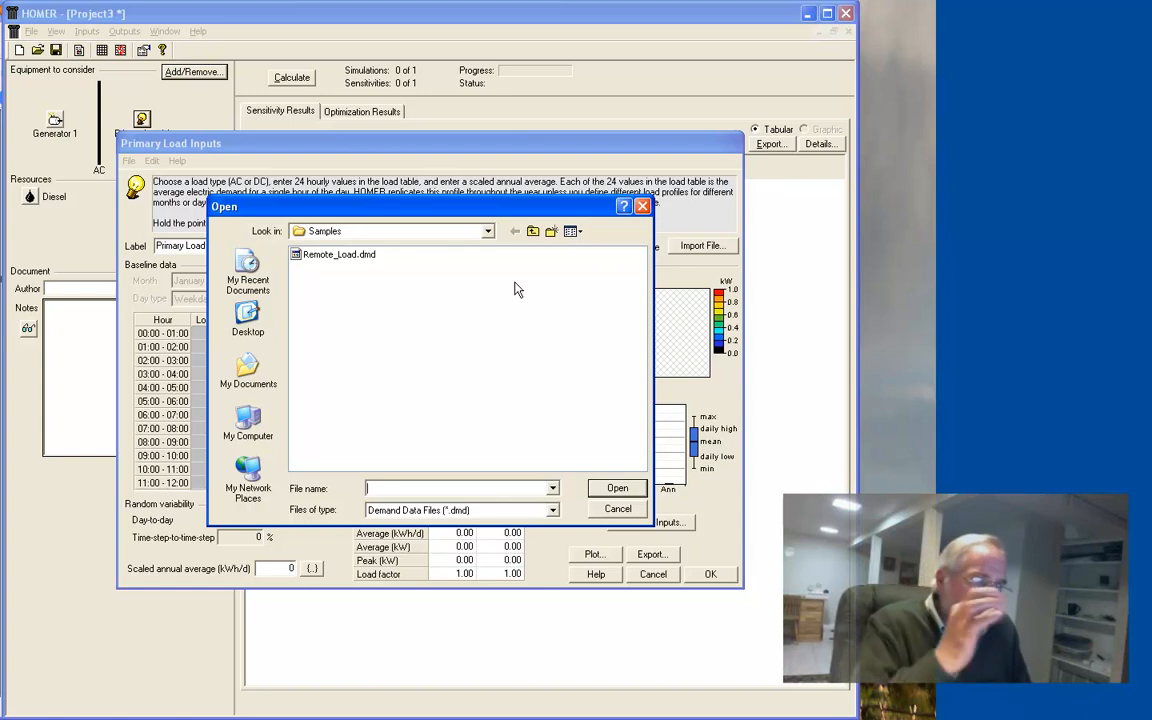
mouse_move(330, 258)
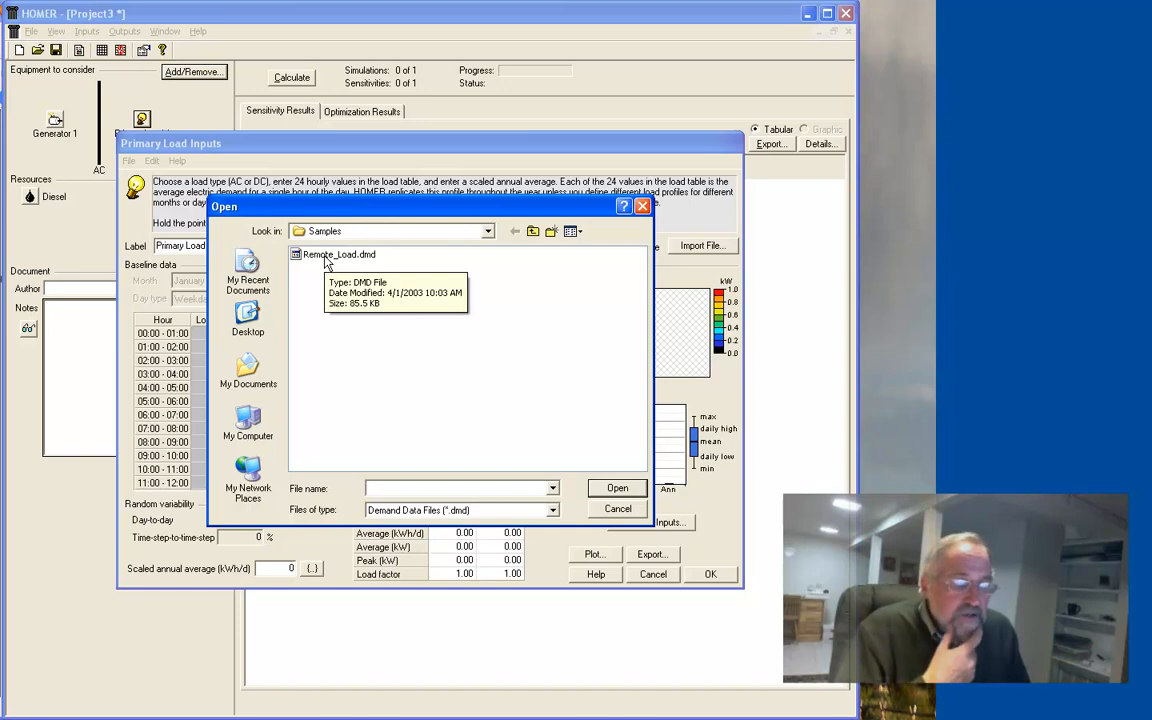
mouse_move(337, 334)
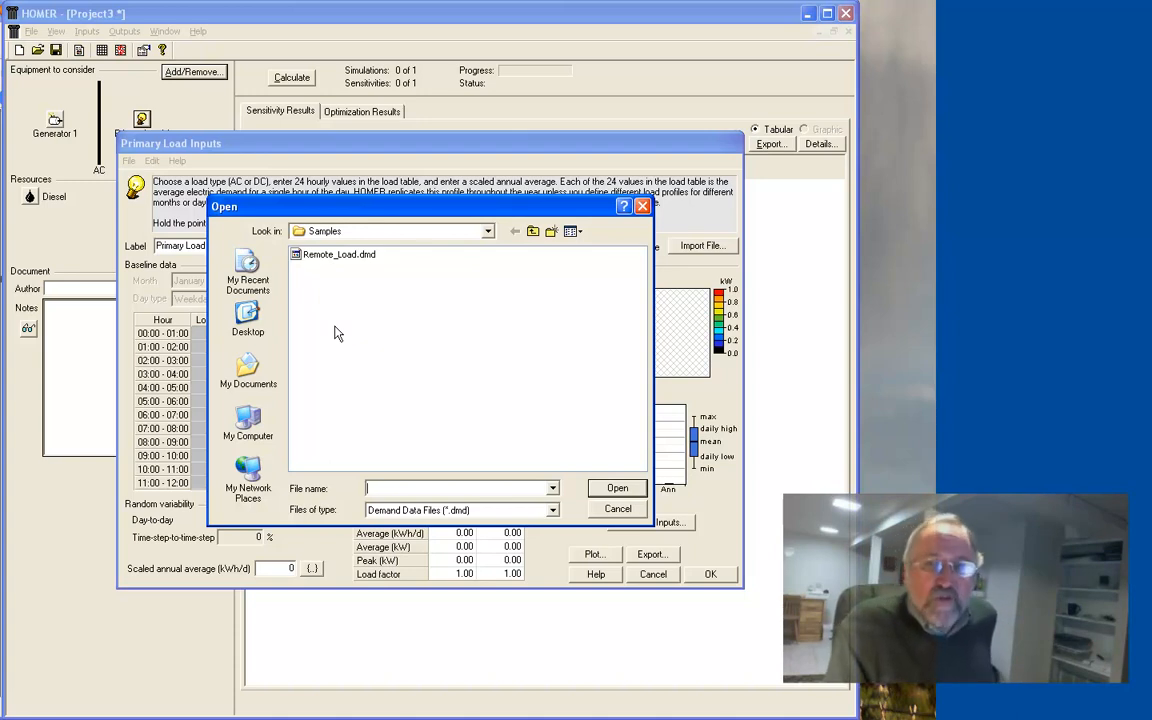
mouse_move(500, 238)
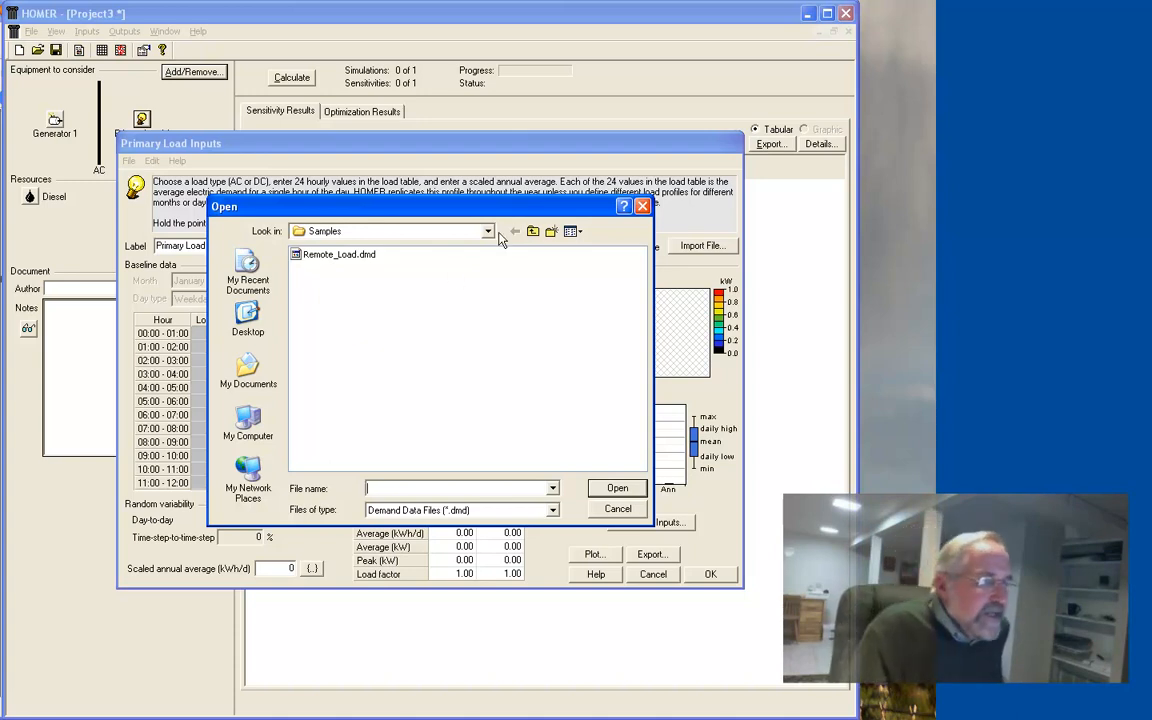
Browse to Program Files\HOMEREnergy\HOMER\Samples and select Remote_Load.dmd.
left_click(488, 231)
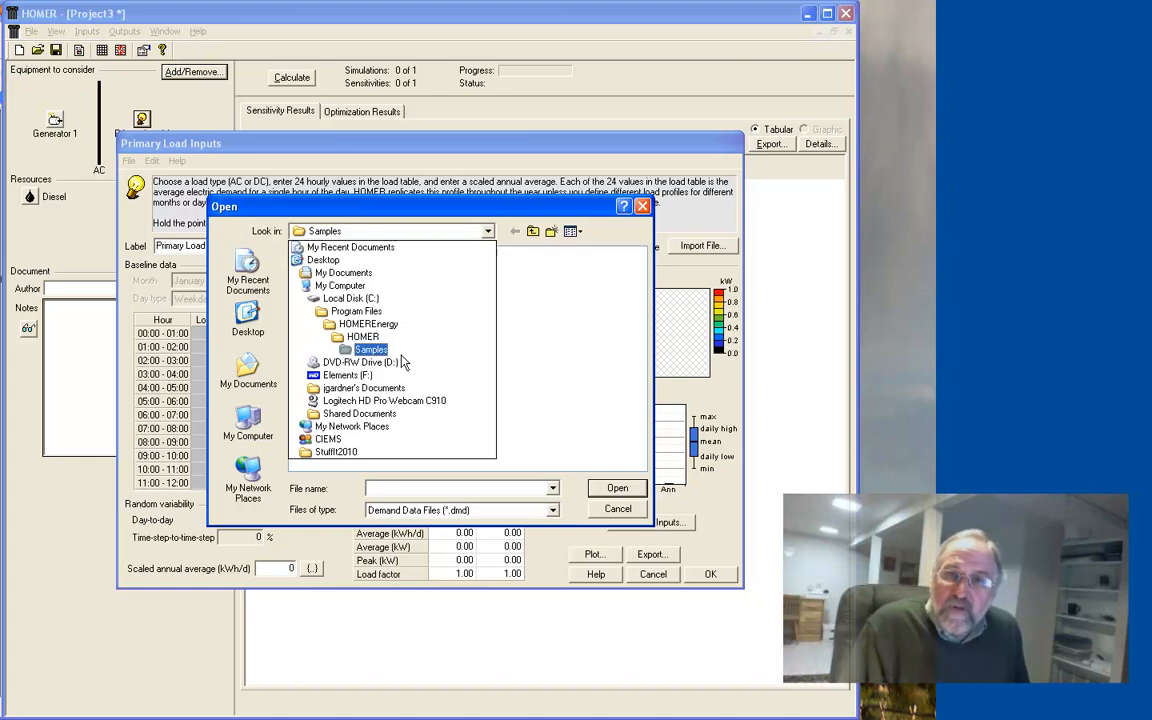
left_click(363, 336)
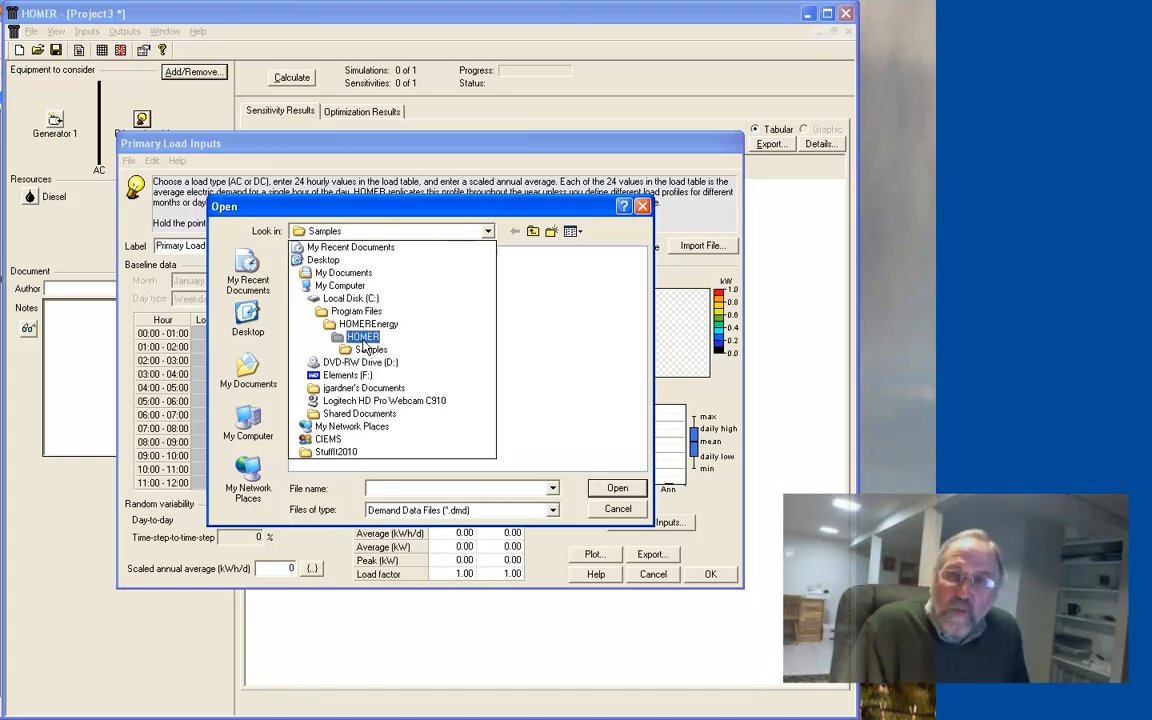
left_click(368, 324)
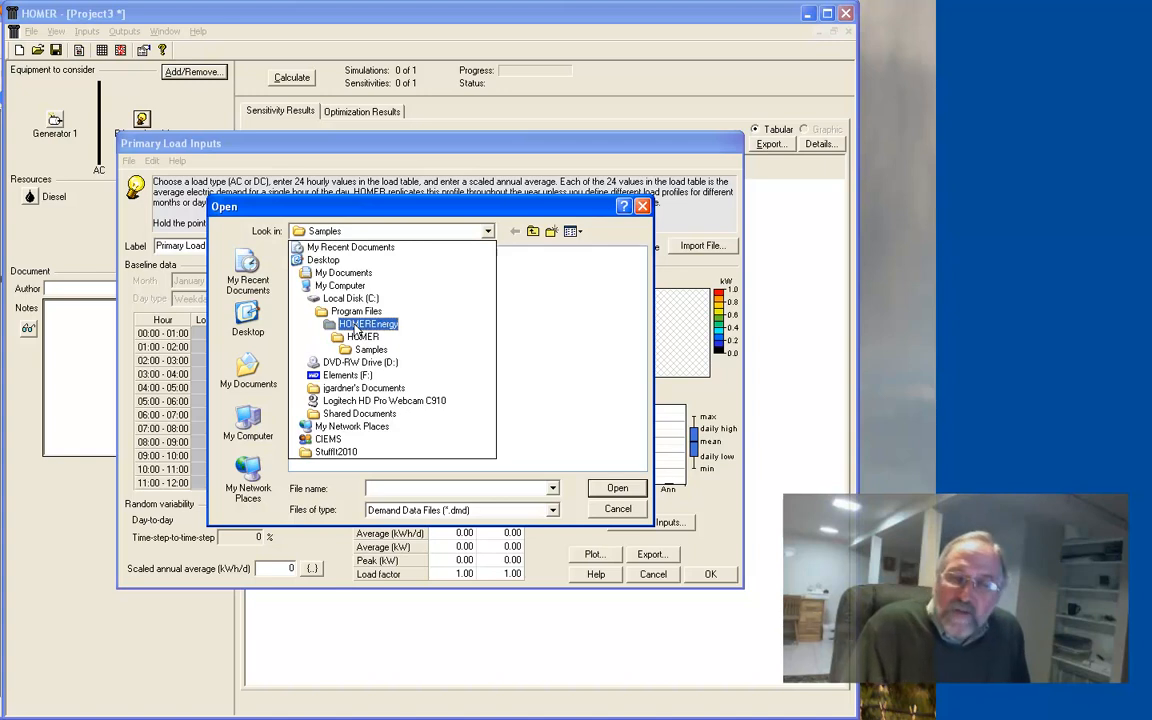
left_click(356, 311)
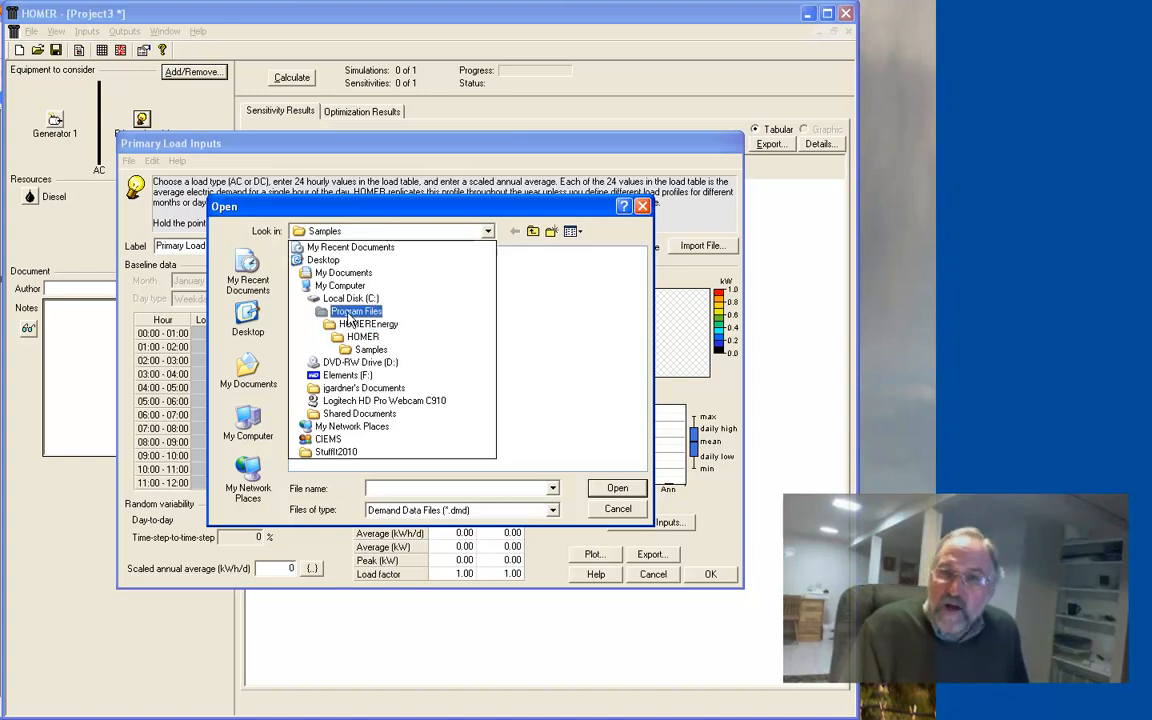
left_click(350, 298)
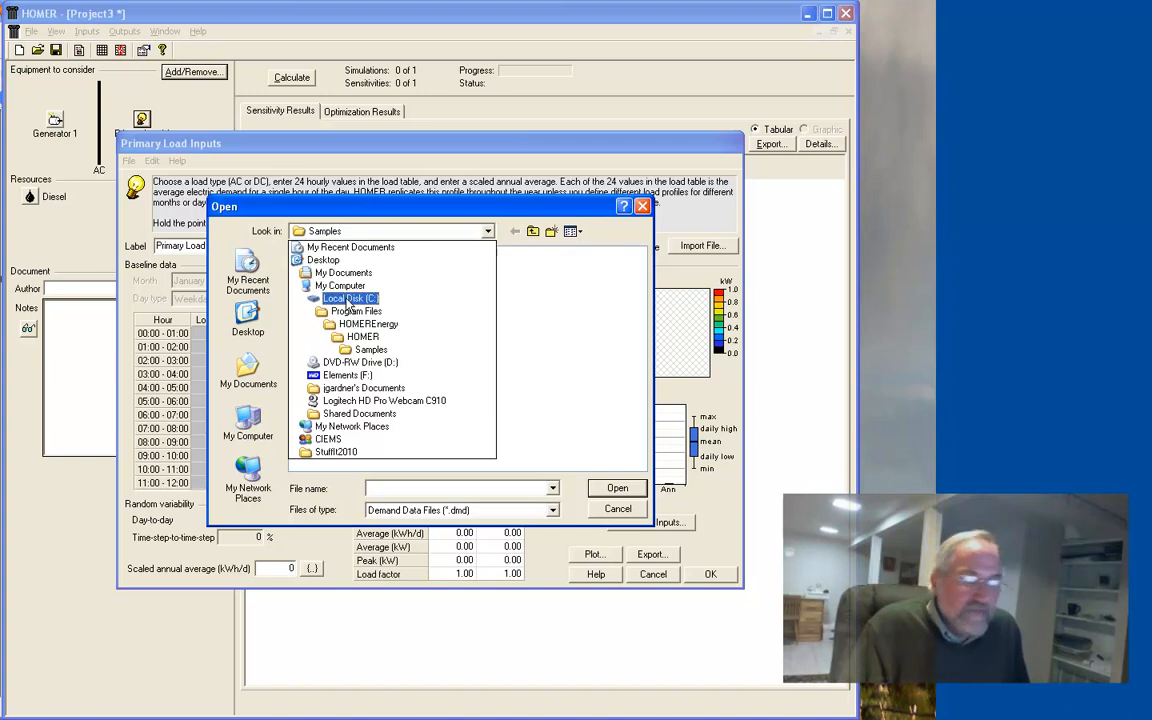
left_click(356, 311)
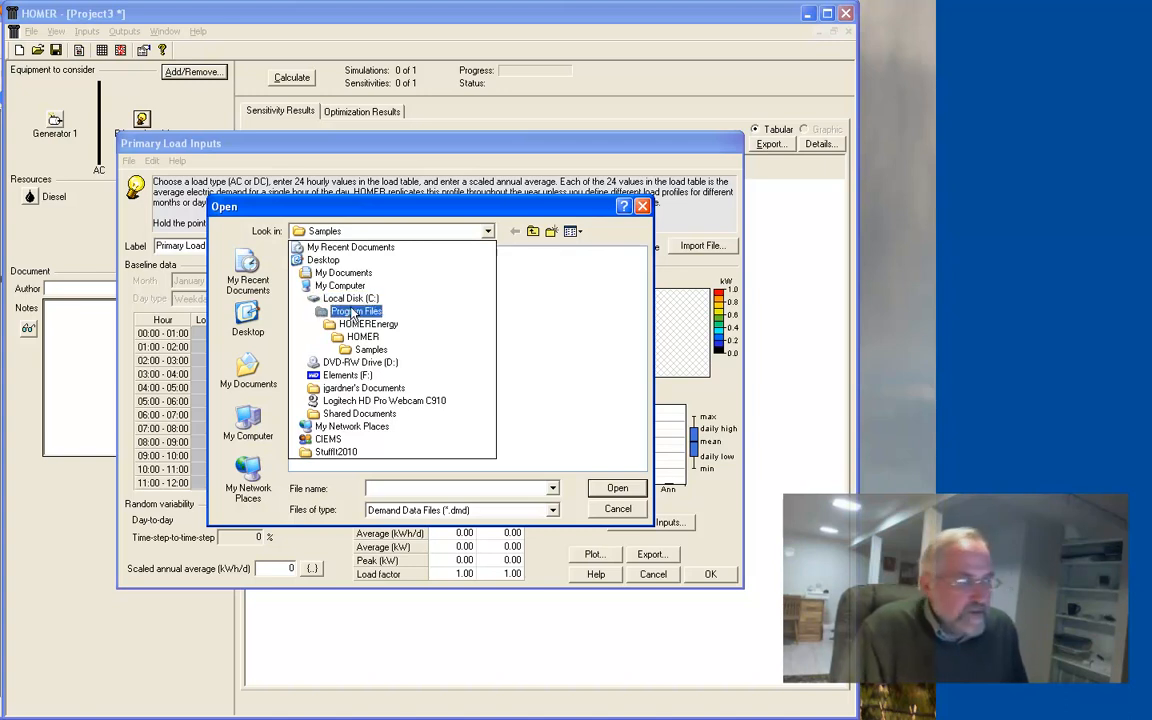
left_click(371, 349)
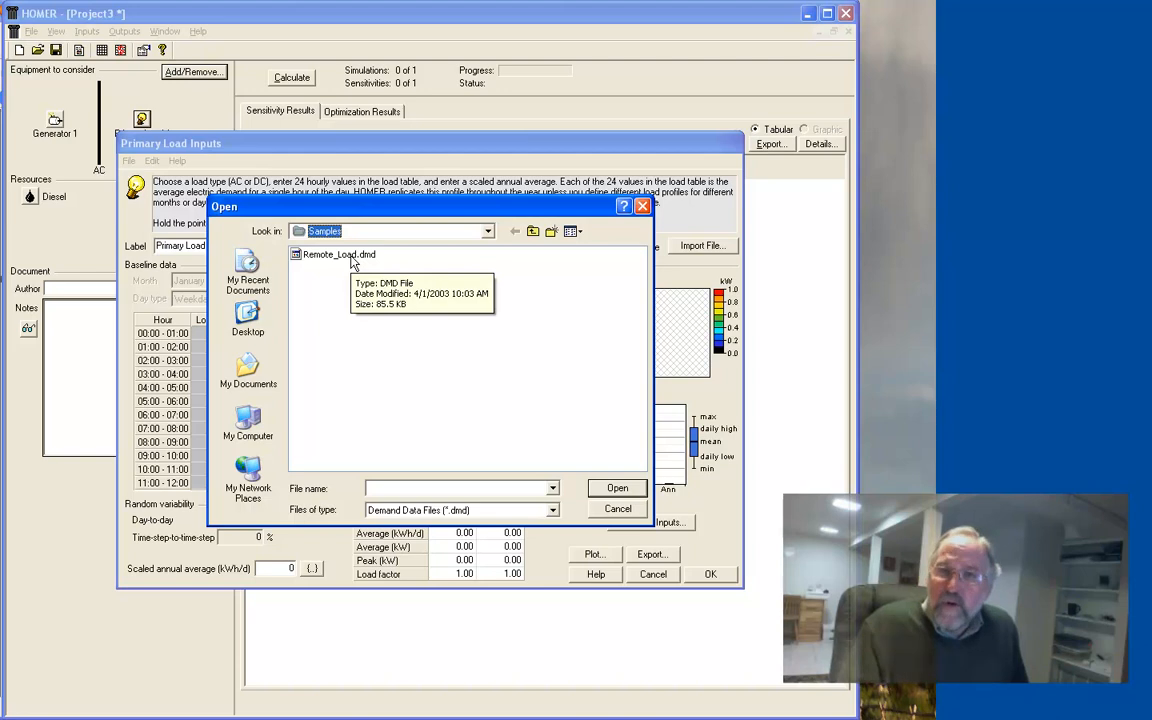
left_click(487, 231)
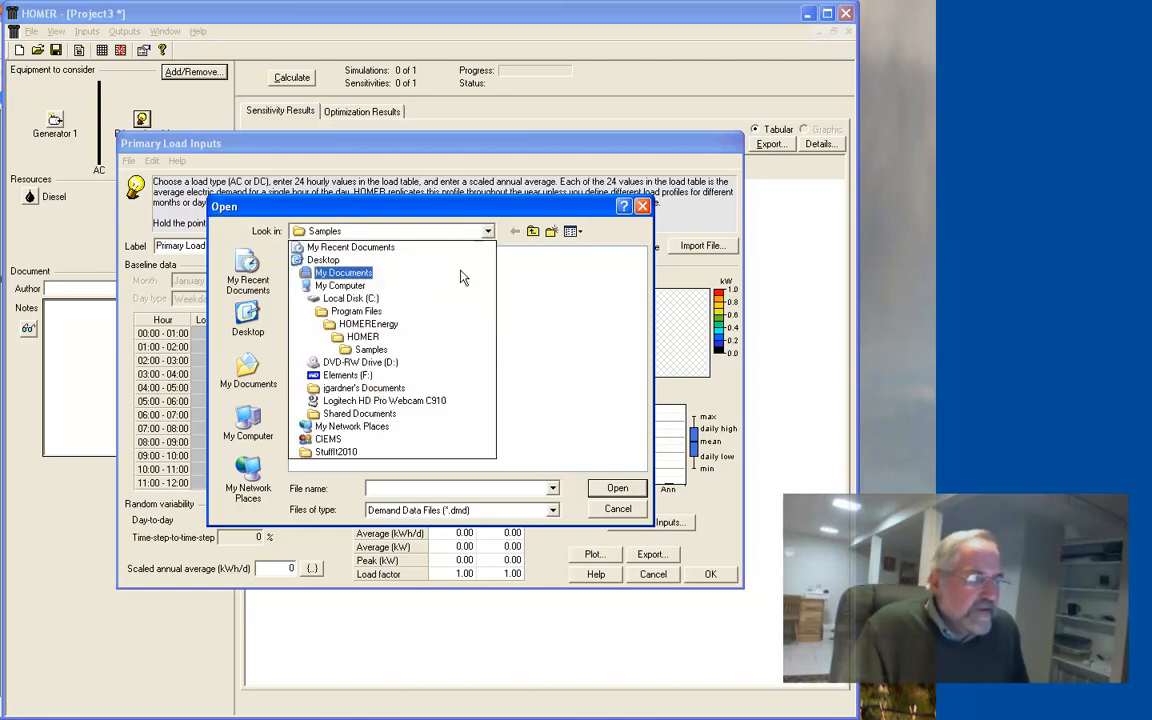
left_click(356, 311)
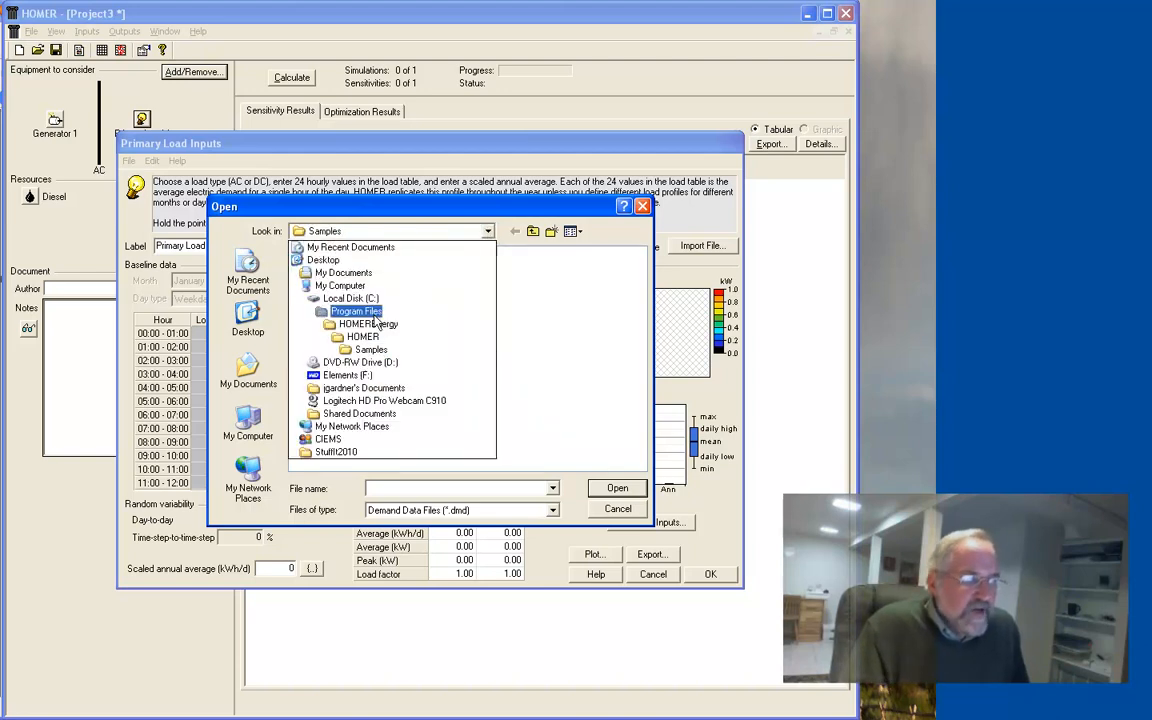
left_click(368, 324)
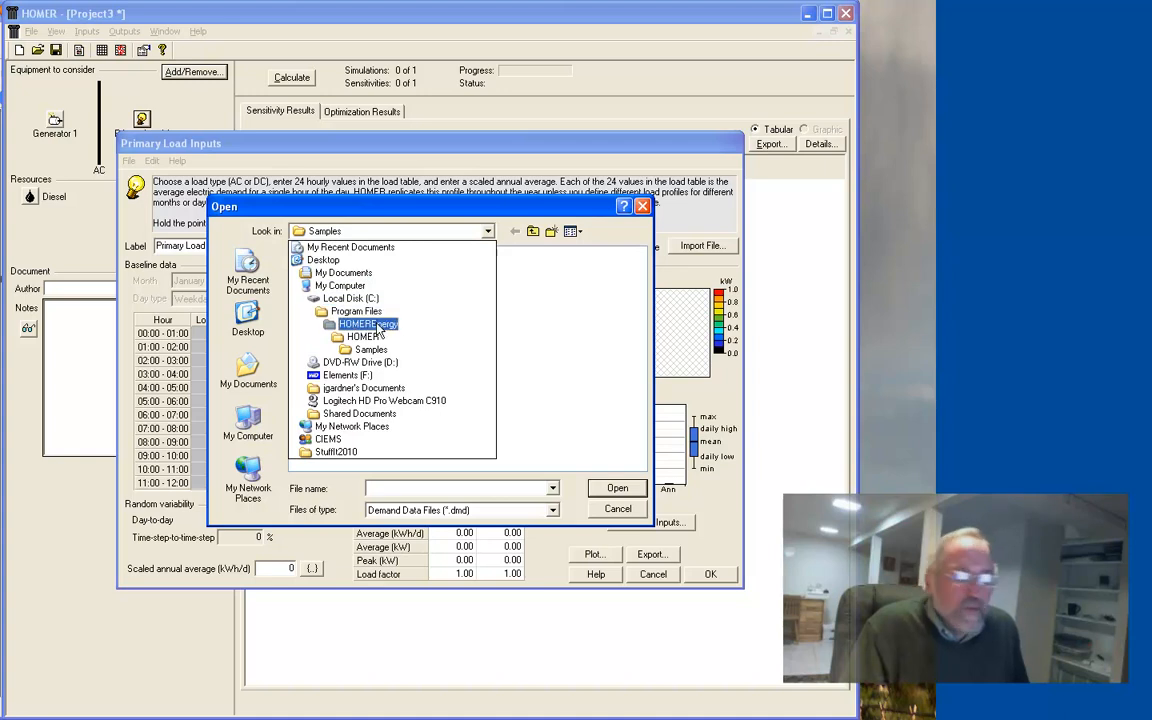
left_click(370, 349)
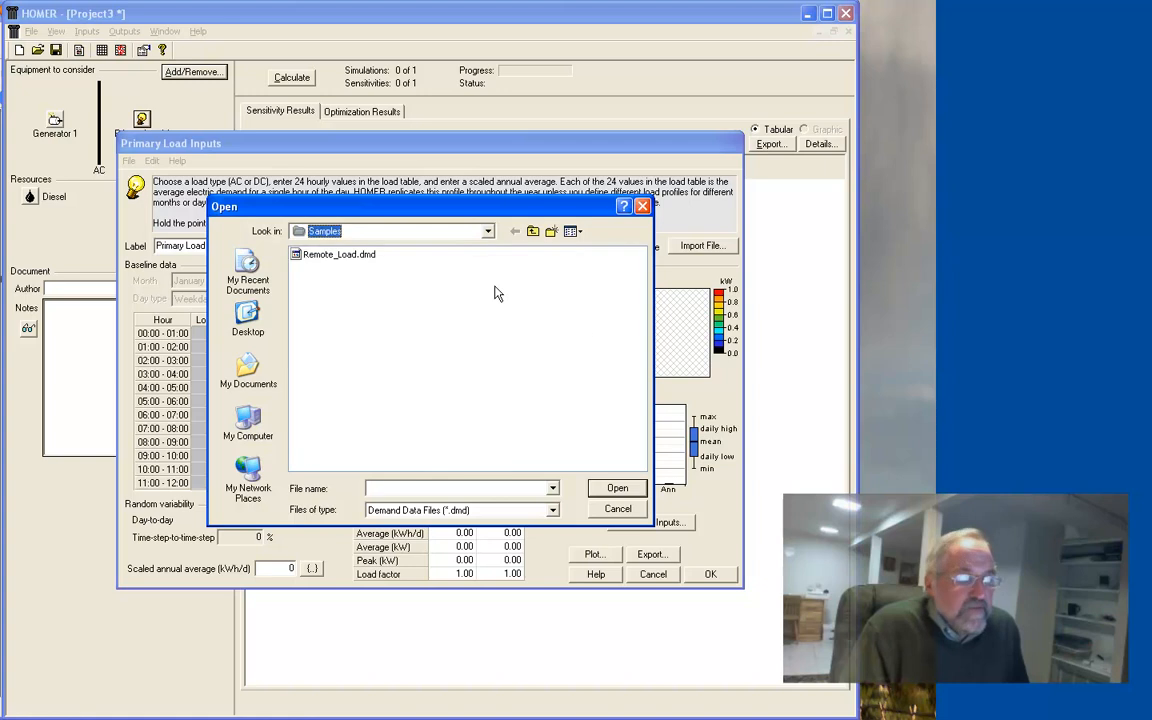
left_click(338, 254)
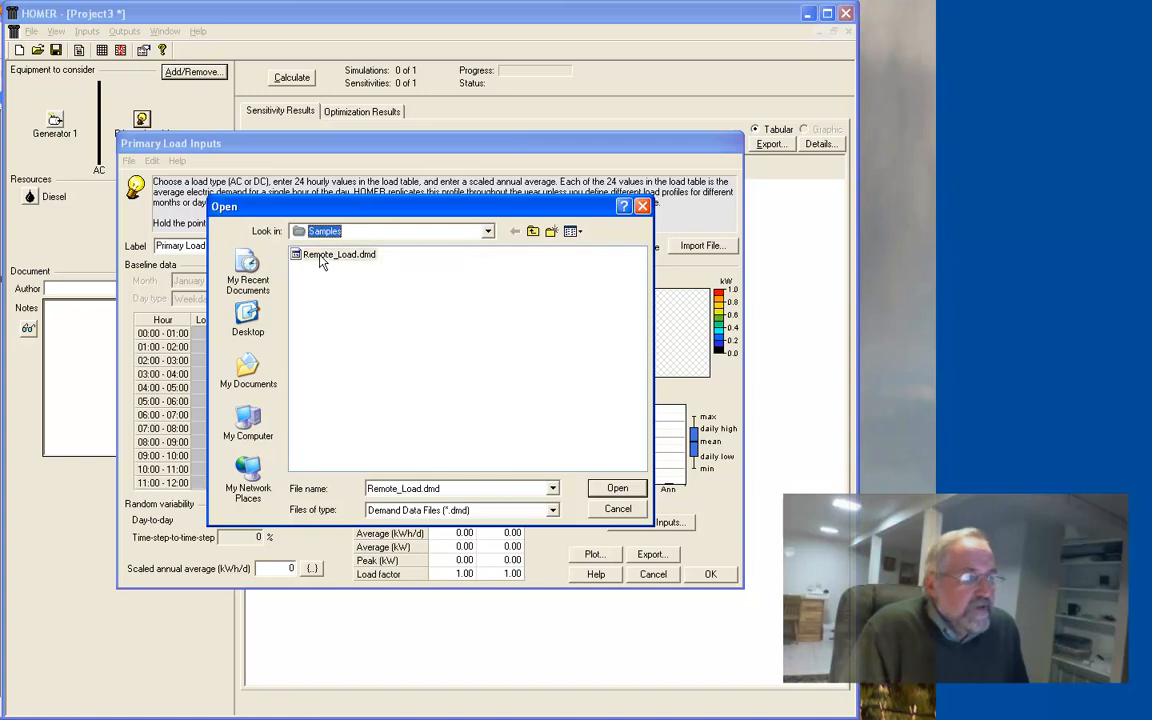
Import Remote_Load.dmd and accept the 85 kWh/d, 11 kW peak primary load.
left_click(617, 488)
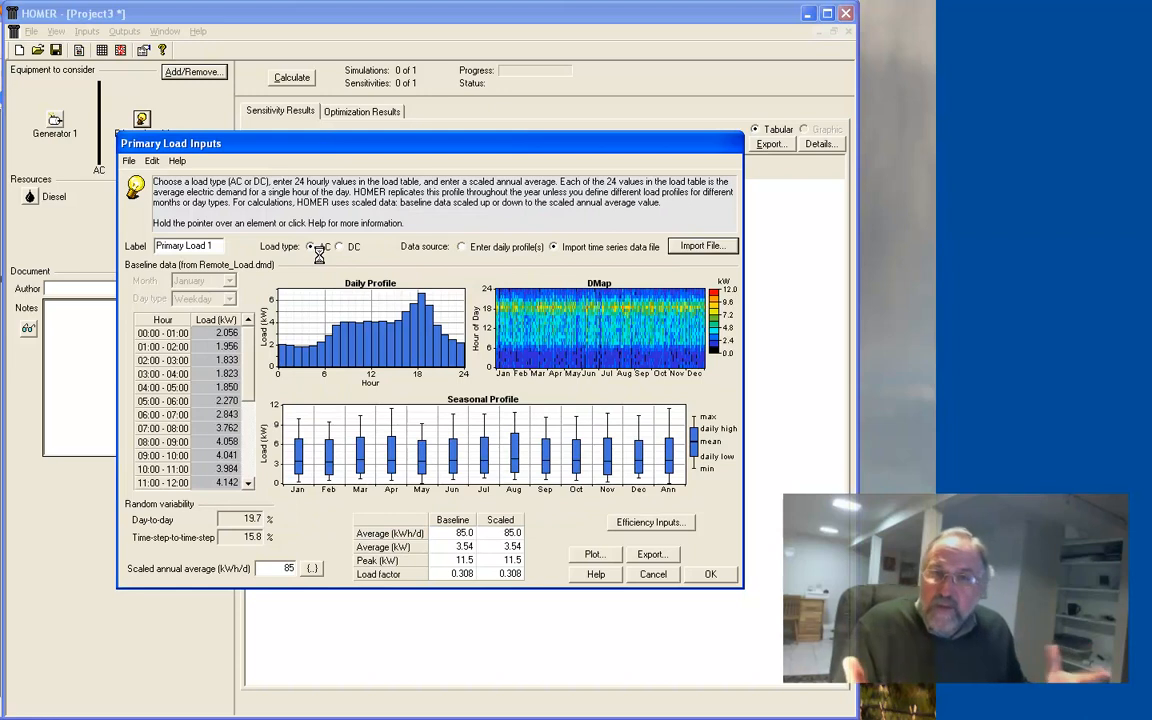
mouse_move(367, 288)
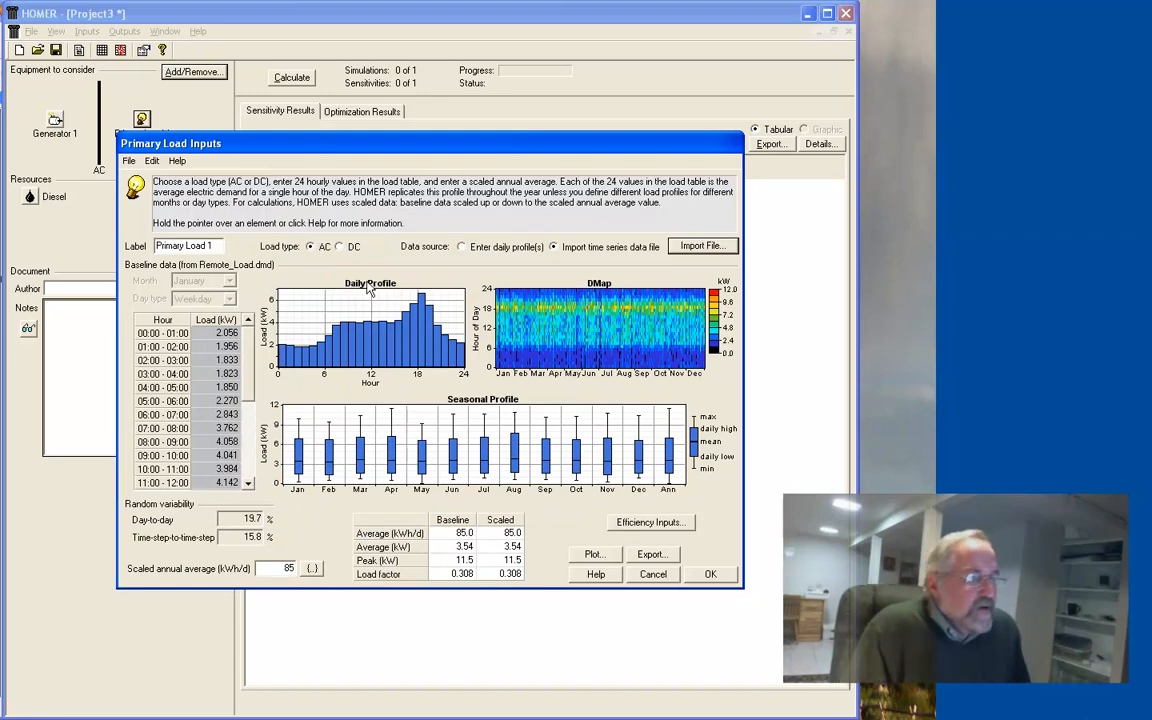
mouse_move(318, 349)
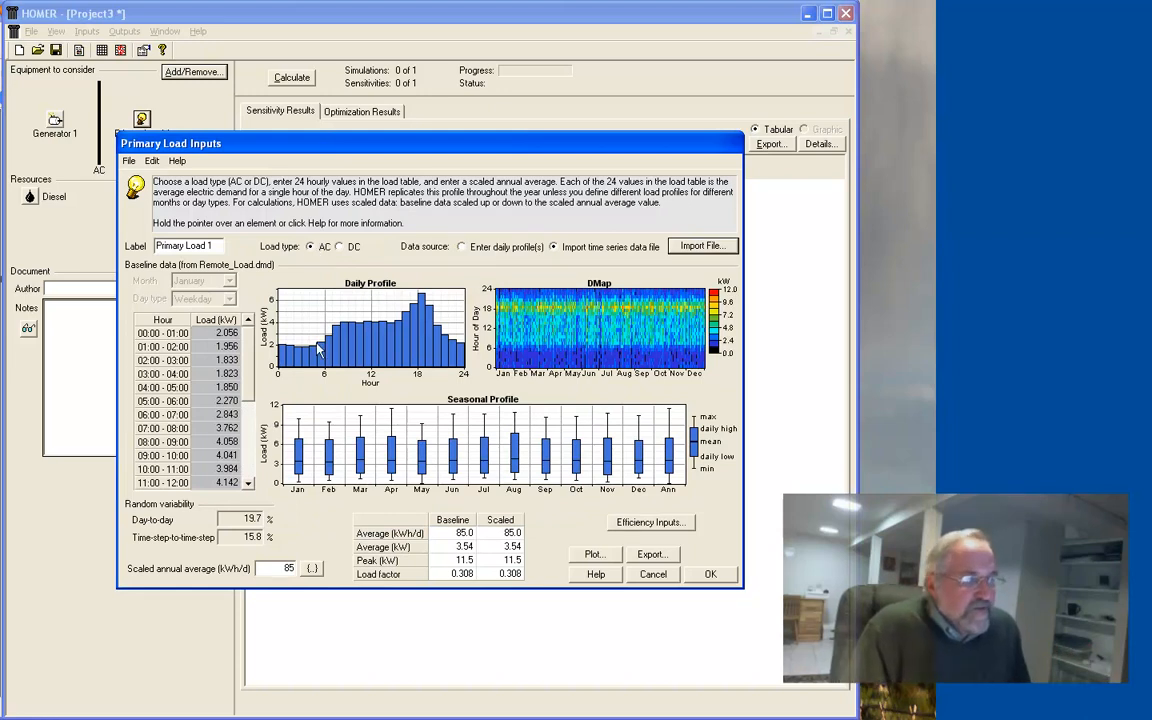
mouse_move(437, 343)
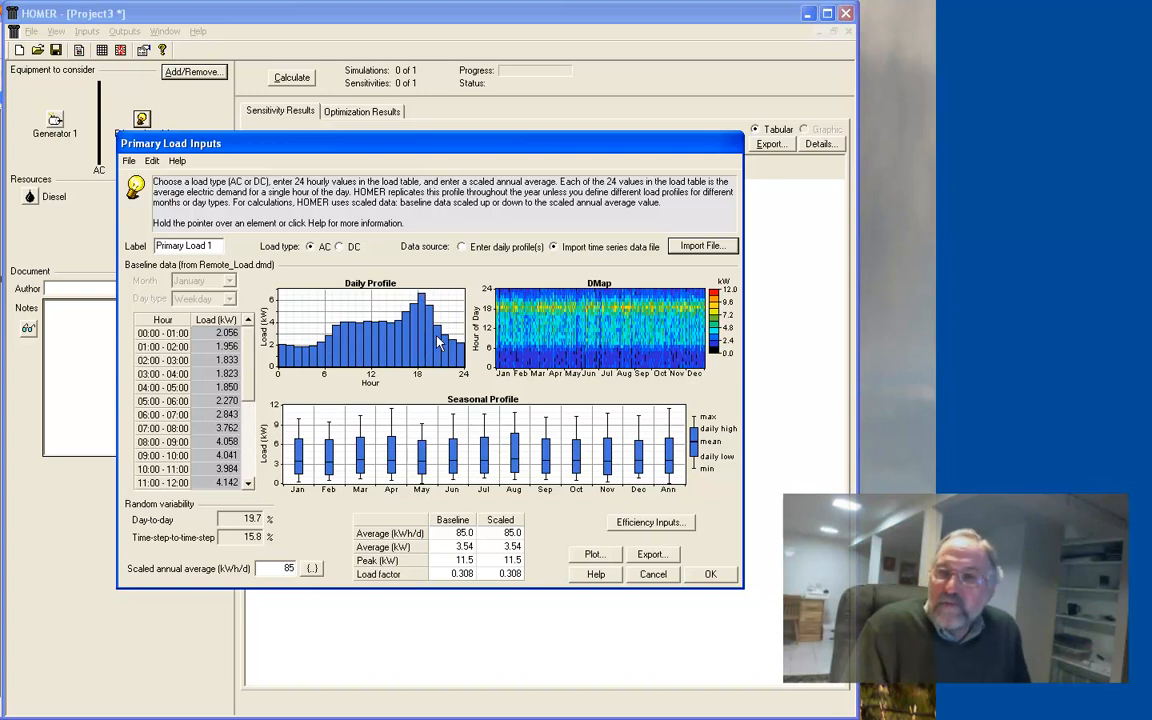
mouse_move(300, 357)
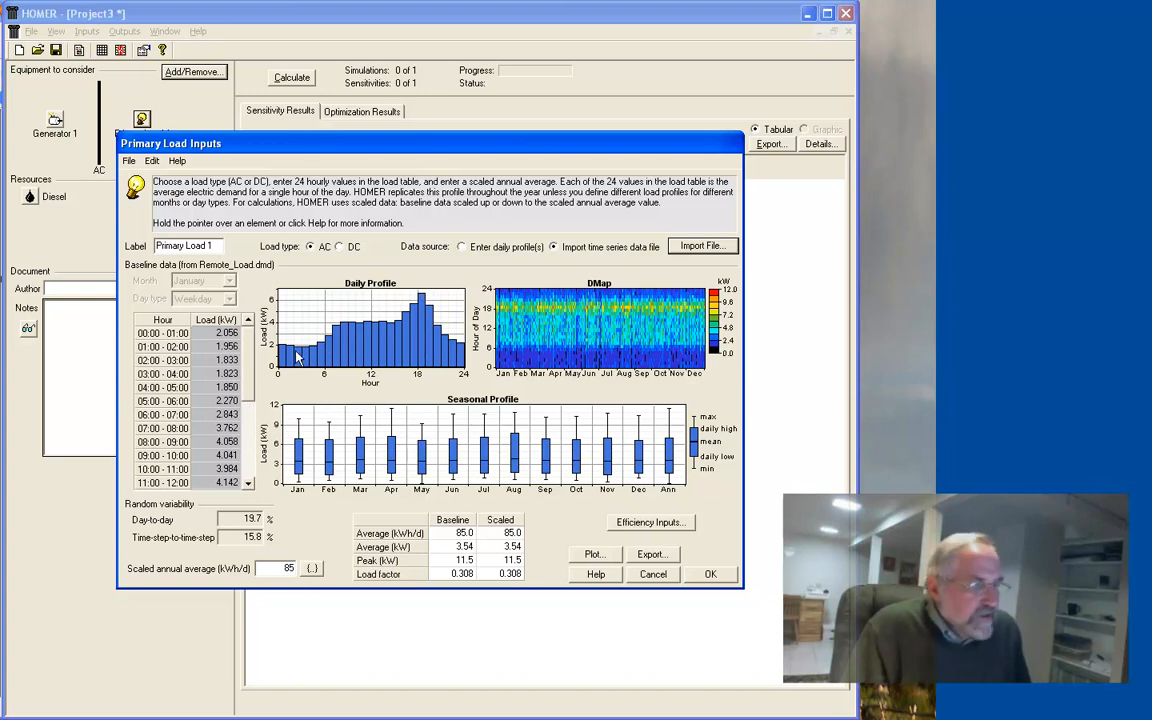
mouse_move(322, 348)
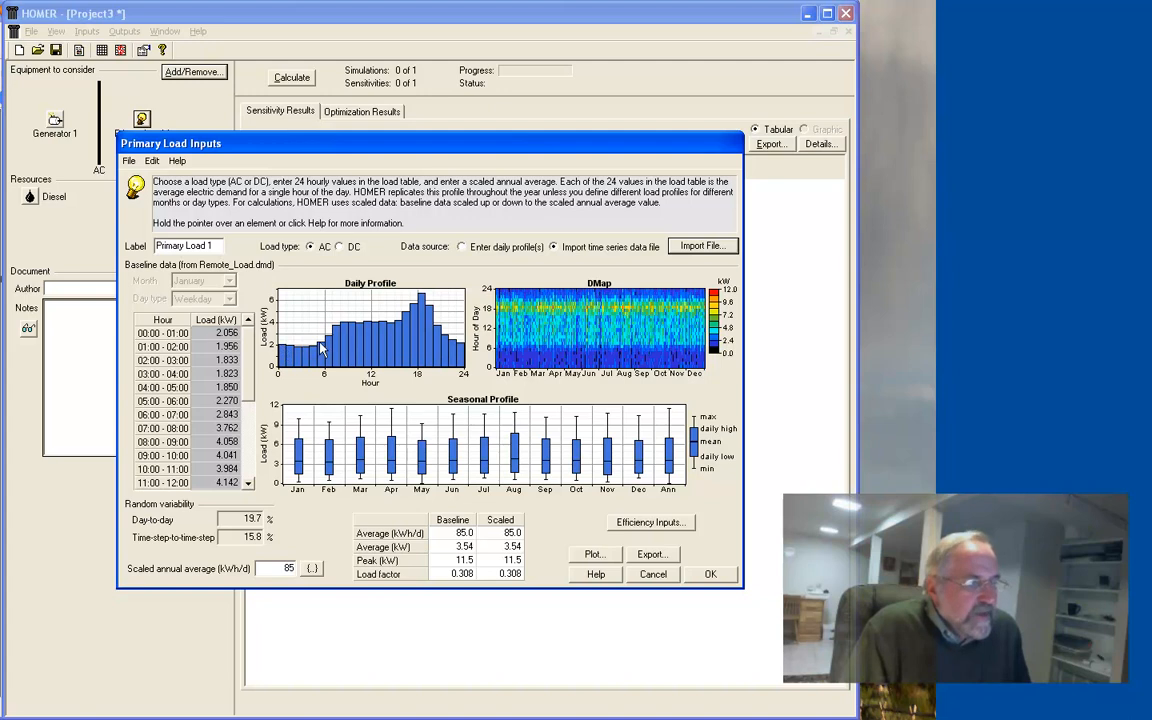
mouse_move(373, 323)
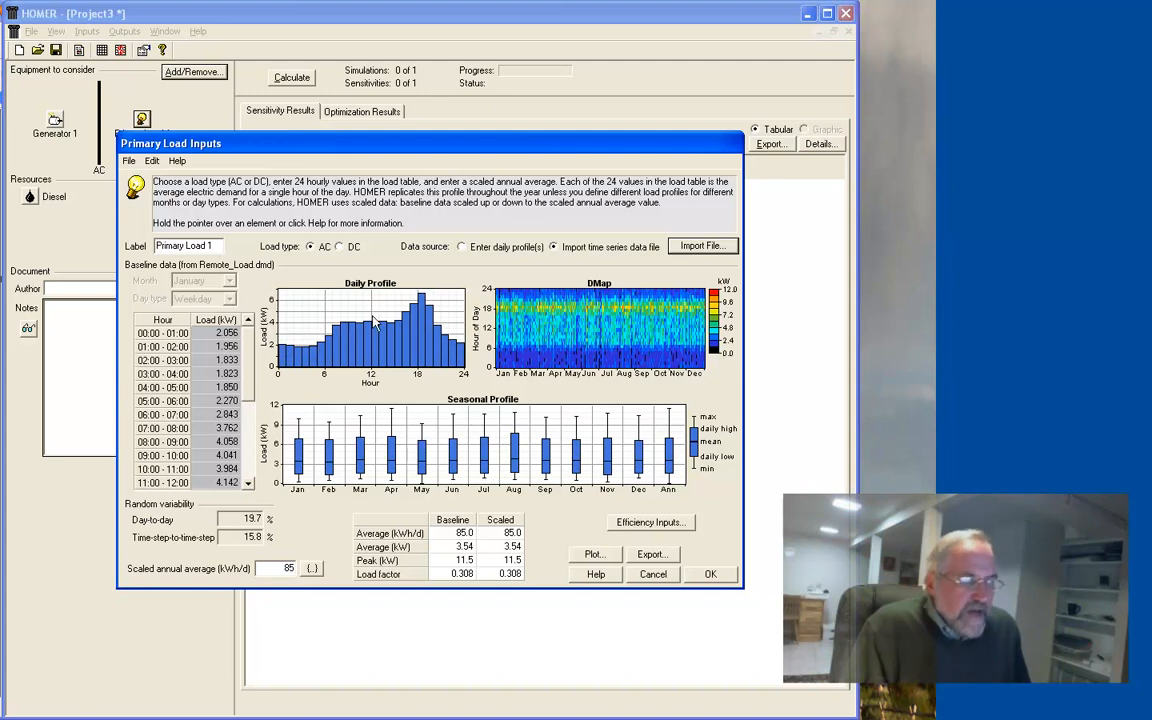
mouse_move(422, 297)
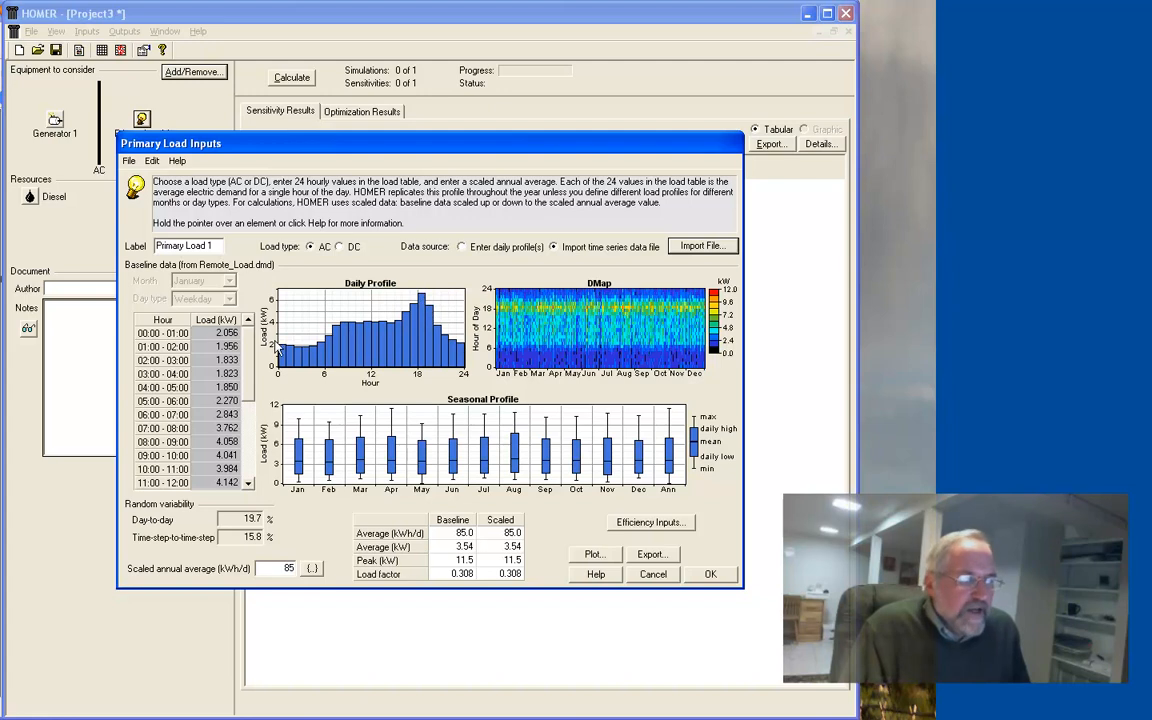
mouse_move(347, 347)
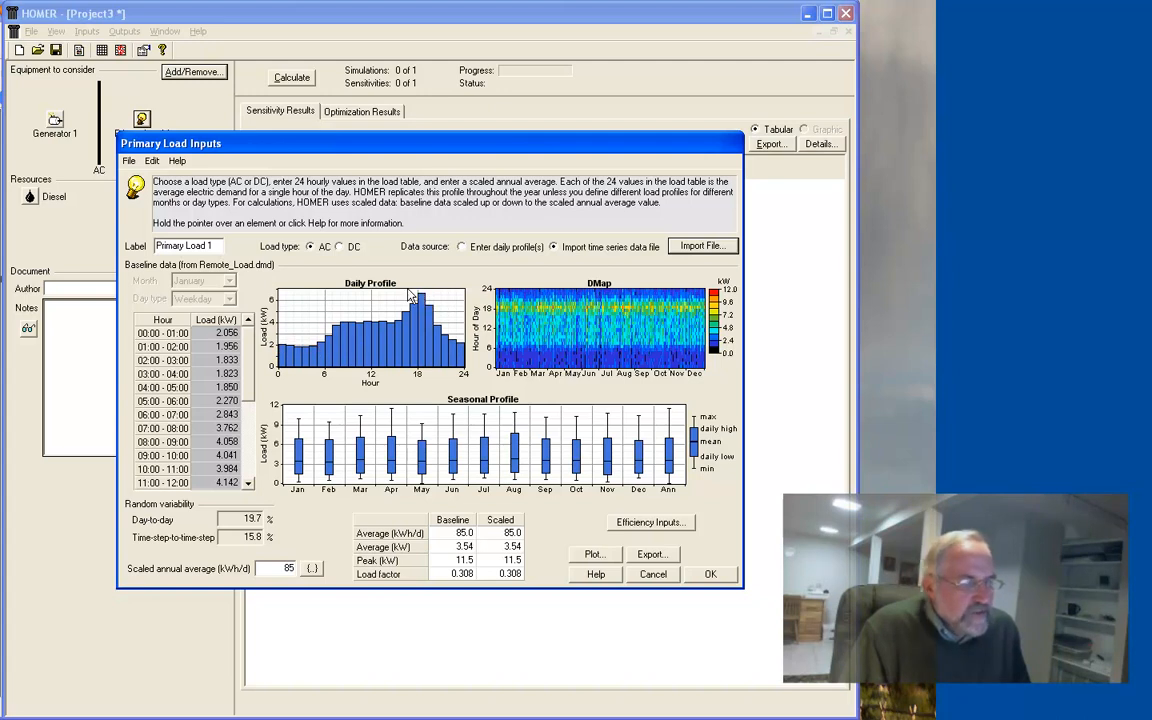
mouse_move(337, 477)
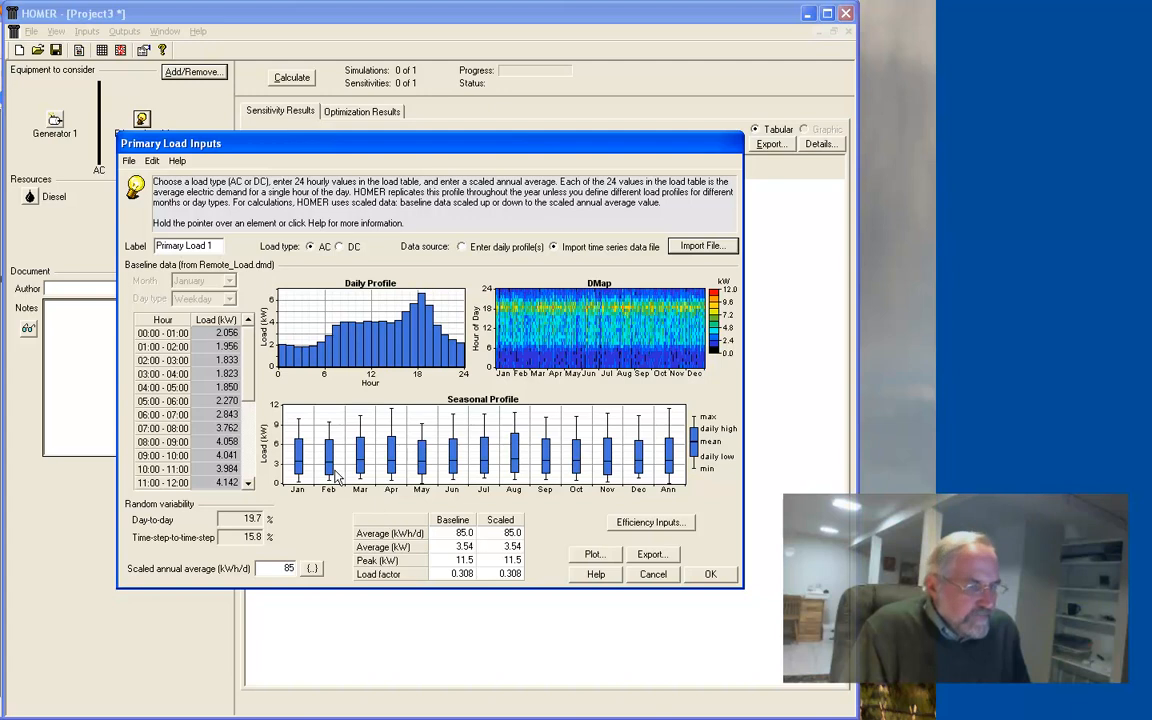
mouse_move(534, 440)
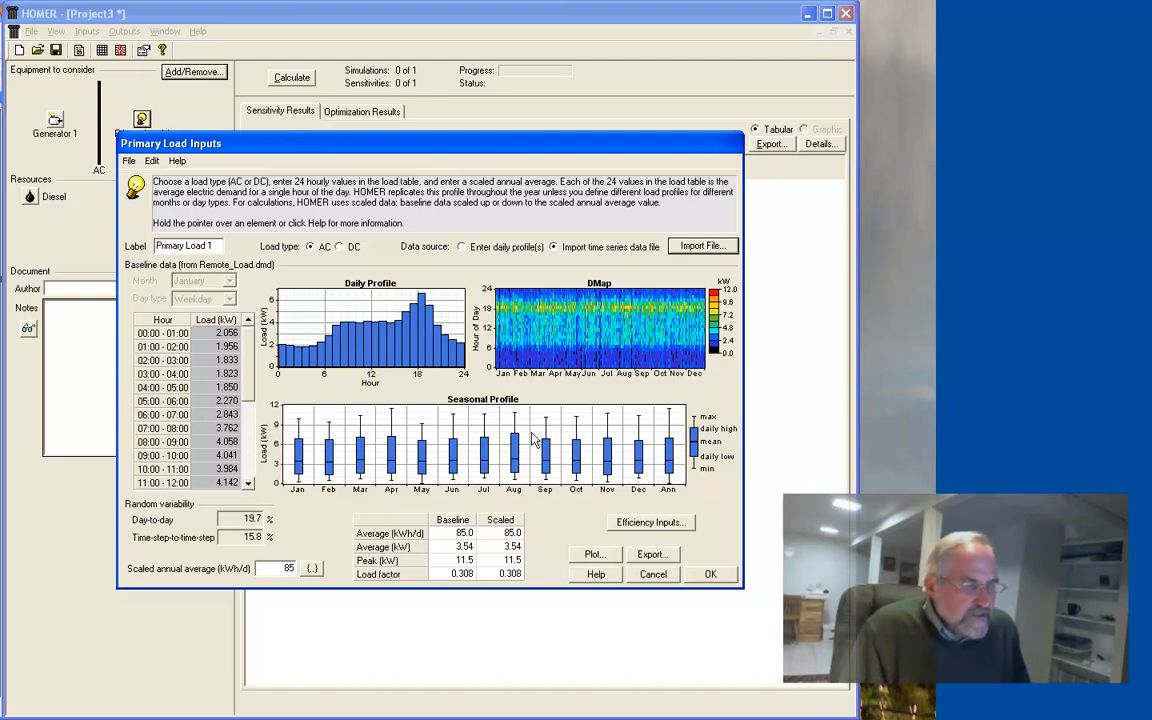
mouse_move(575, 455)
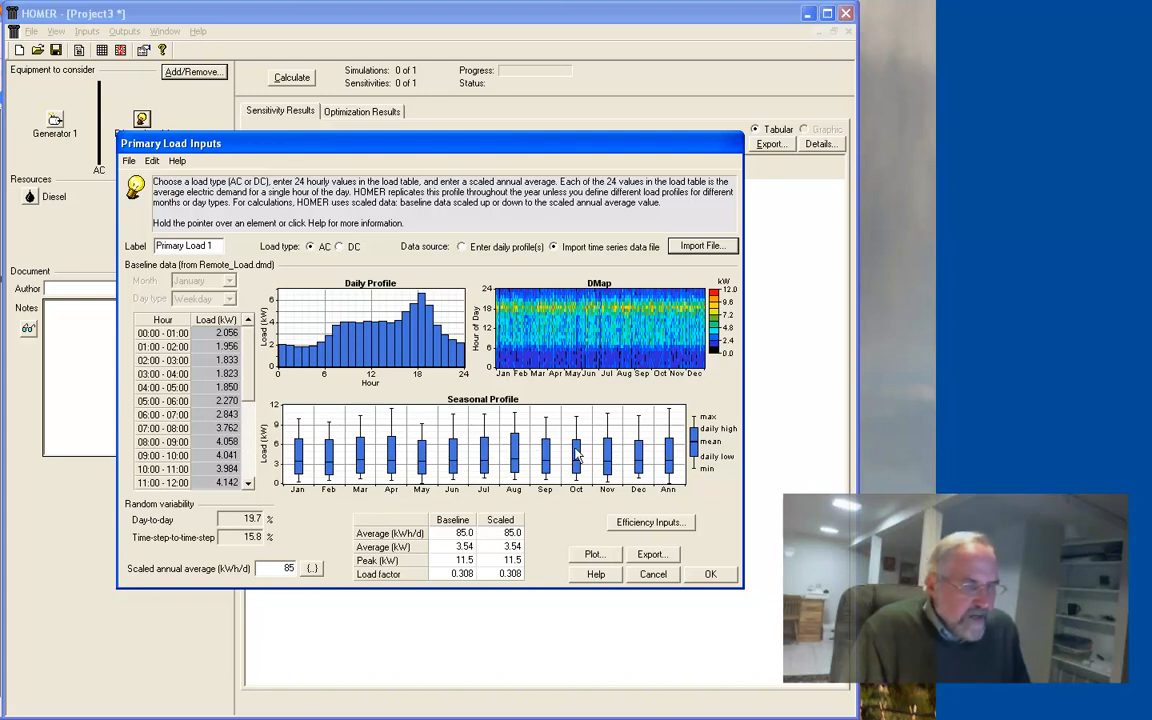
mouse_move(710, 419)
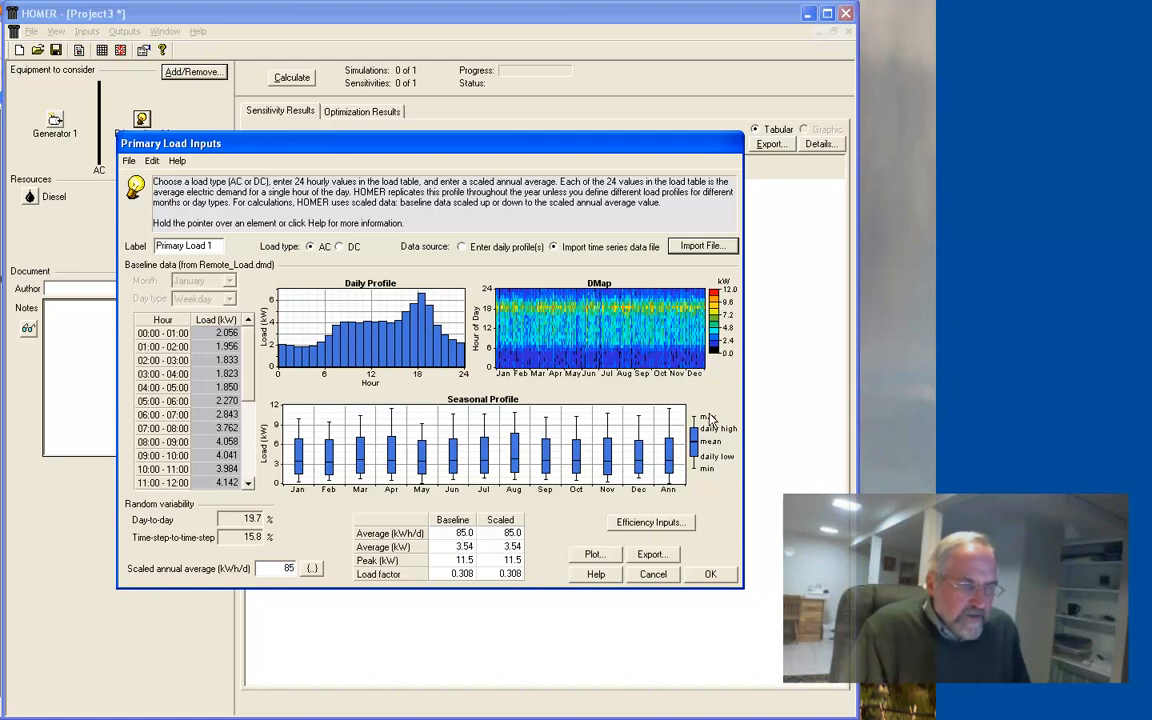
mouse_move(672, 486)
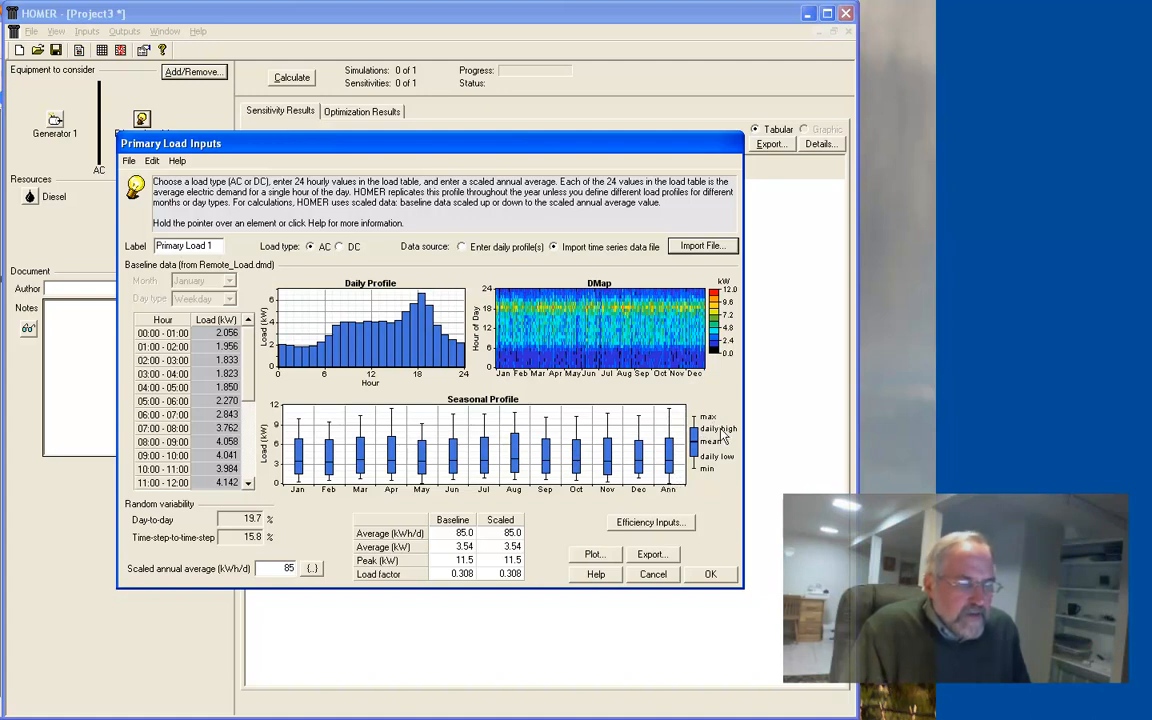
mouse_move(672, 447)
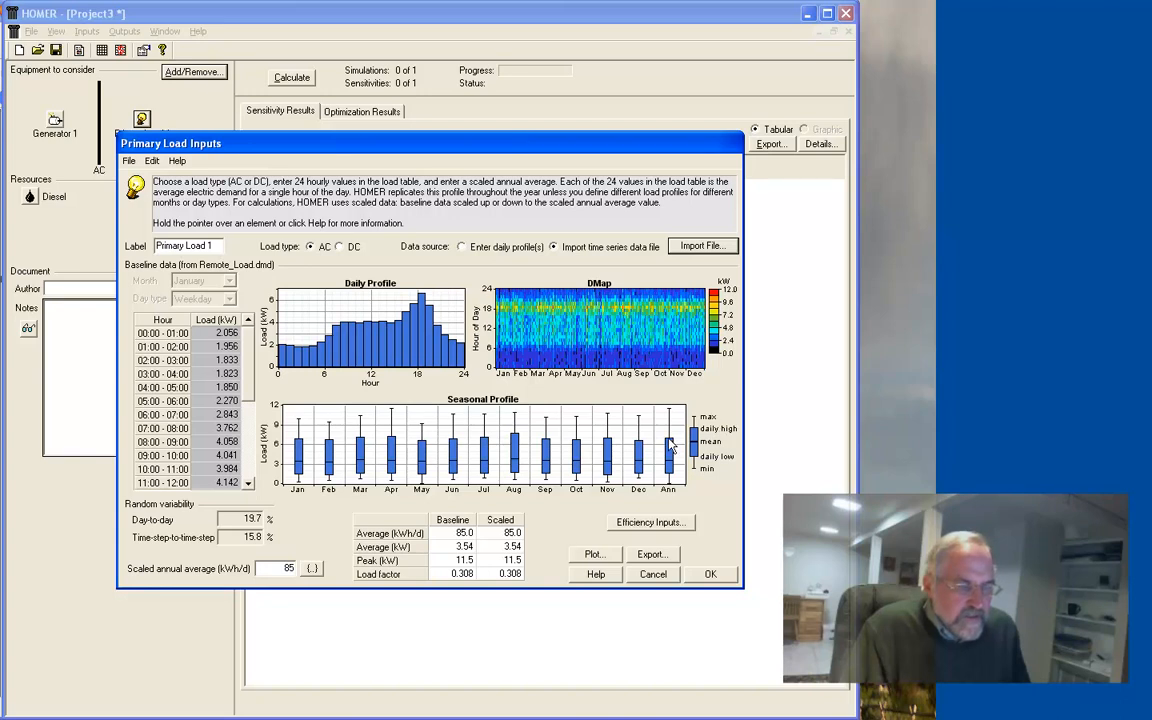
mouse_move(668, 472)
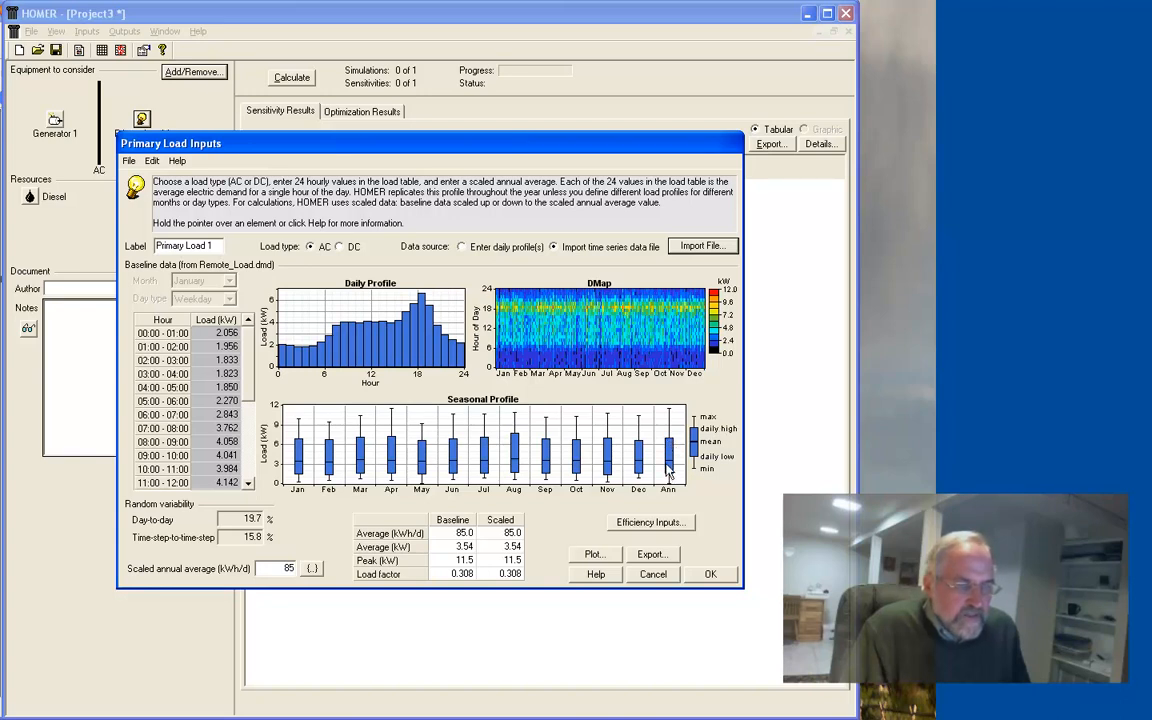
mouse_move(342, 453)
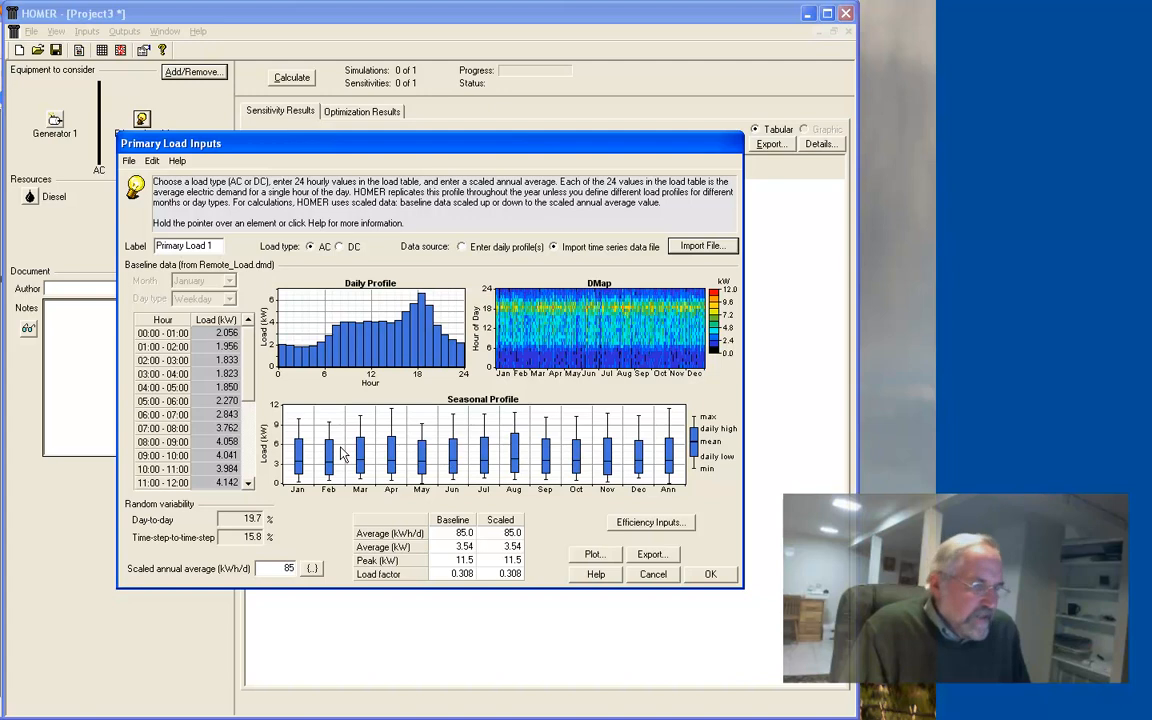
mouse_move(543, 445)
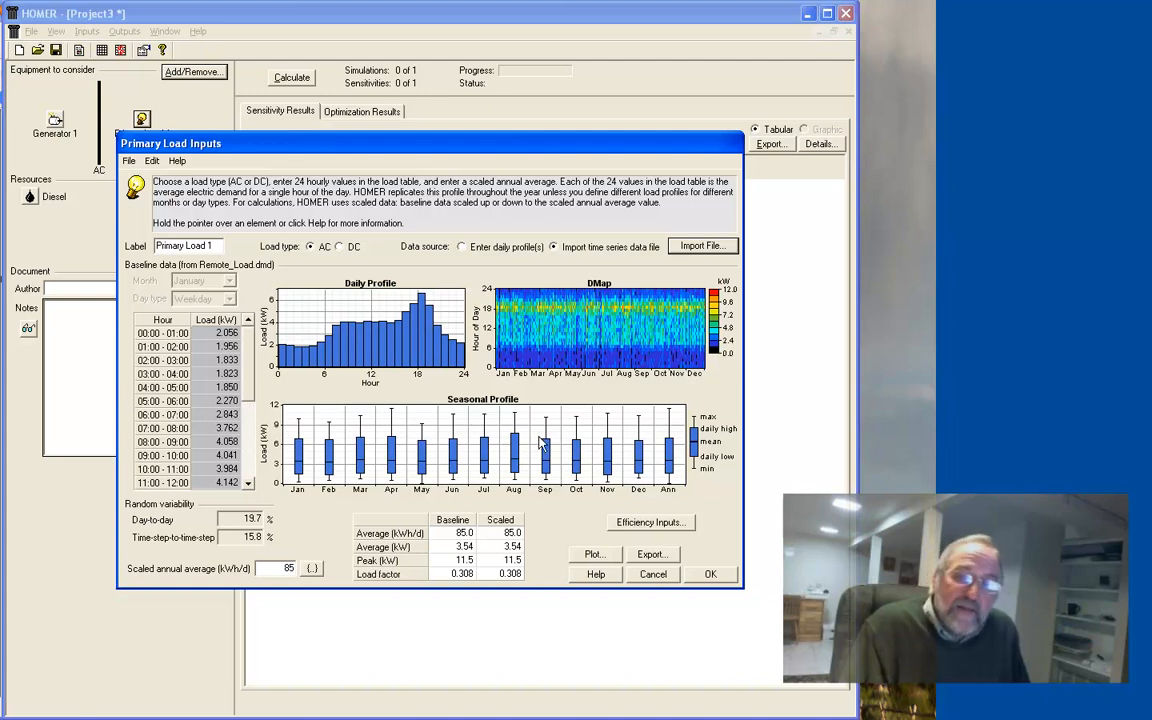
mouse_move(445, 453)
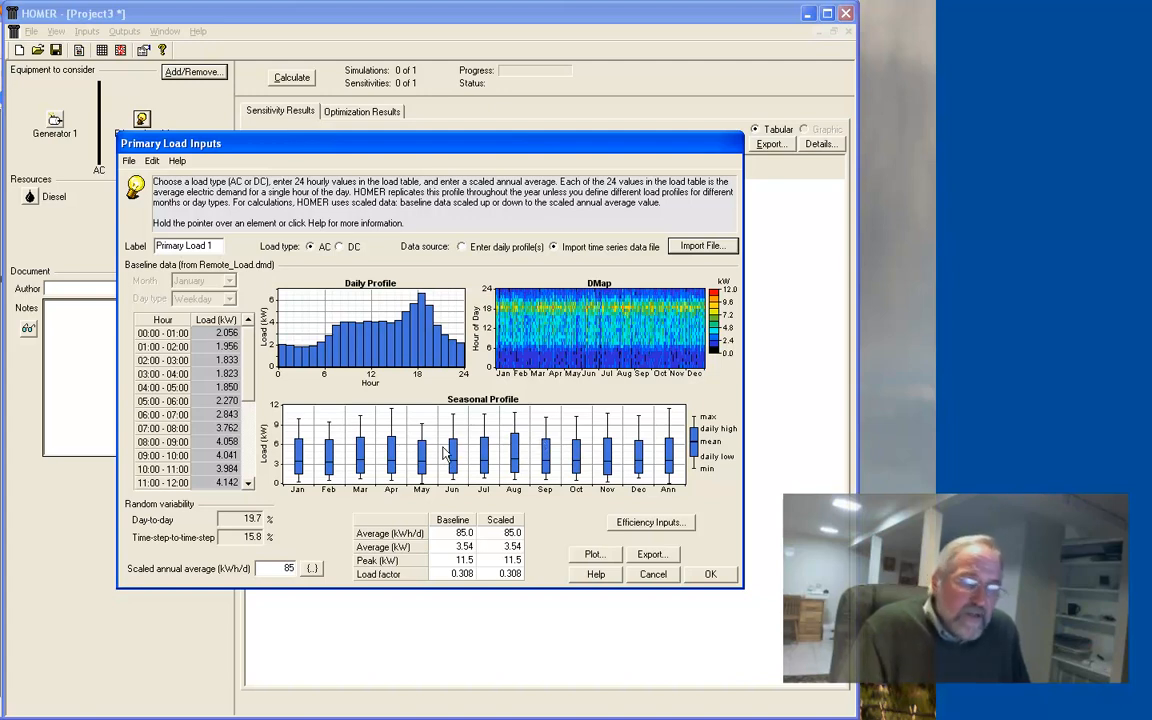
mouse_move(593, 448)
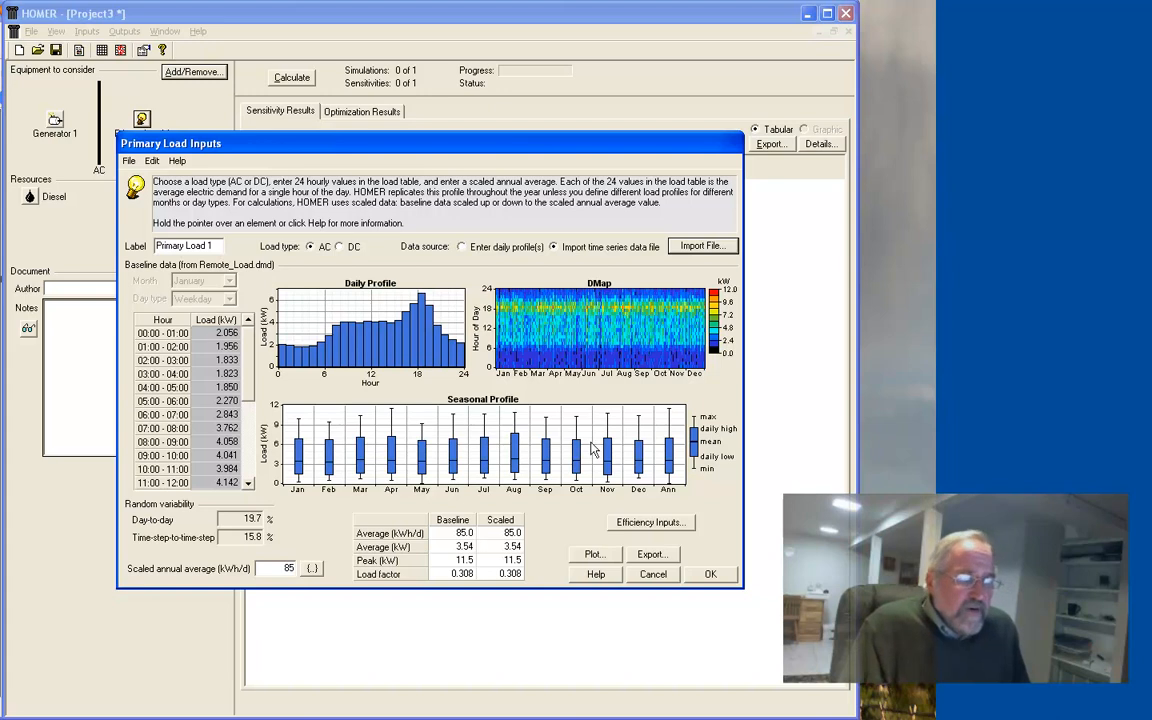
mouse_move(461, 447)
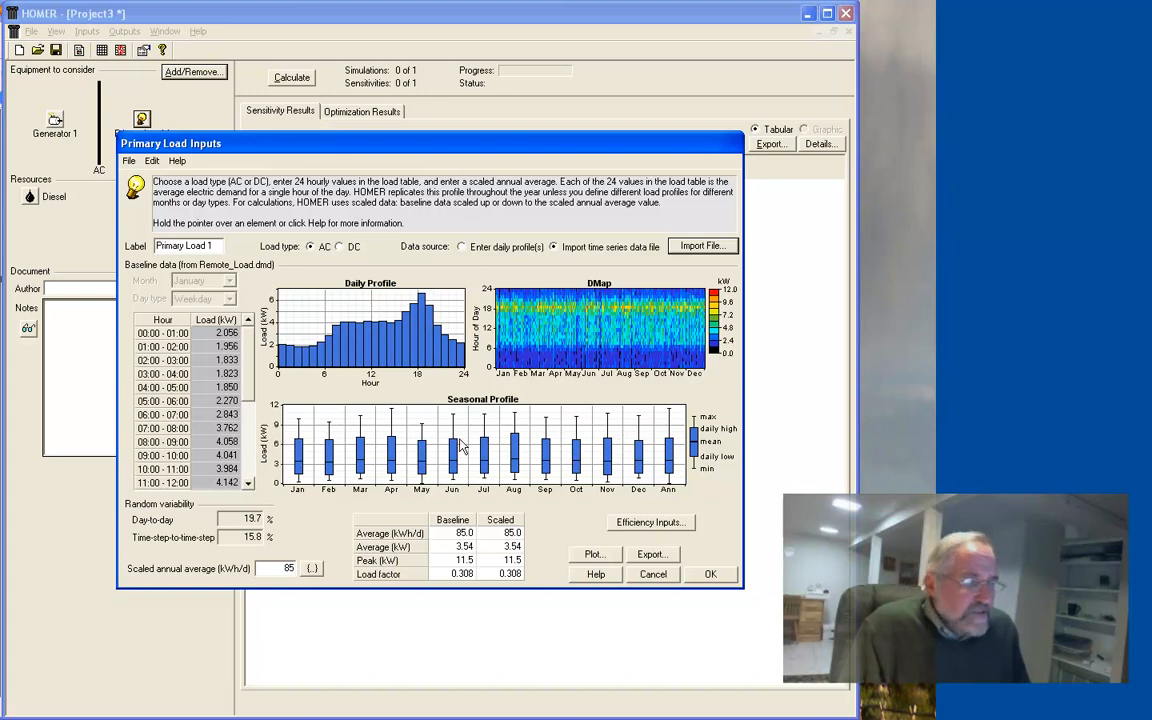
mouse_move(419, 461)
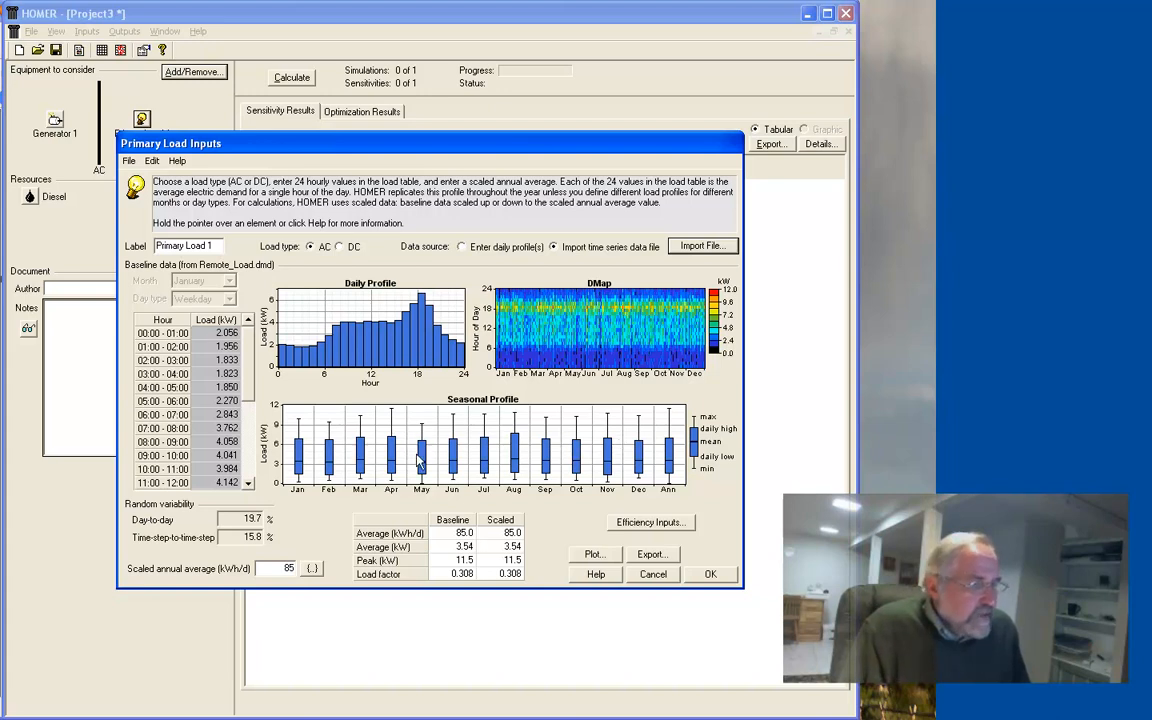
mouse_move(402, 418)
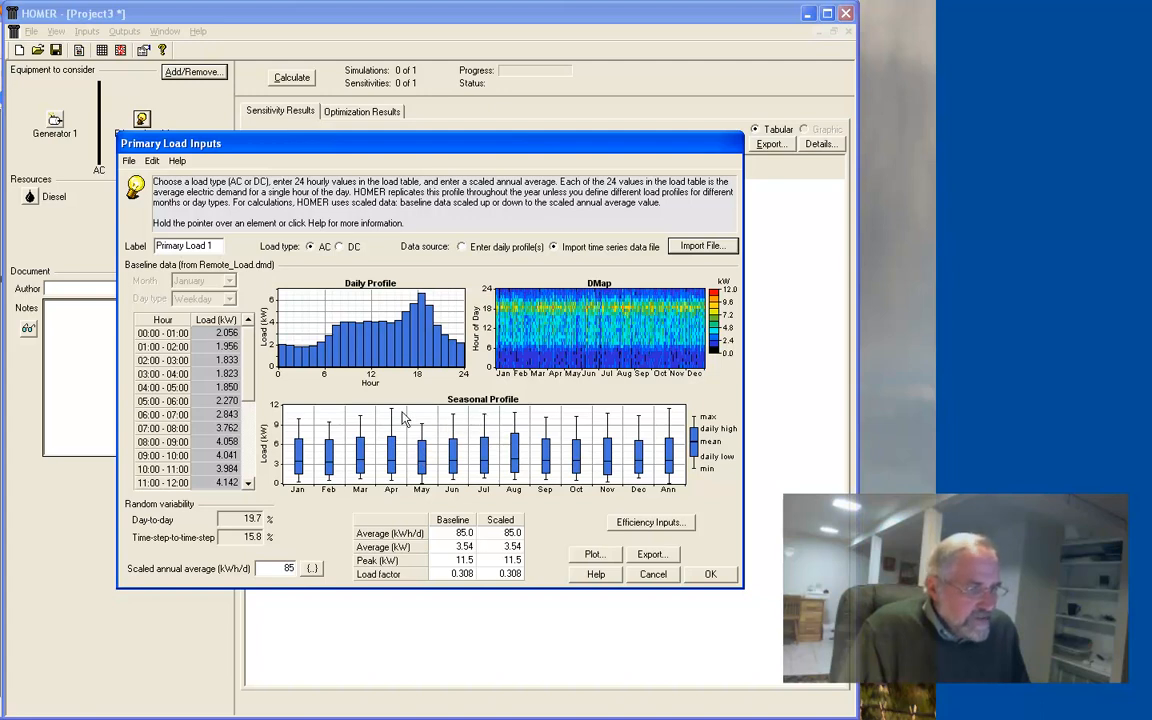
mouse_move(393, 415)
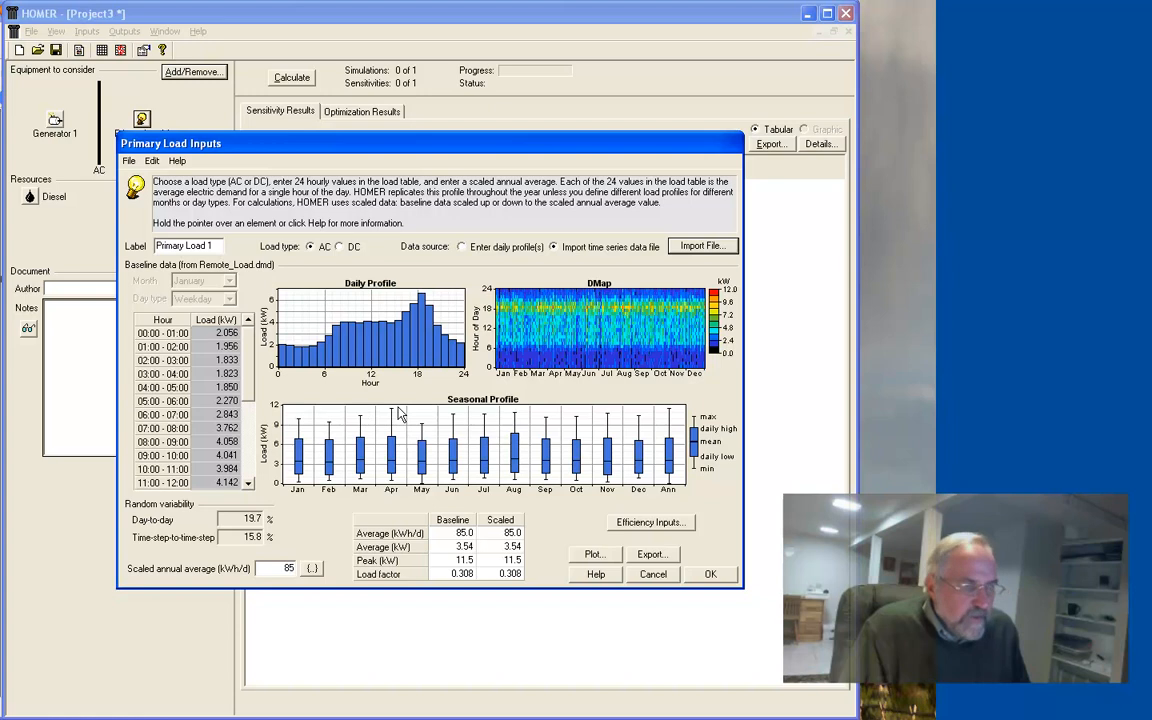
mouse_move(517, 446)
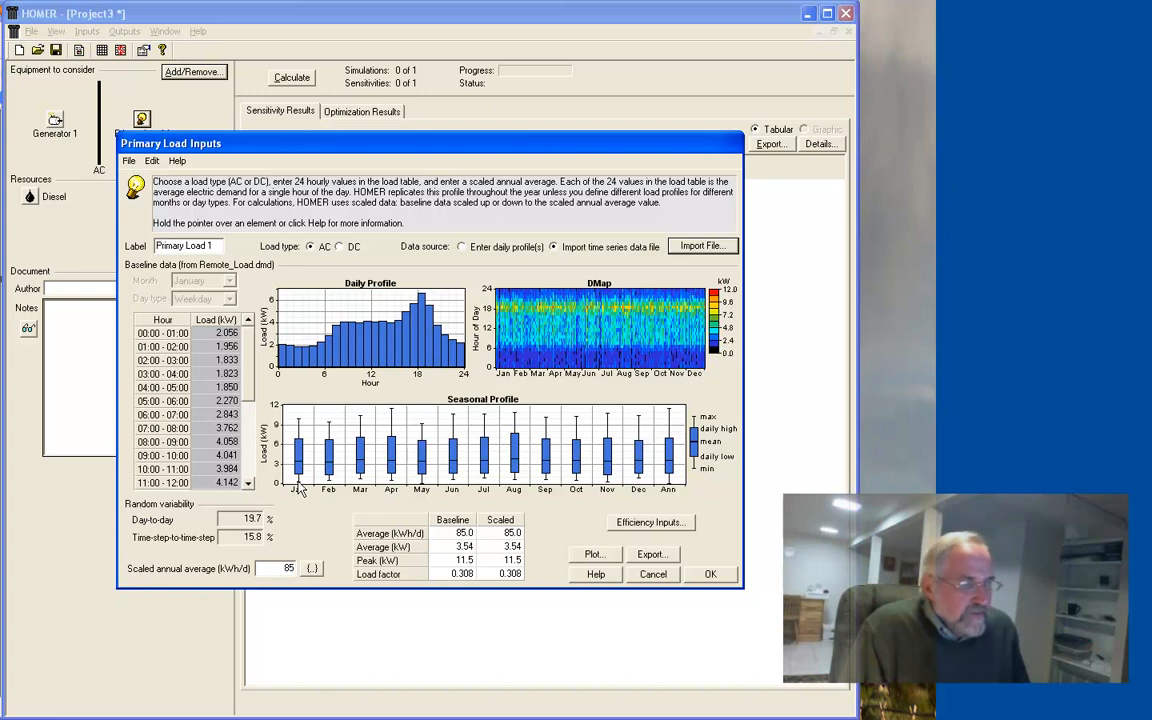
mouse_move(624, 377)
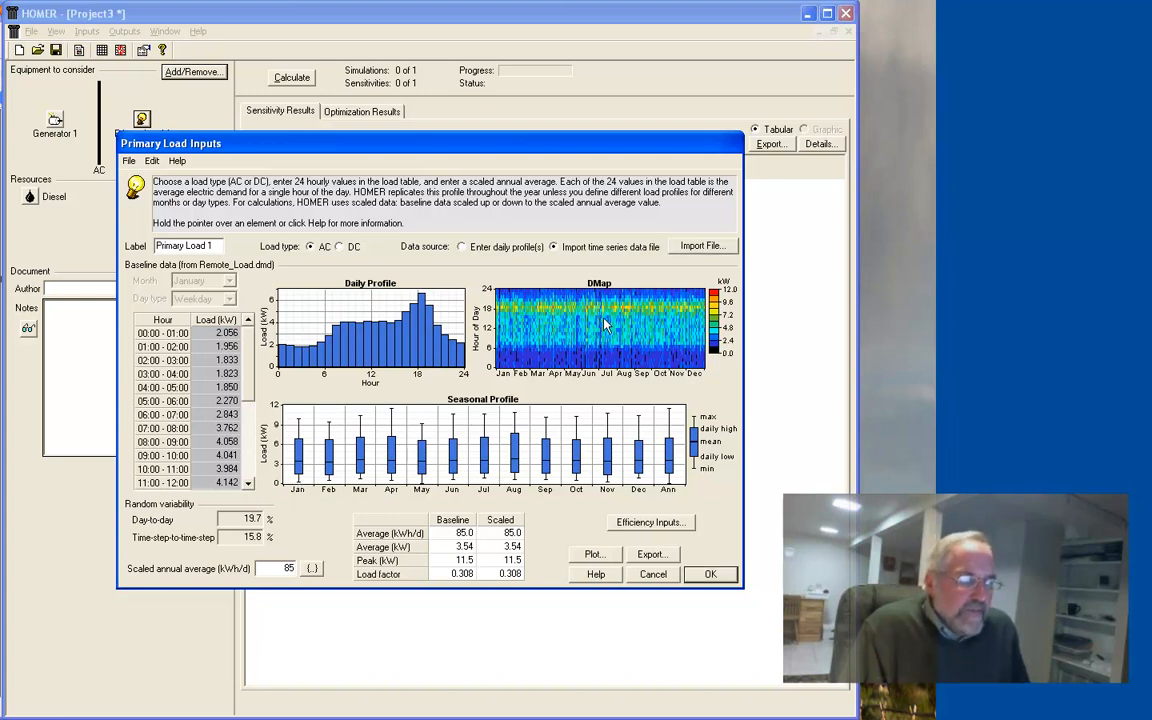
mouse_move(635, 328)
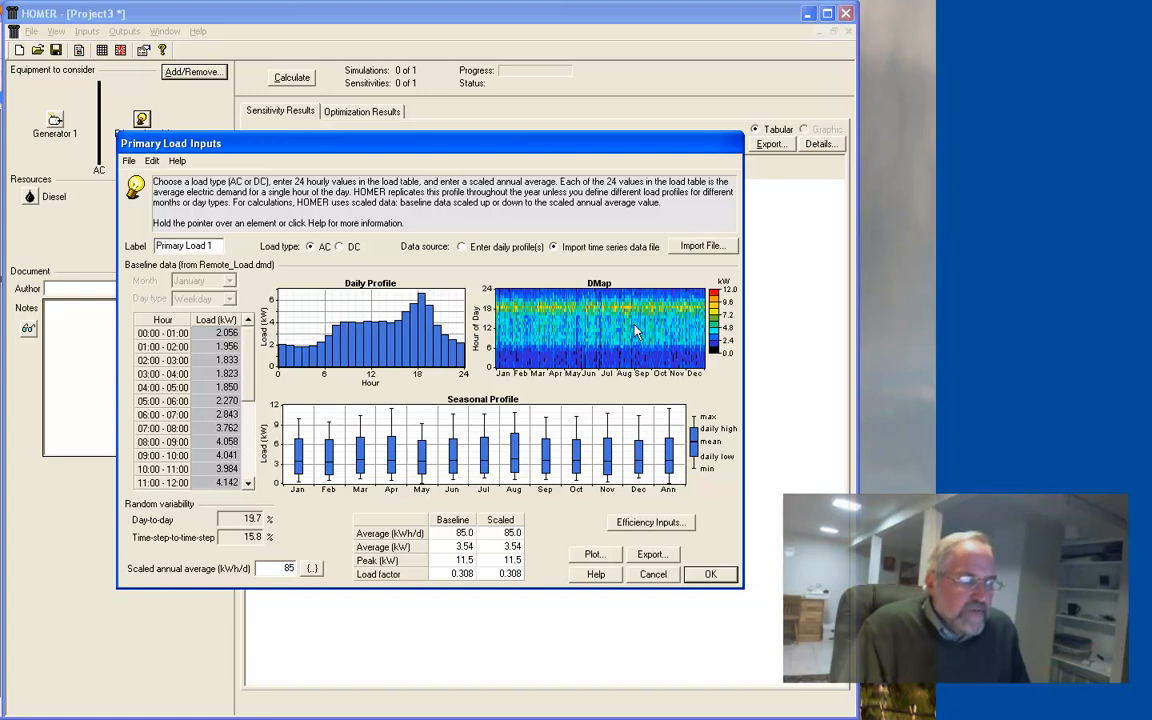
mouse_move(520, 297)
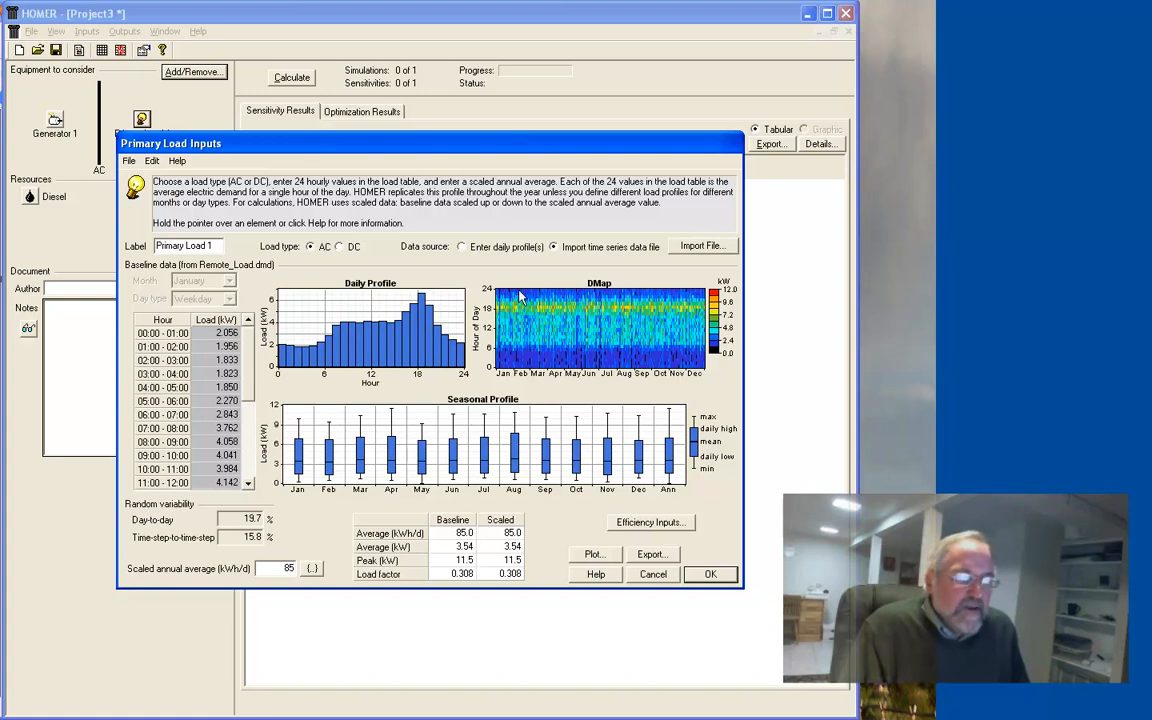
mouse_move(673, 318)
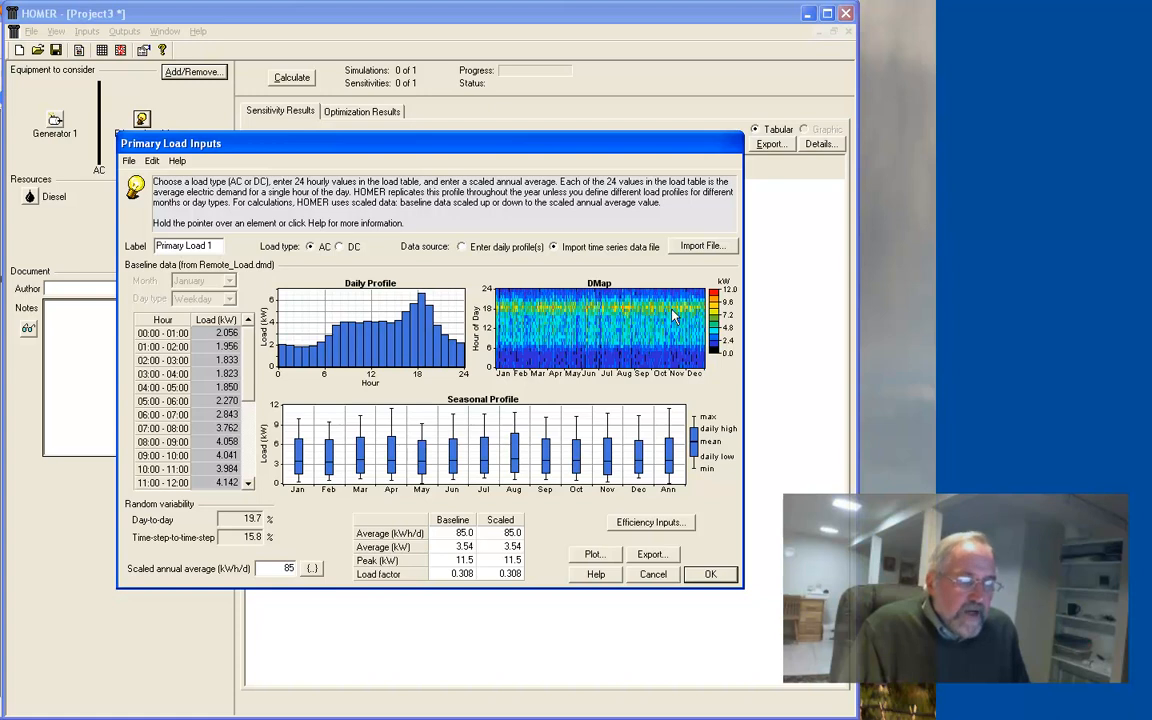
mouse_move(658, 305)
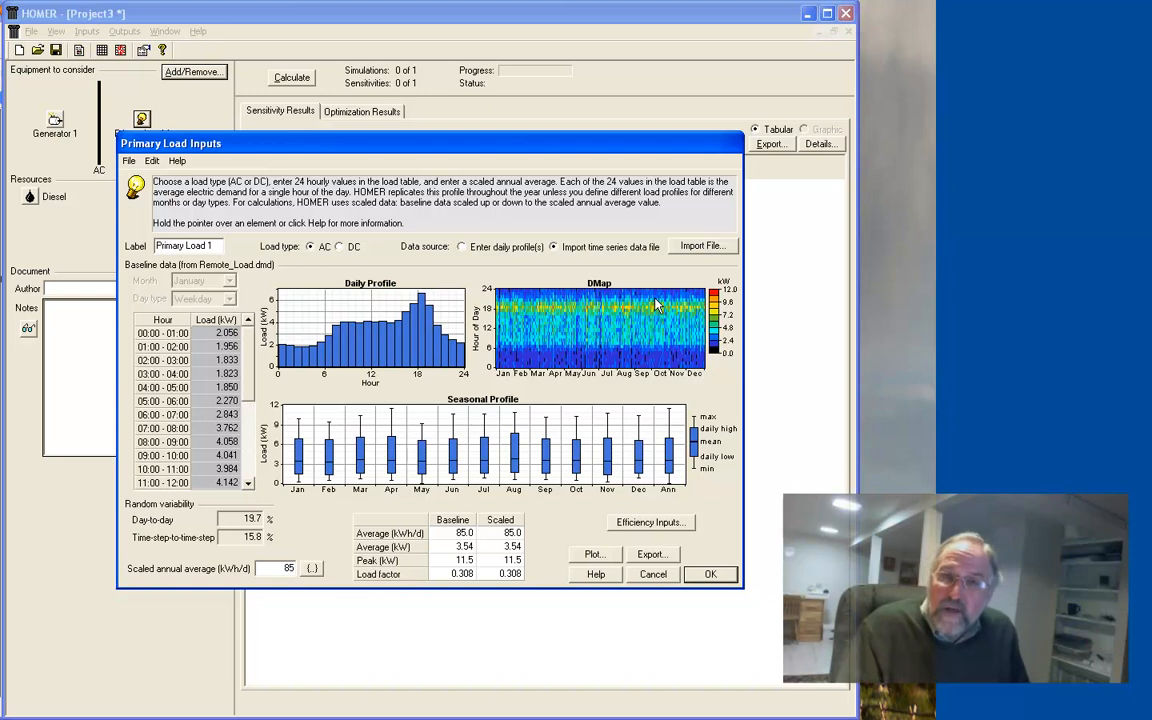
mouse_move(505, 295)
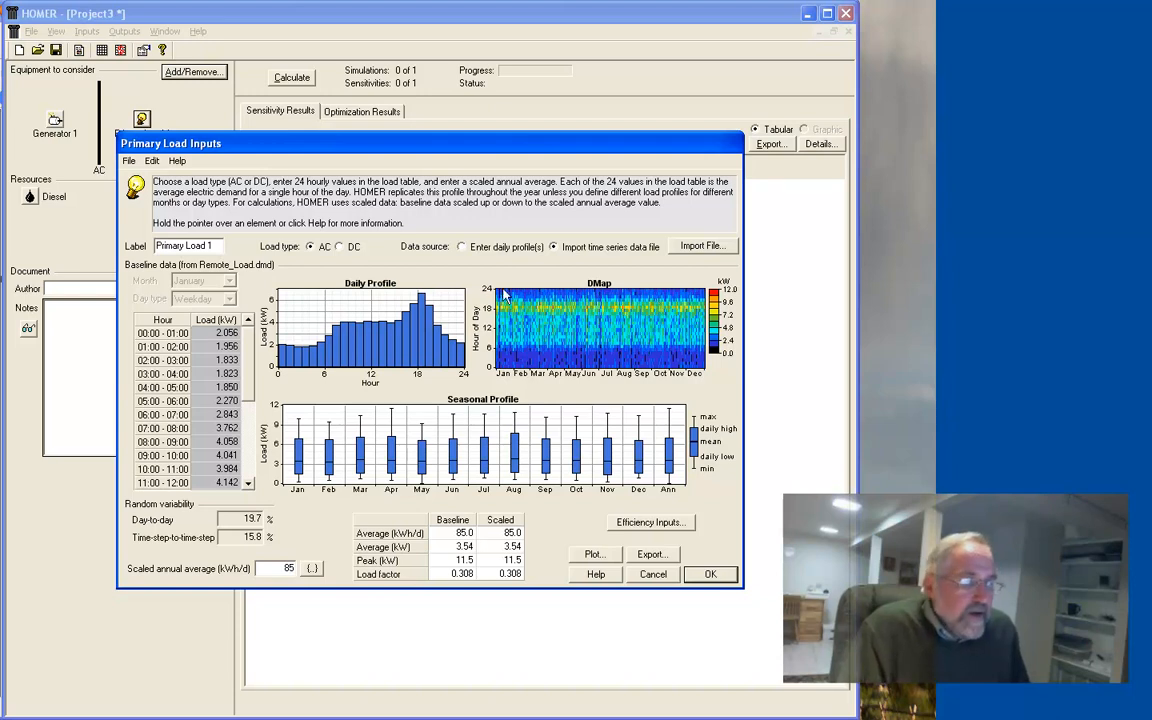
mouse_move(497, 355)
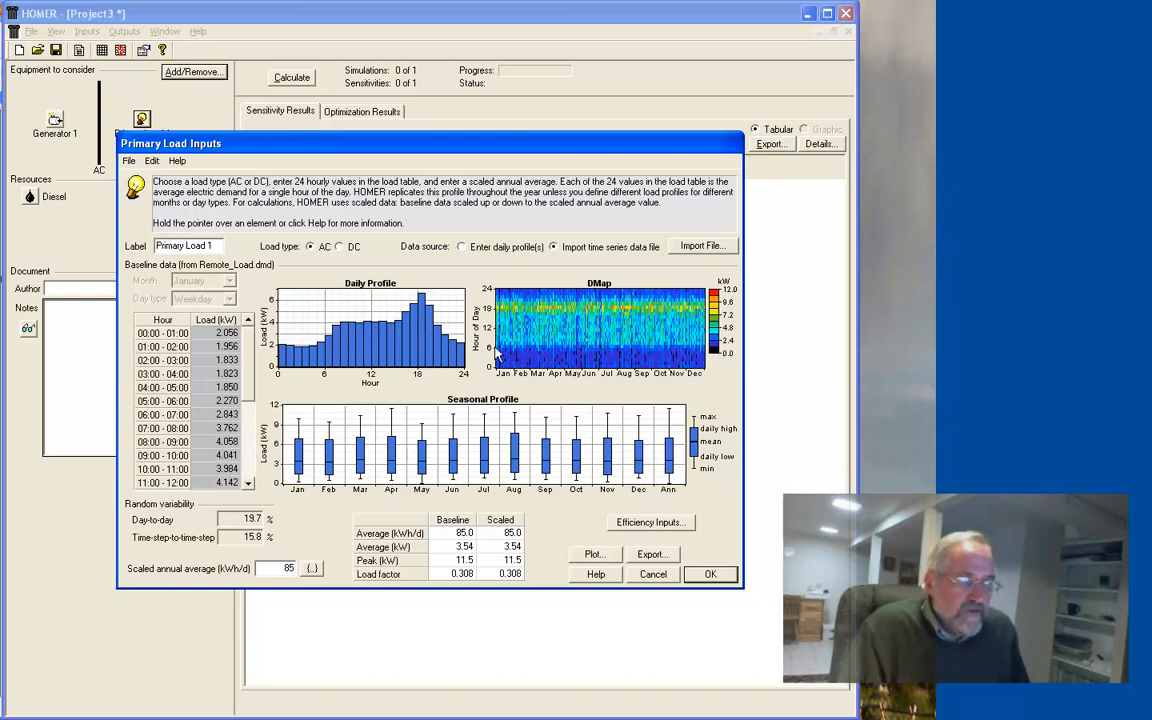
mouse_move(505, 305)
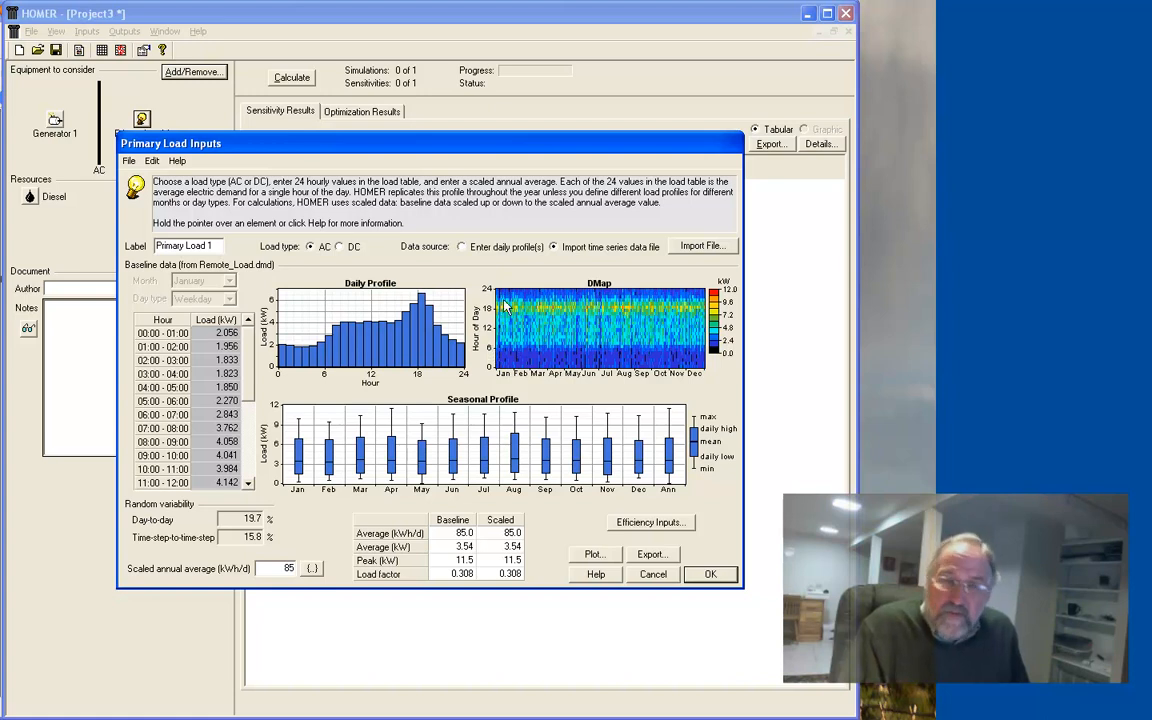
mouse_move(583, 314)
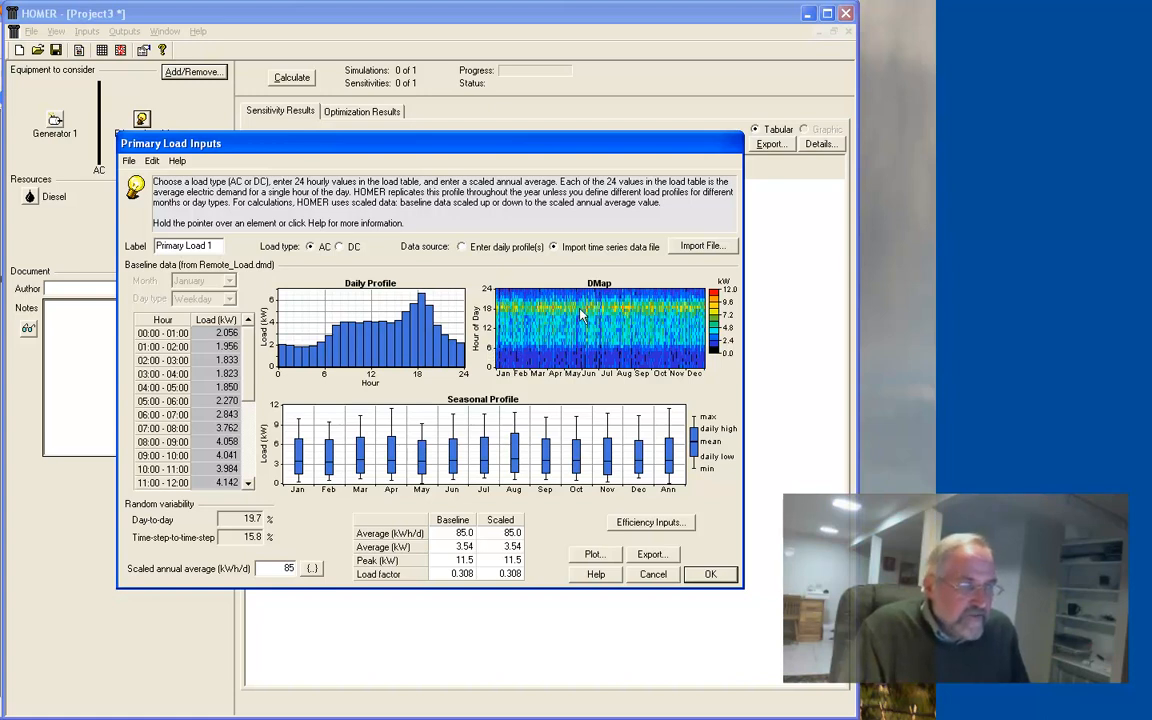
mouse_move(670, 440)
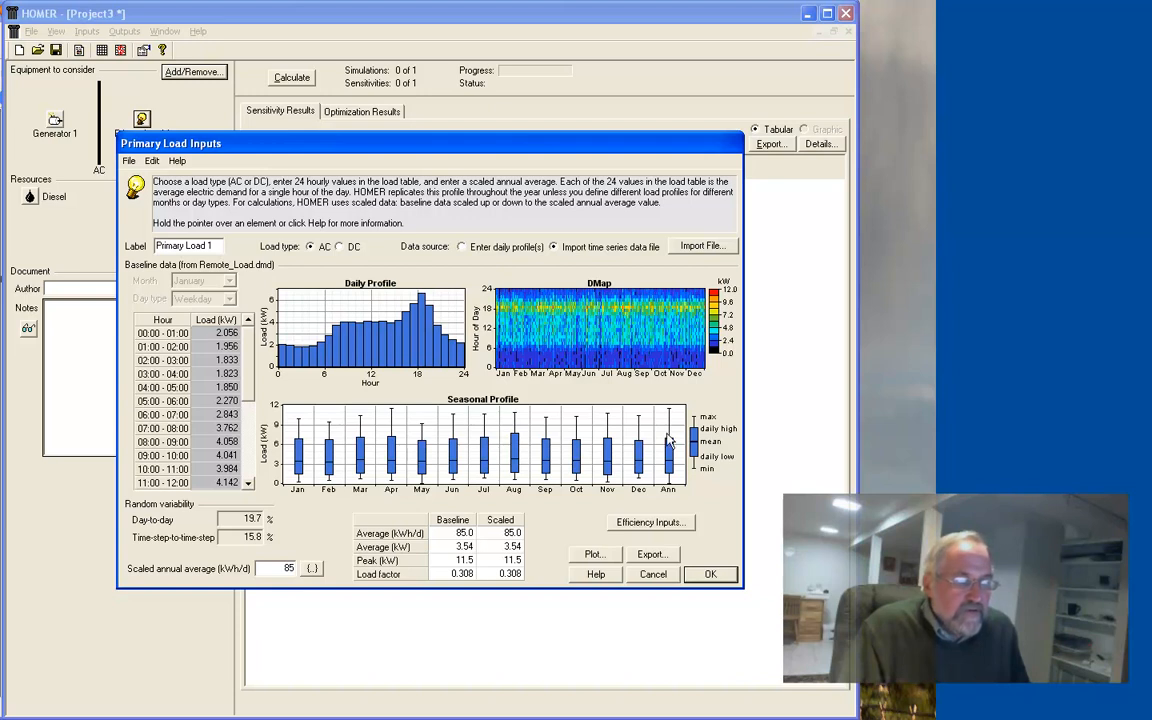
mouse_move(693, 306)
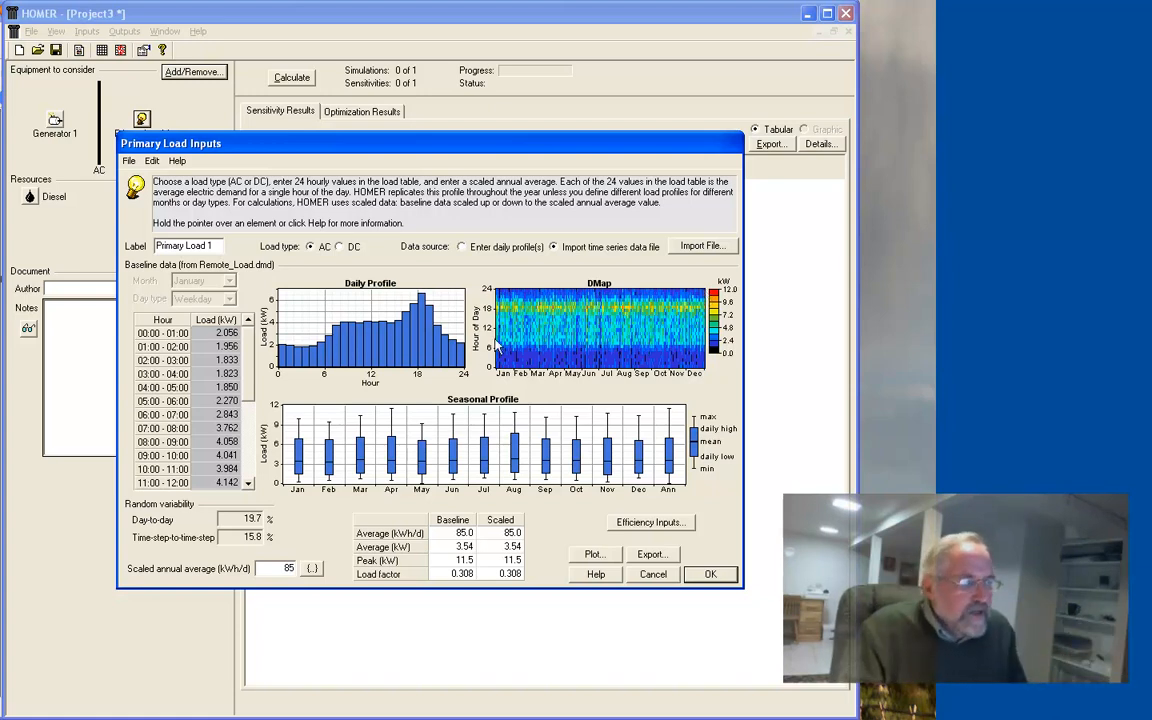
mouse_move(343, 343)
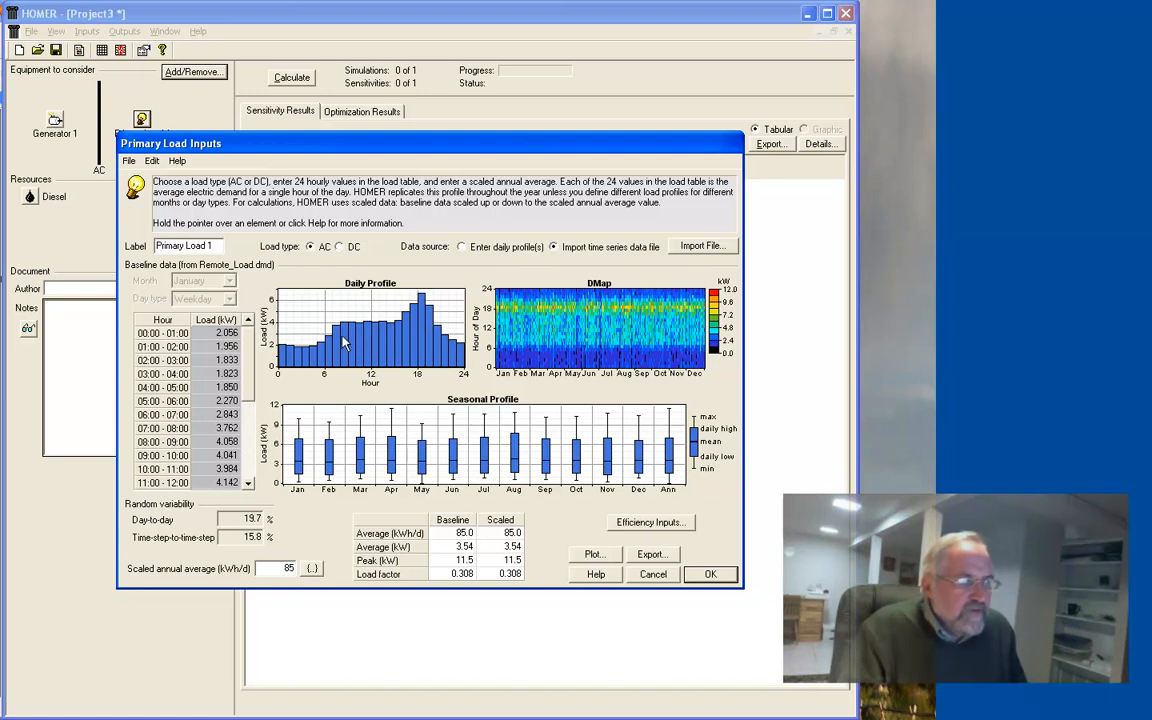
mouse_move(537, 323)
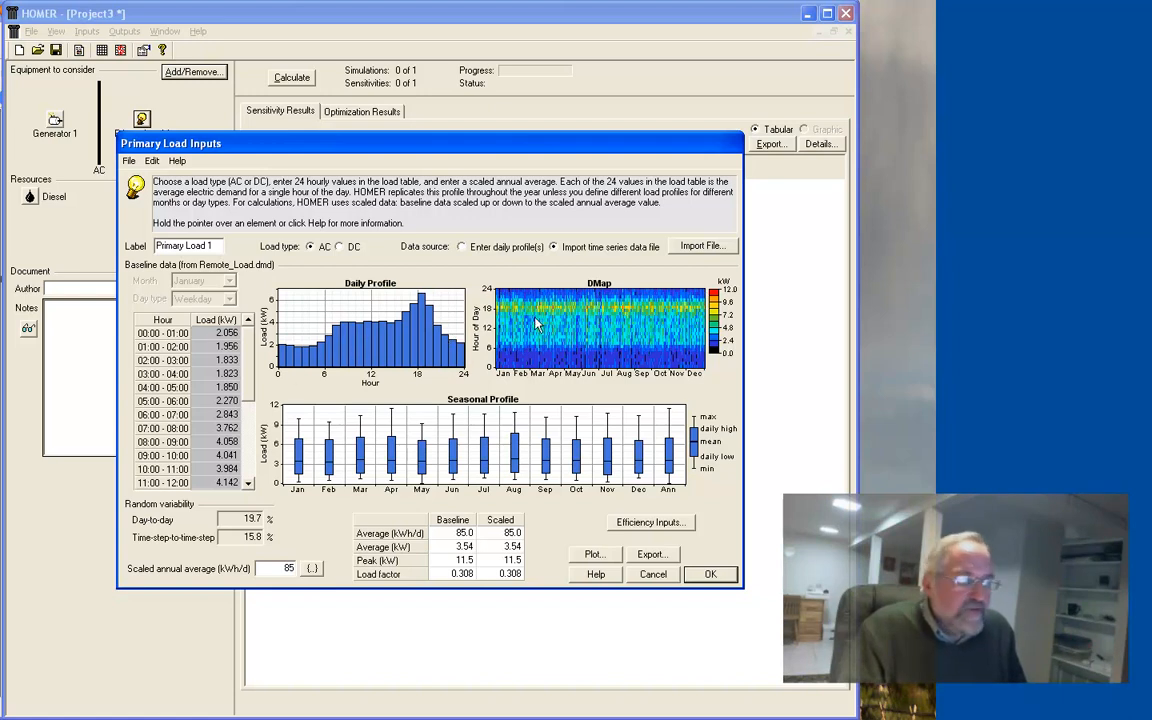
mouse_move(518, 314)
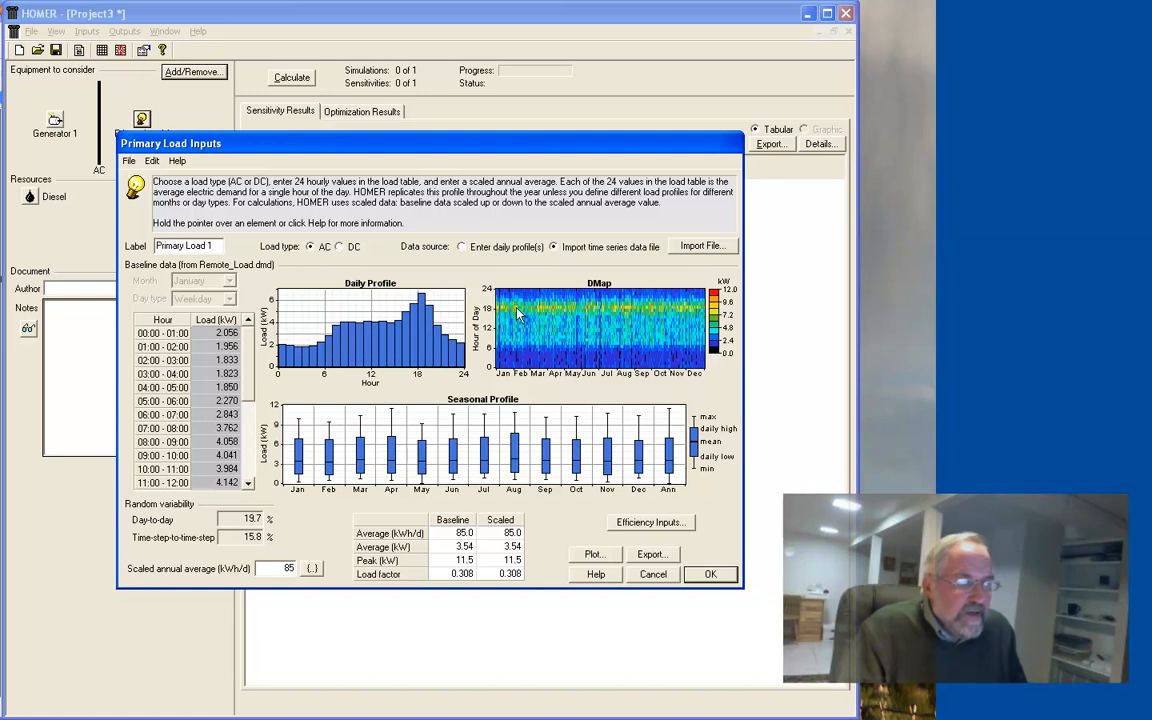
mouse_move(529, 347)
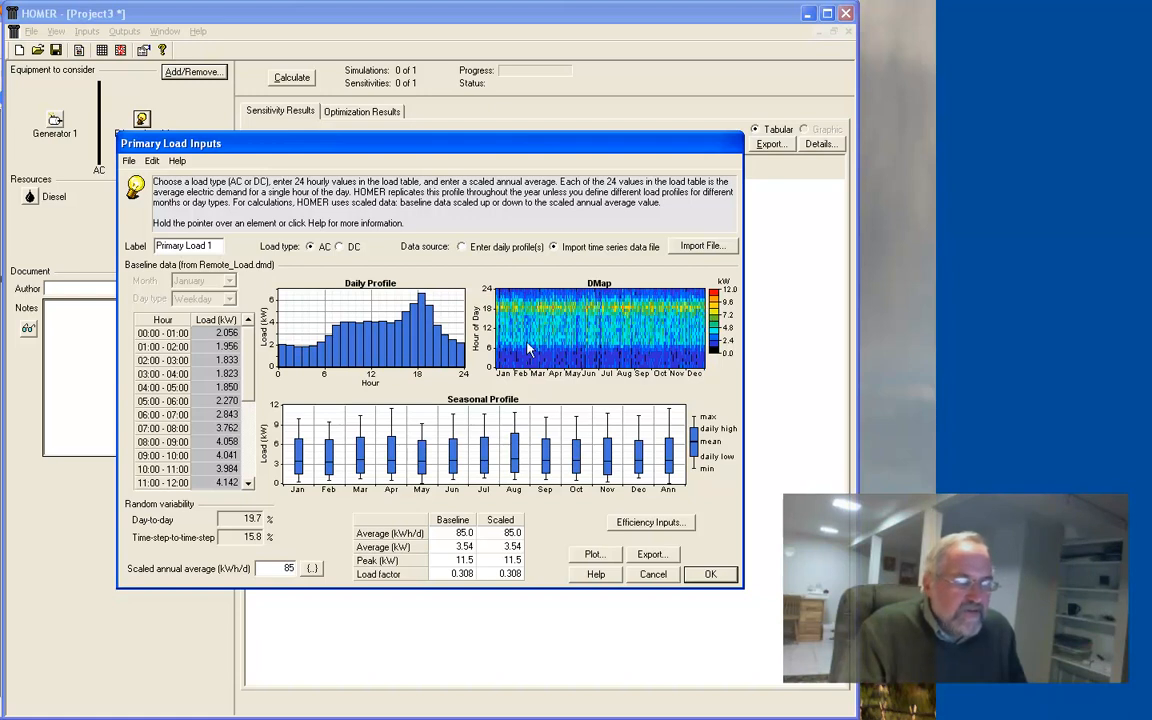
mouse_move(547, 363)
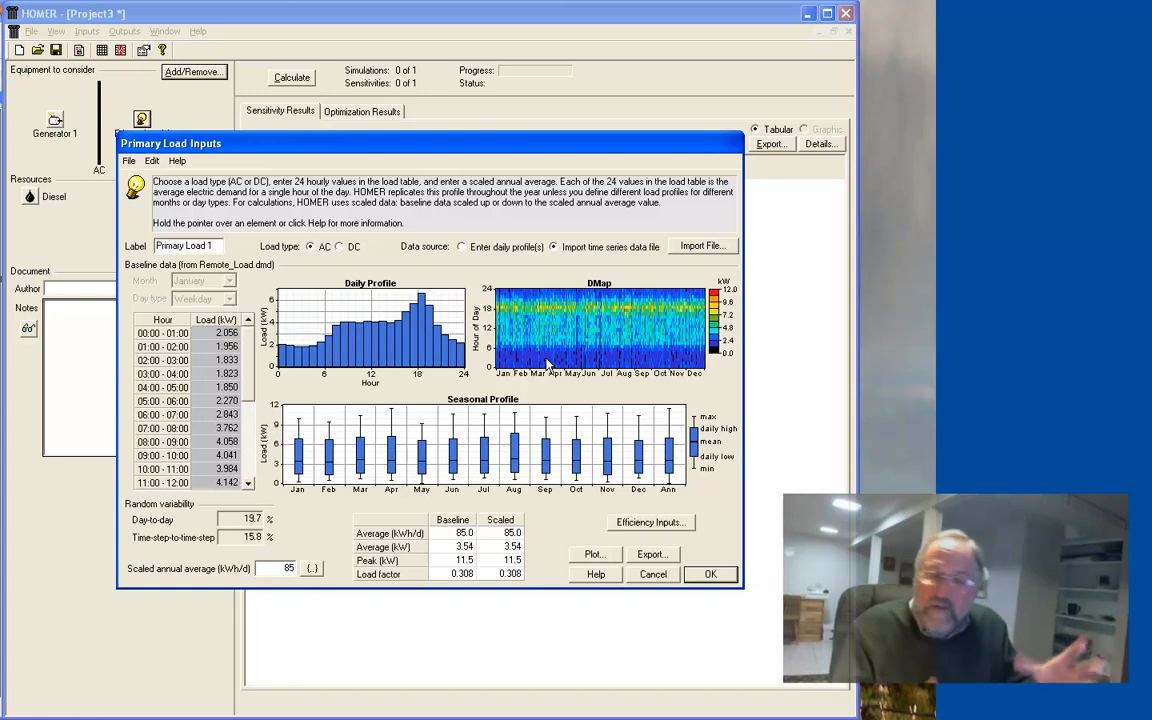
mouse_move(527, 493)
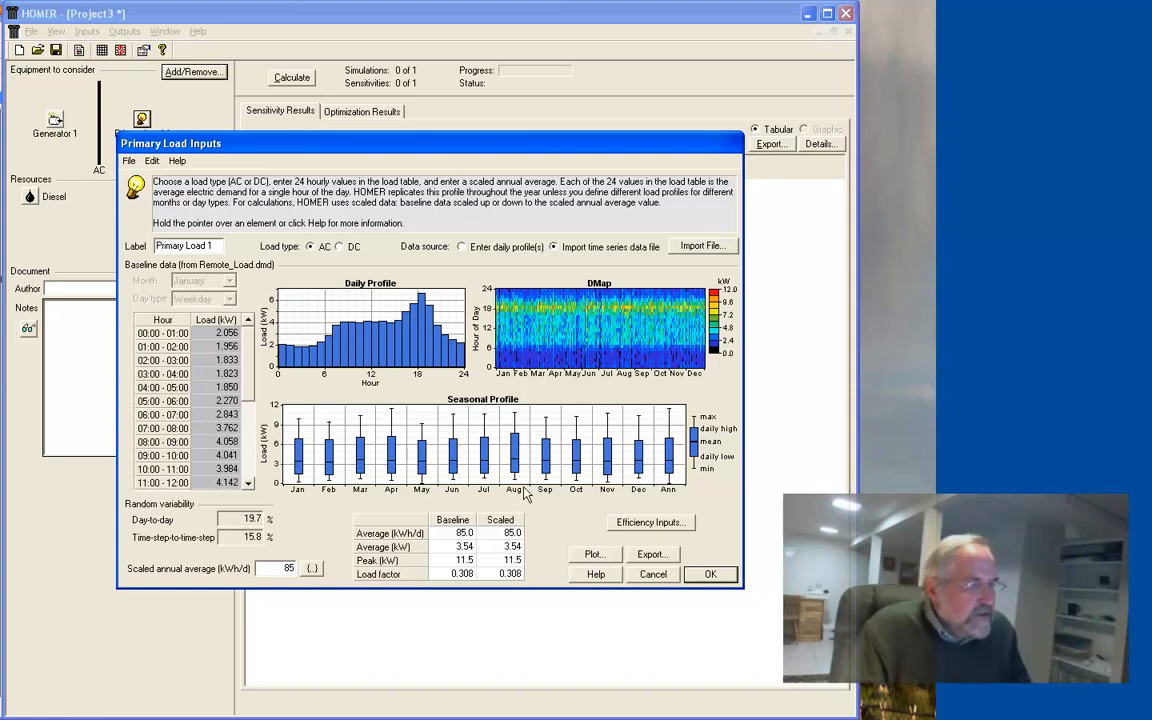
mouse_move(483, 567)
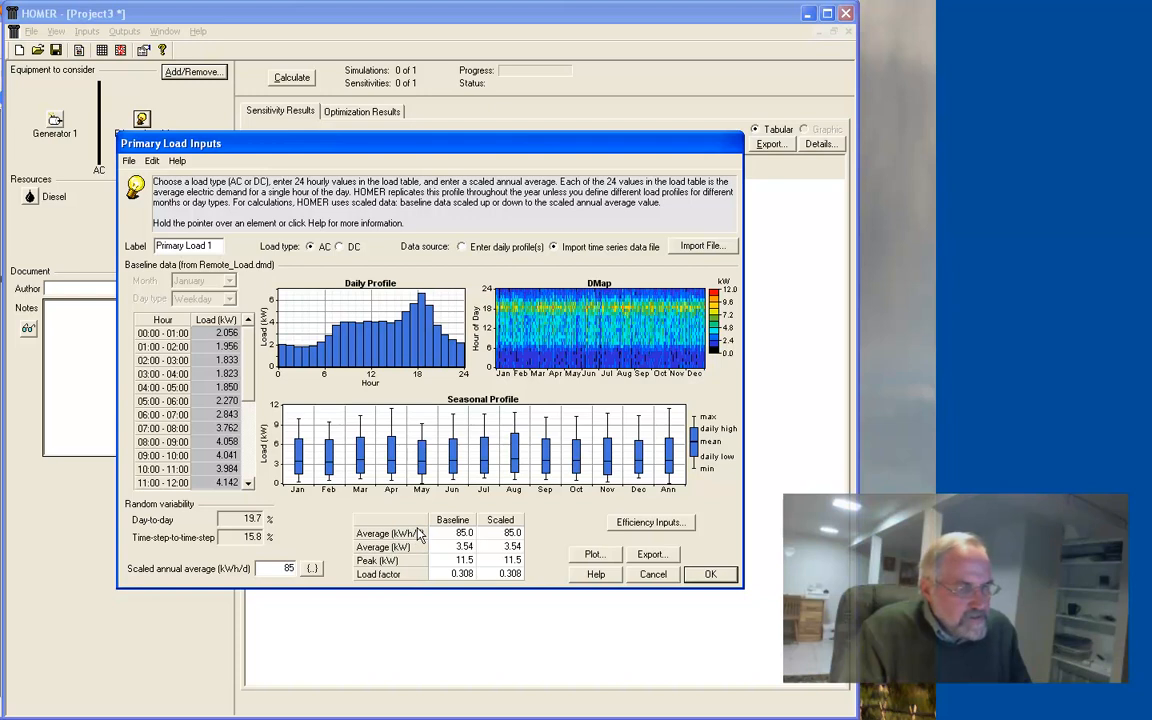
mouse_move(477, 491)
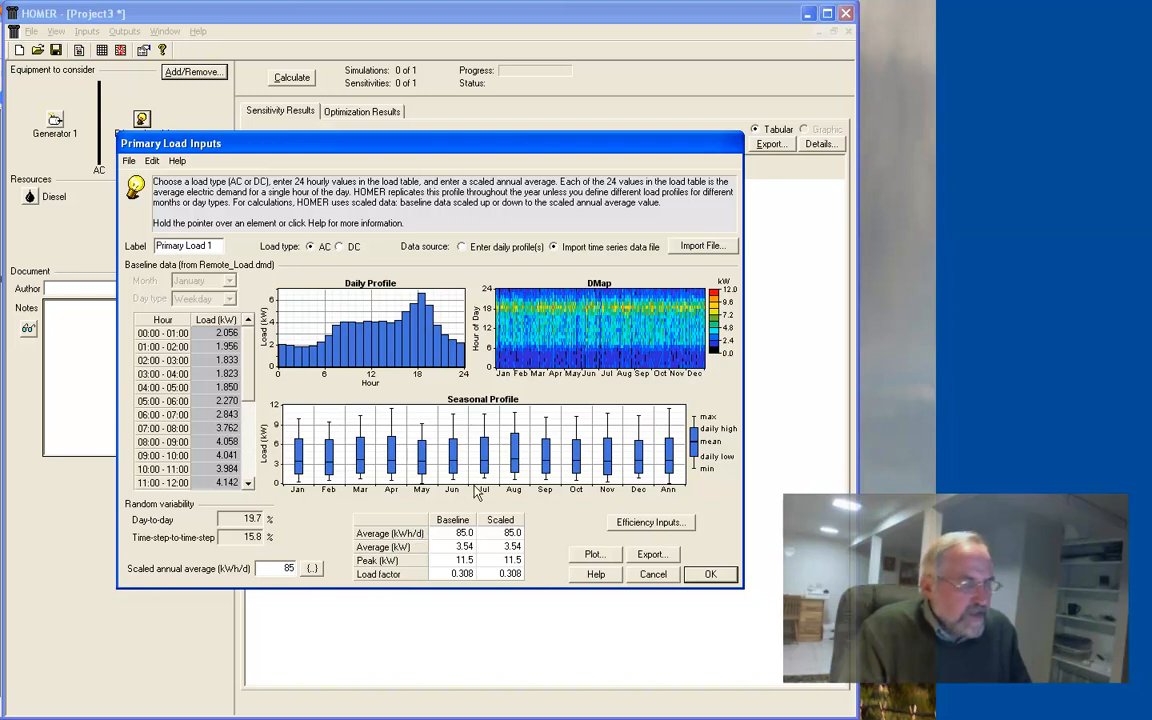
mouse_move(483, 560)
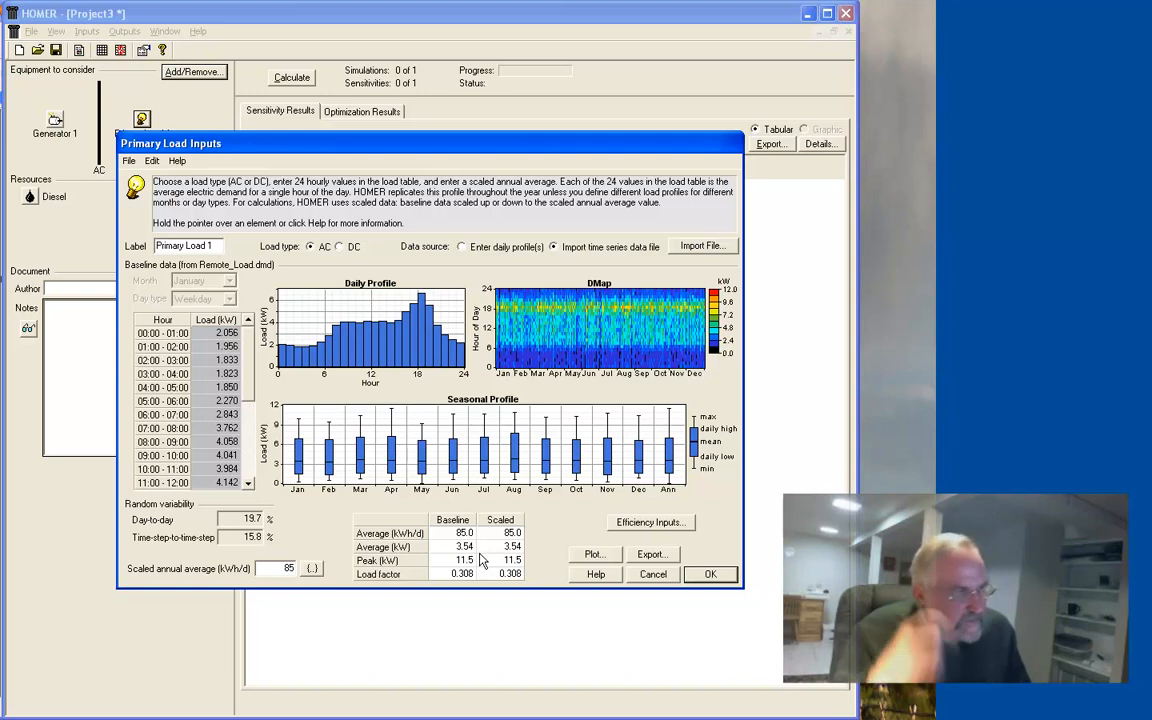
left_click(710, 574)
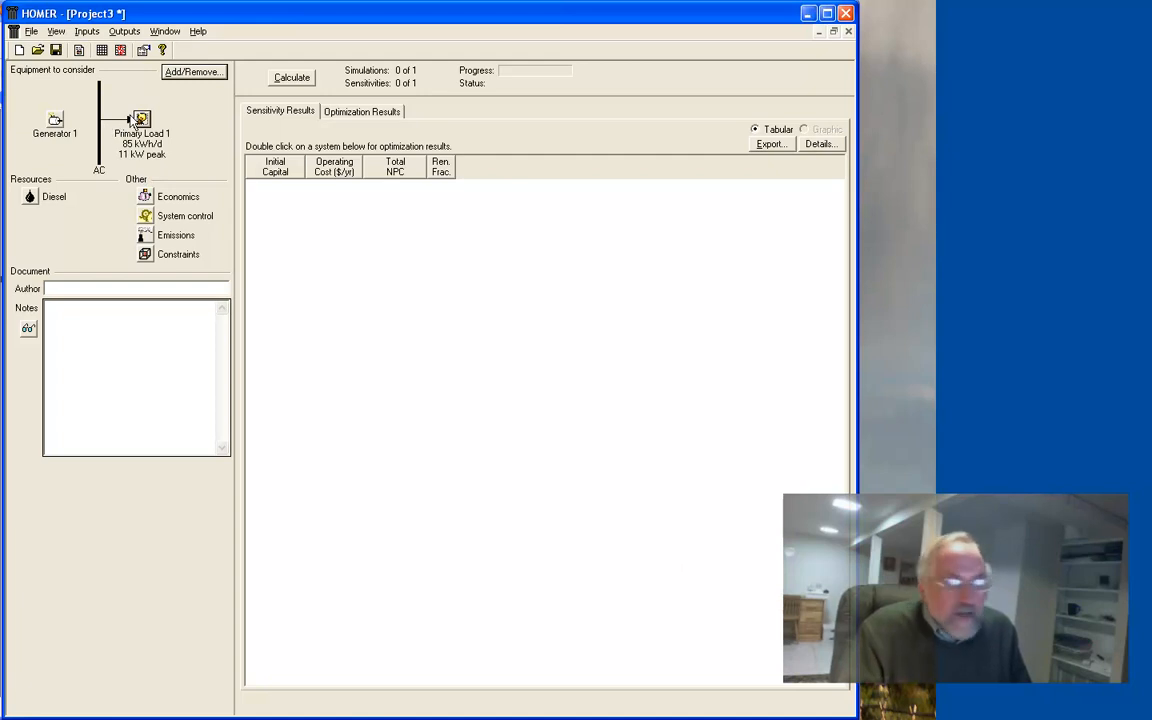
mouse_move(105, 60)
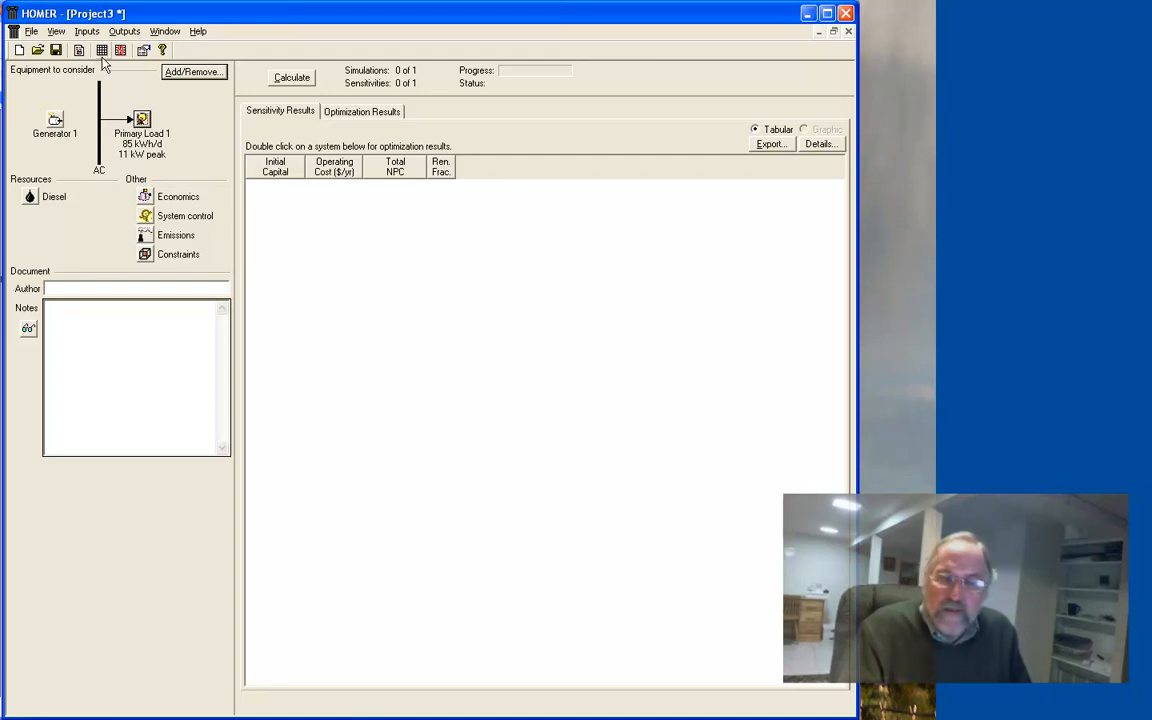
mouse_move(148, 158)
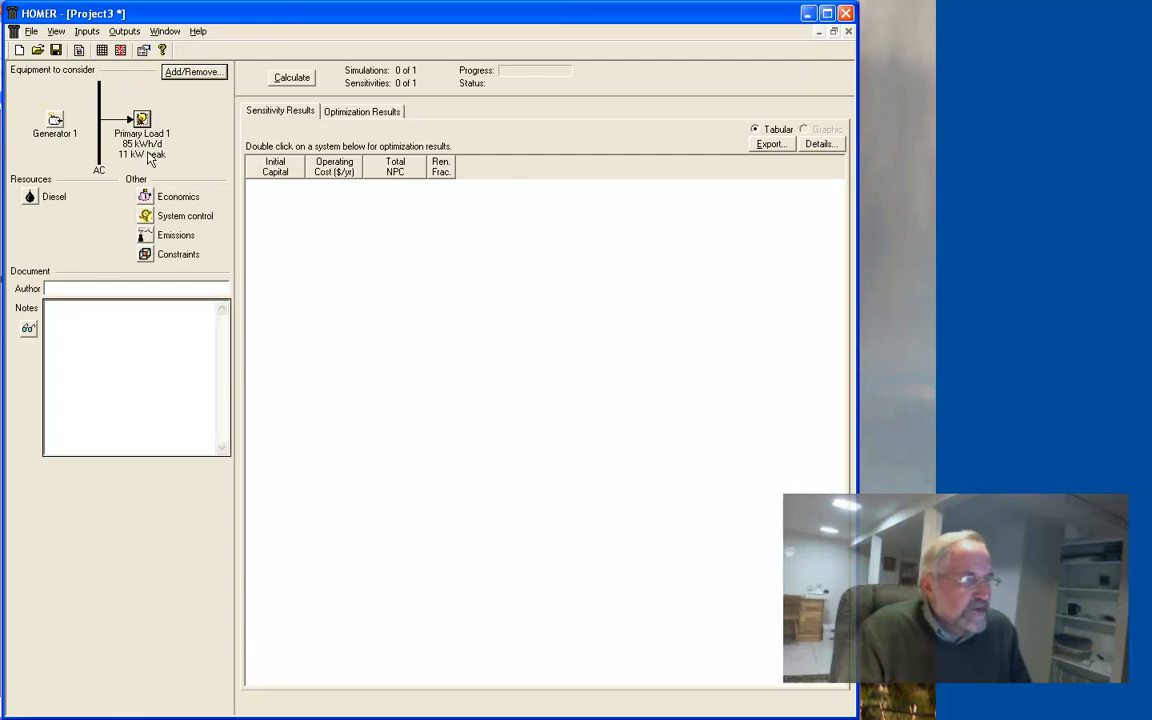
mouse_move(163, 152)
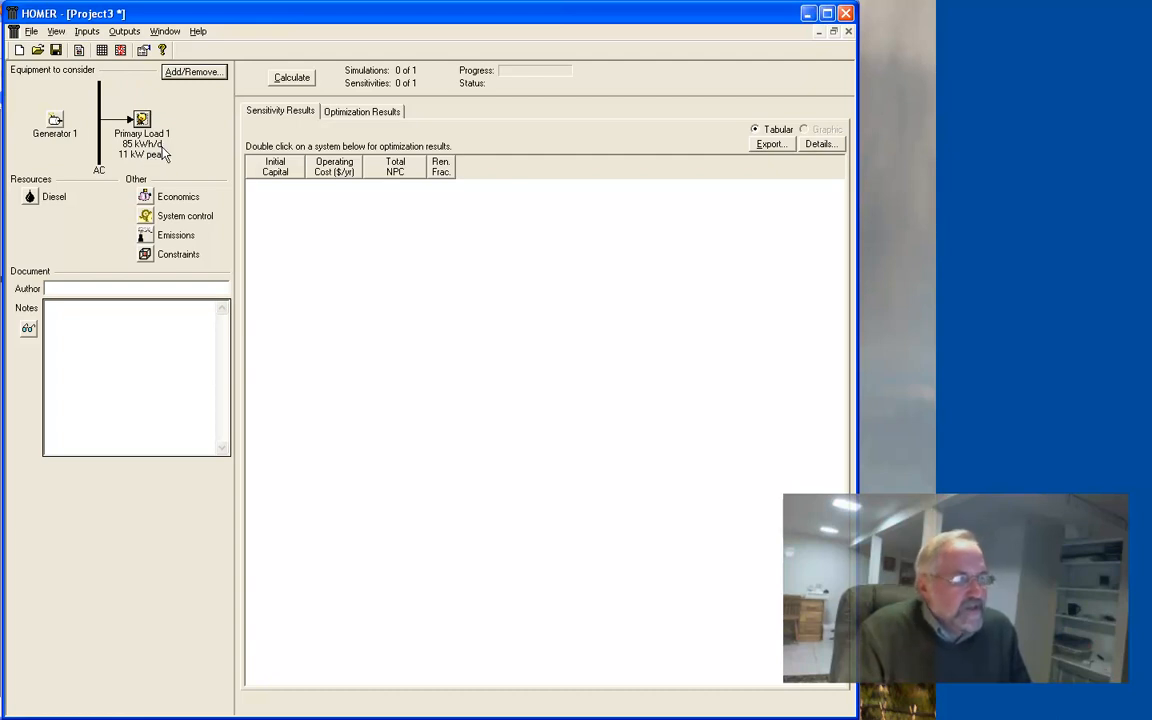
mouse_move(175, 155)
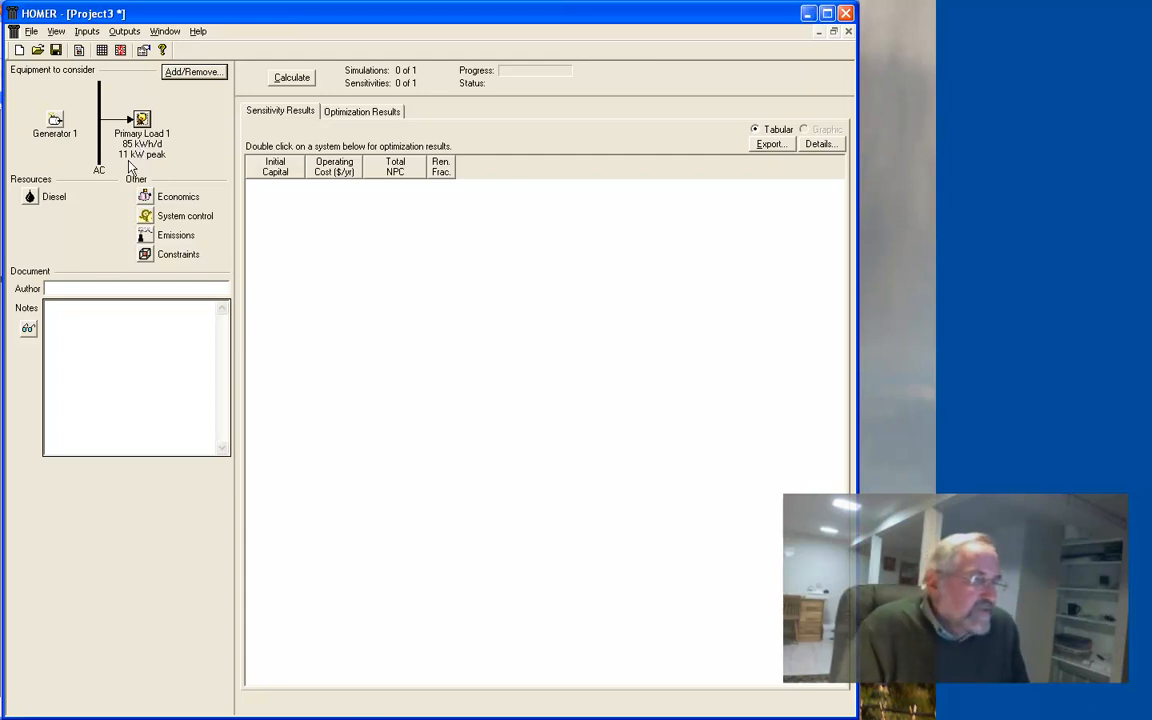
mouse_move(165, 168)
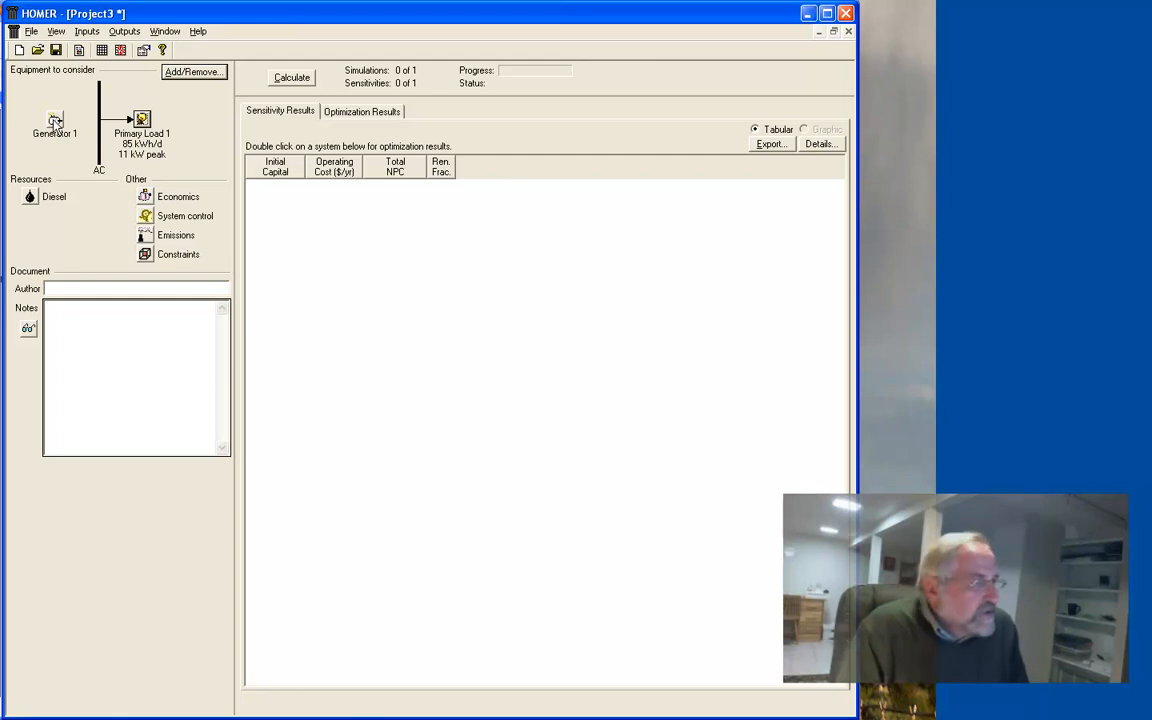
Open the Generator Inputs window for Generator 1 from the schematic.
double_click(54, 120)
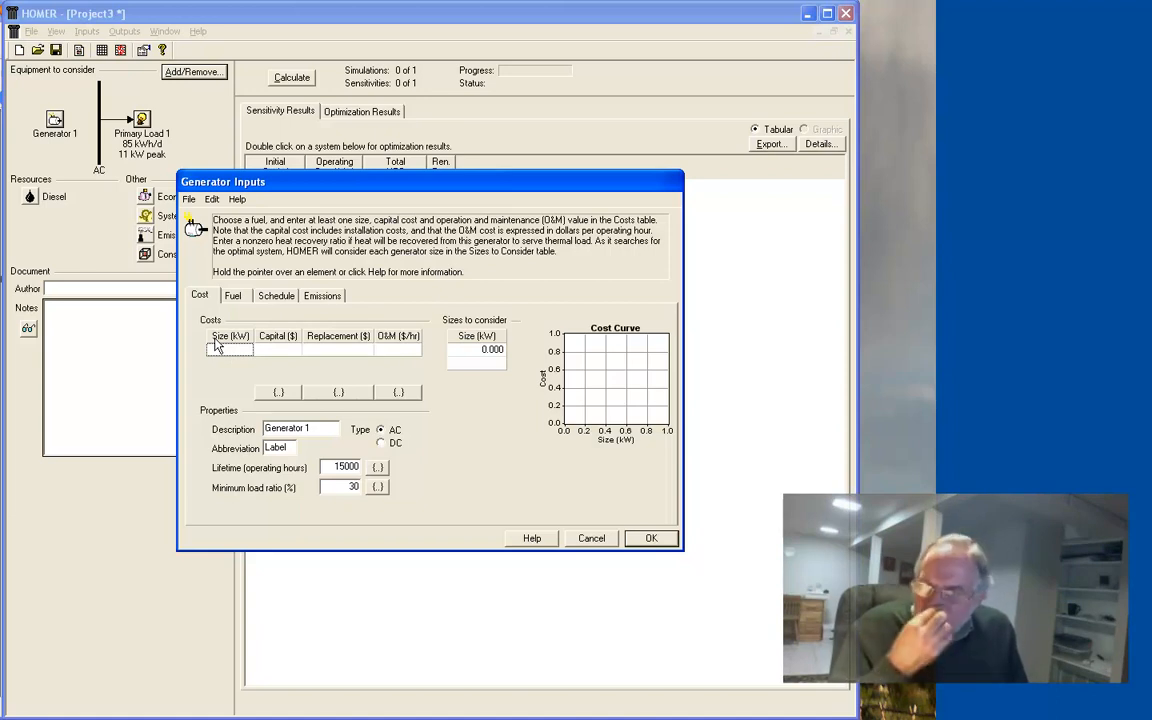
mouse_move(628, 390)
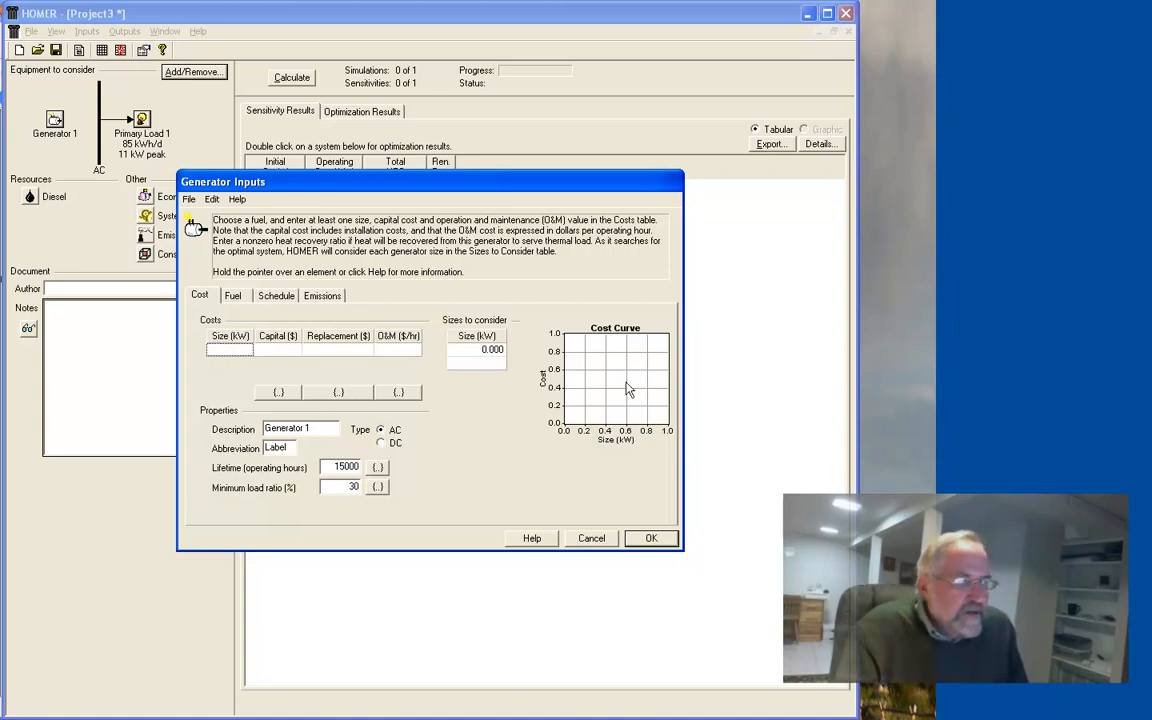
mouse_move(367, 360)
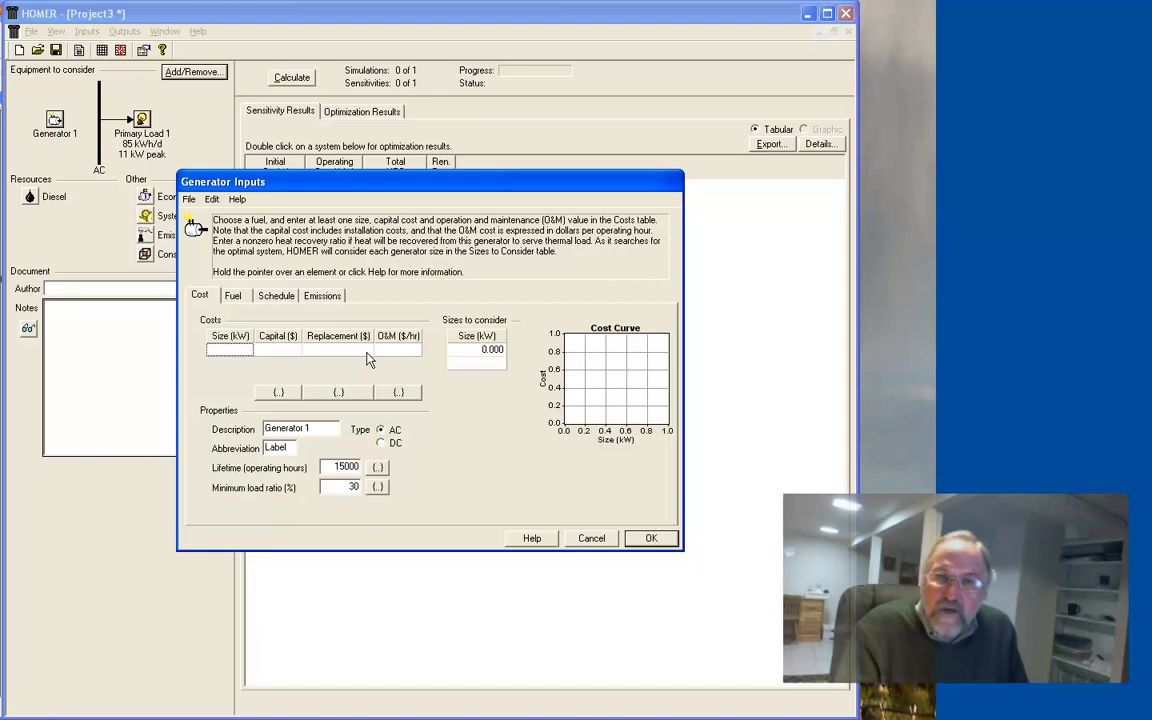
mouse_move(230, 357)
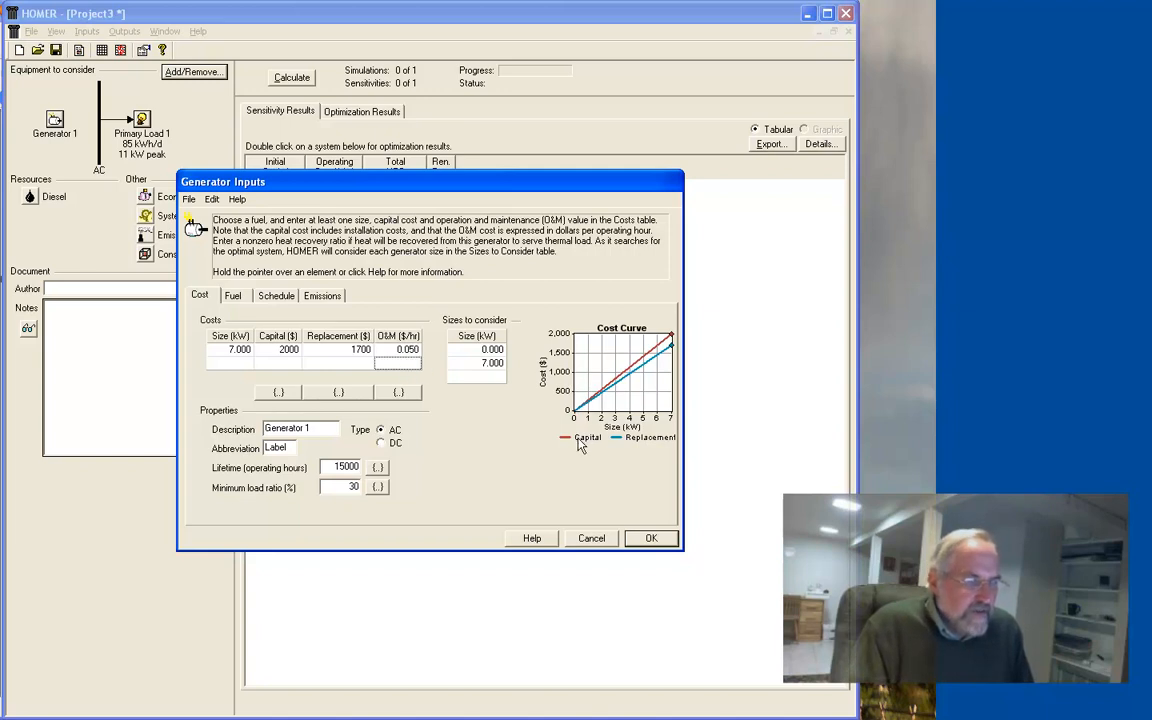
mouse_move(687, 337)
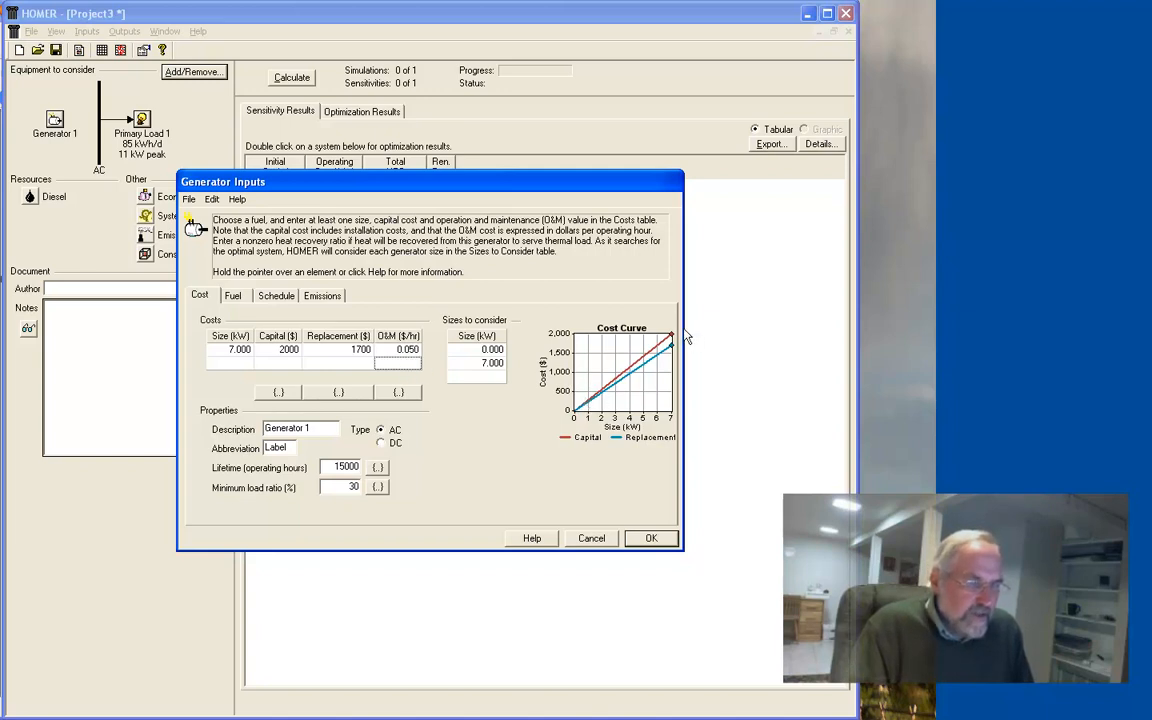
mouse_move(615, 418)
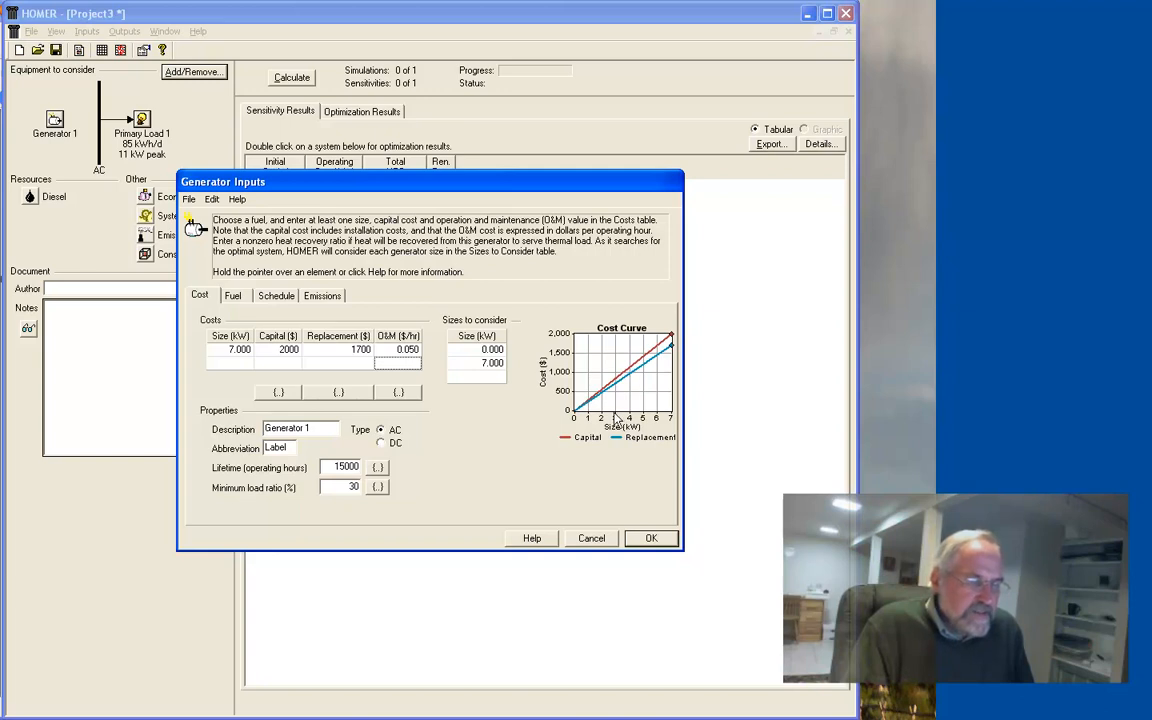
mouse_move(618, 385)
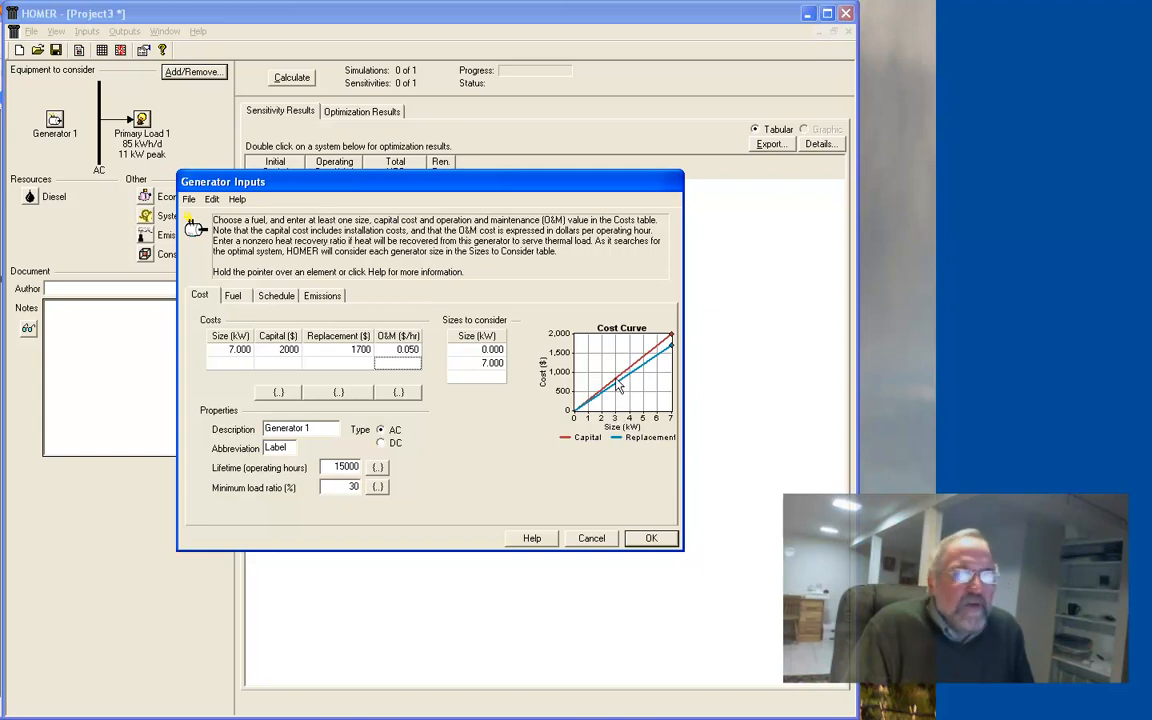
mouse_move(598, 383)
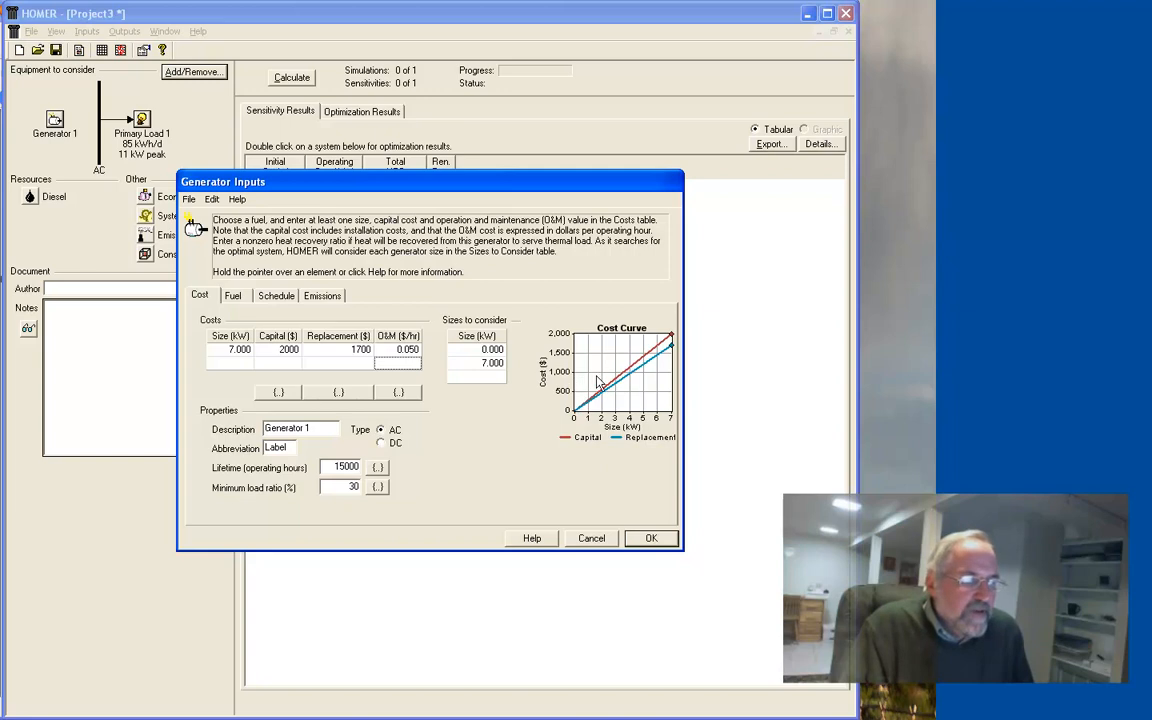
mouse_move(603, 362)
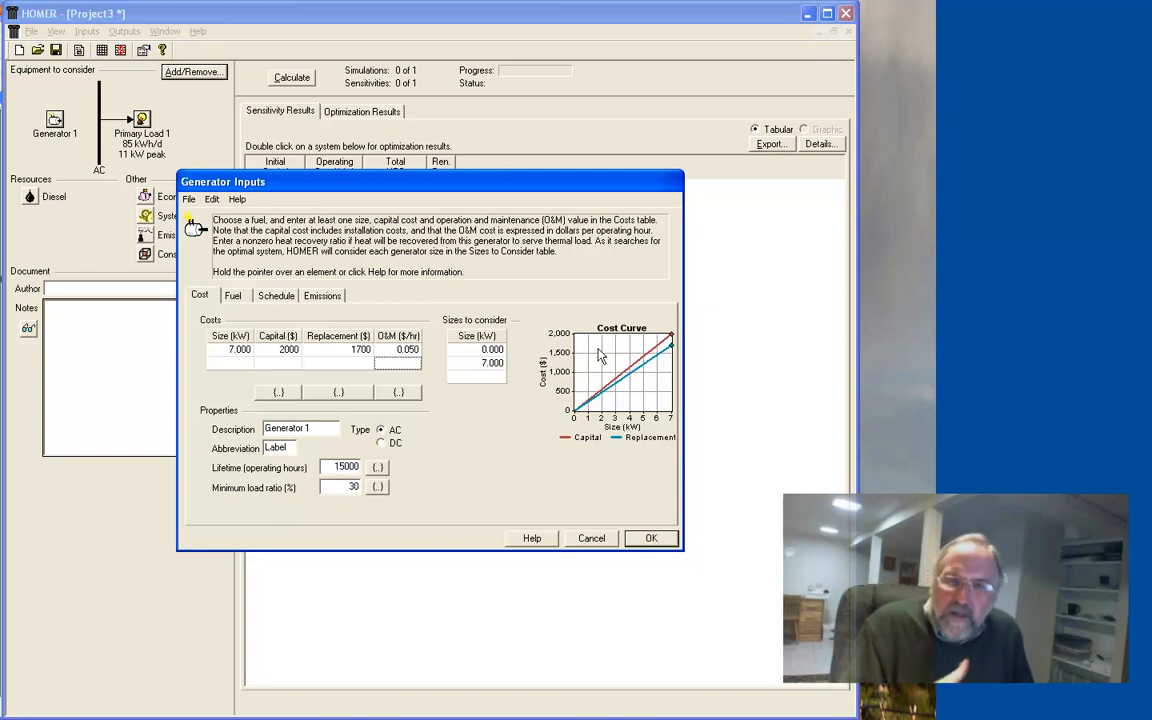
mouse_move(250, 372)
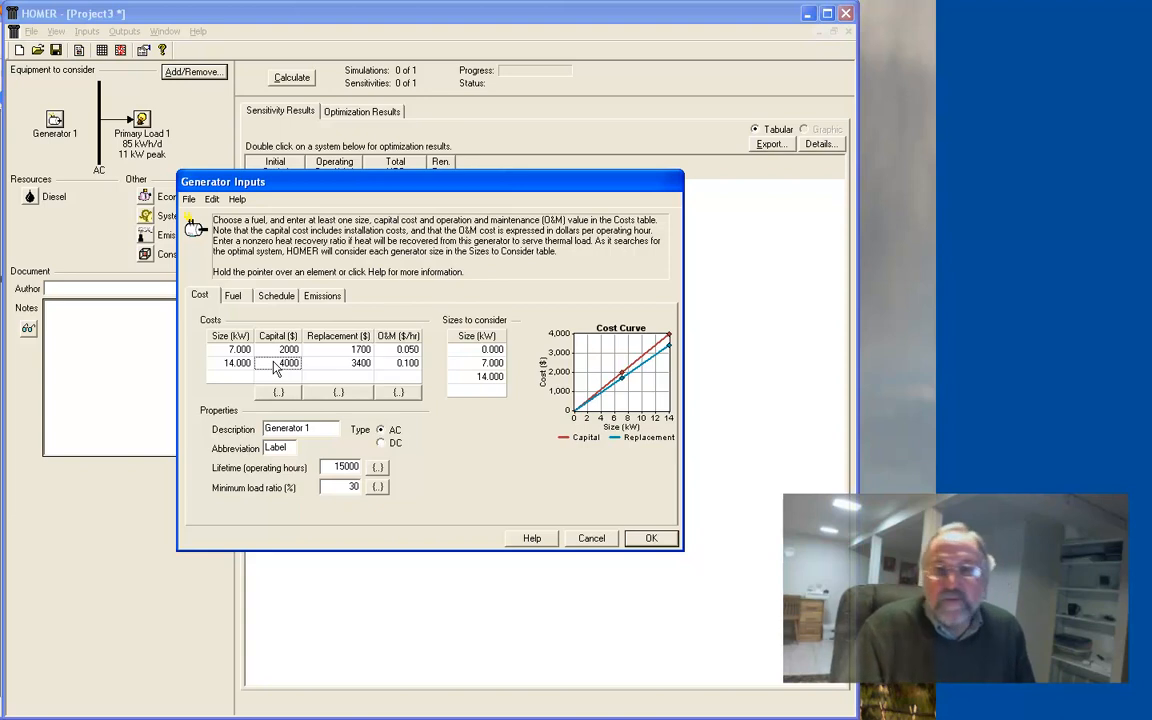
mouse_move(558, 368)
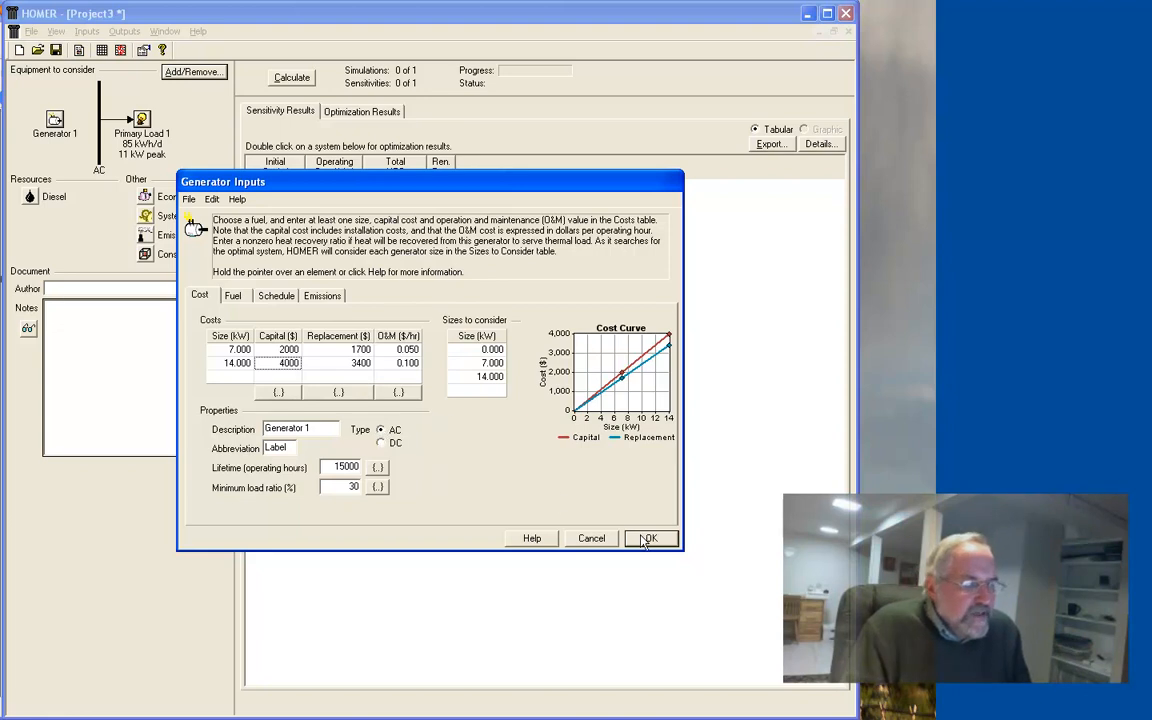
Accept Generator 1's 14 kW cost row and sizes, then bring up the Diesel Inputs fuel price settings.
left_click(648, 538)
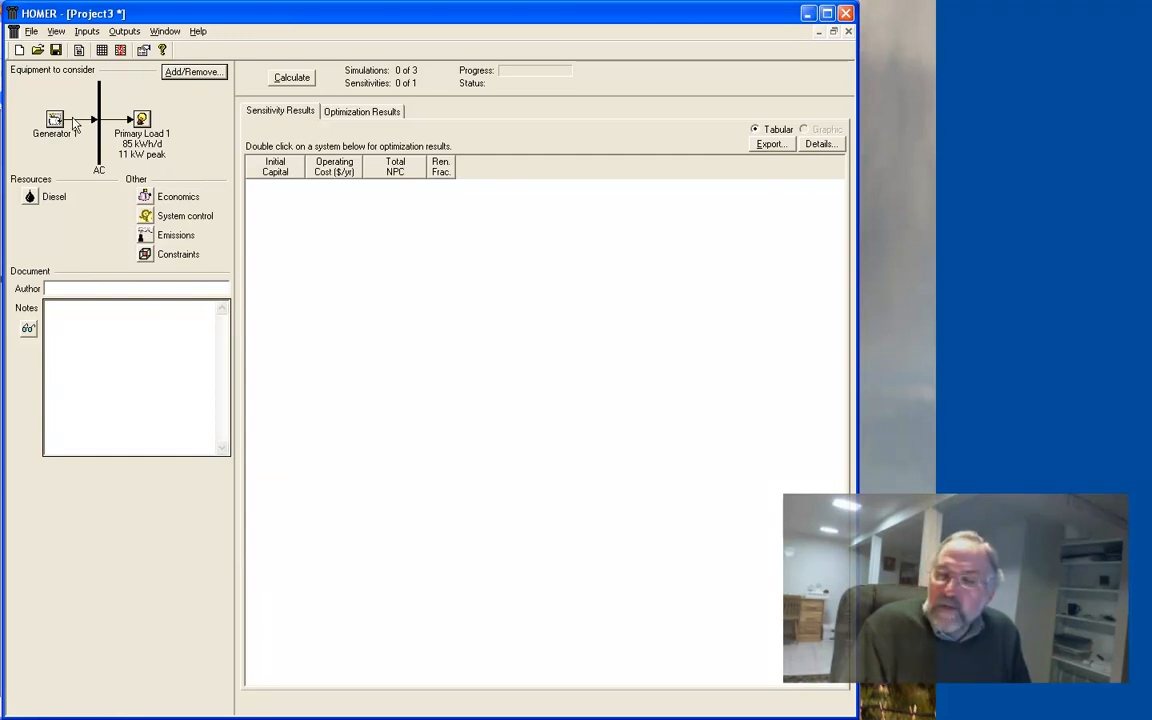
mouse_move(197, 135)
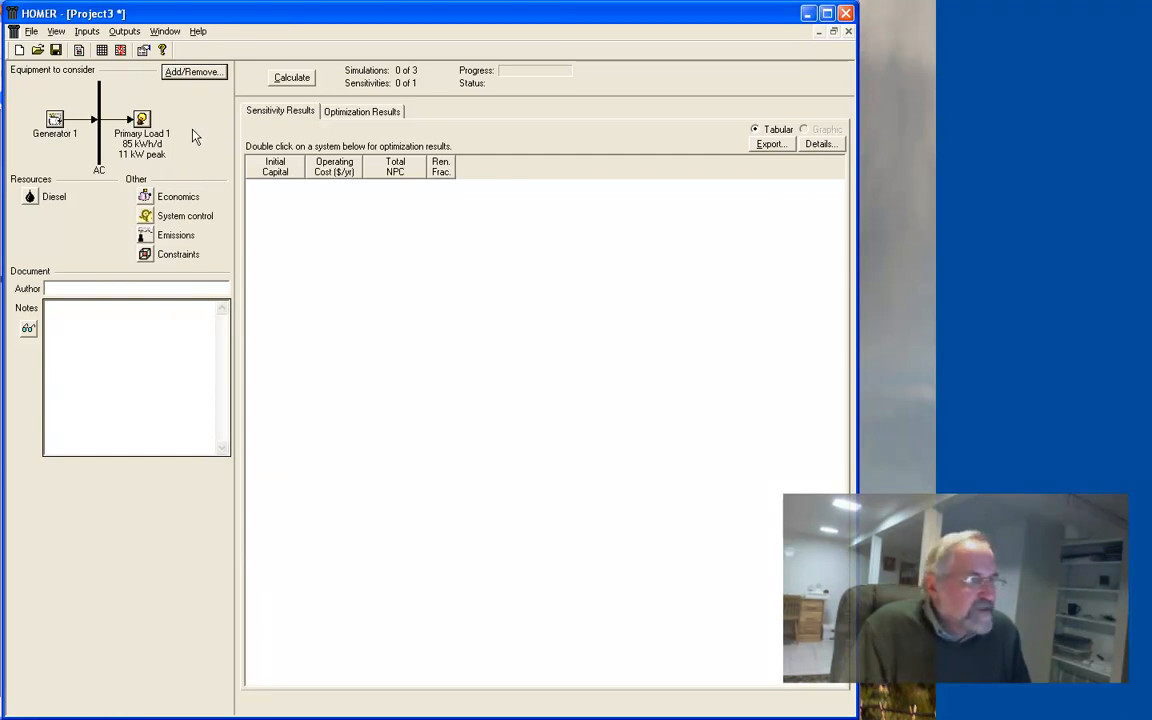
mouse_move(210, 135)
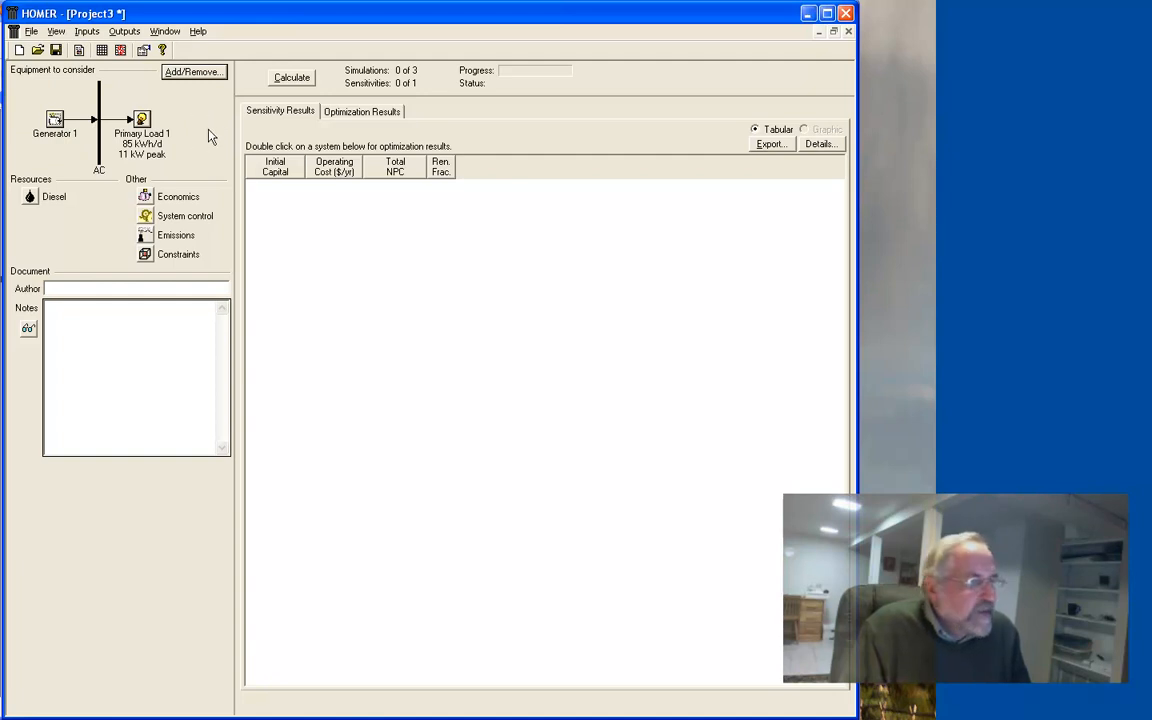
double_click(30, 197)
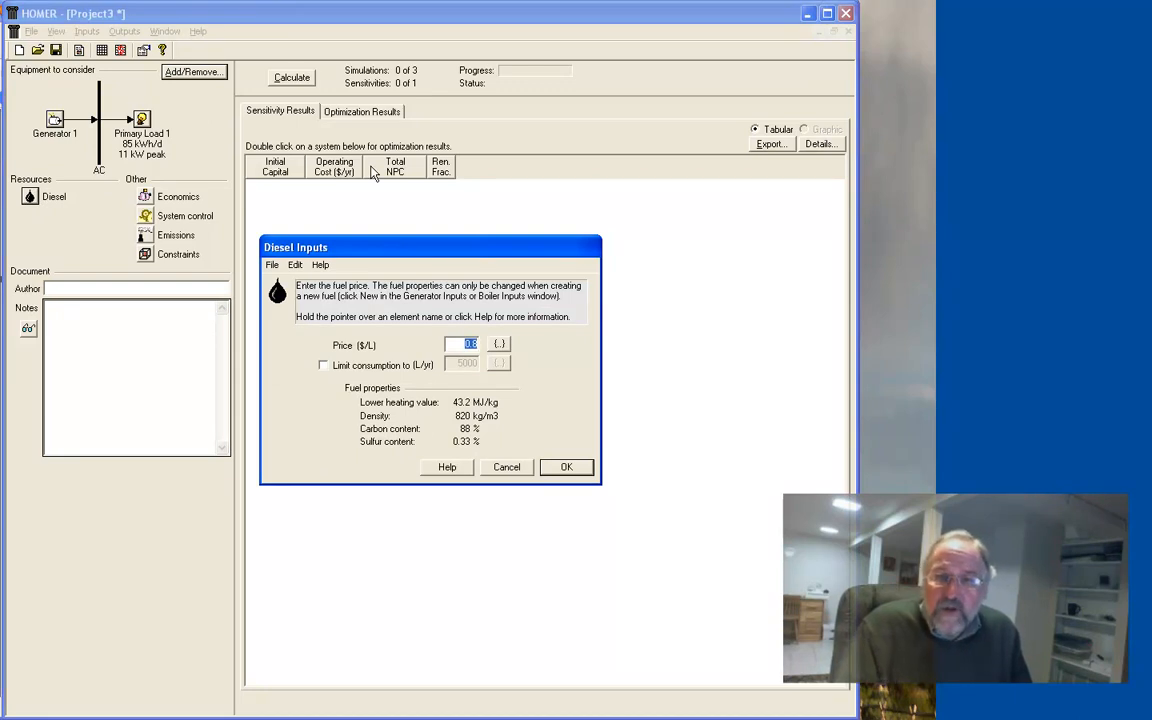
mouse_move(283, 225)
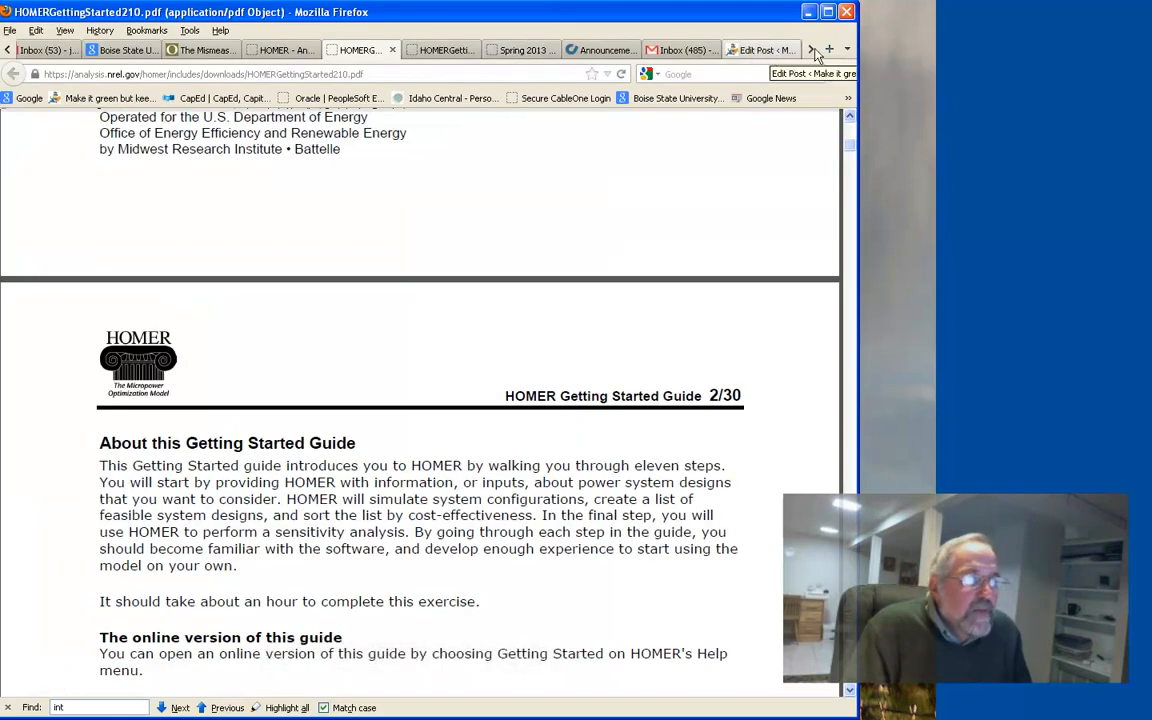
Switch to the EIA 'Gasoline and Diesel Fuel Update' tab in Firefox.
left_click(597, 50)
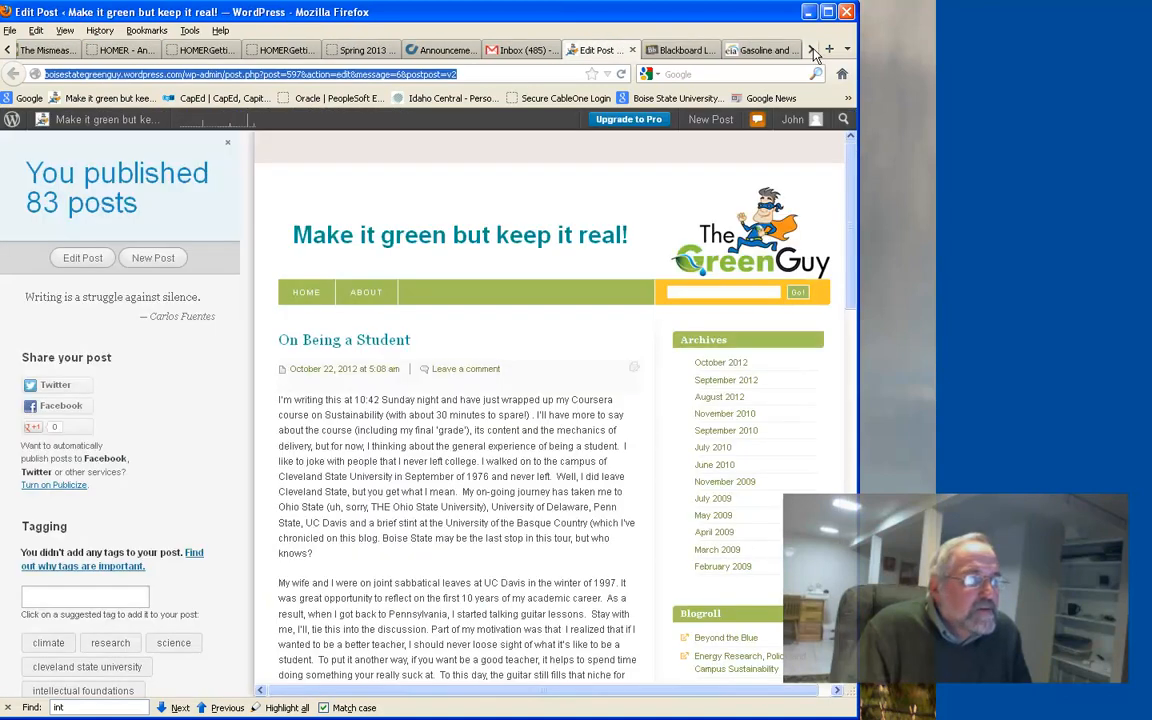
left_click(760, 50)
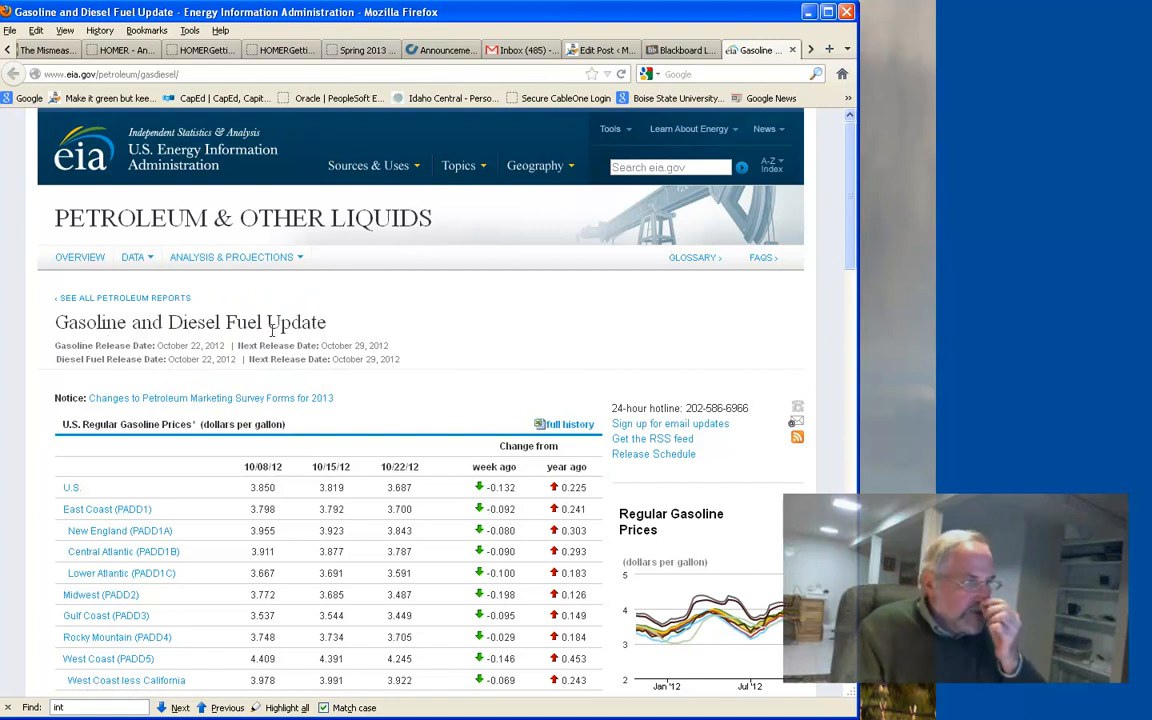
mouse_move(288, 358)
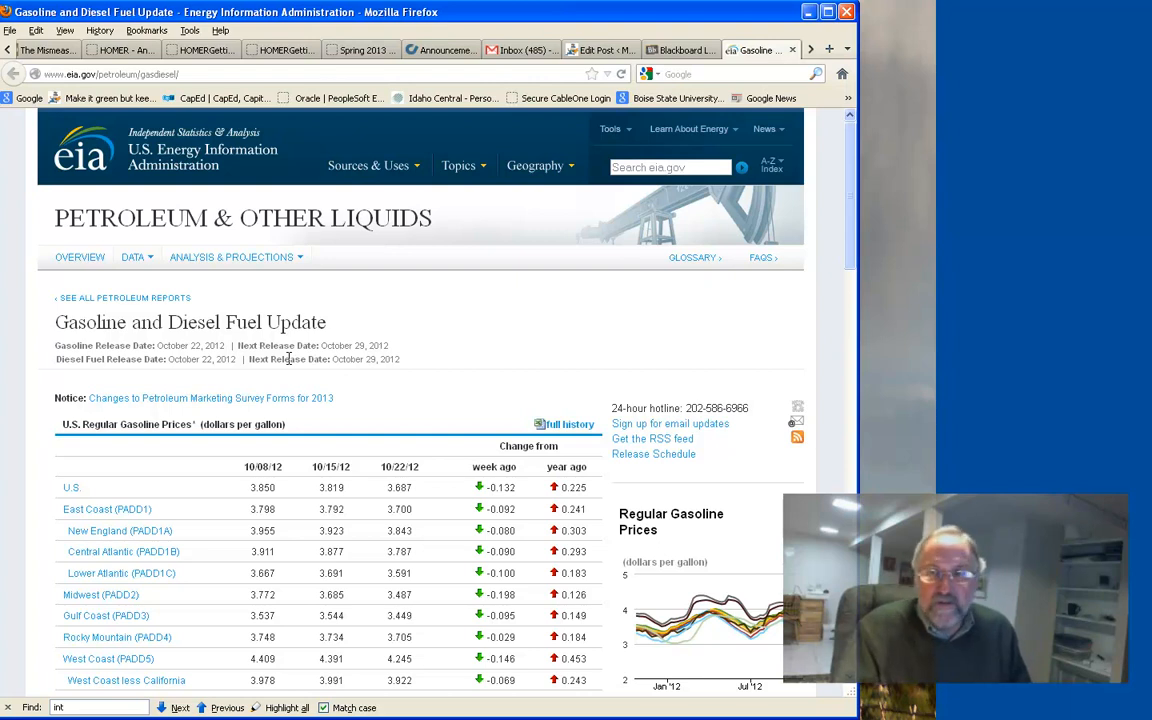
scroll("down", 3)
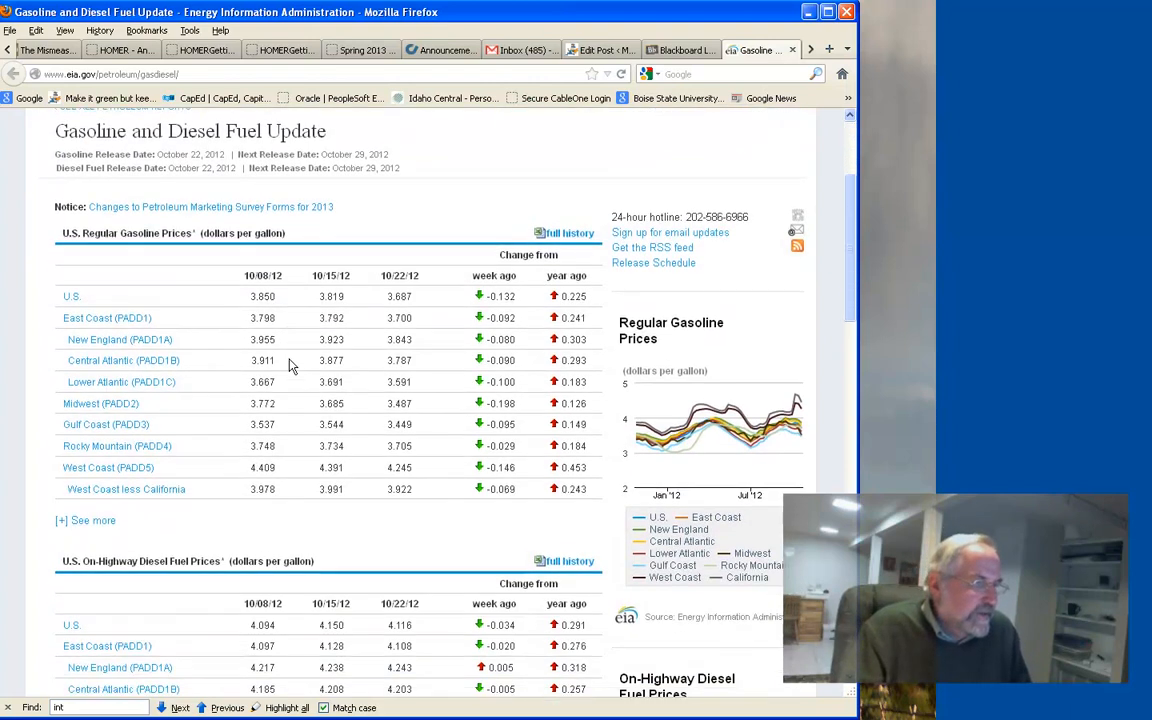
Scroll down to the on-highway diesel price table and 'What we pay for in a gallon of' chart.
scroll("down", 3)
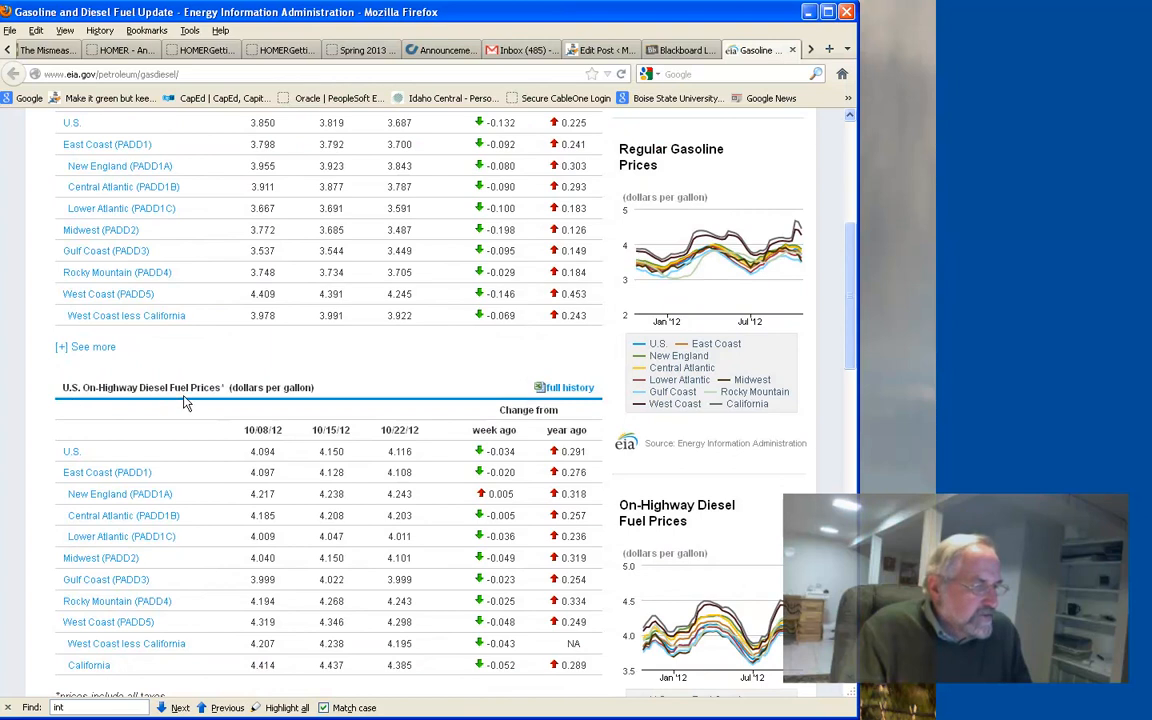
mouse_move(207, 390)
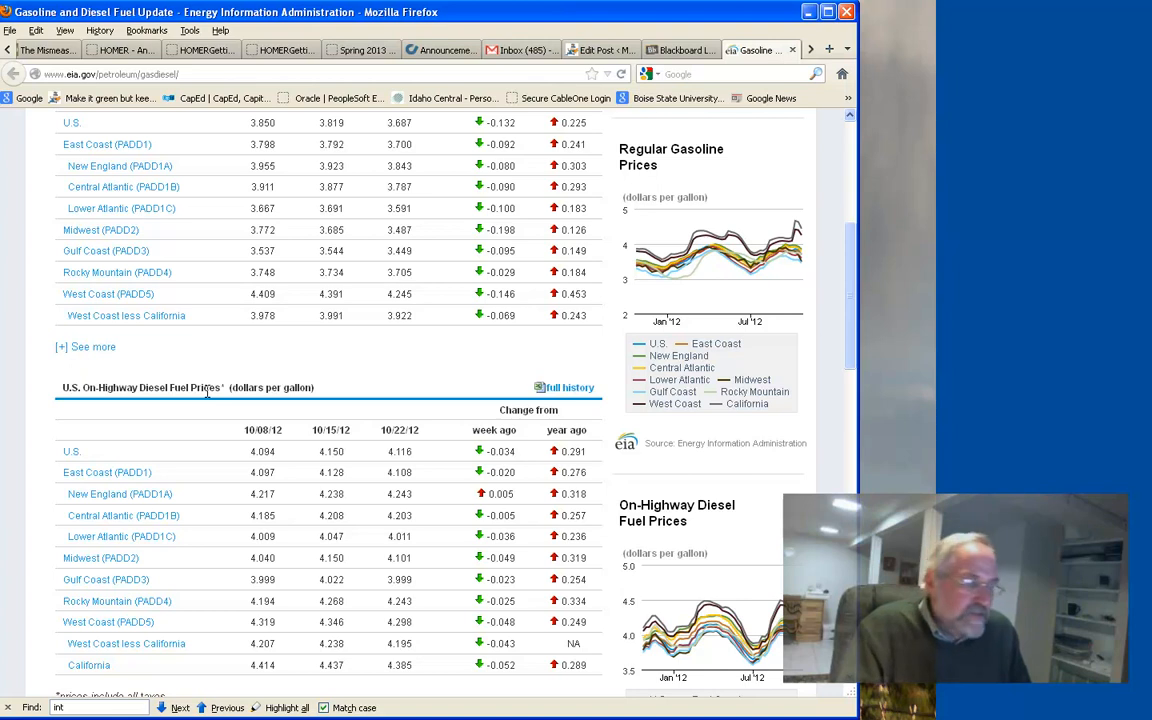
scroll("down", 3)
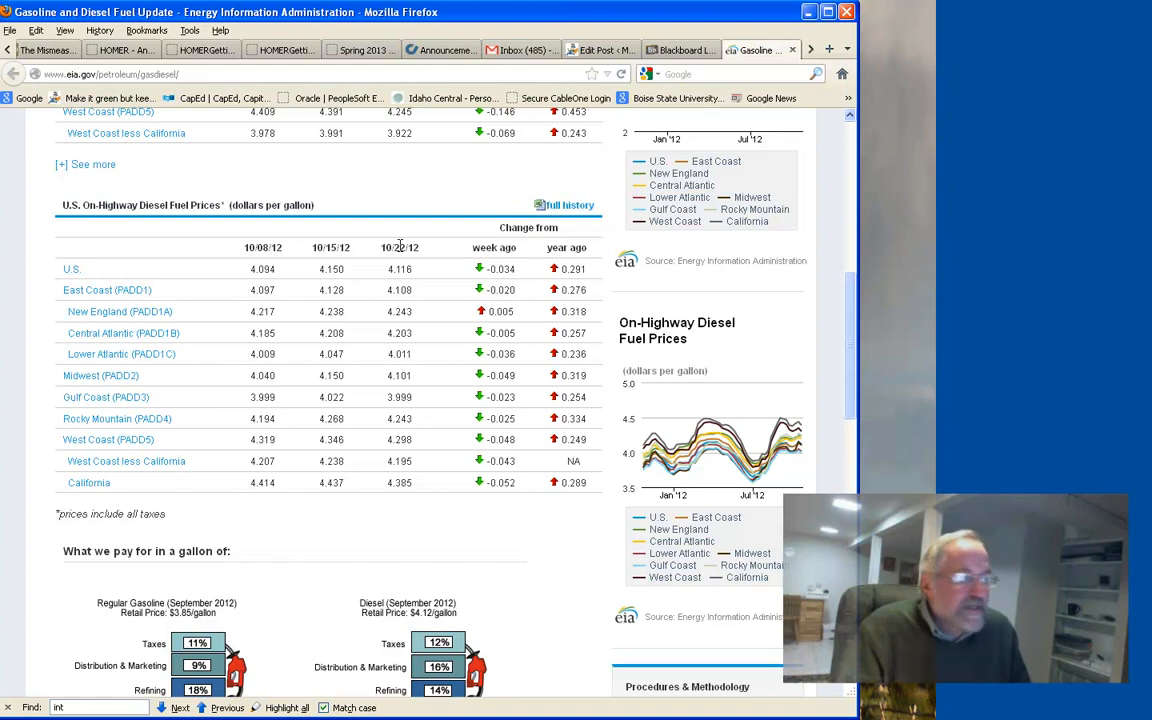
mouse_move(350, 455)
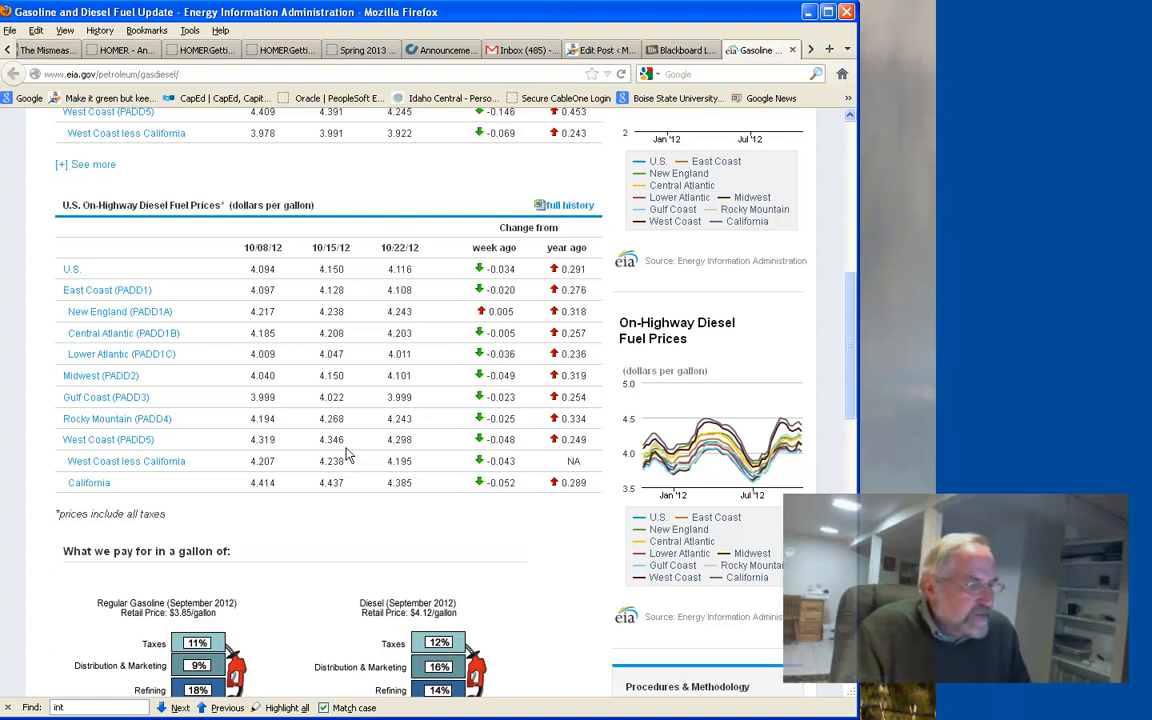
mouse_move(378, 419)
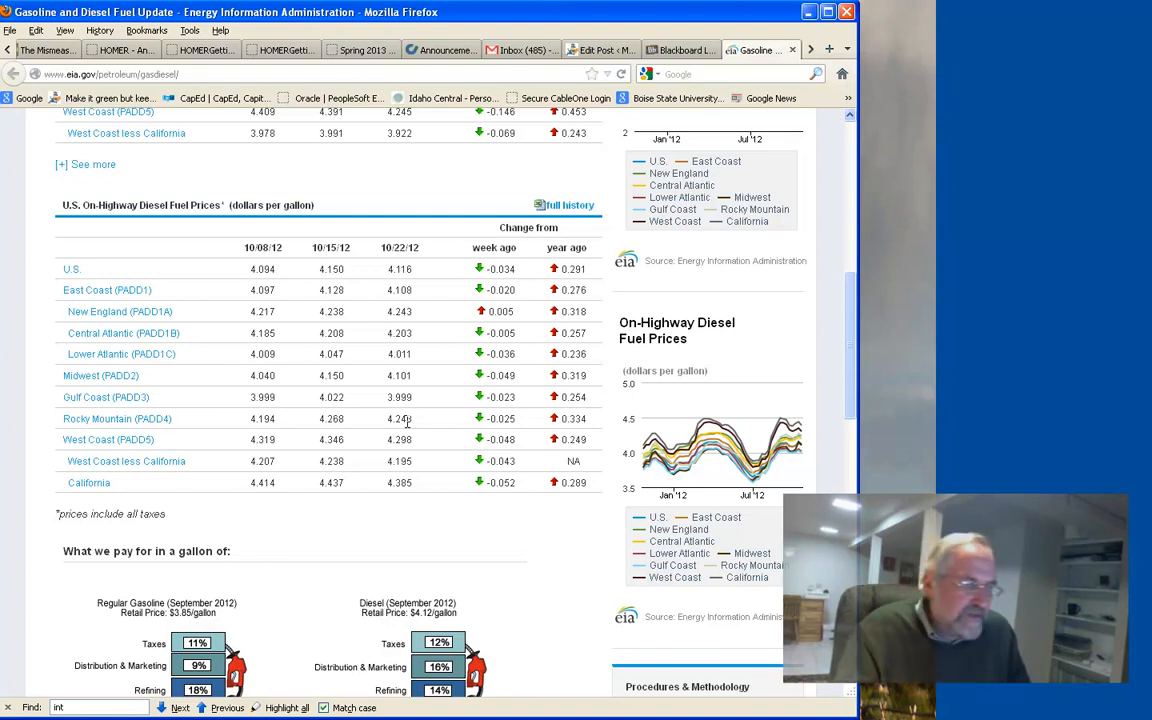
scroll("down", 3)
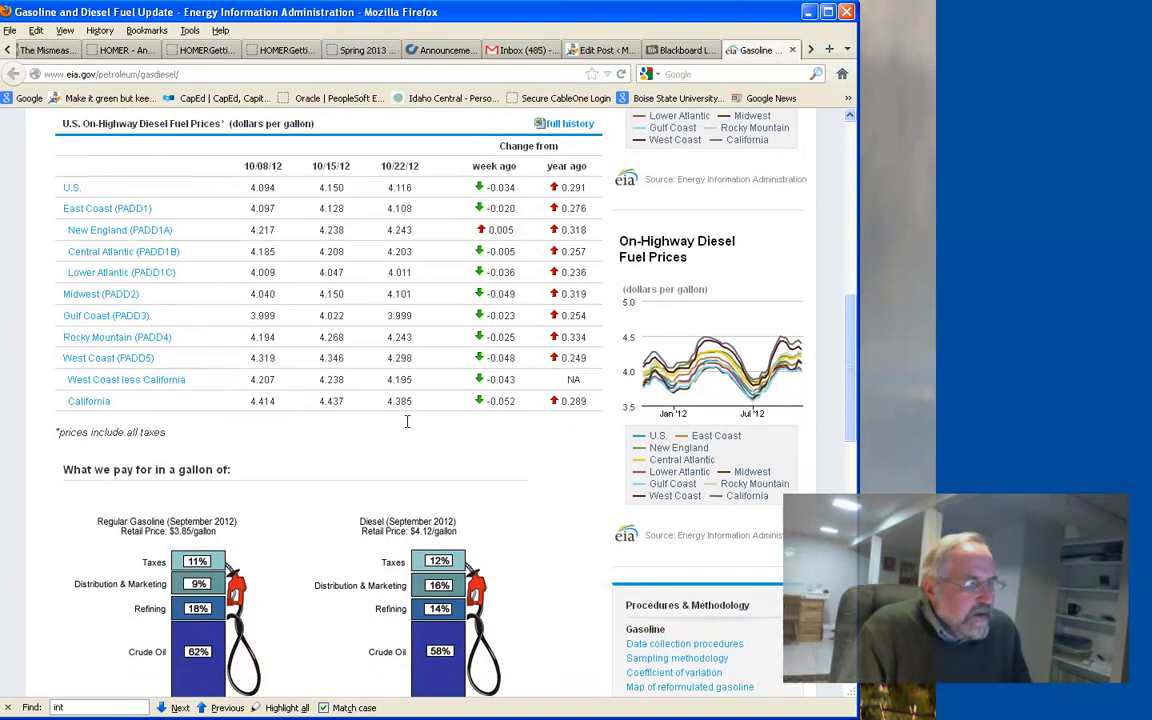
scroll("down", 3)
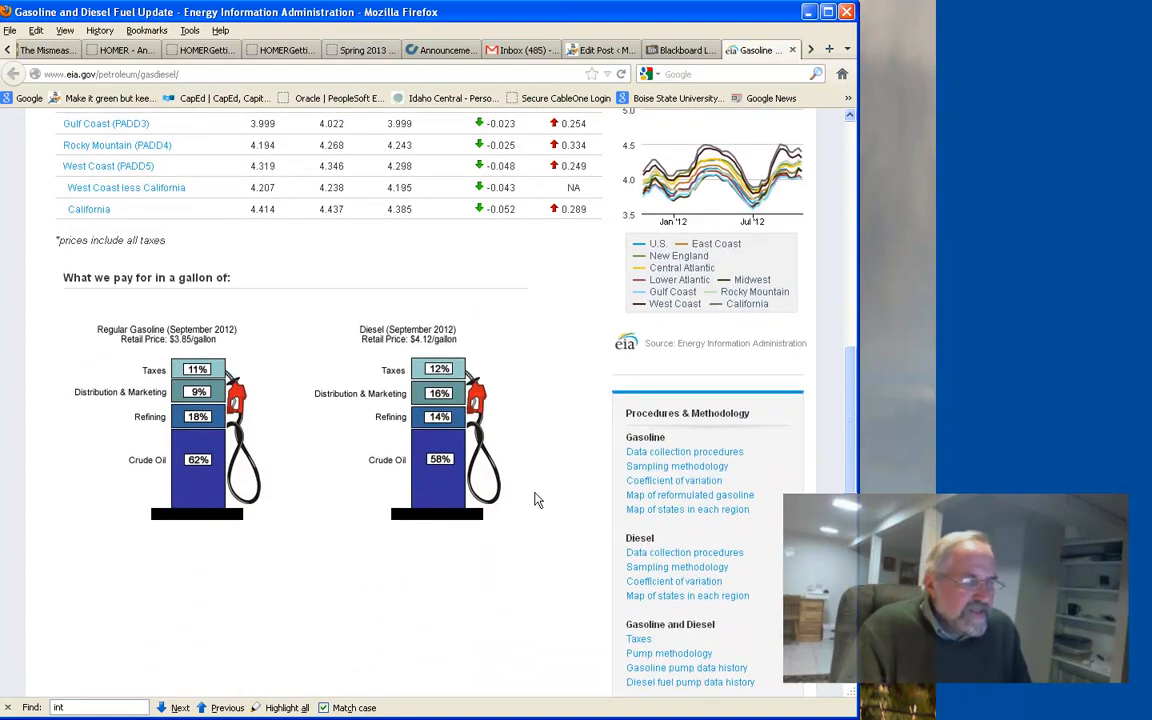
mouse_move(245, 435)
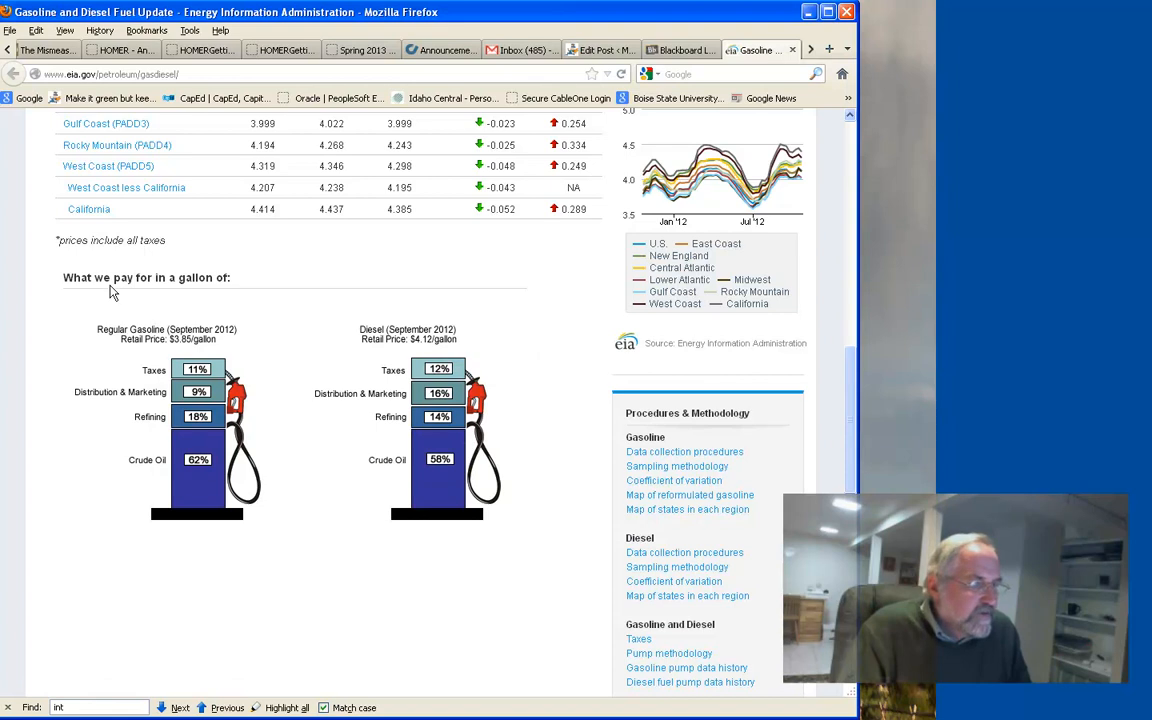
mouse_move(400, 475)
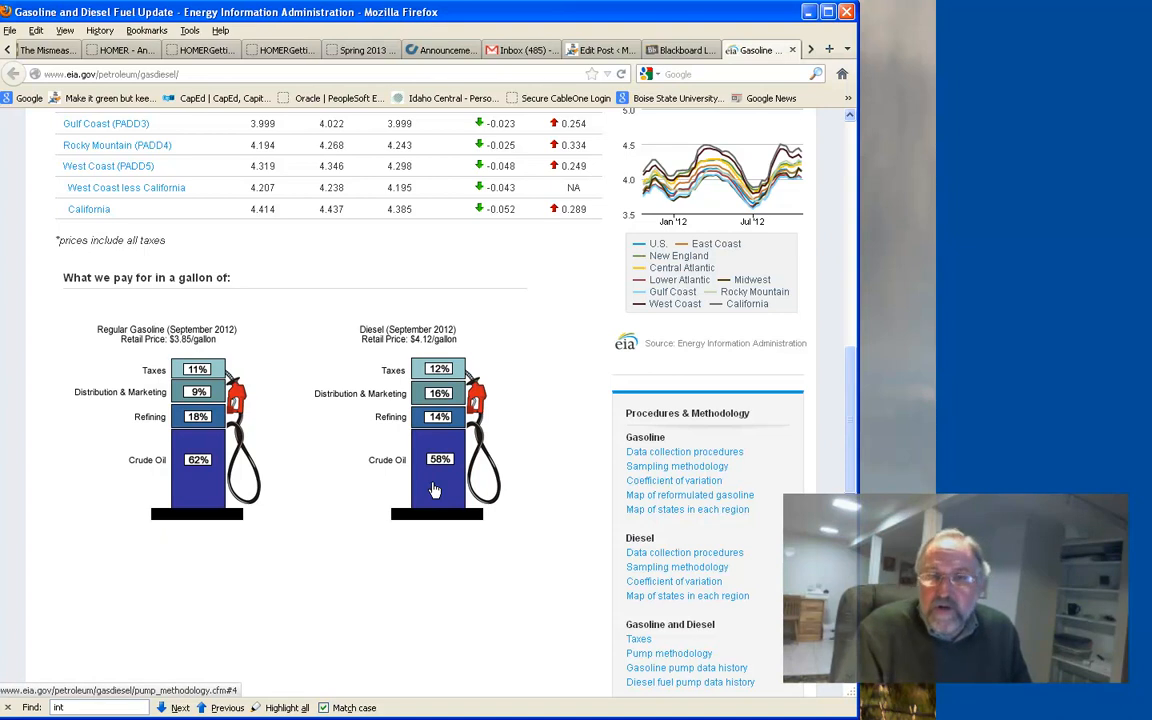
mouse_move(453, 423)
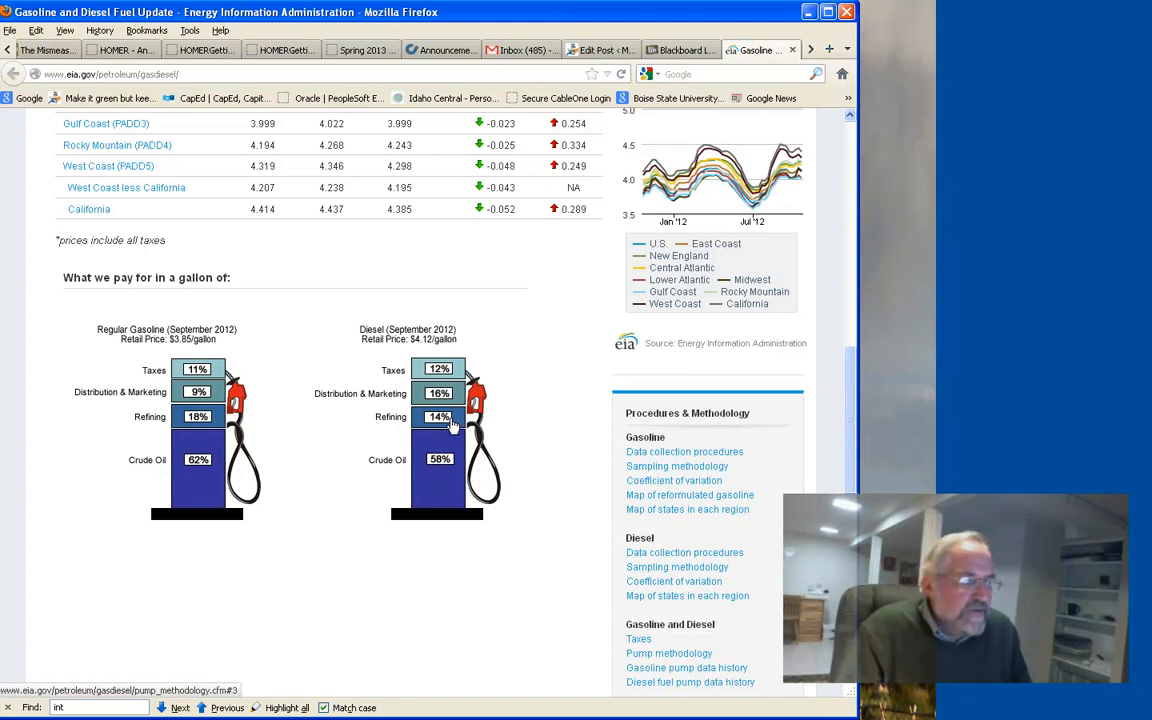
mouse_move(460, 390)
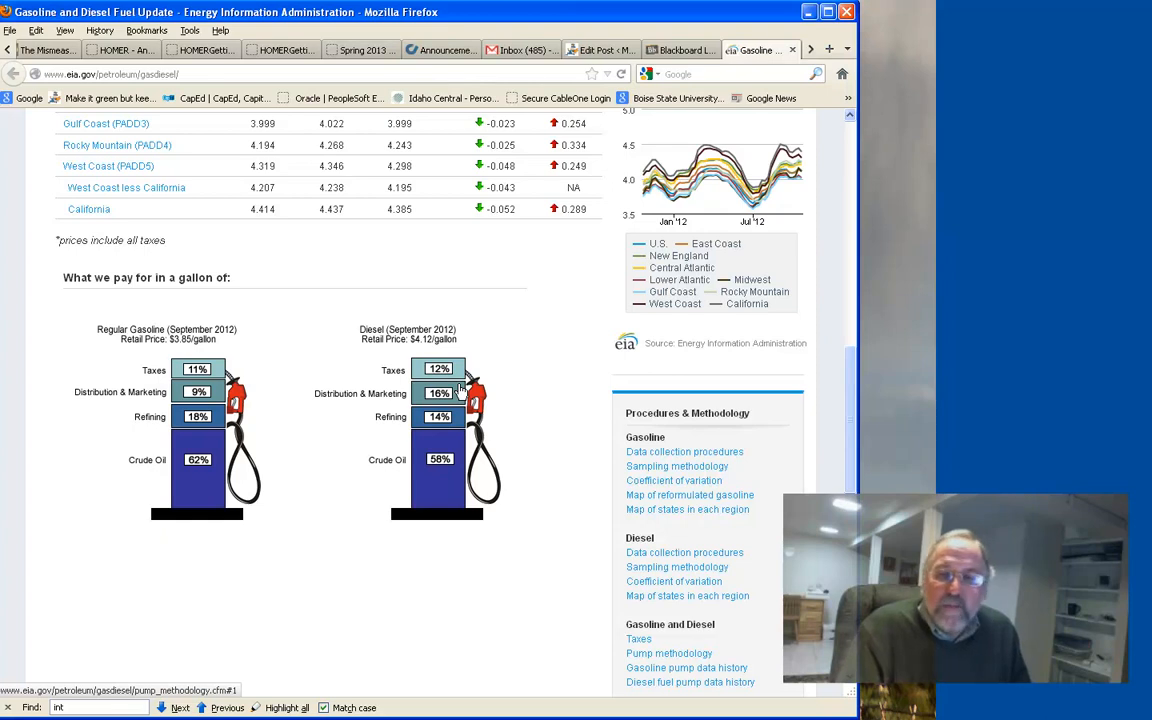
mouse_move(449, 470)
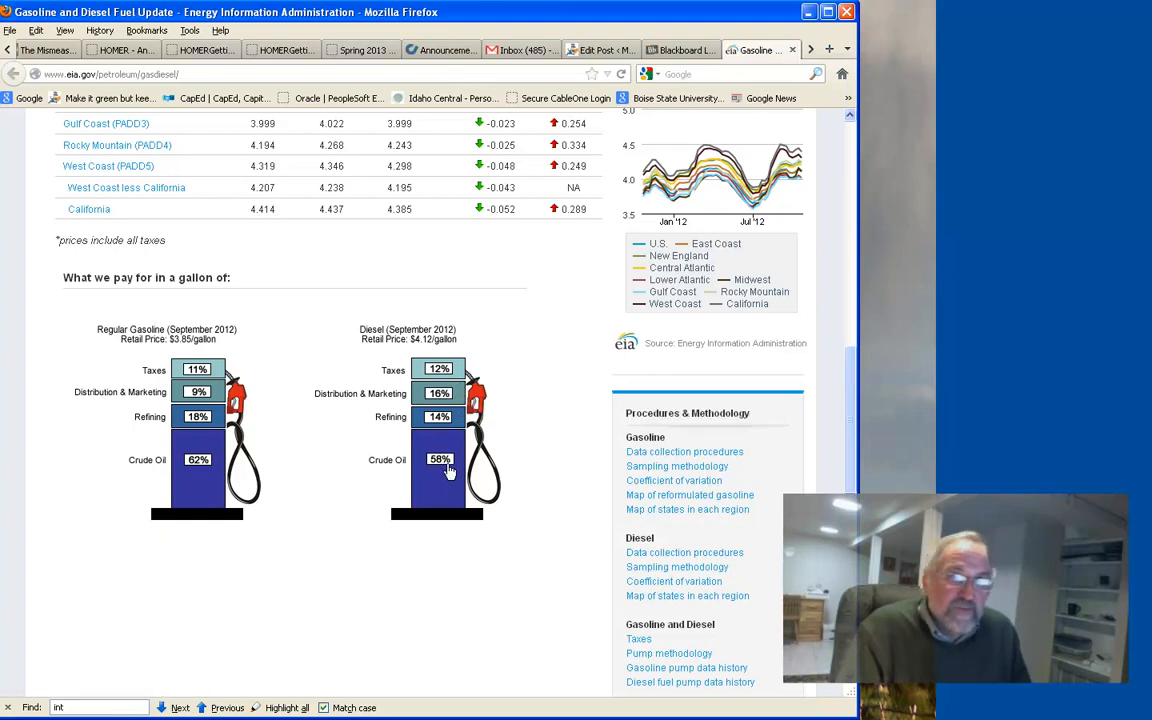
mouse_move(465, 388)
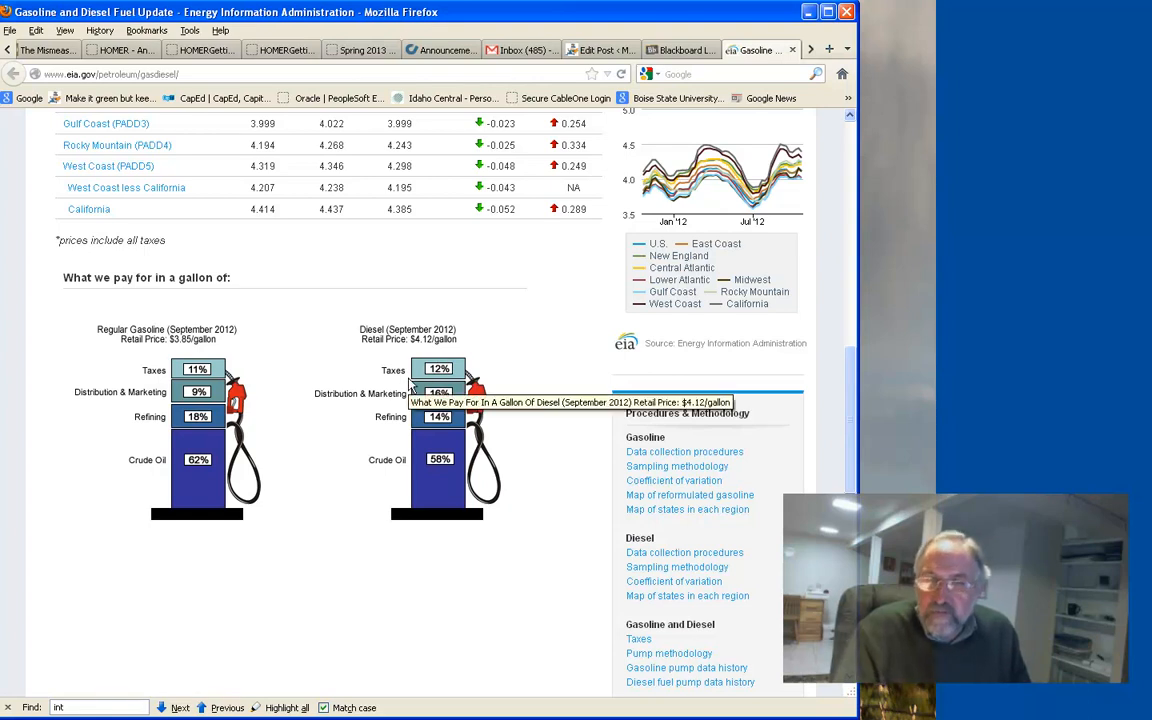
mouse_move(393, 375)
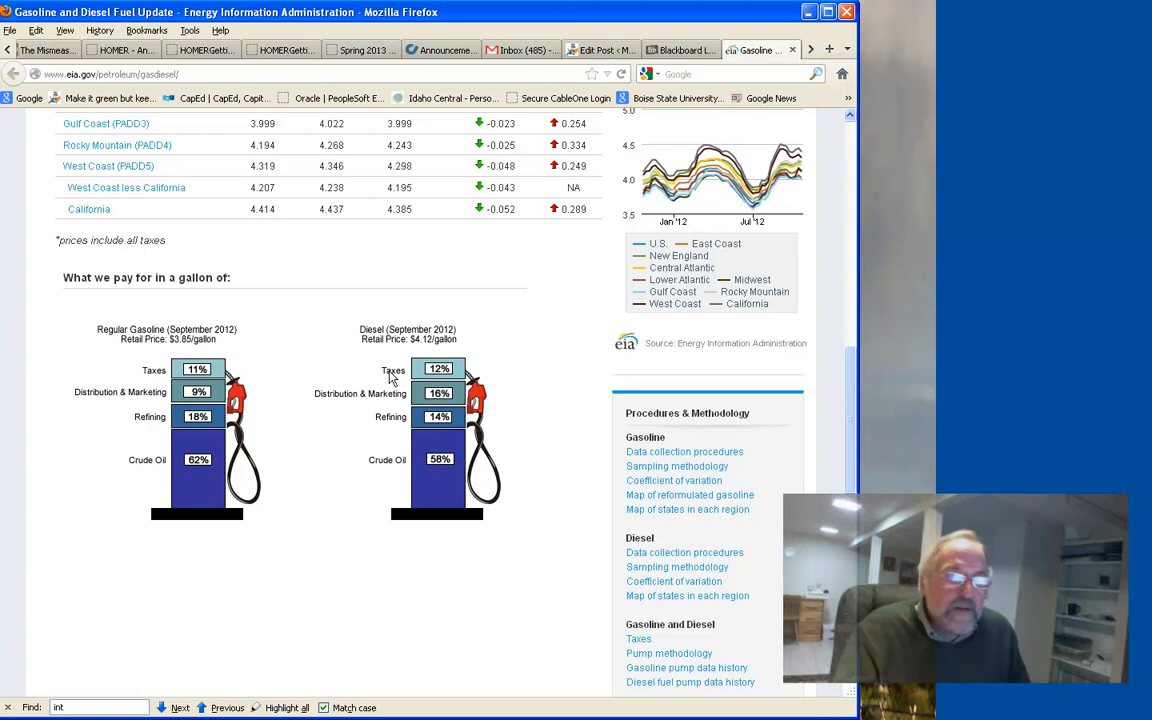
mouse_move(350, 541)
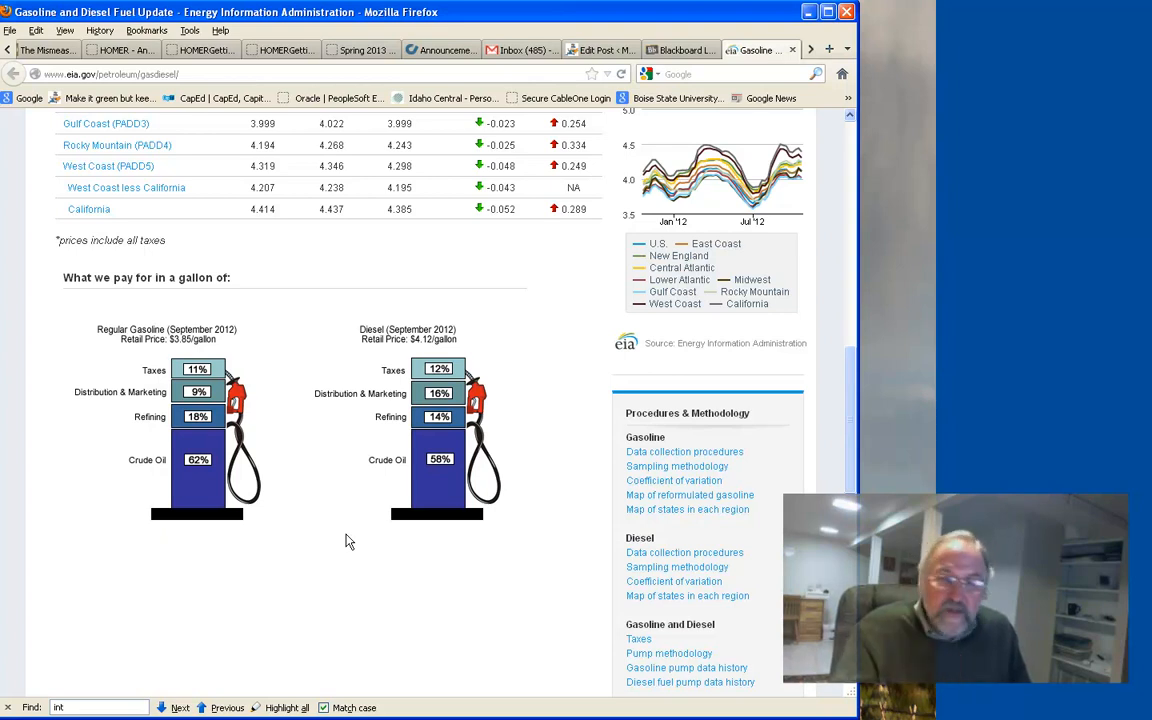
mouse_move(448, 202)
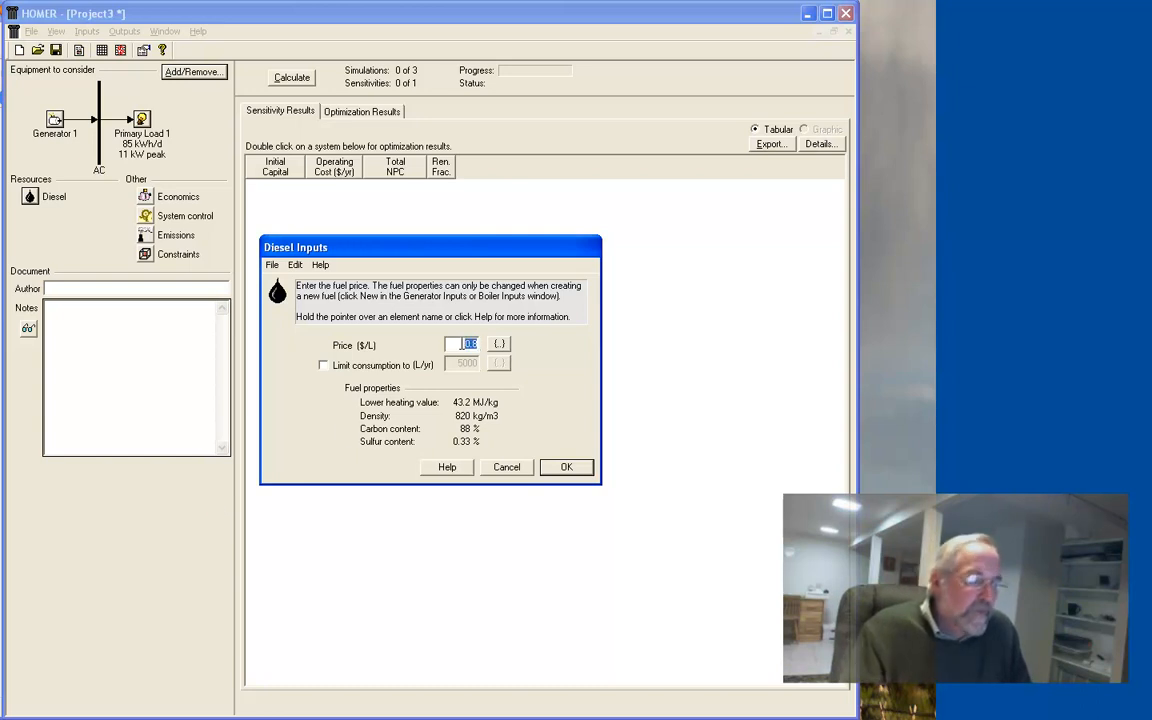
Set the diesel fuel price to 98 $/L and confirm.
type("98")
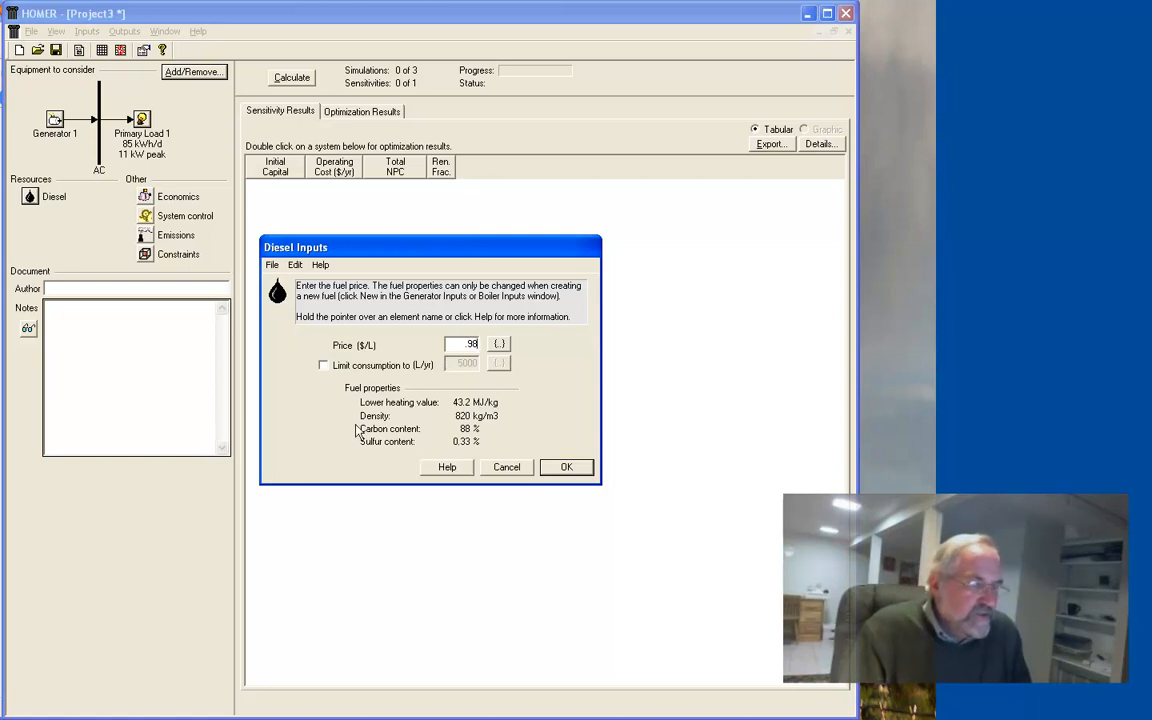
mouse_move(490, 408)
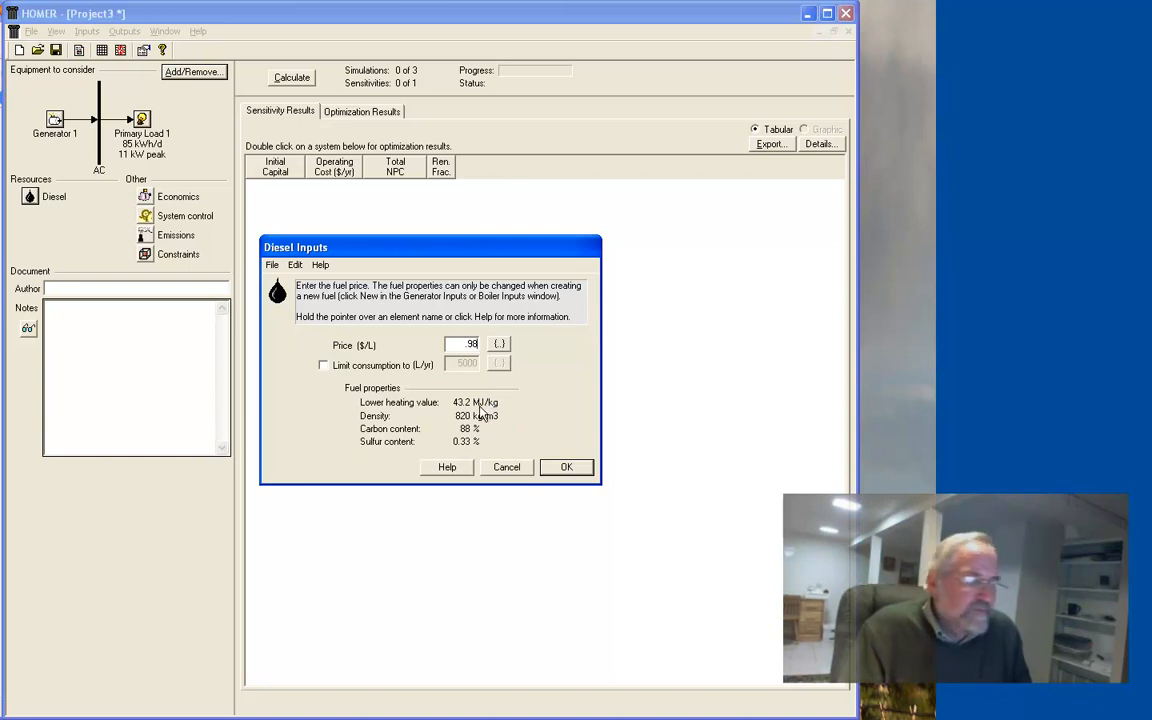
mouse_move(485, 414)
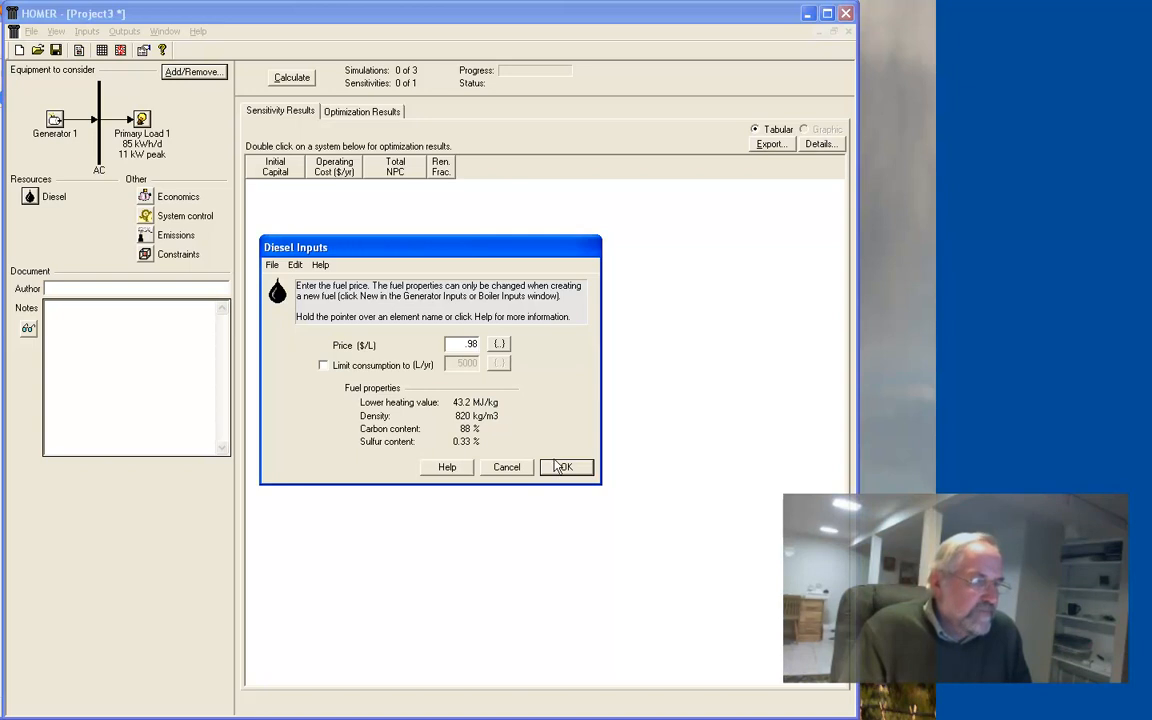
left_click(565, 467)
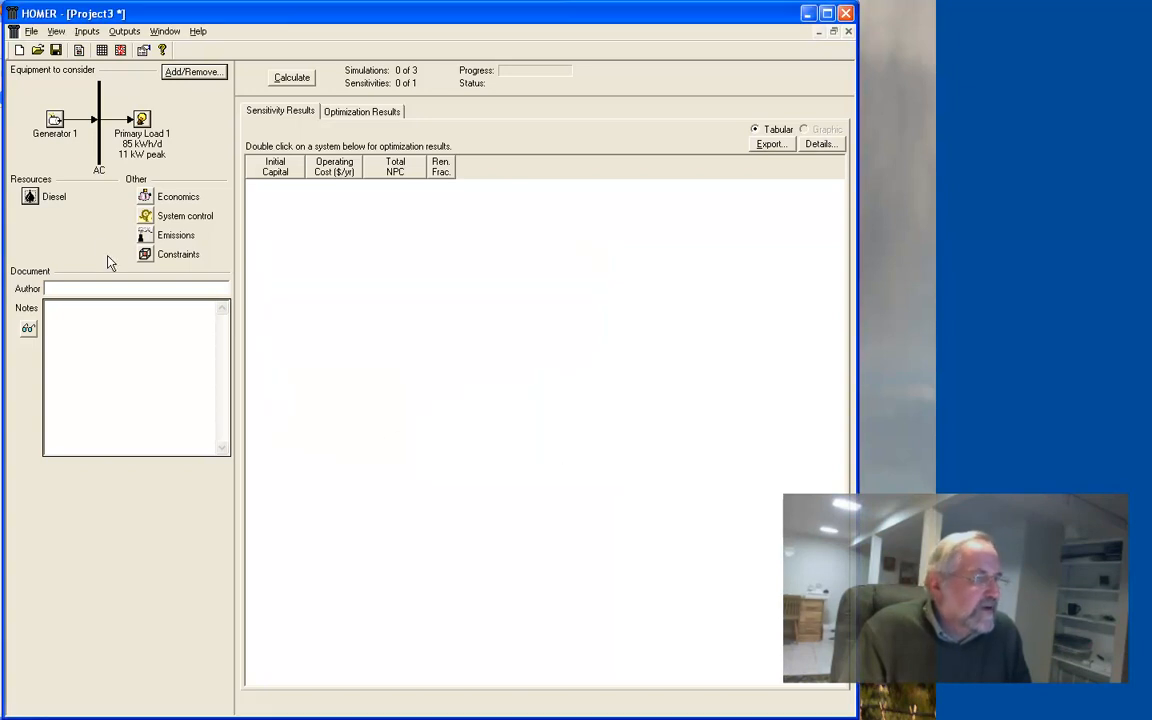
mouse_move(48, 222)
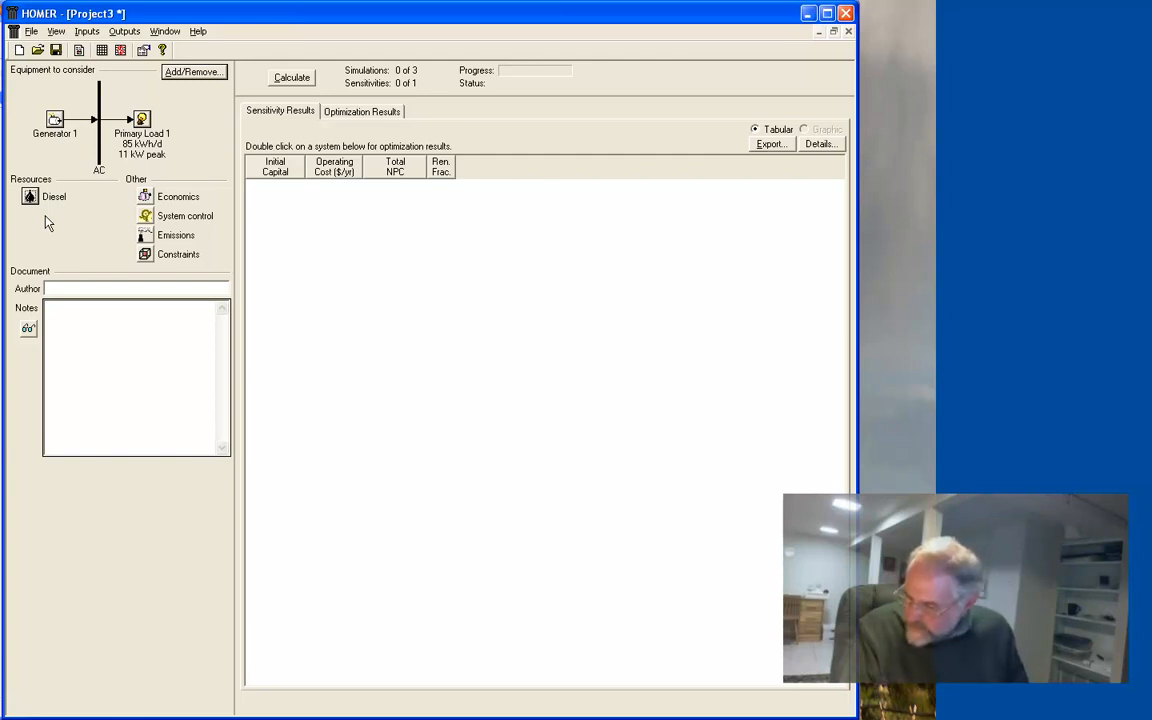
mouse_move(78, 177)
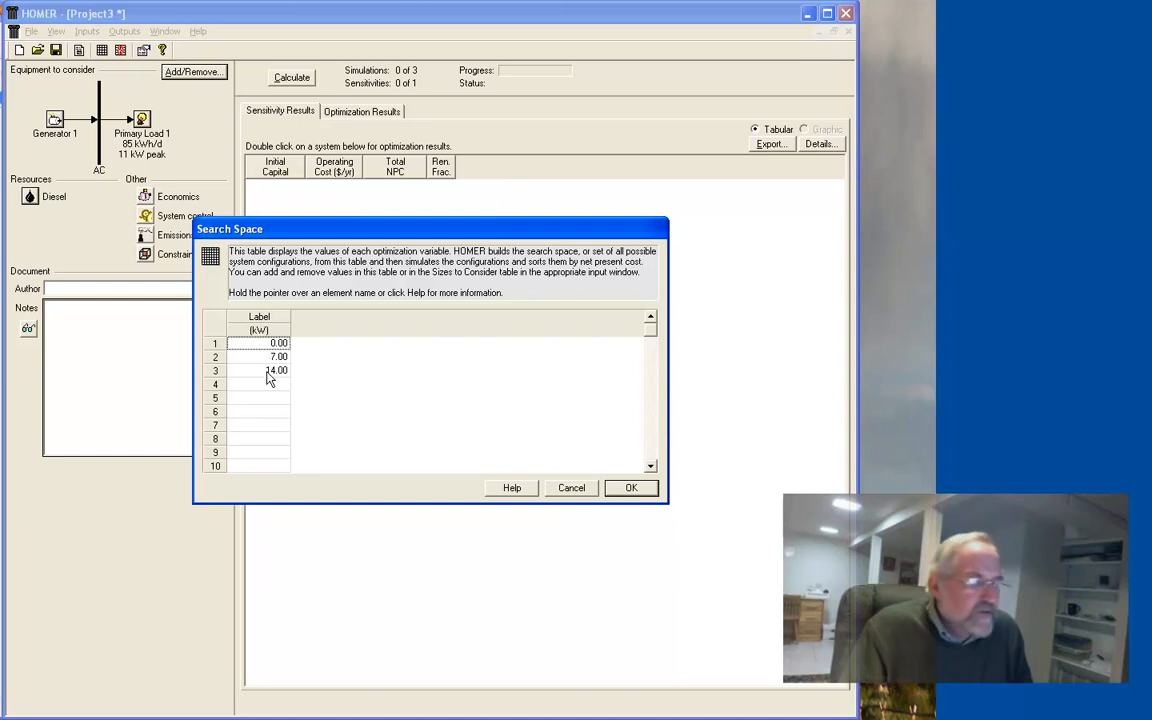
mouse_move(261, 311)
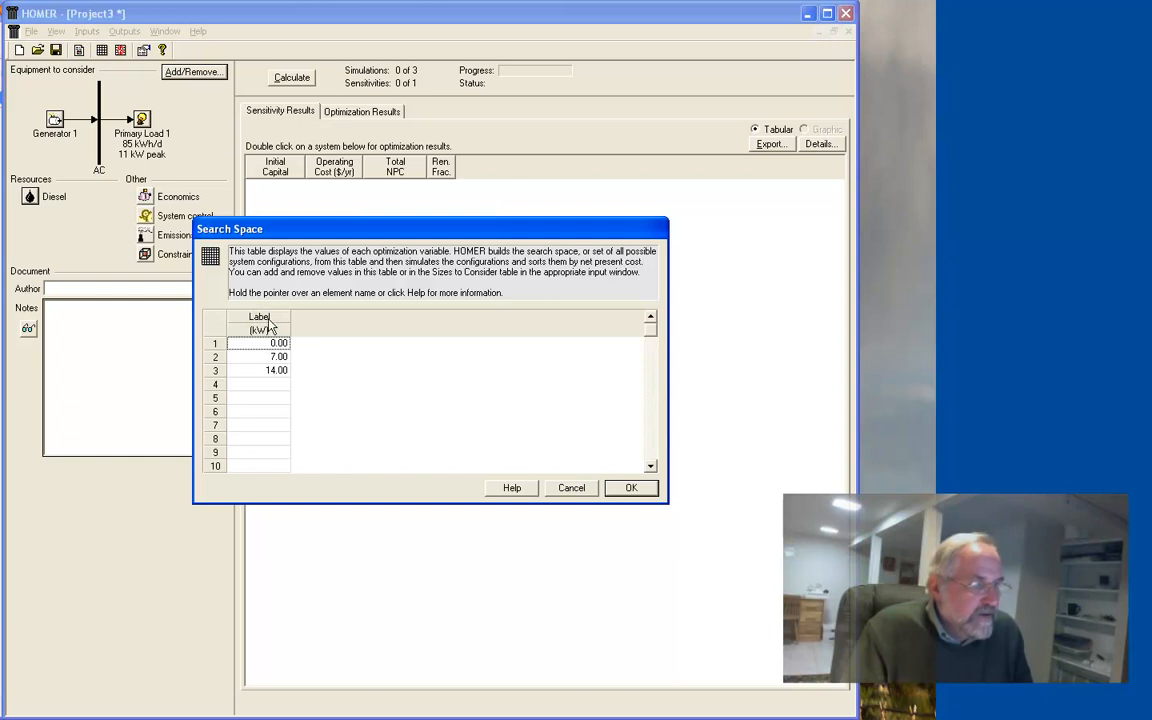
mouse_move(562, 520)
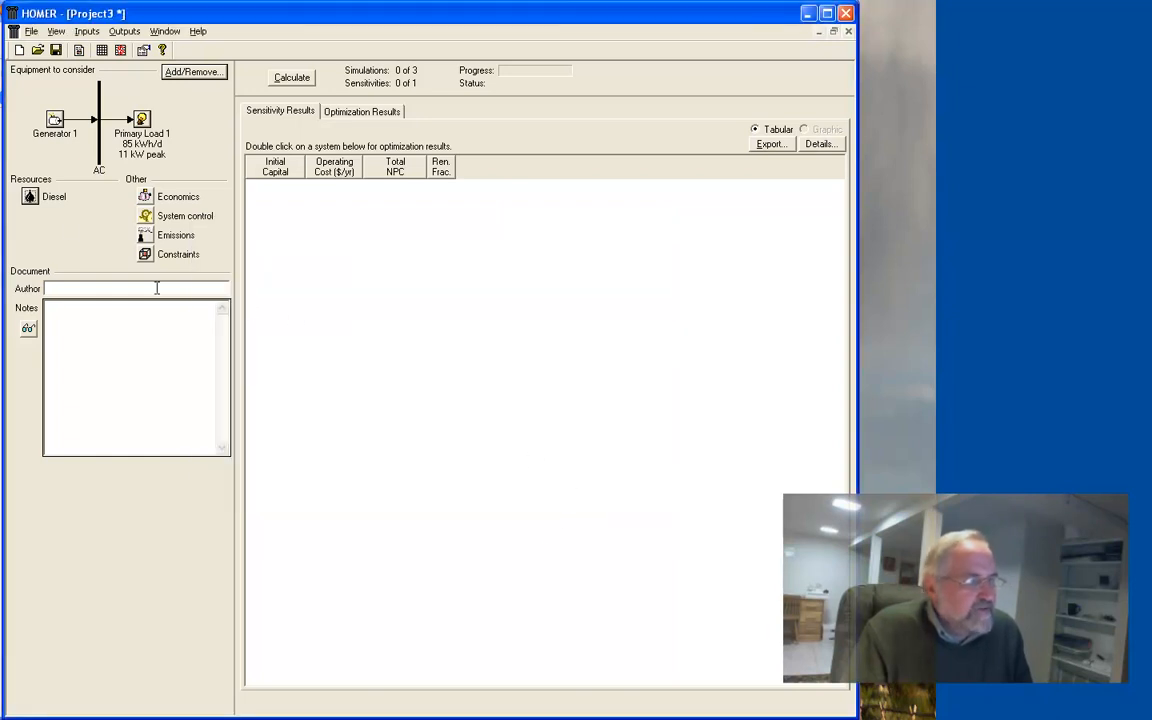
Change Generator 1's abbreviation to 'Gen 1'.
double_click(55, 119)
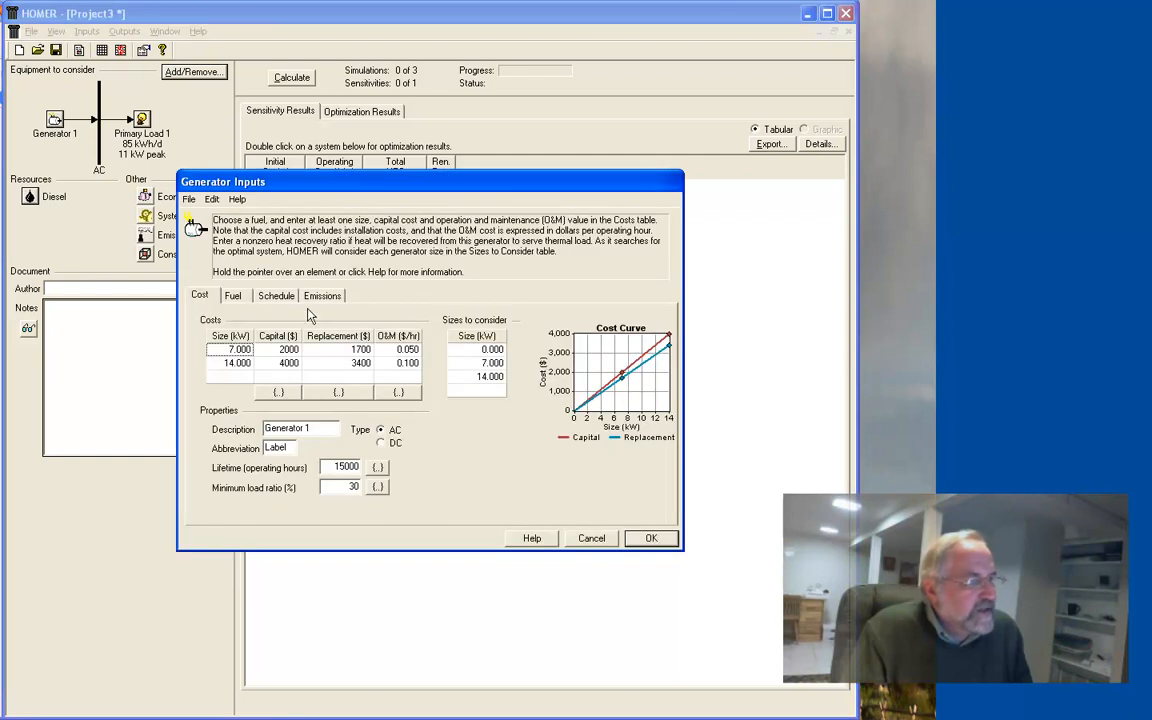
mouse_move(296, 391)
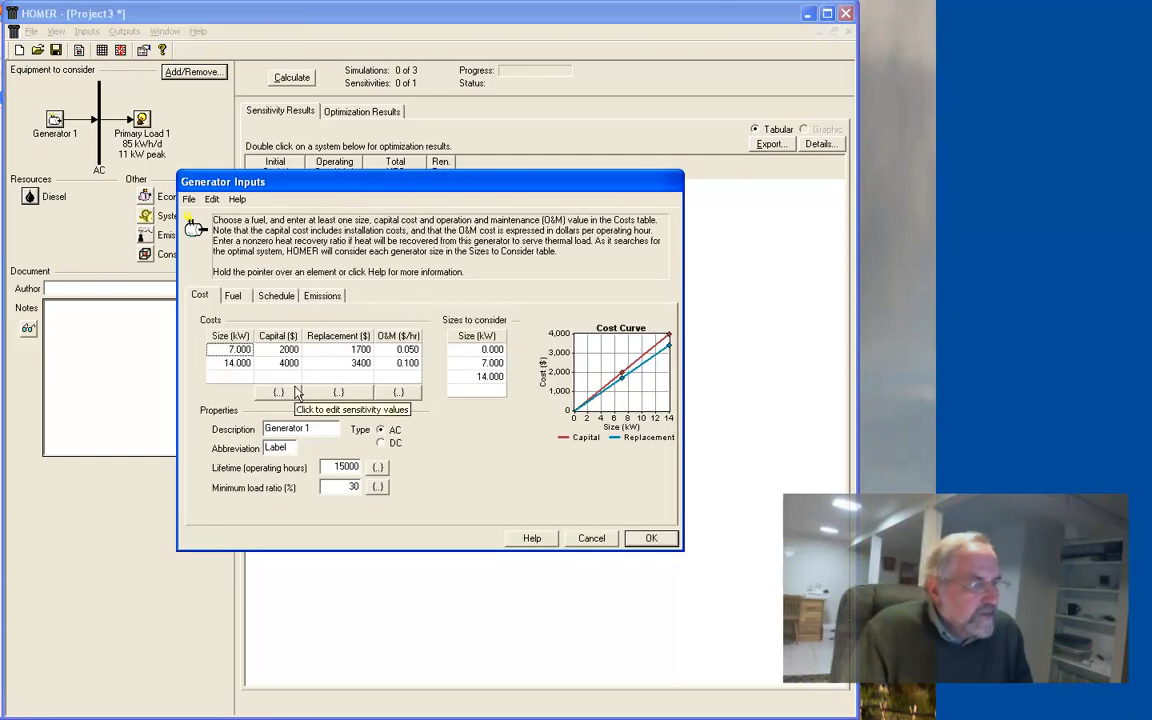
mouse_move(293, 447)
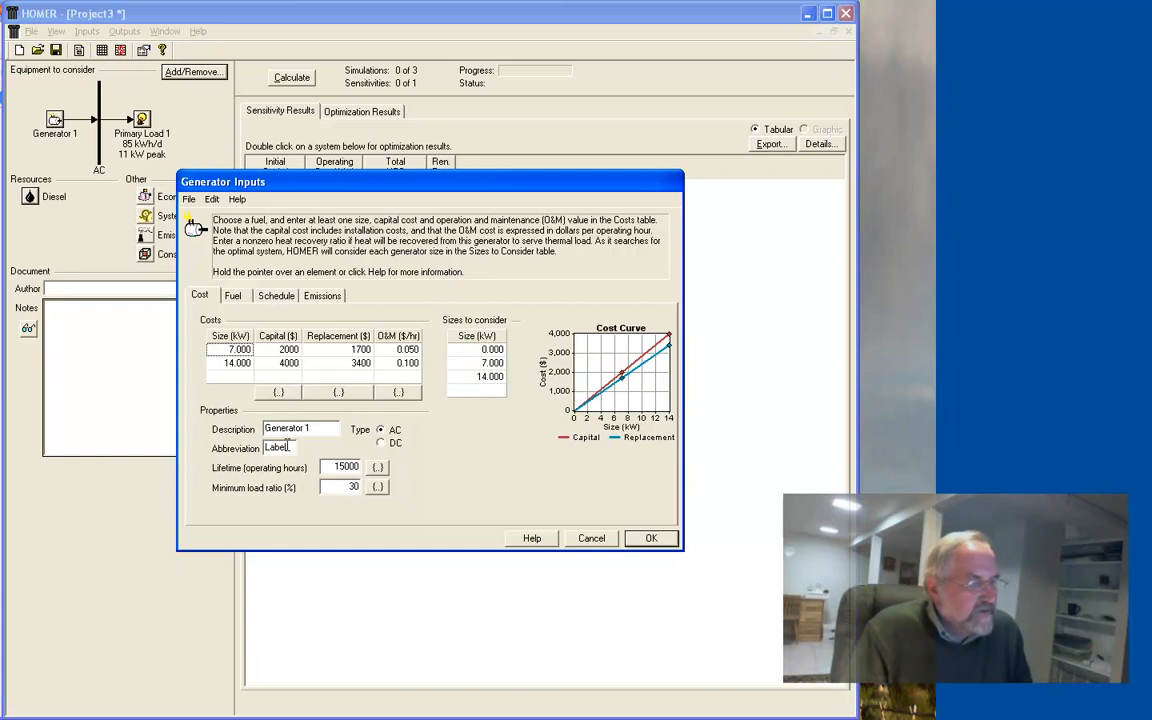
triple_click(278, 447)
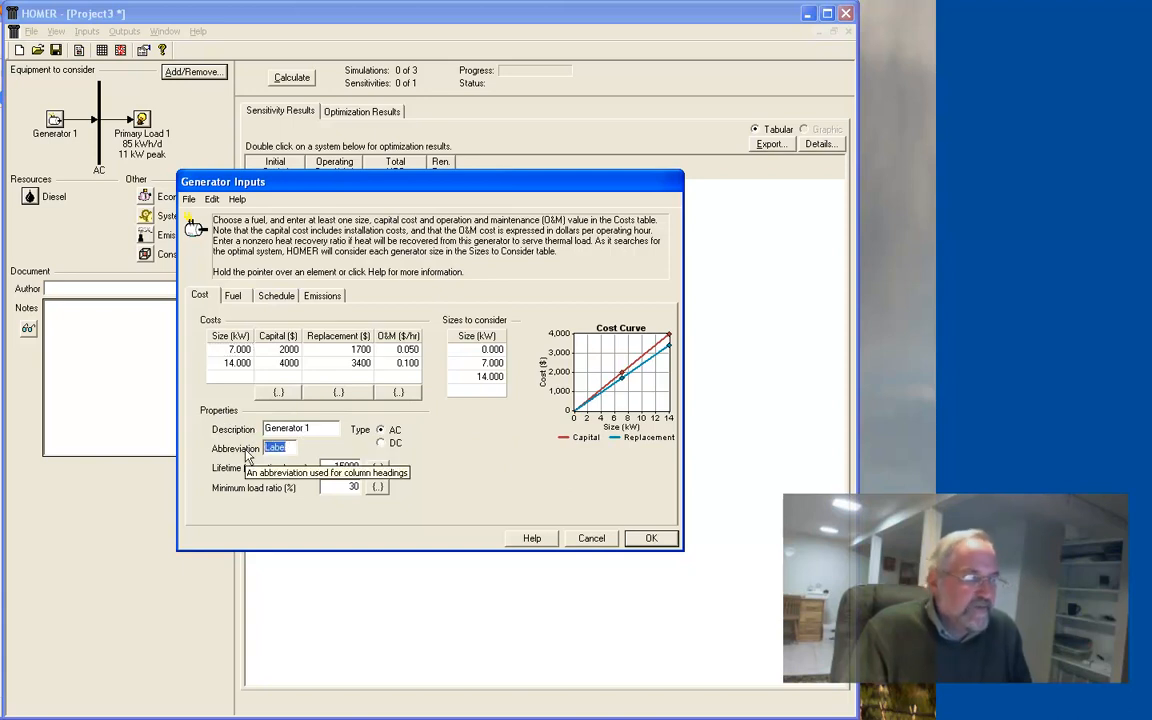
type("Gen 1")
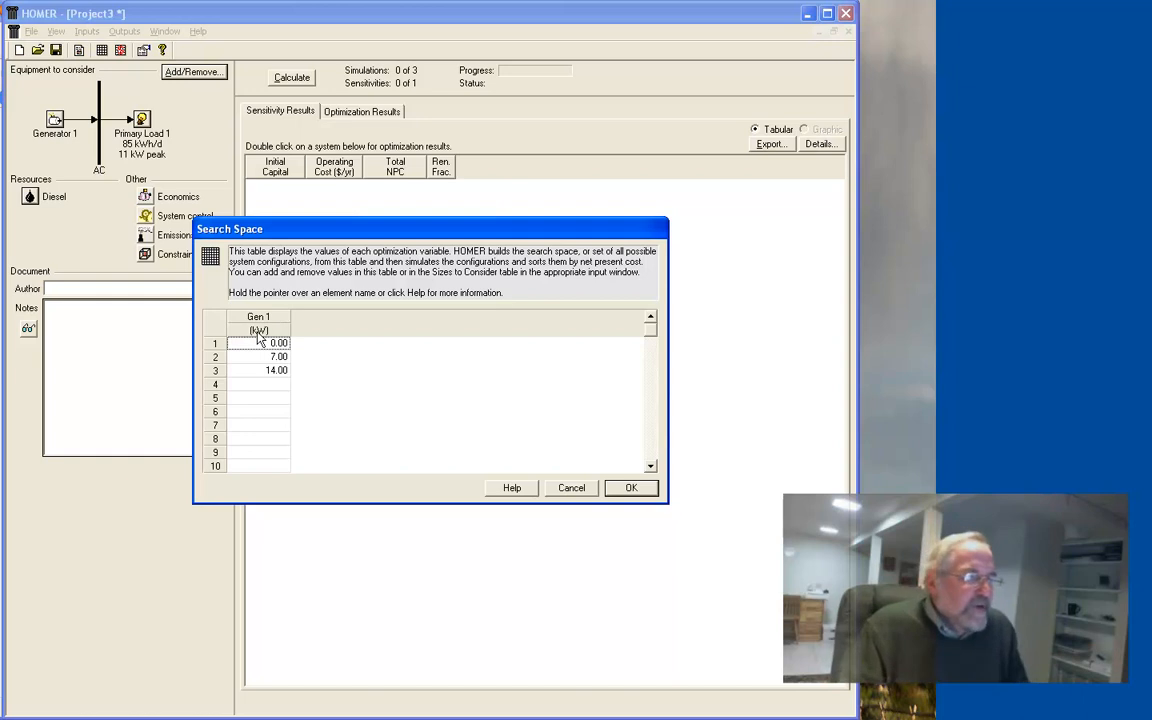
mouse_move(283, 340)
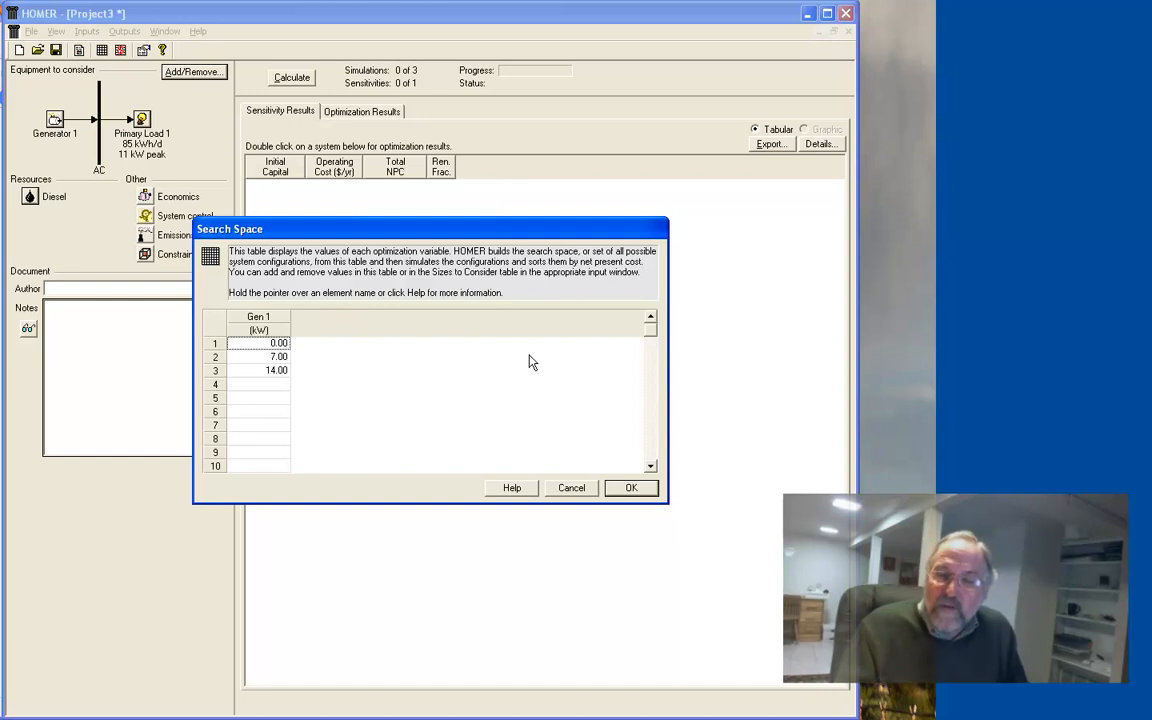
mouse_move(325, 349)
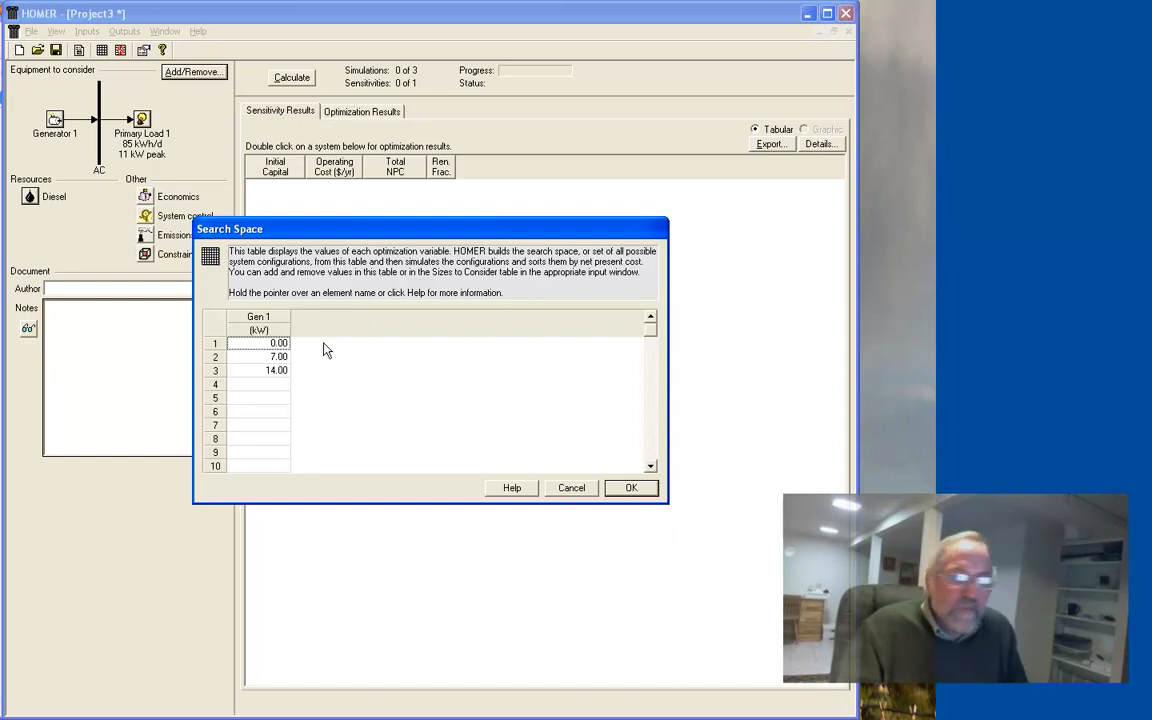
mouse_move(335, 362)
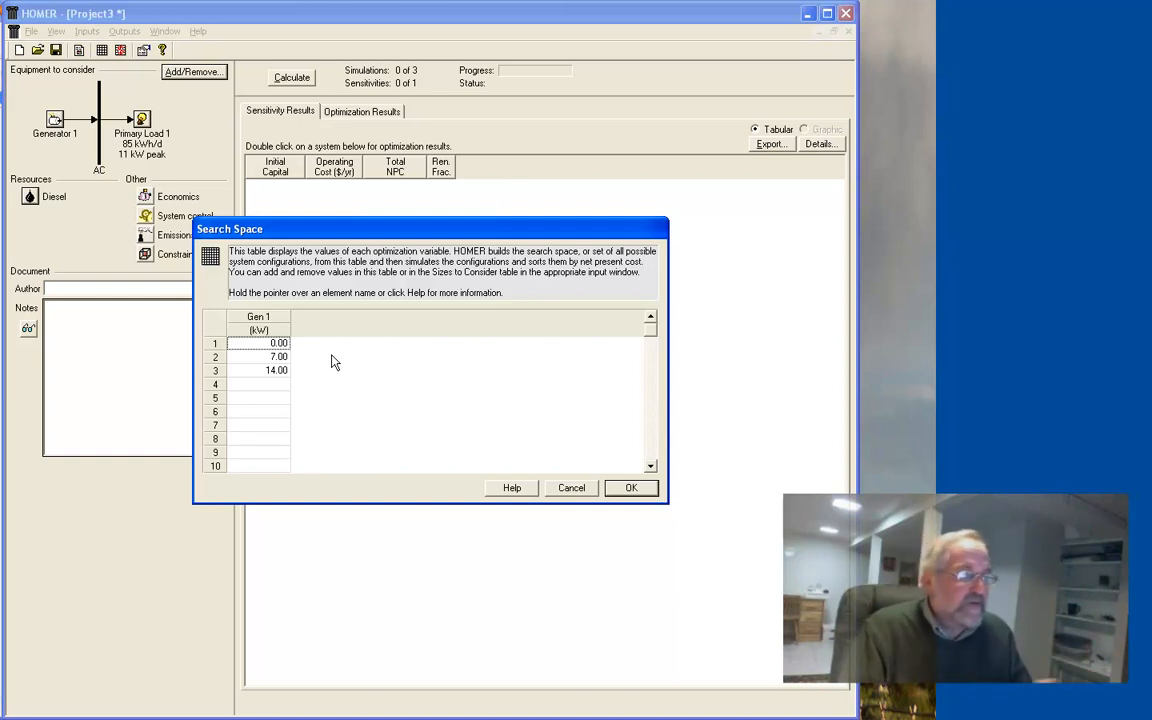
mouse_move(453, 356)
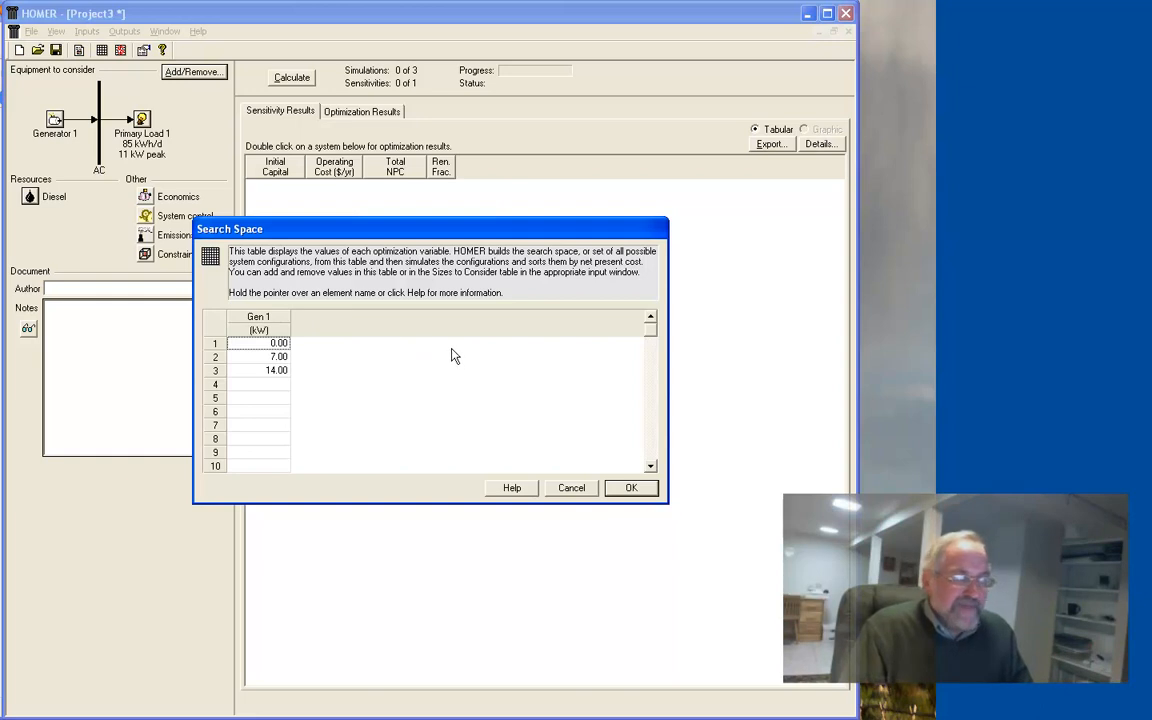
mouse_move(264, 351)
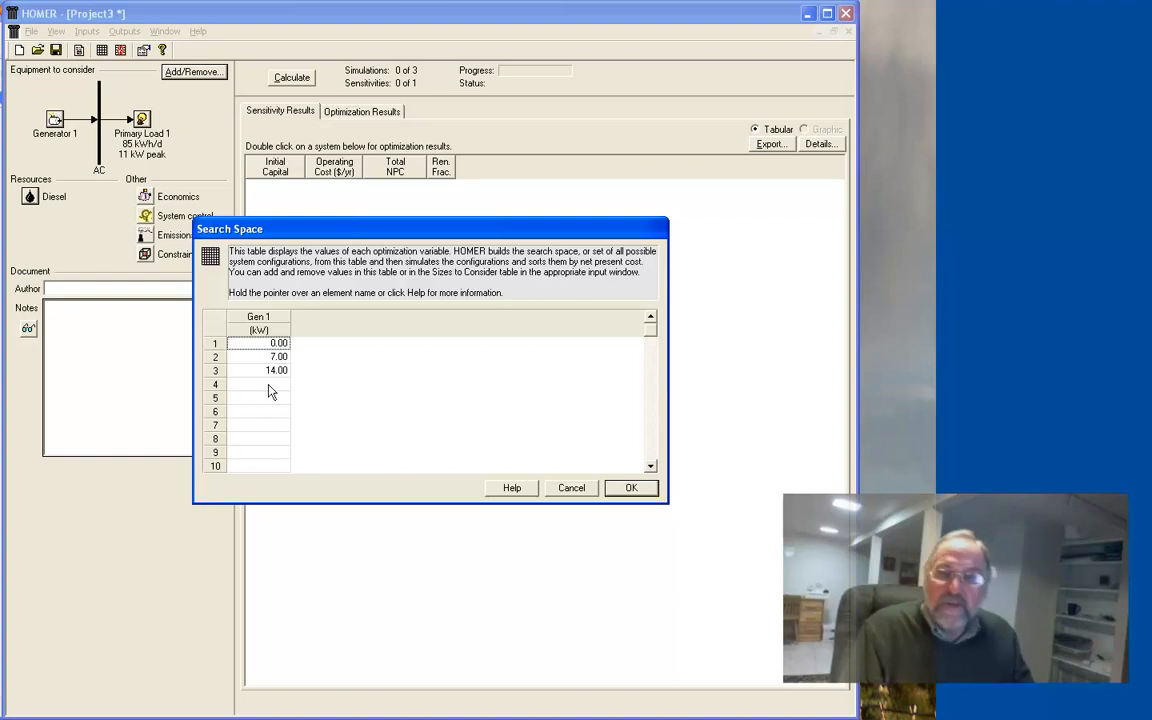
mouse_move(350, 435)
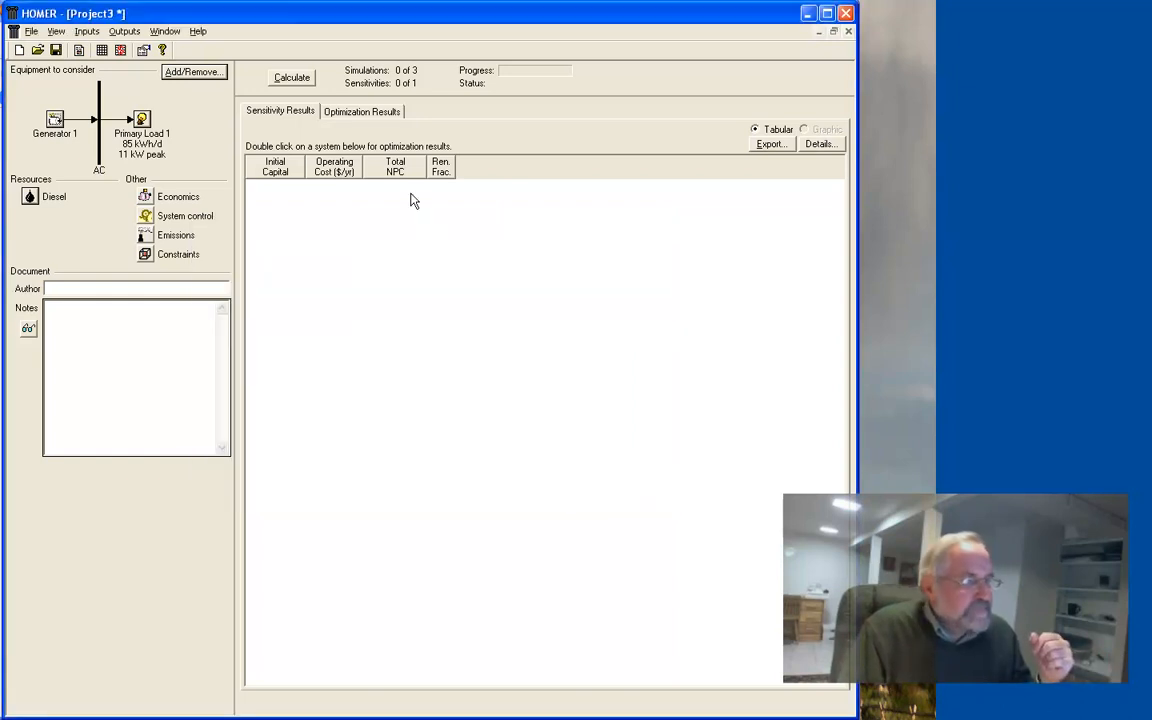
Run the calculation for the Gen 1 search space of 0, 7 and 14 kW.
left_click(291, 78)
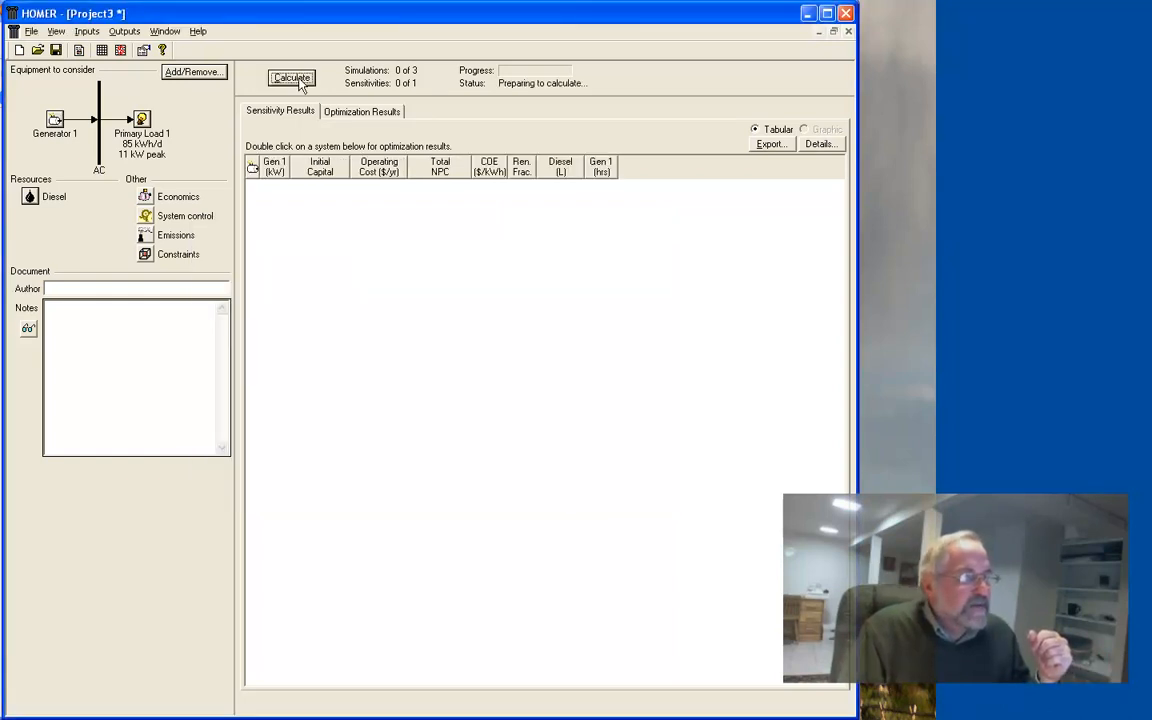
Select the 14 kW Gen 1 system in the optimization results ($288,402 NPC).
left_click(291, 78)
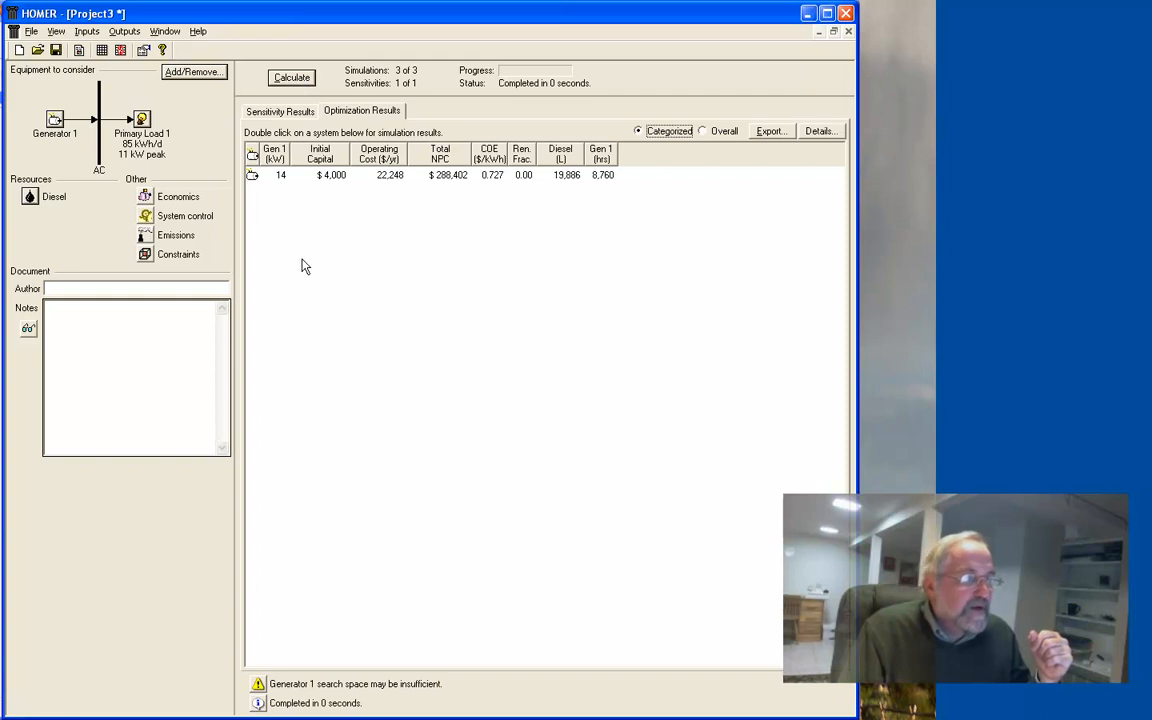
mouse_move(283, 186)
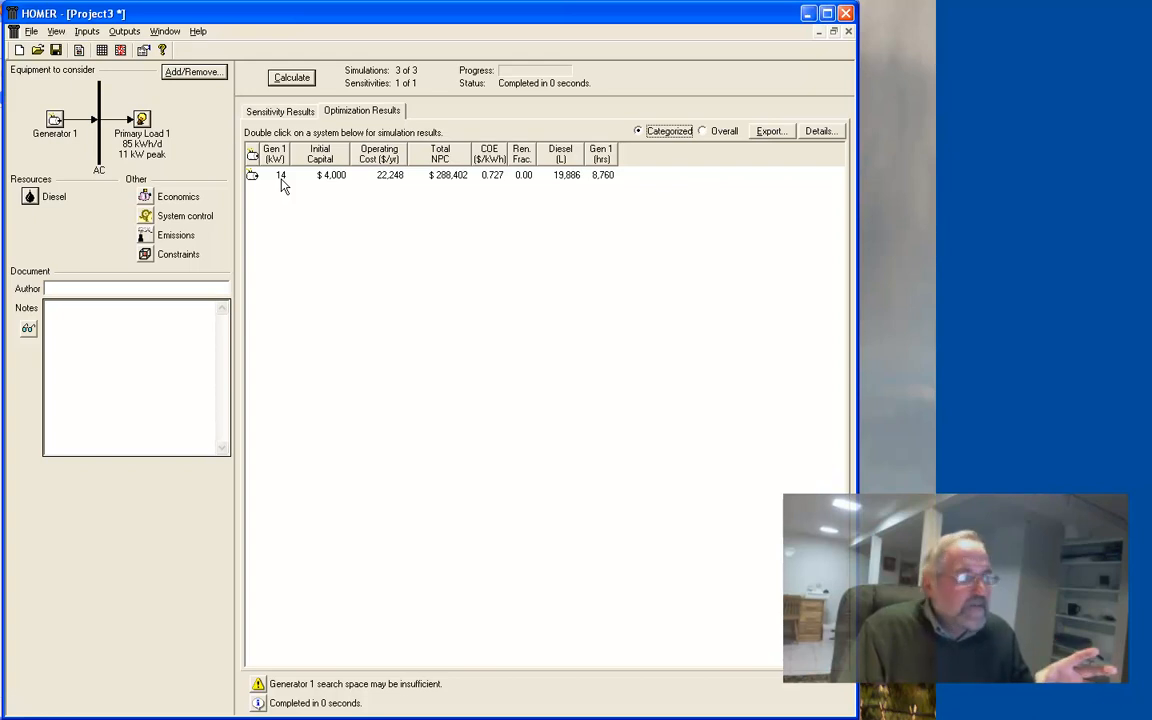
mouse_move(374, 196)
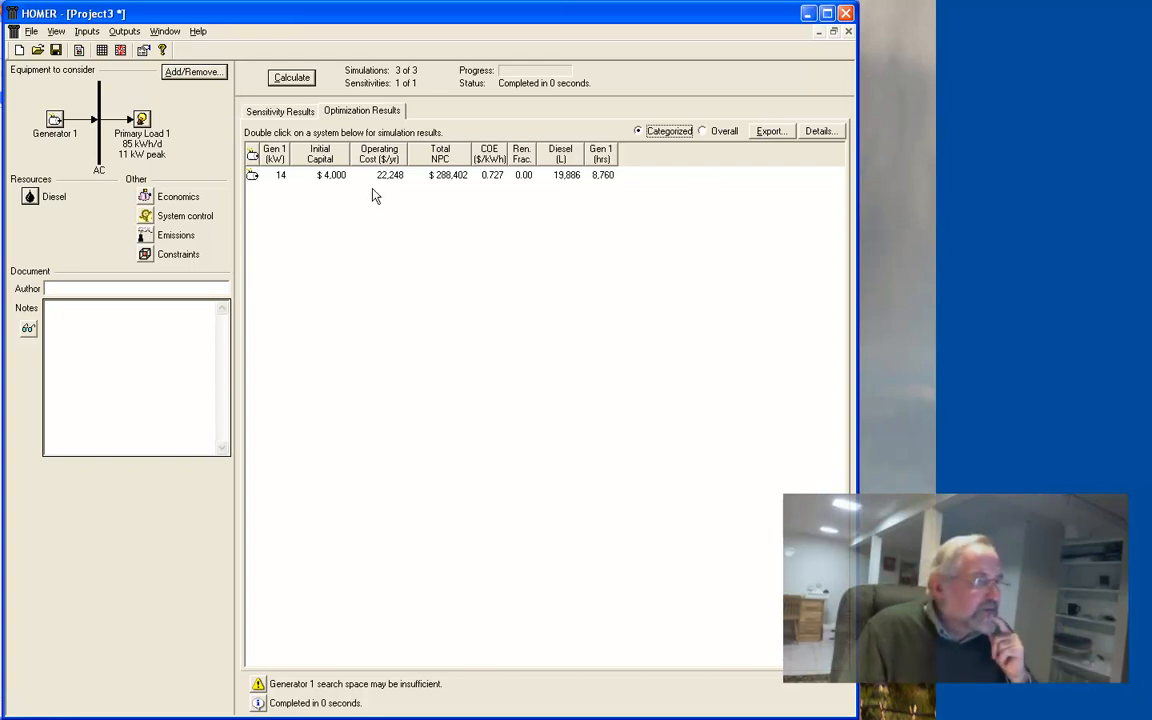
mouse_move(332, 183)
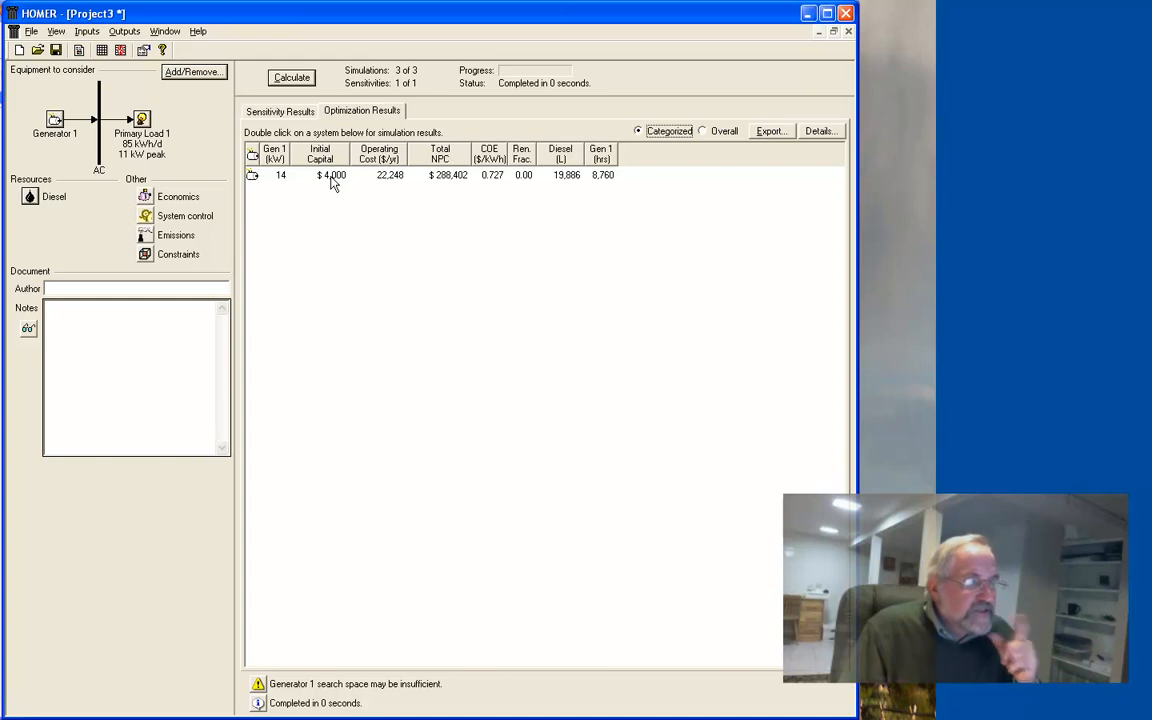
mouse_move(336, 186)
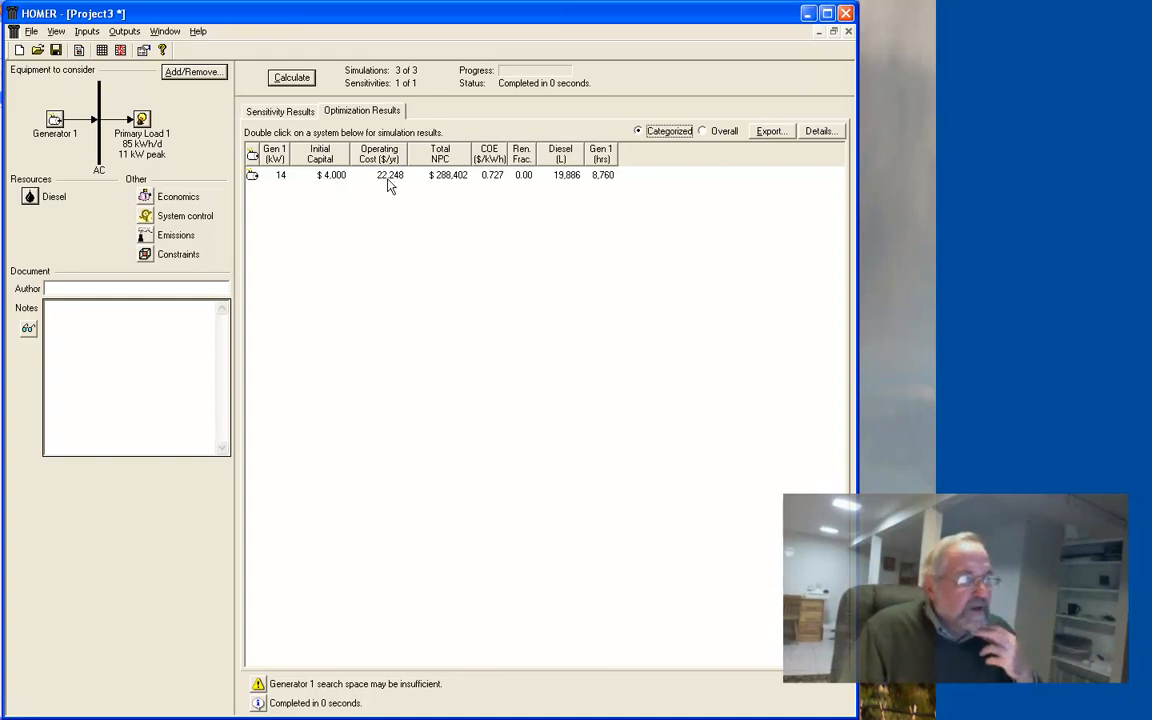
mouse_move(456, 191)
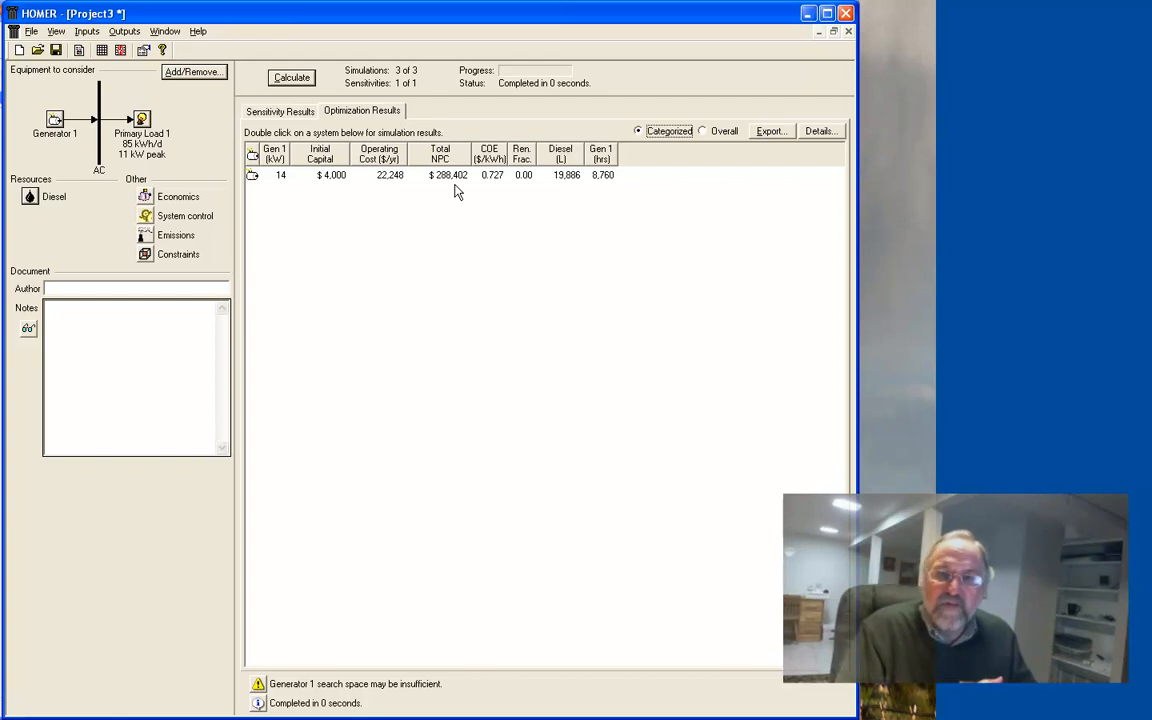
mouse_move(567, 195)
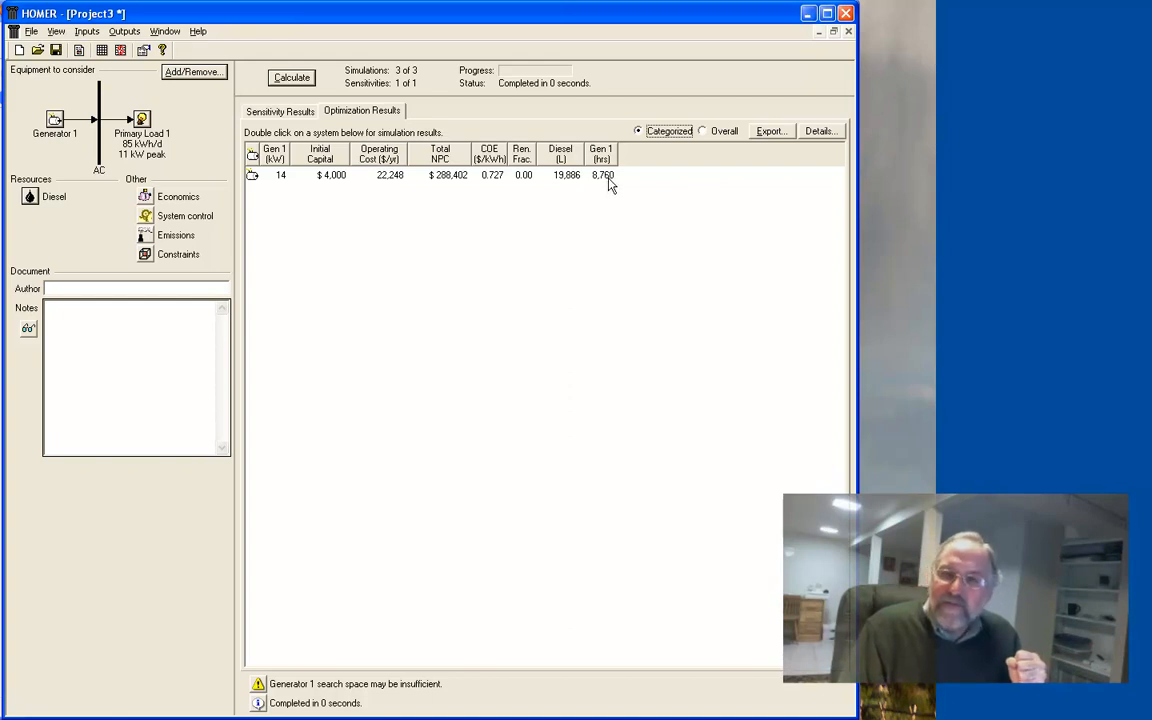
mouse_move(481, 215)
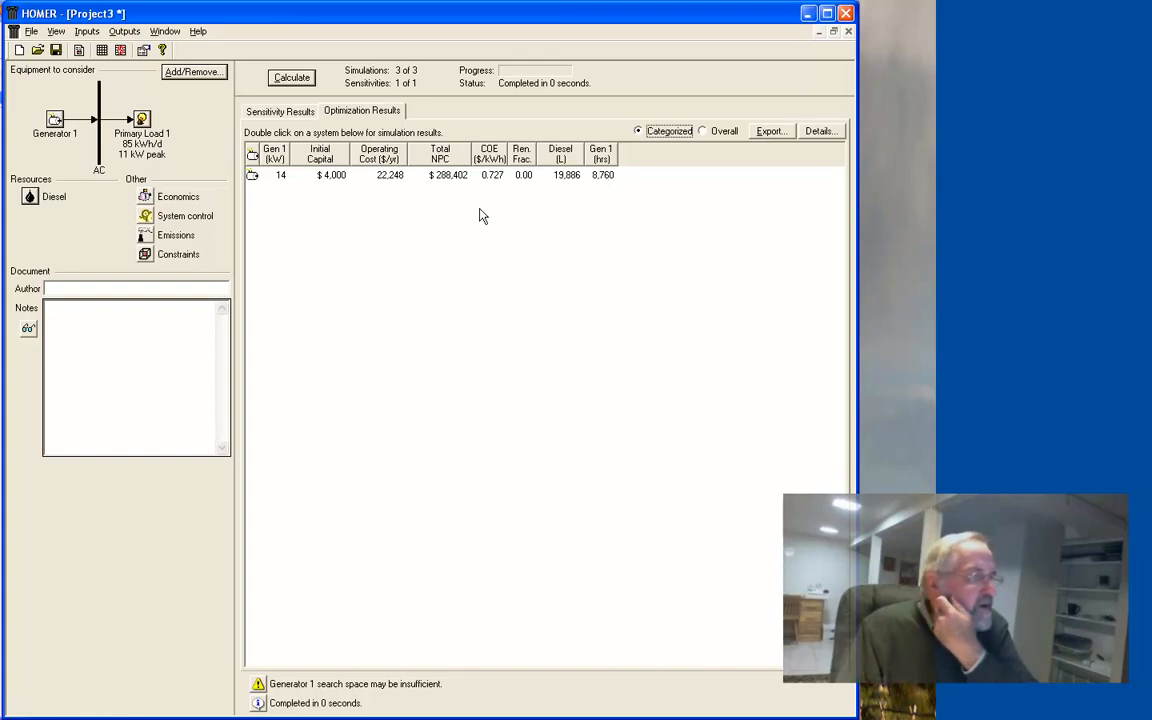
left_click(400, 175)
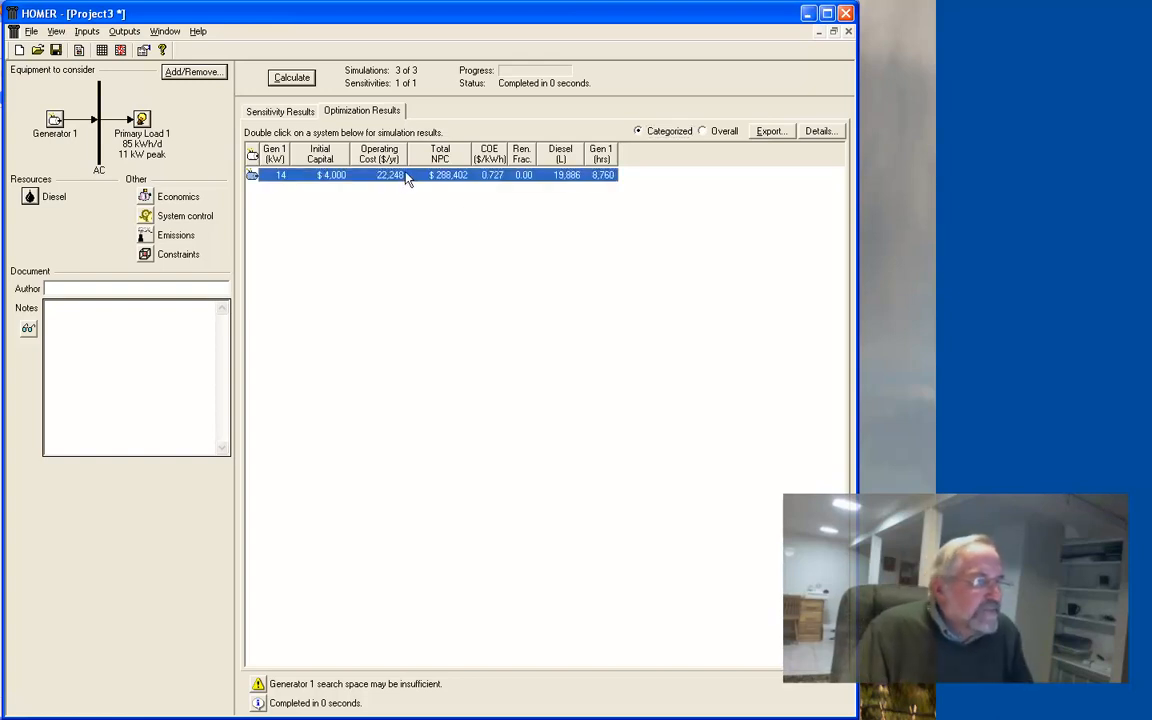
mouse_move(390, 180)
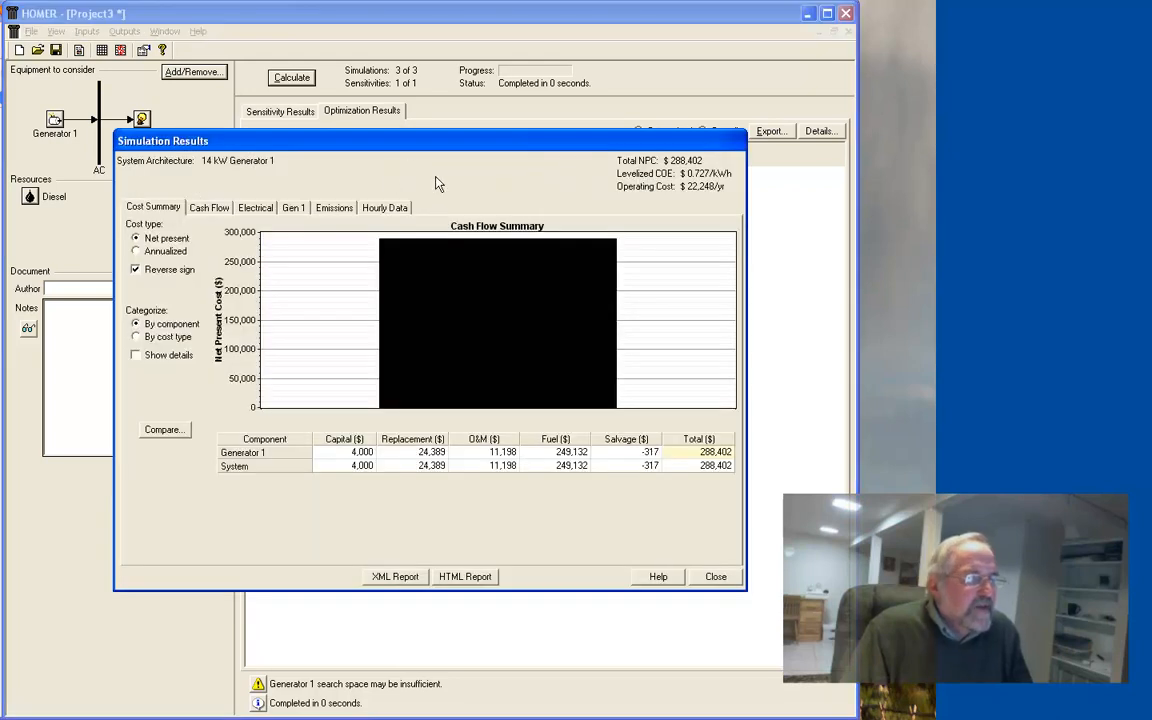
mouse_move(489, 378)
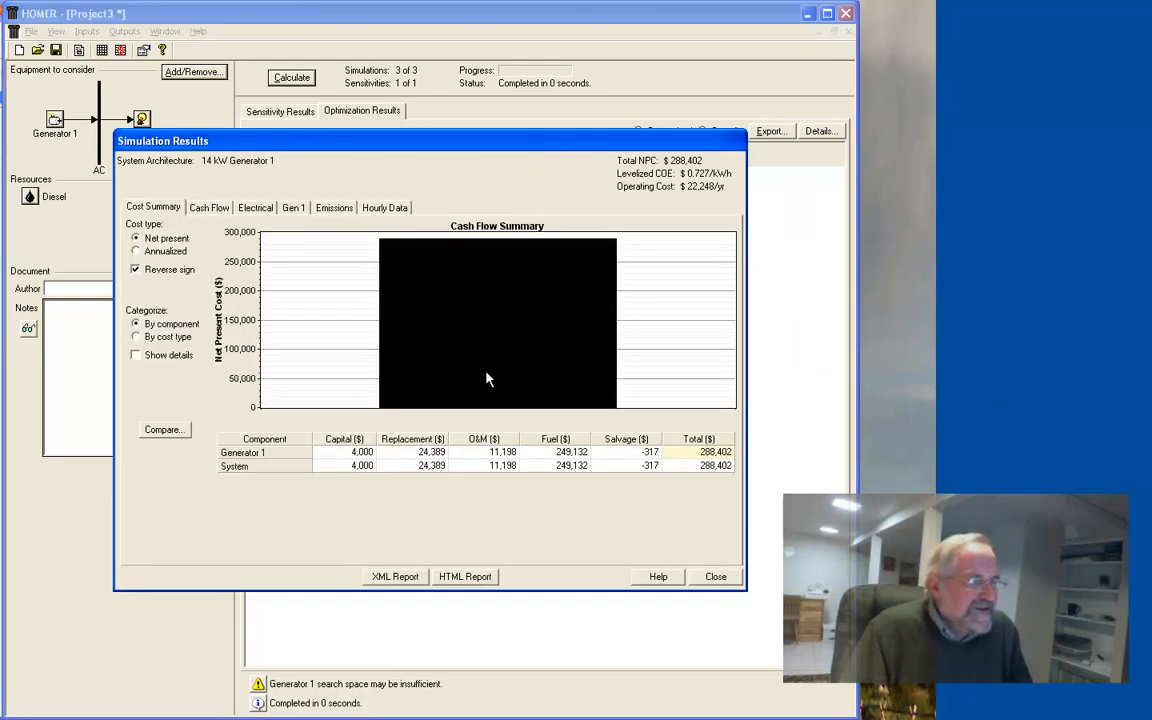
mouse_move(503, 357)
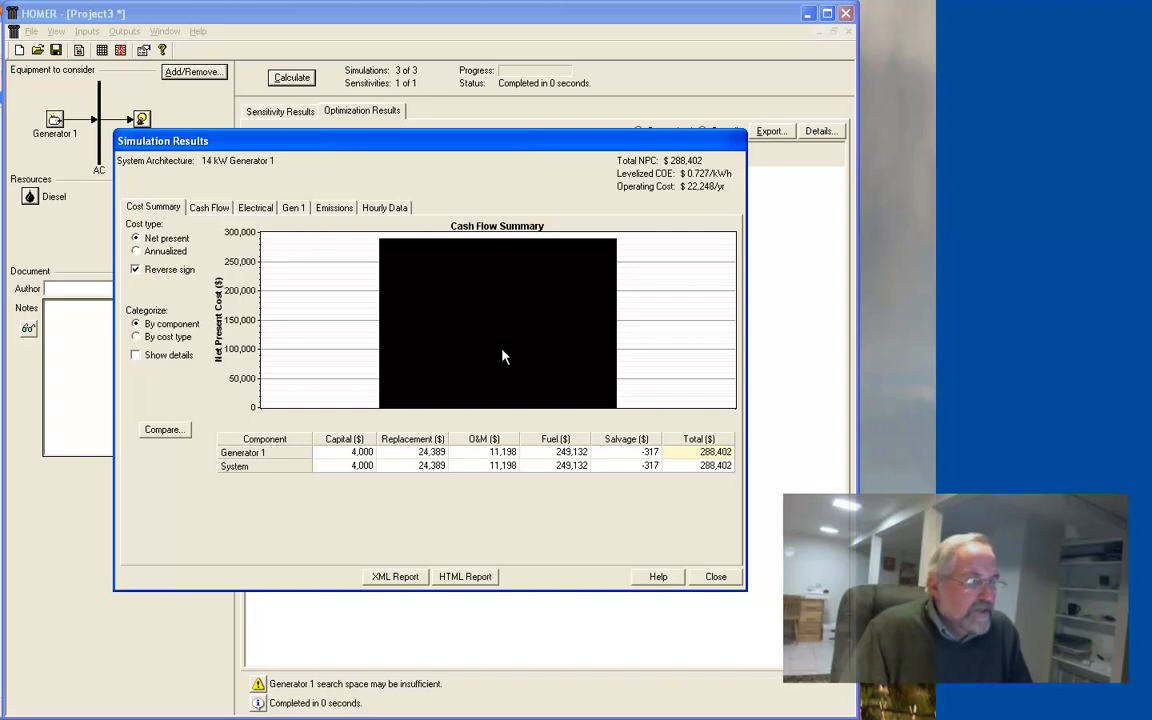
mouse_move(435, 336)
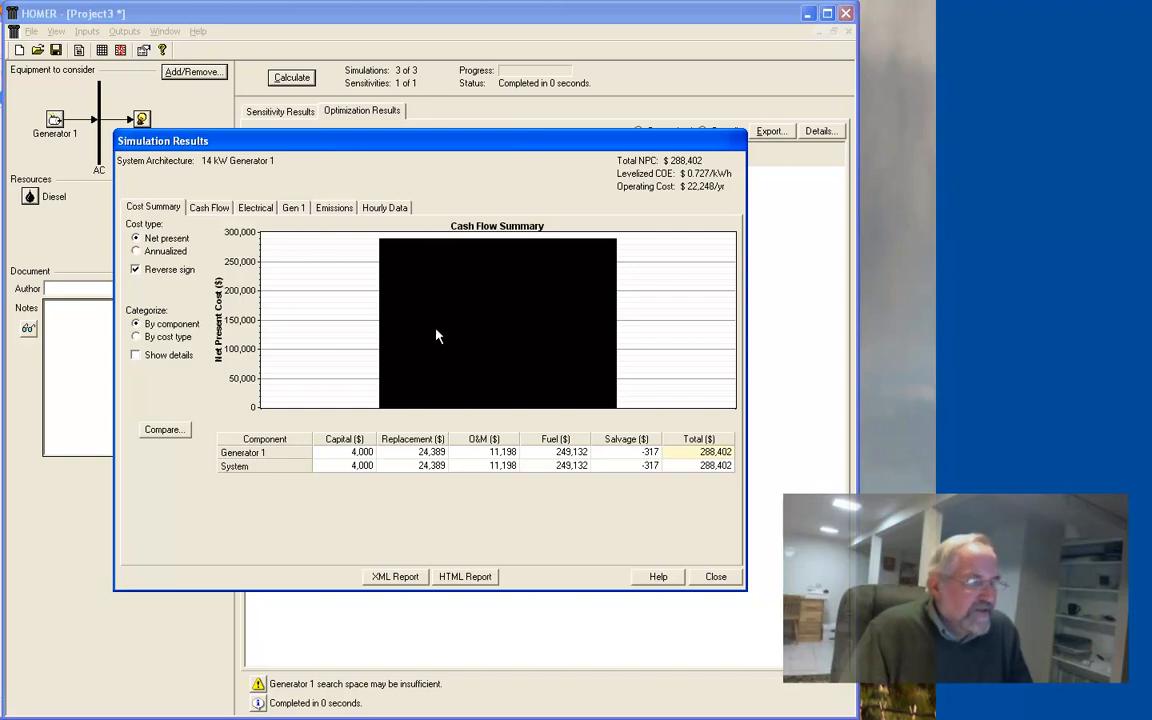
Show the 25-year cash flow chart for the 14 kW system.
left_click(209, 207)
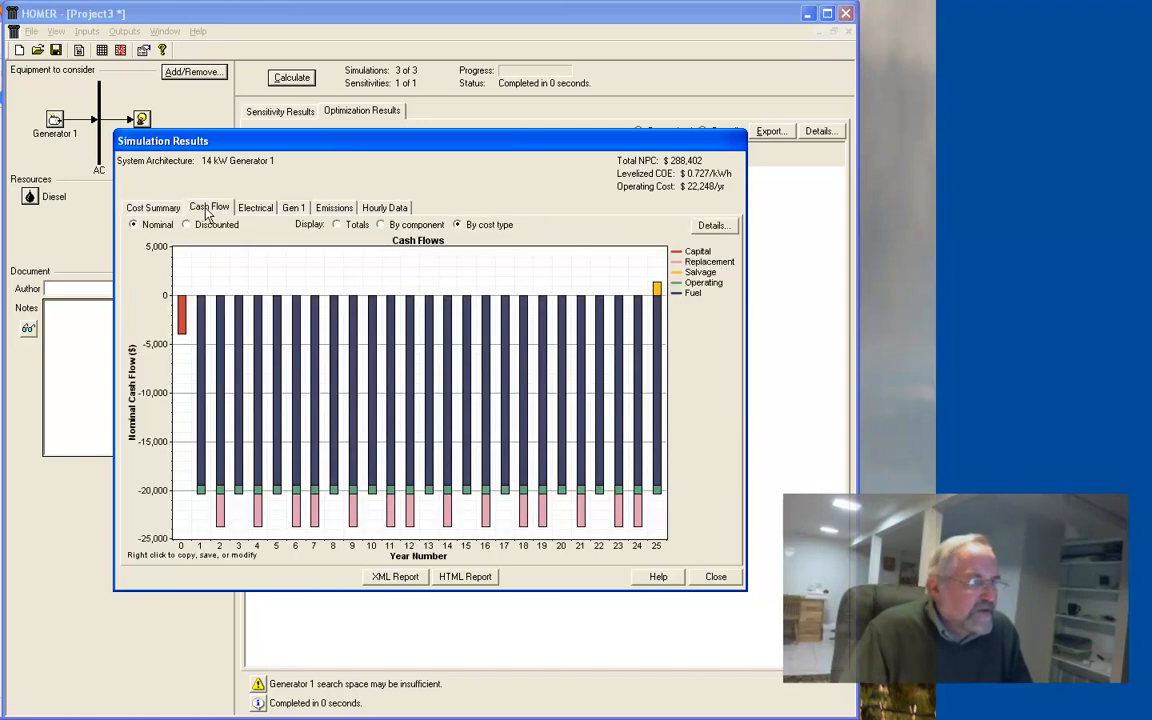
mouse_move(405, 326)
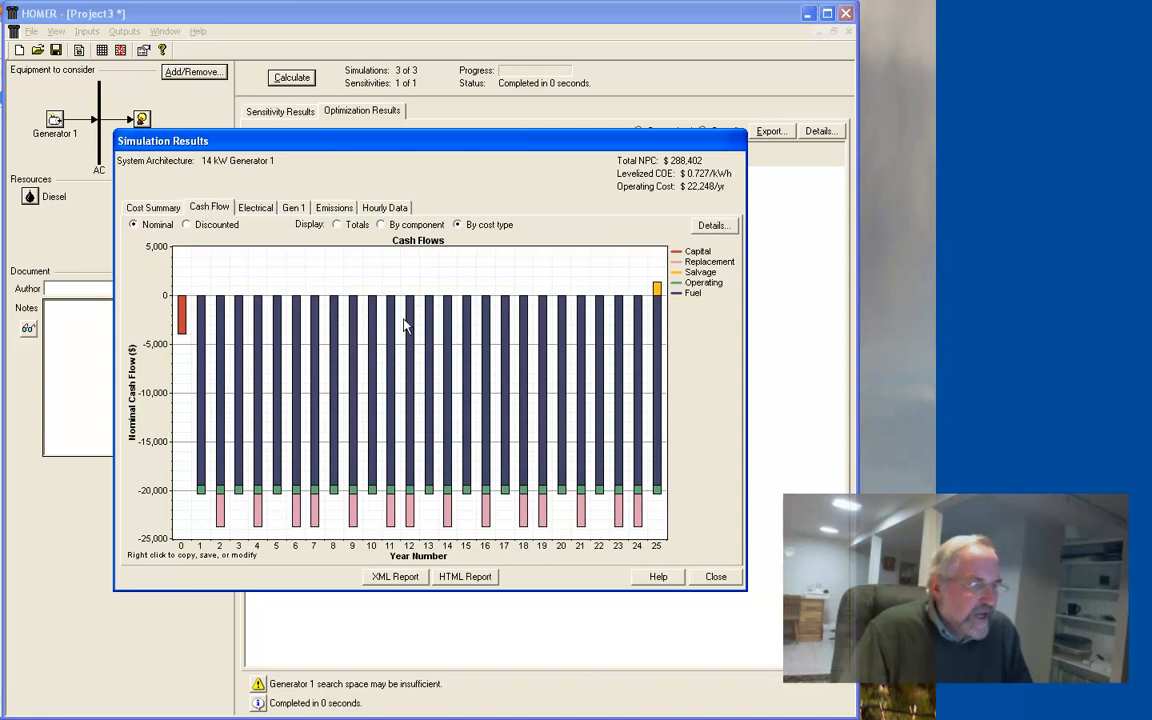
mouse_move(185, 320)
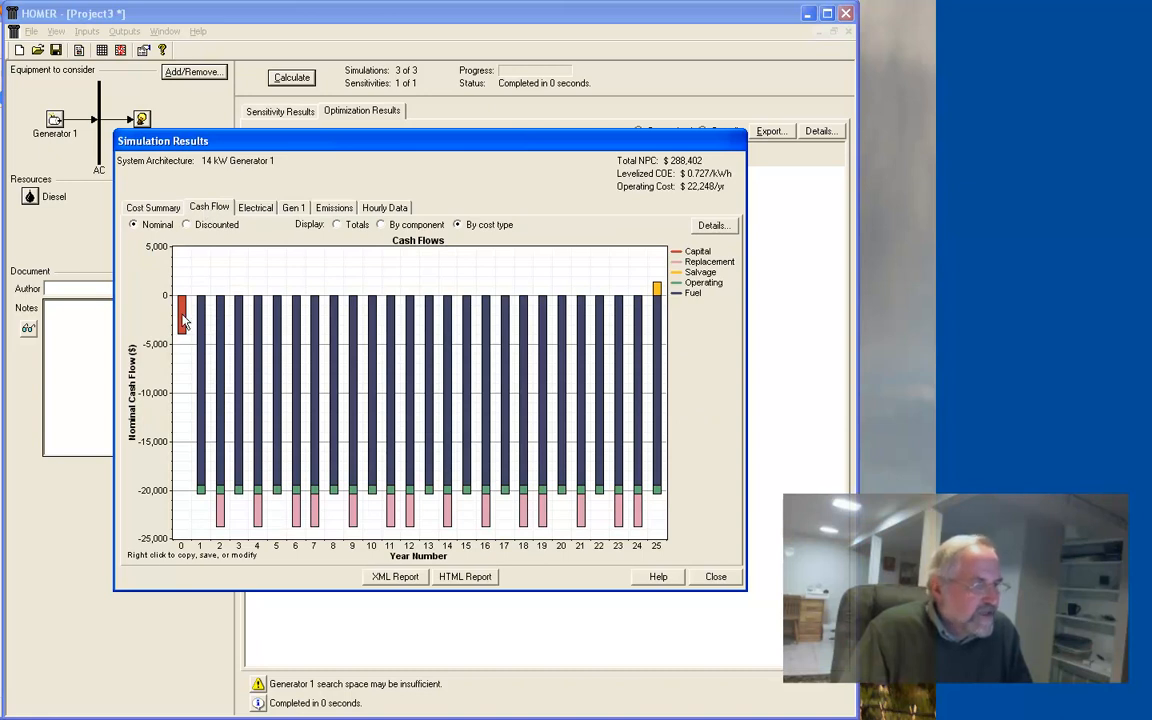
mouse_move(205, 315)
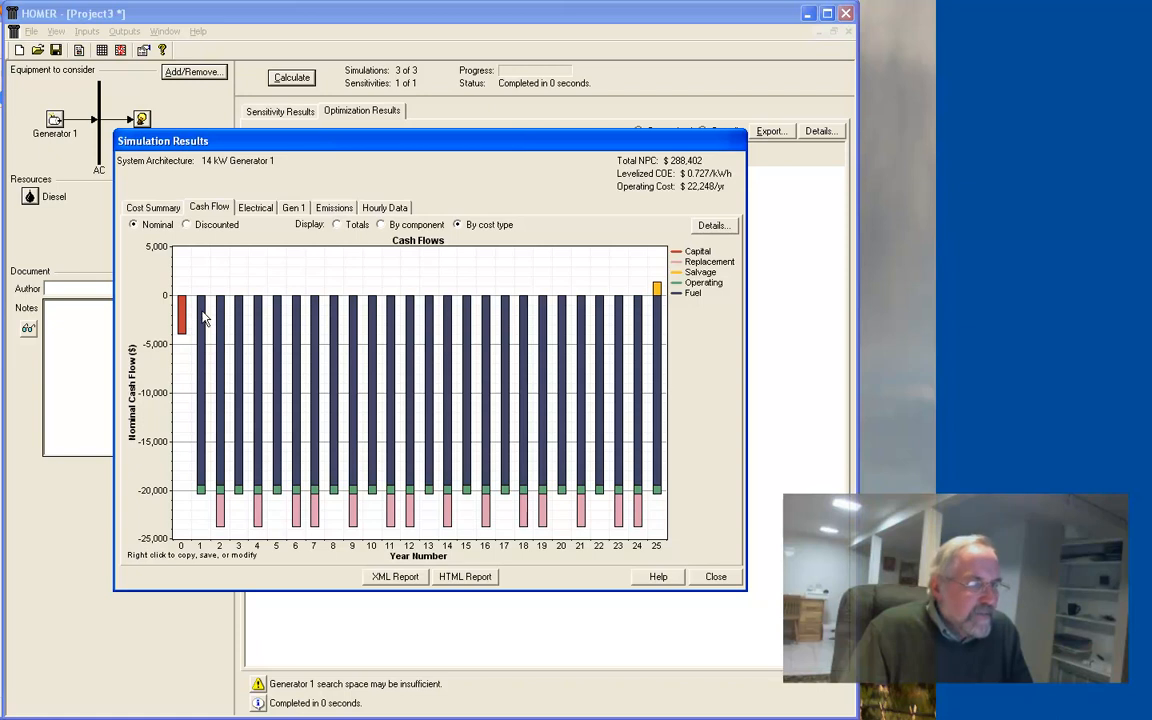
mouse_move(223, 530)
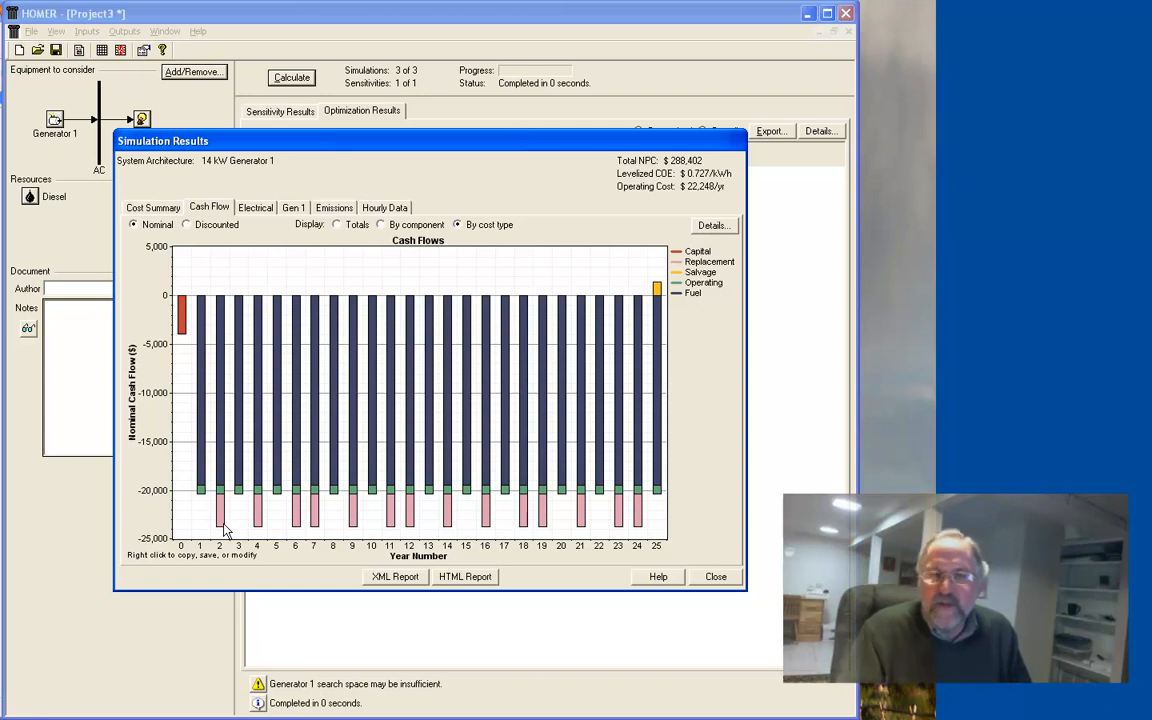
mouse_move(279, 511)
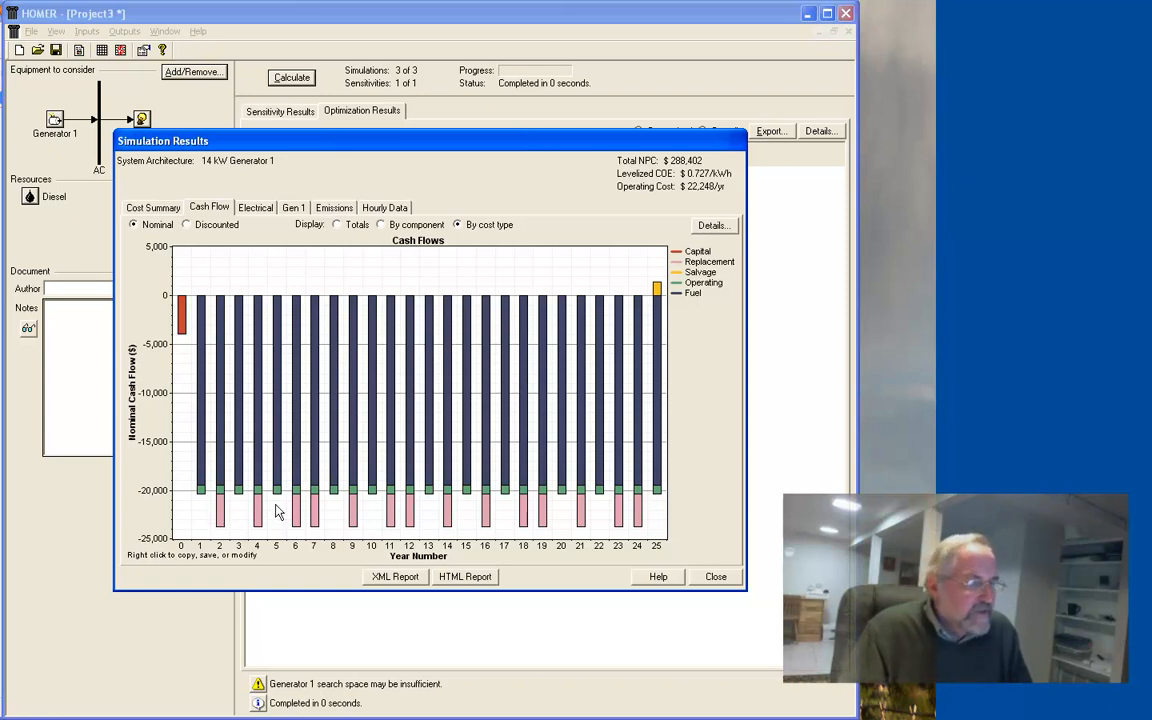
mouse_move(643, 408)
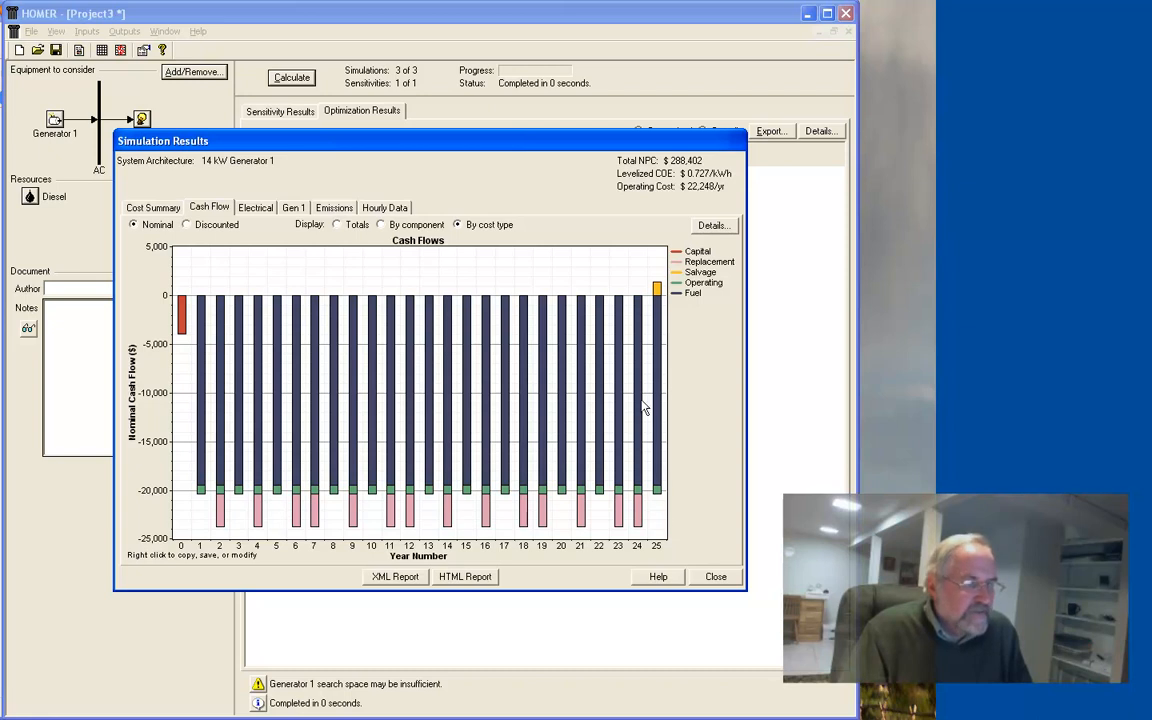
mouse_move(758, 387)
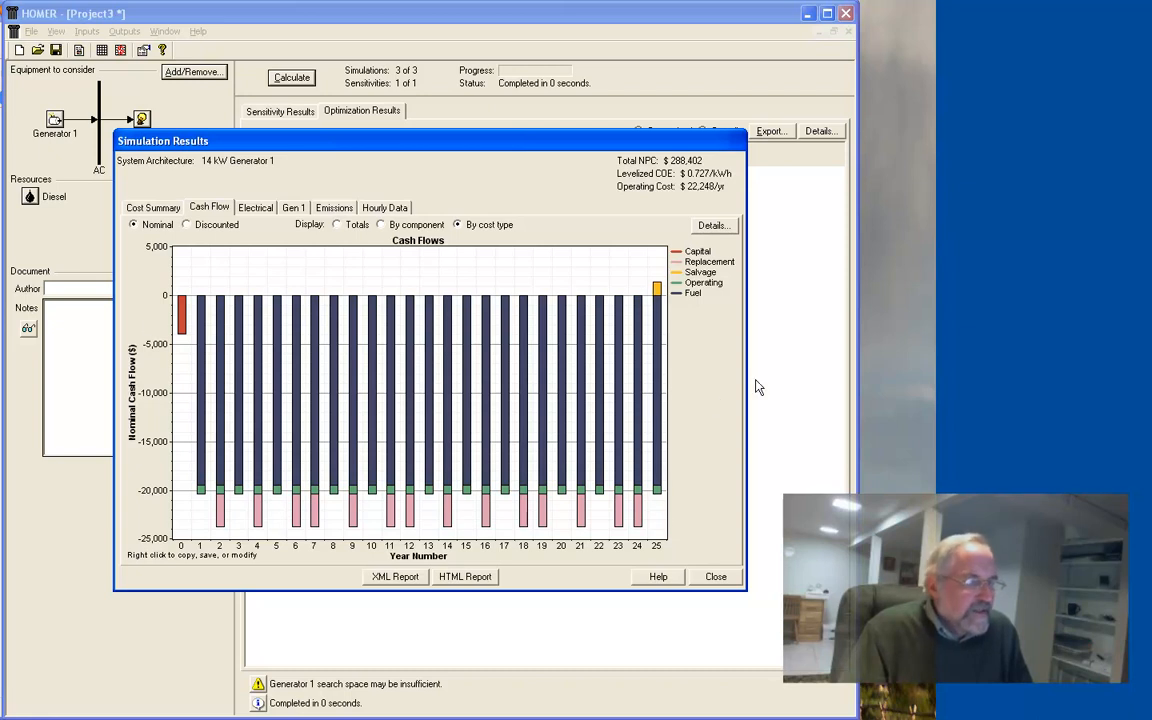
mouse_move(658, 332)
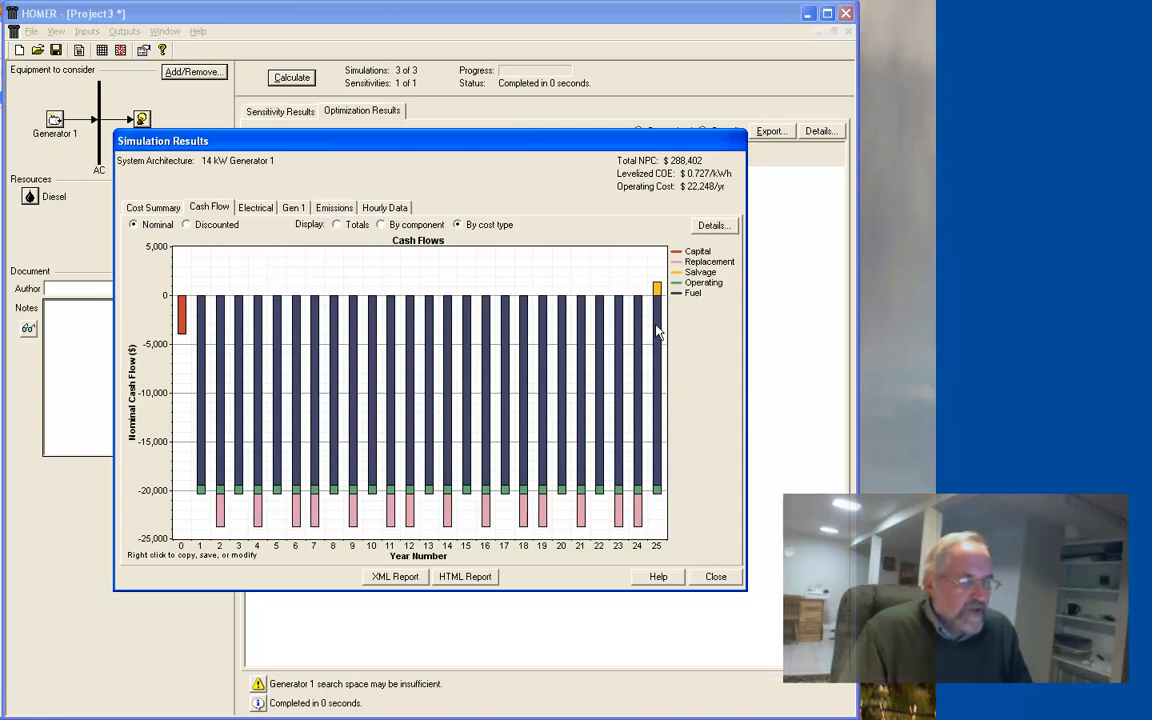
mouse_move(660, 292)
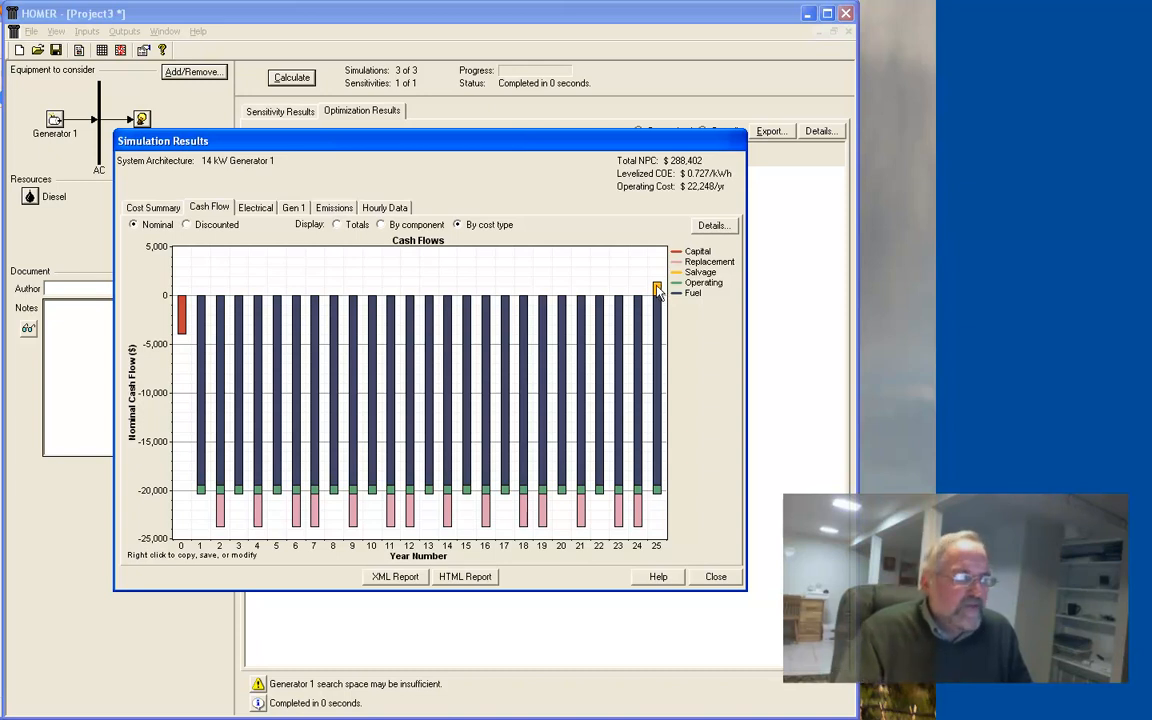
mouse_move(266, 223)
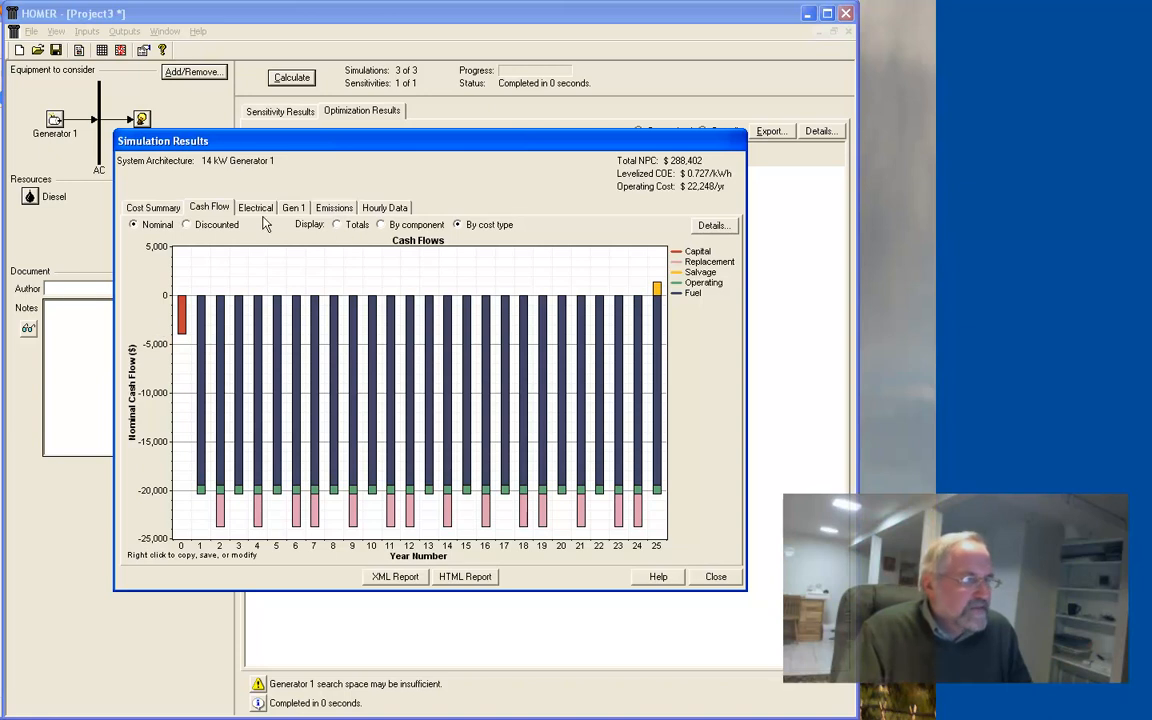
Show the electrical production summary with monthly Generator 1 output.
left_click(255, 207)
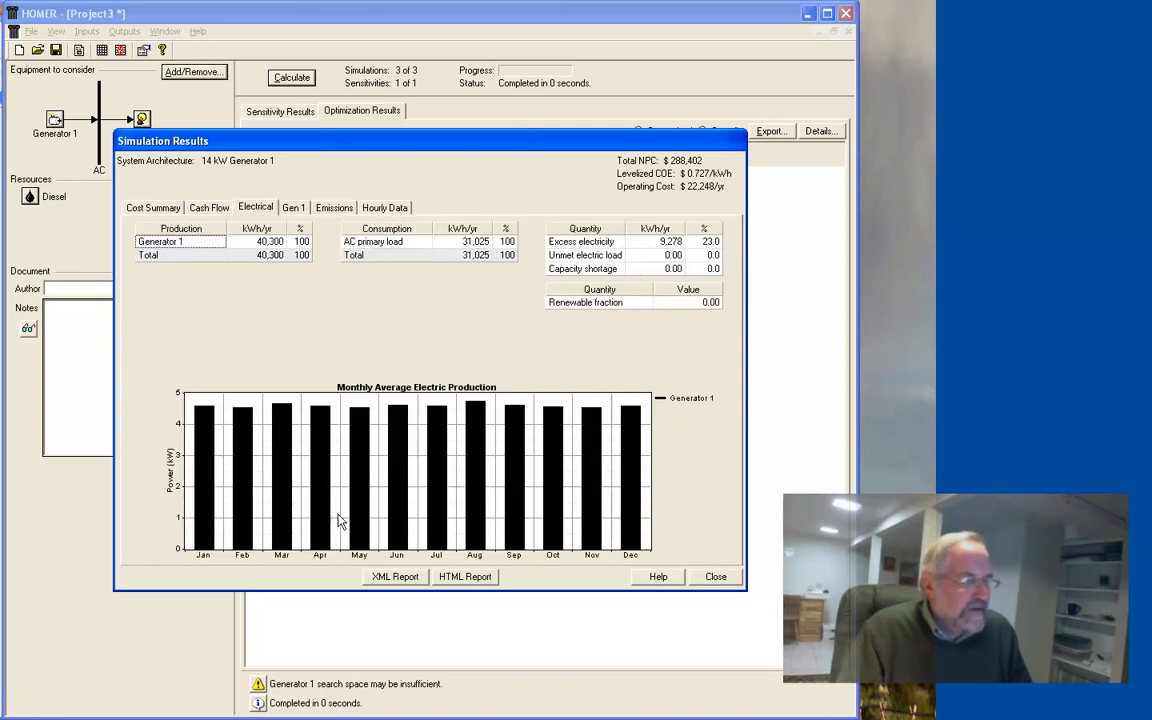
mouse_move(318, 444)
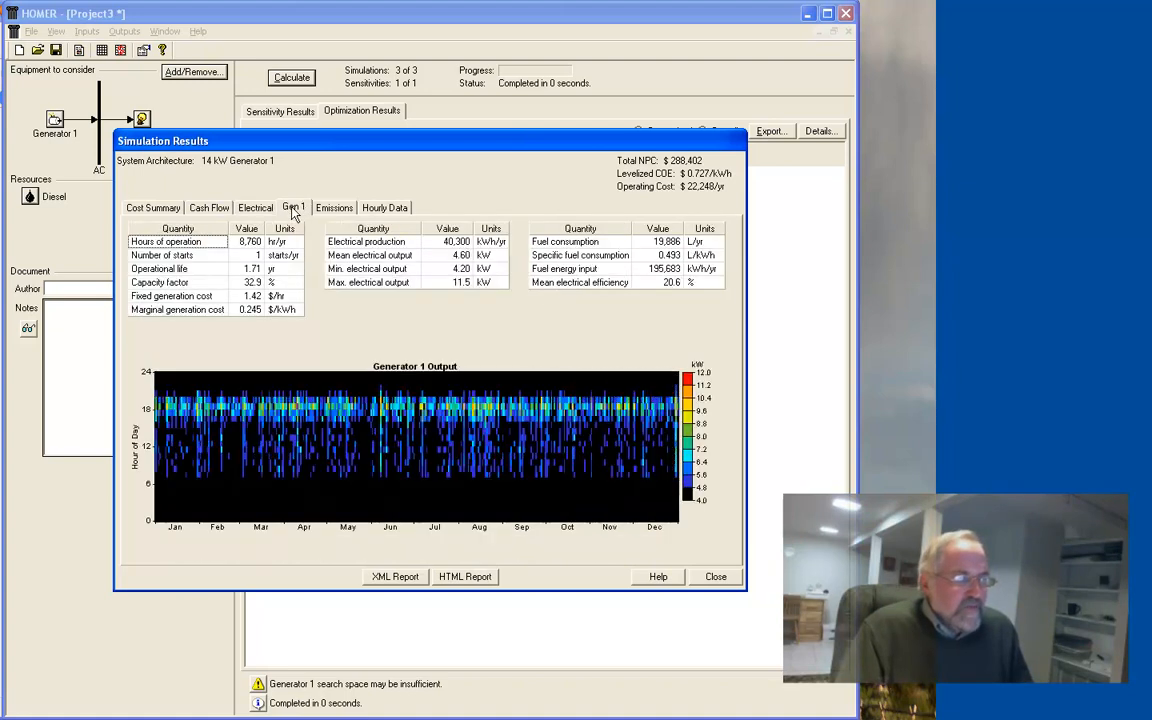
mouse_move(655, 400)
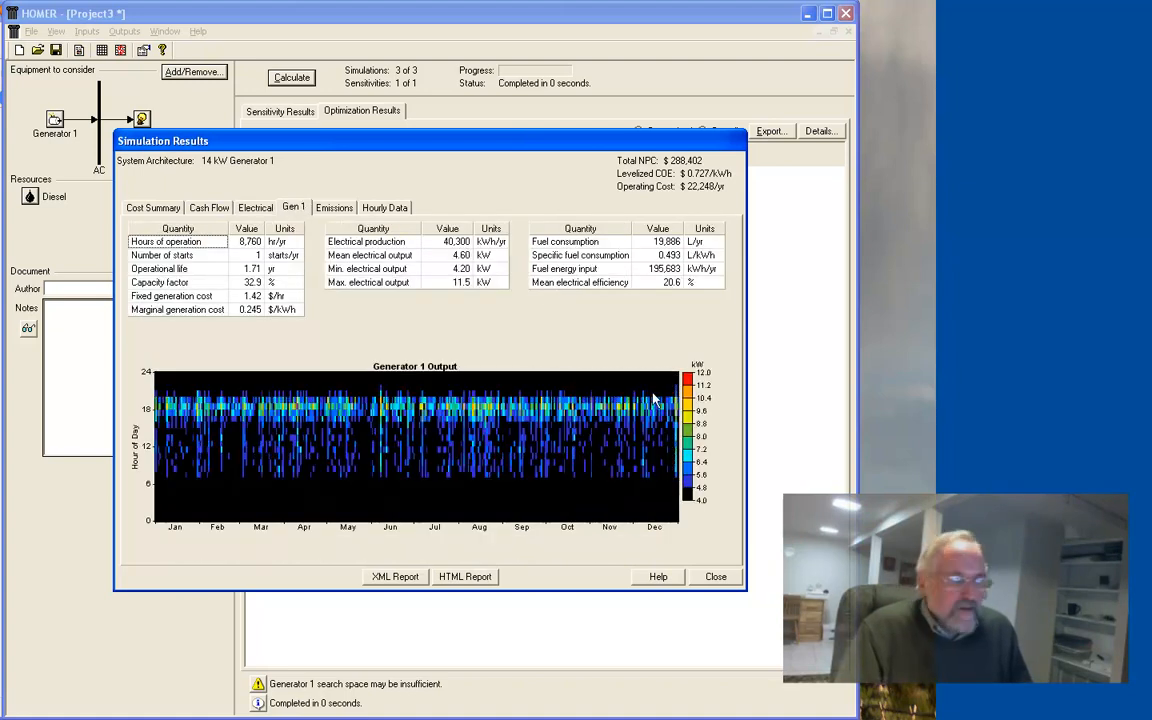
mouse_move(588, 530)
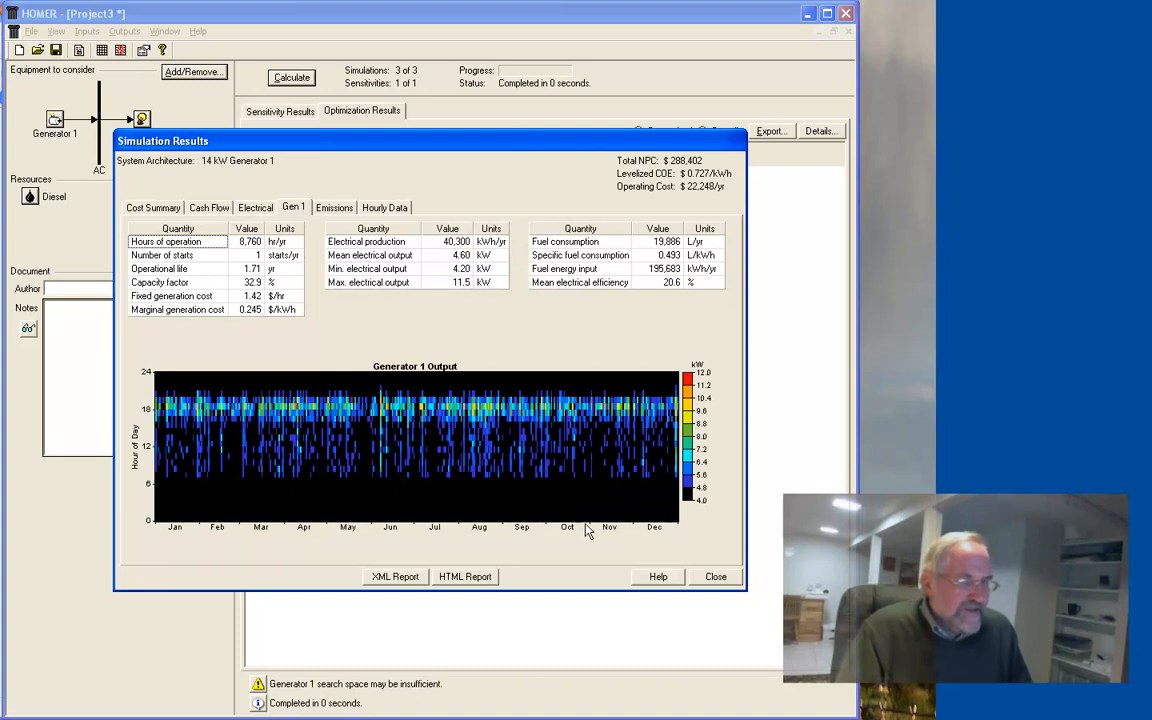
mouse_move(650, 502)
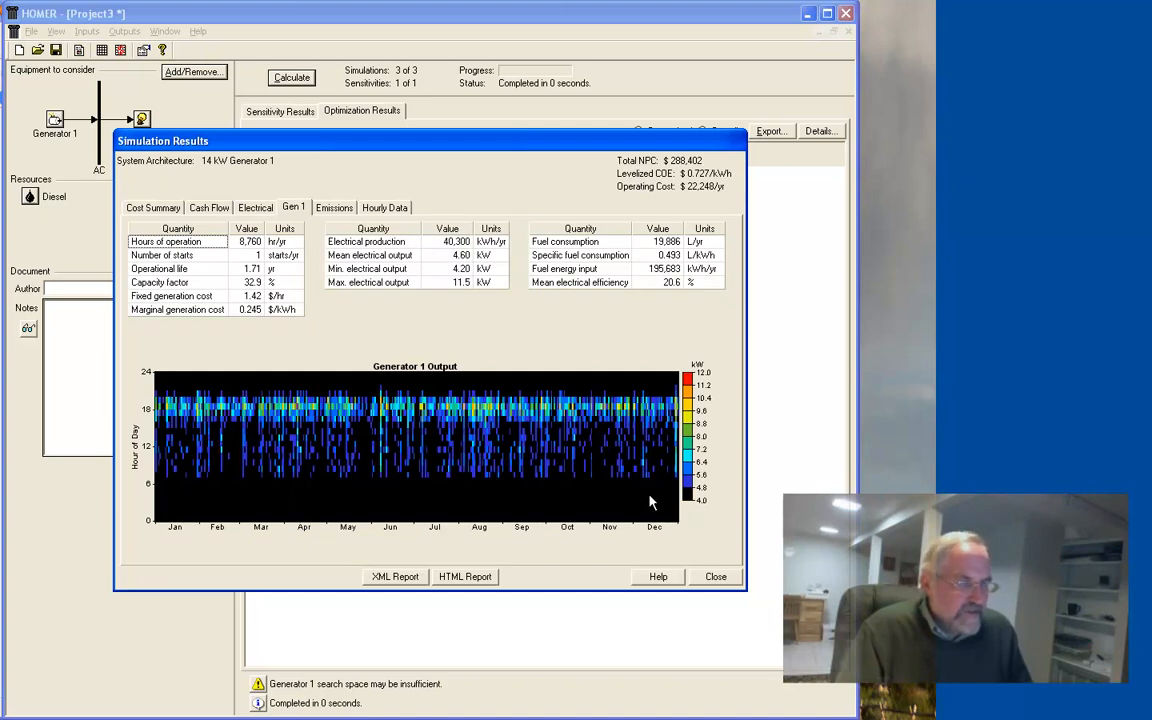
mouse_move(683, 503)
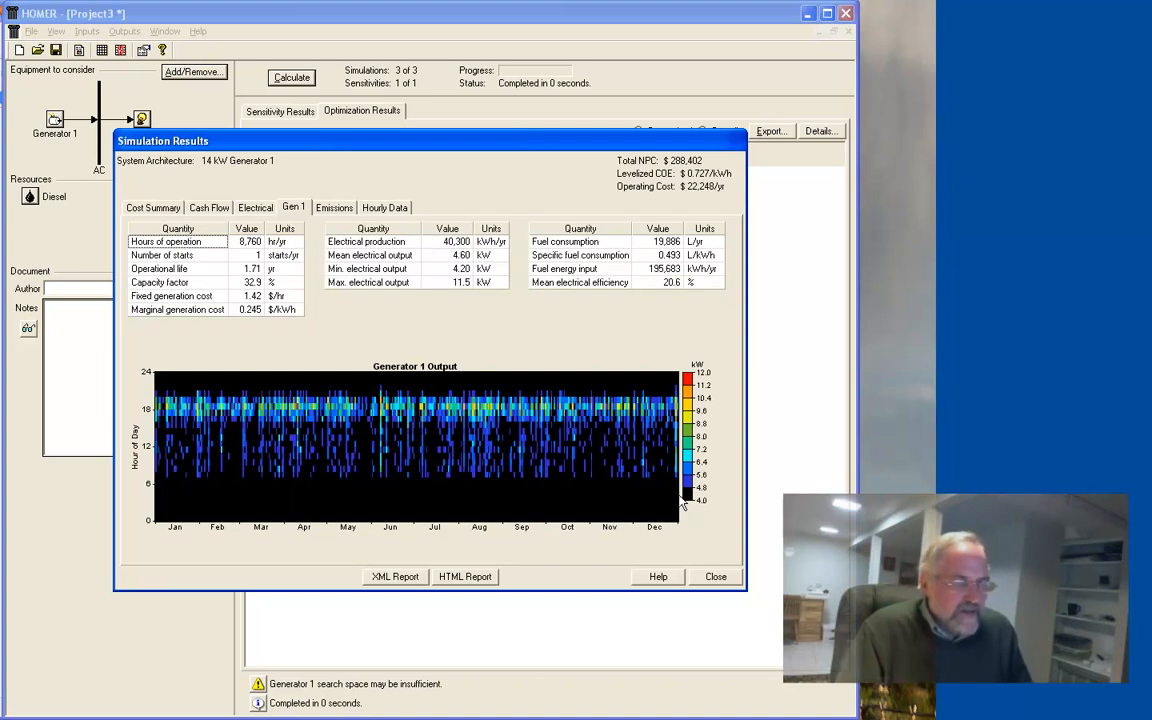
mouse_move(222, 448)
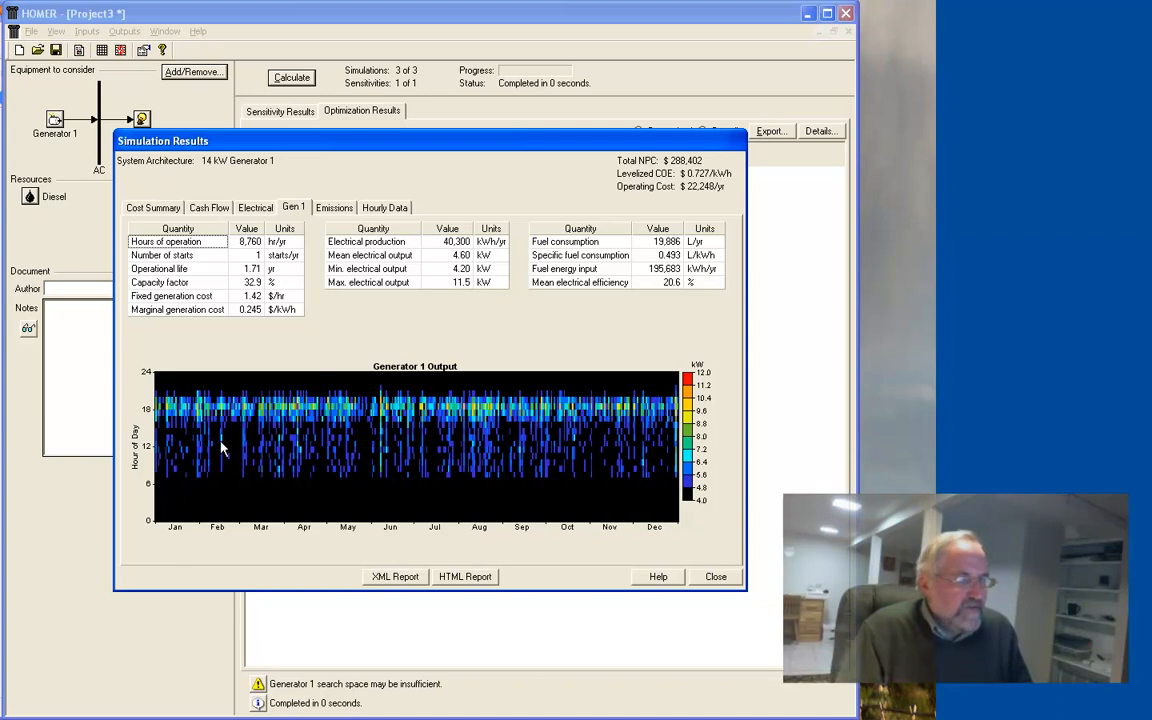
mouse_move(372, 311)
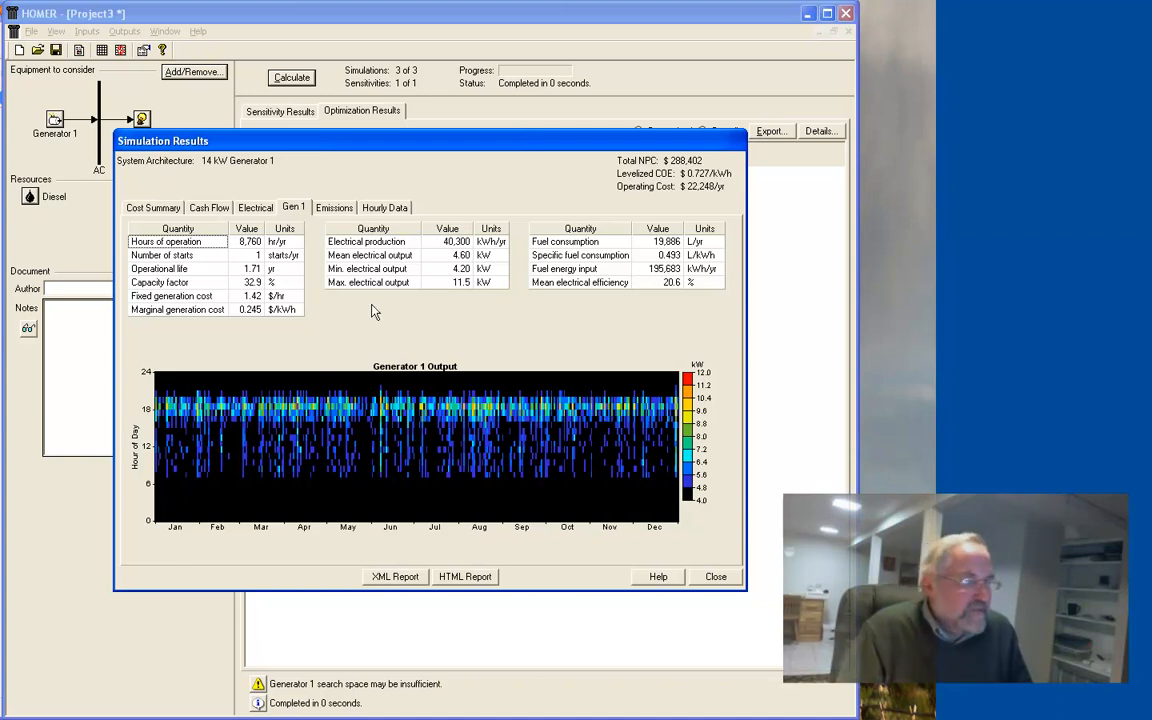
mouse_move(285, 279)
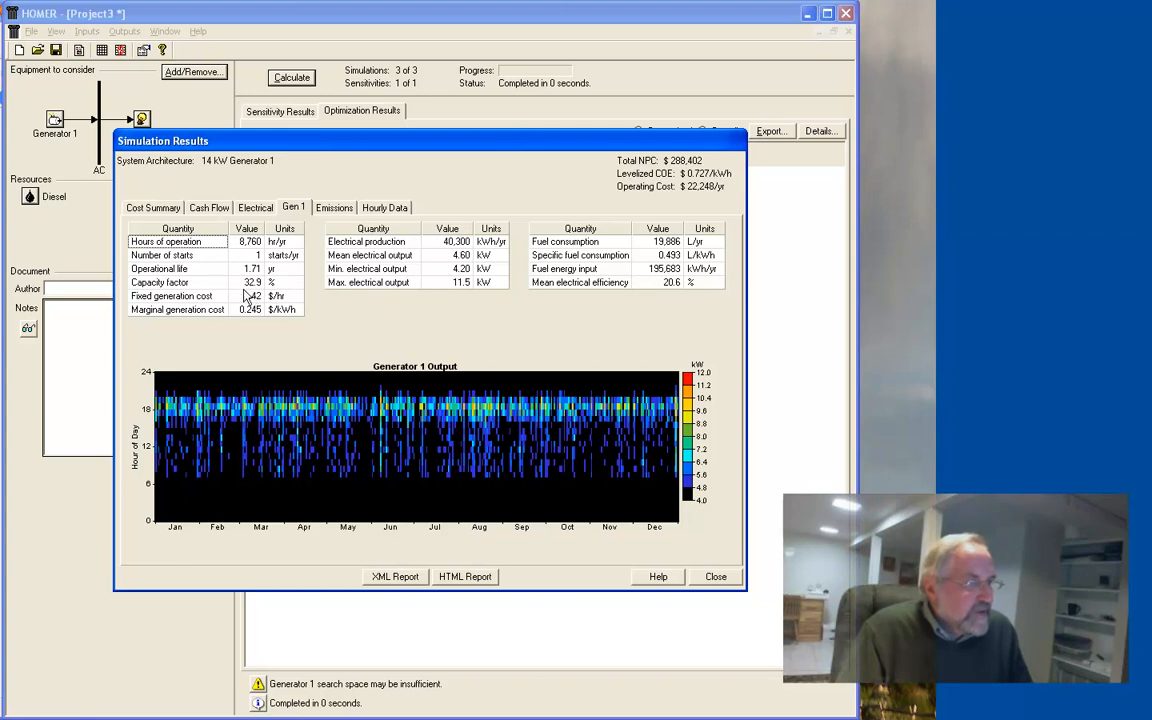
mouse_move(255, 290)
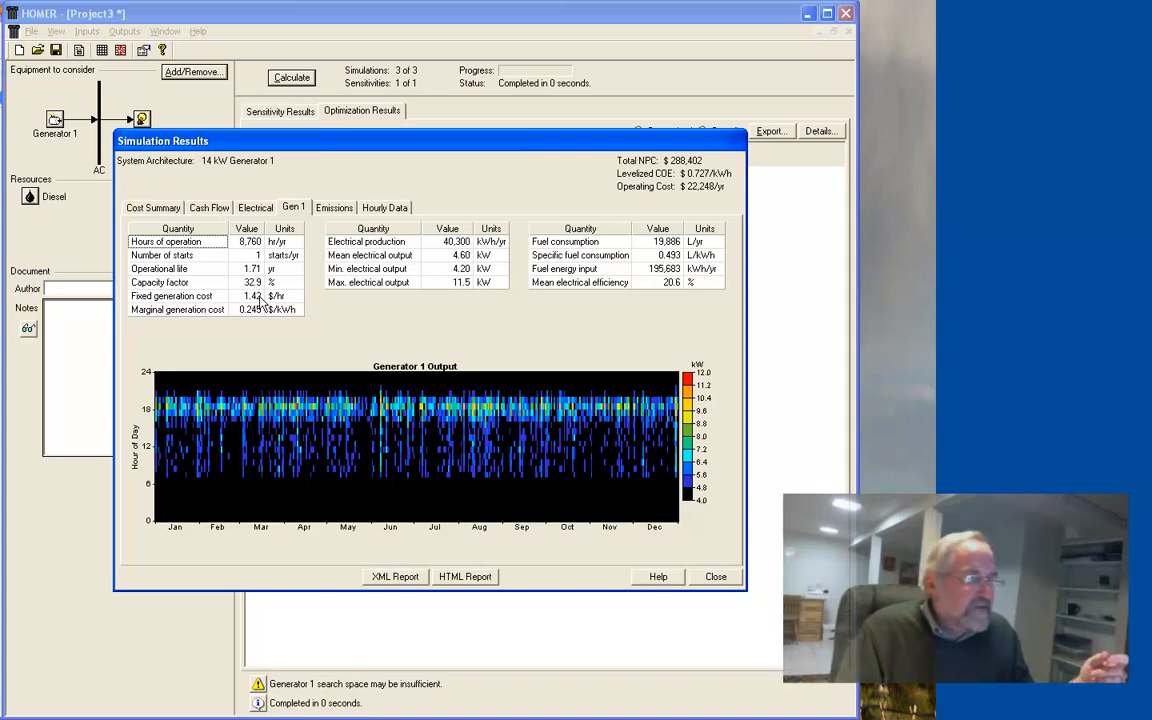
mouse_move(255, 290)
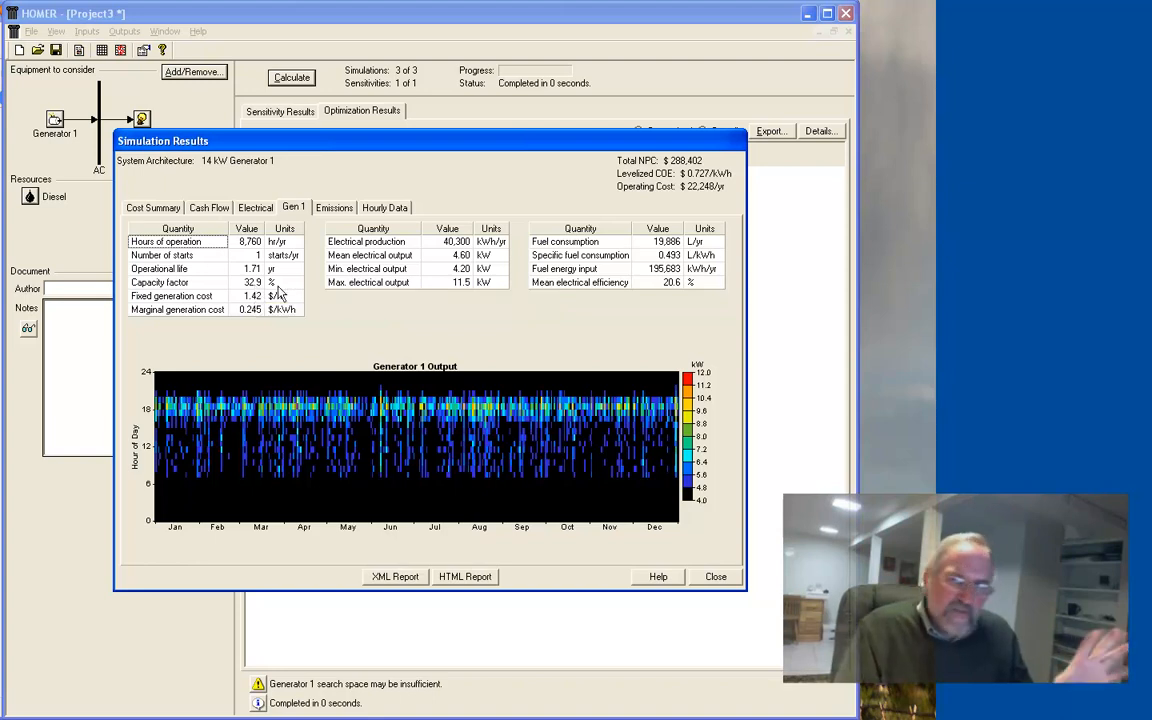
mouse_move(435, 282)
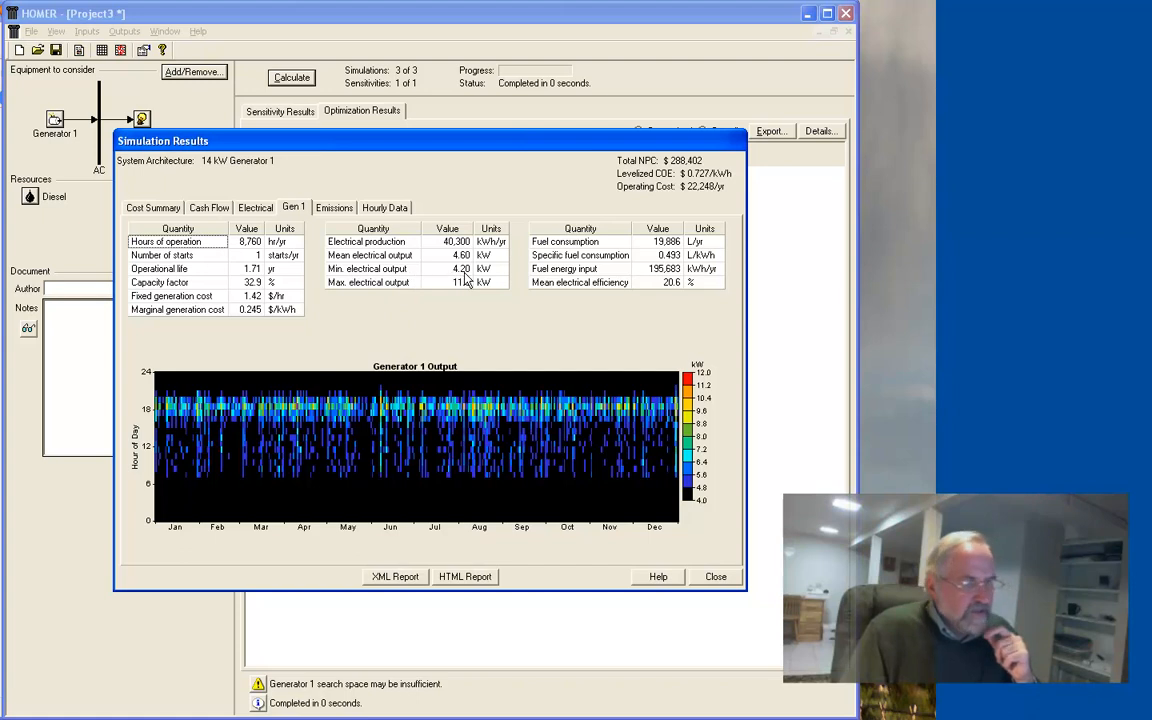
mouse_move(458, 298)
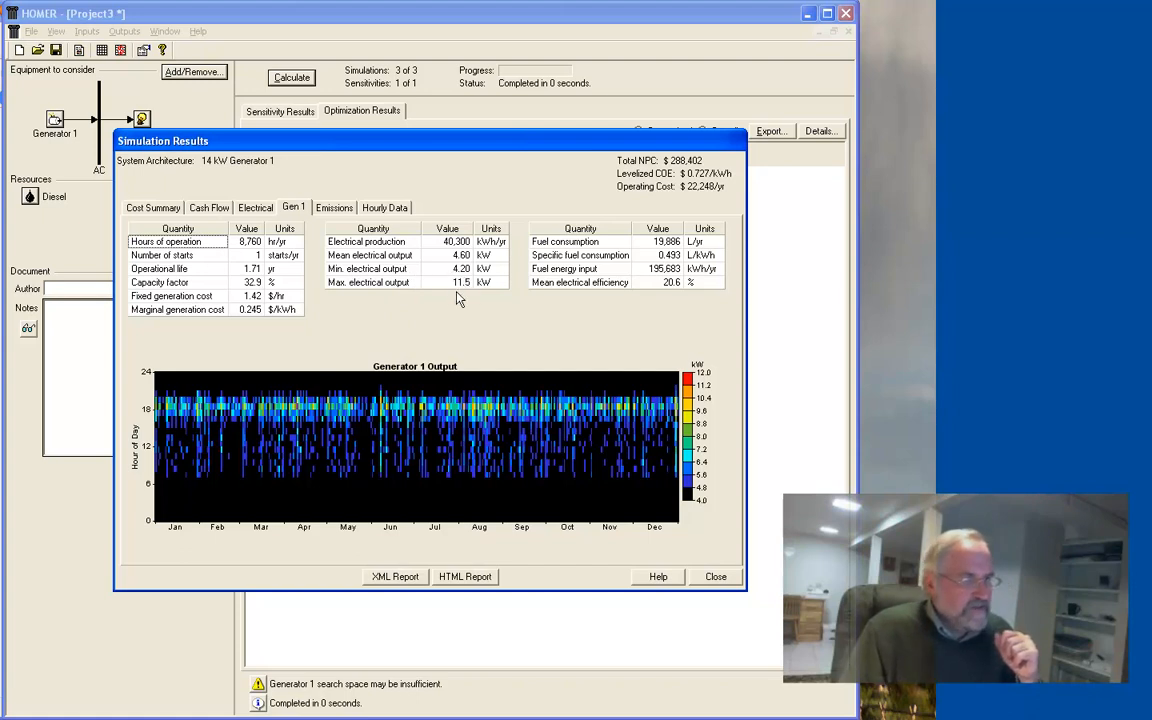
mouse_move(460, 255)
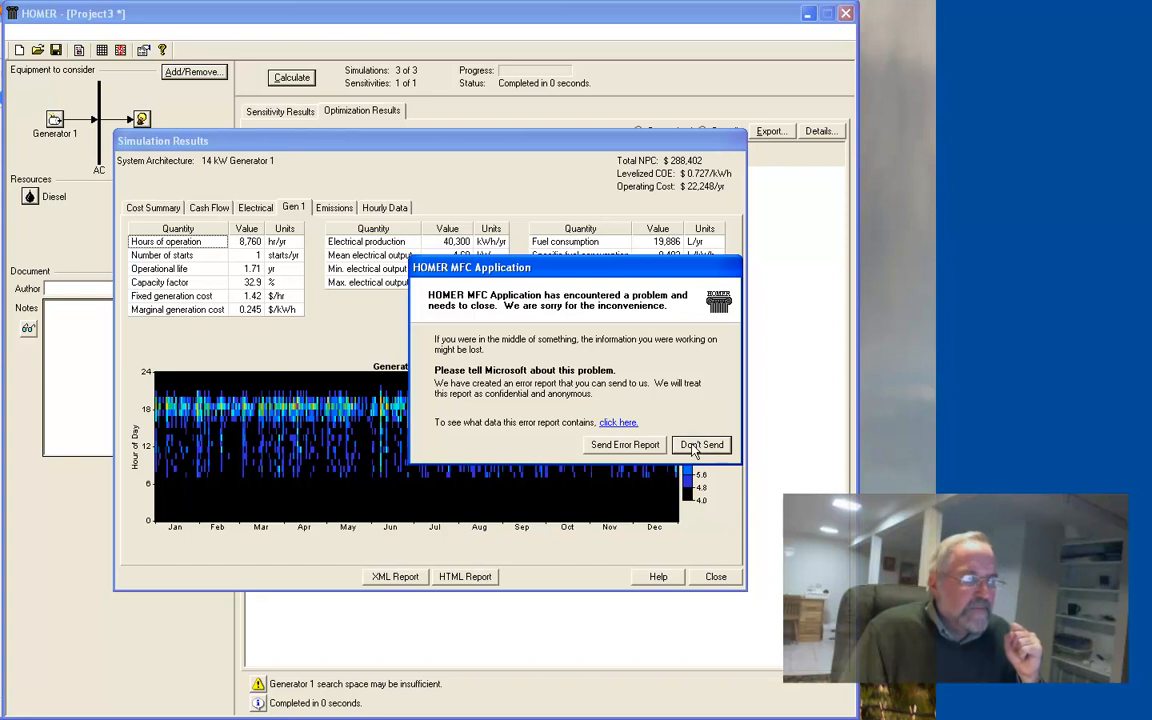
Dismiss HOMER's crash report with Don't Send.
left_click(701, 444)
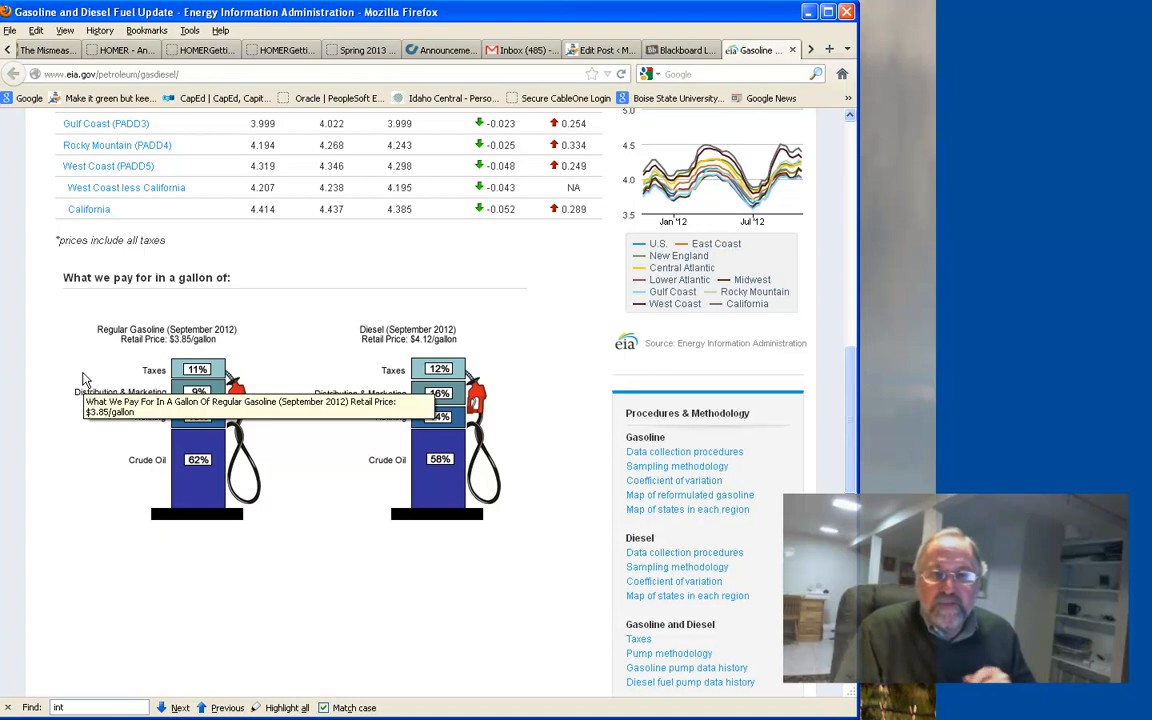
mouse_move(85, 378)
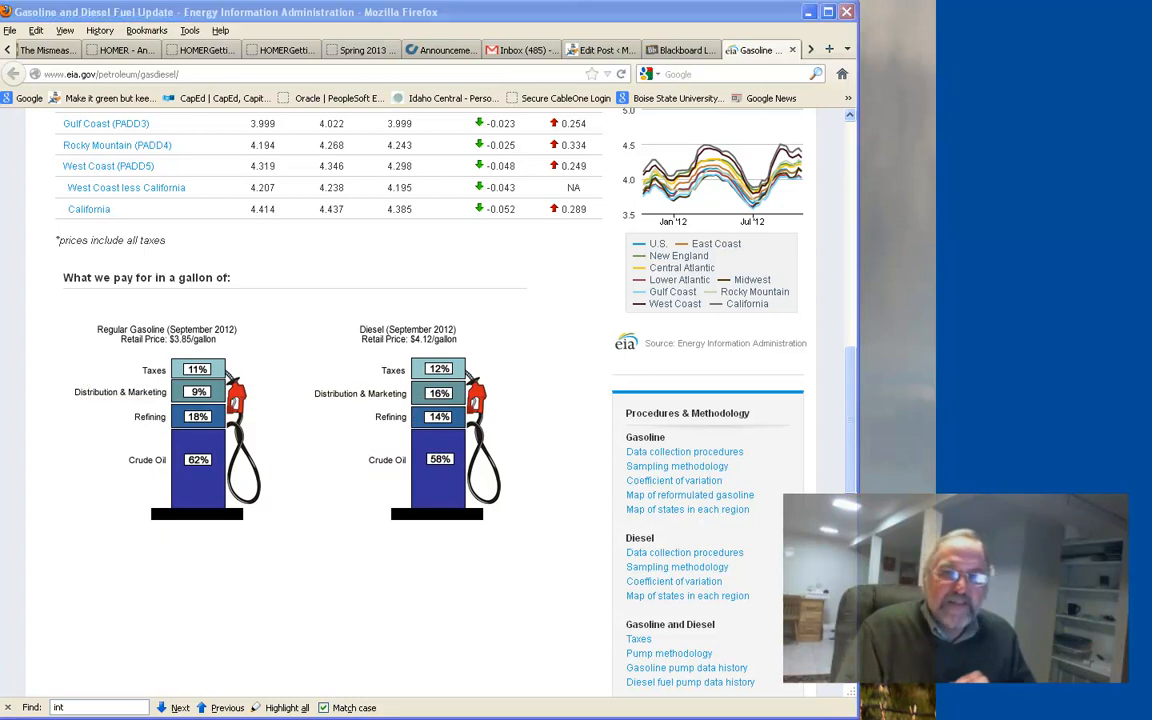